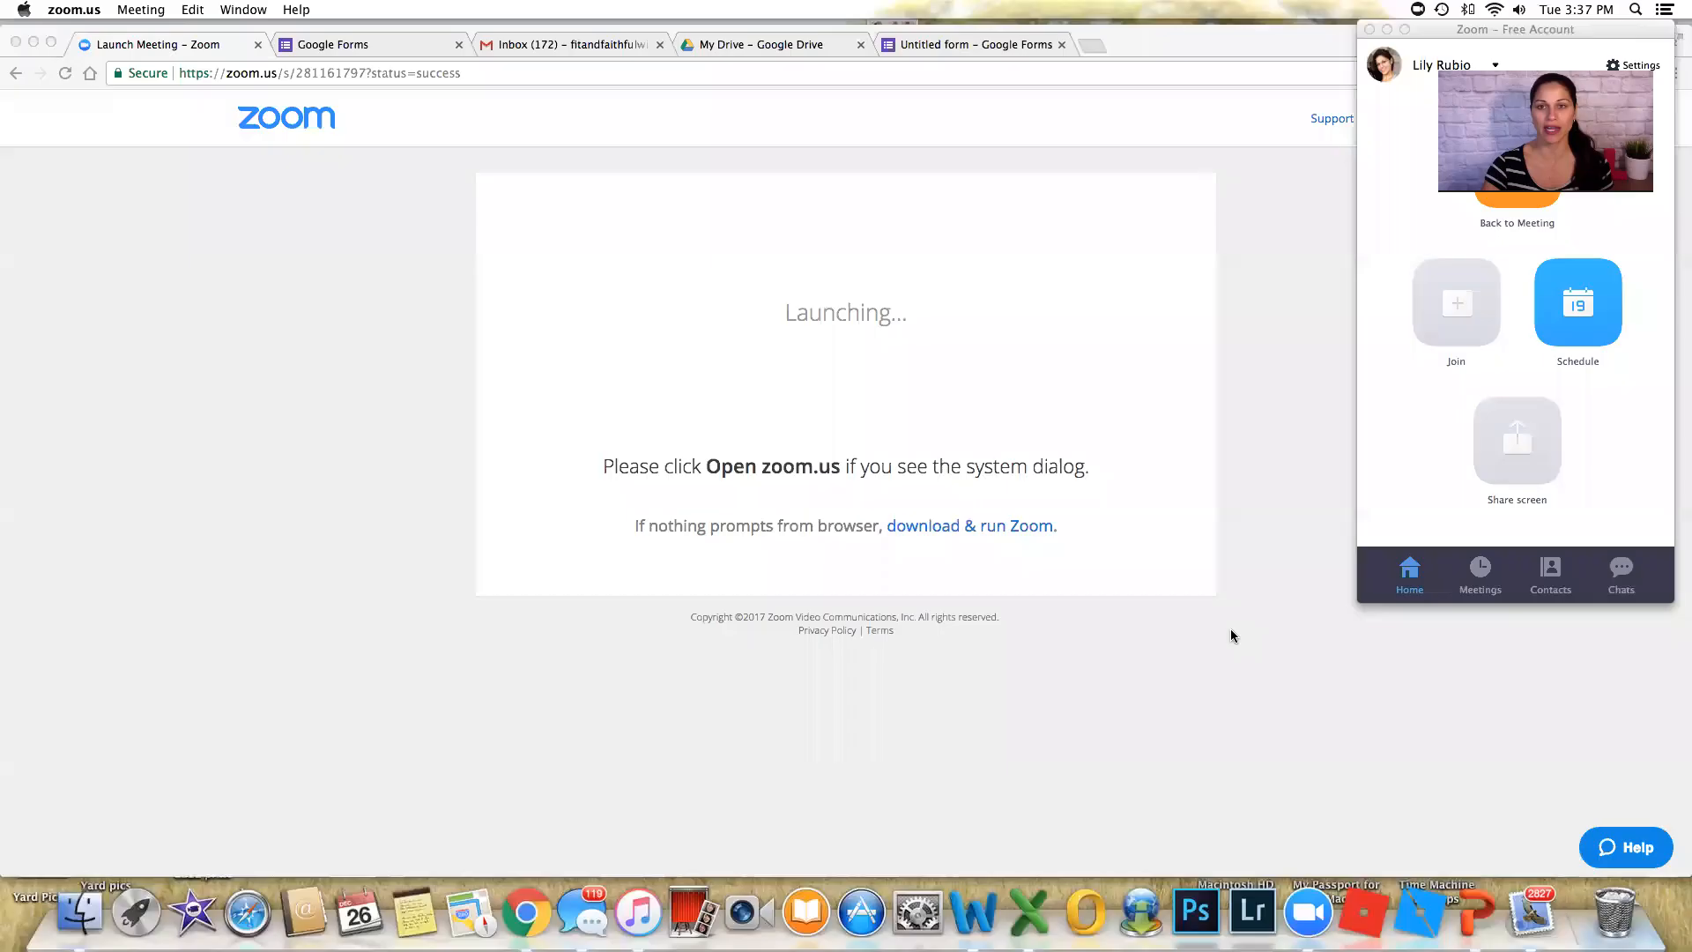
From the Gmail inbox, open Google Drive via the Google apps menu.
click(569, 44)
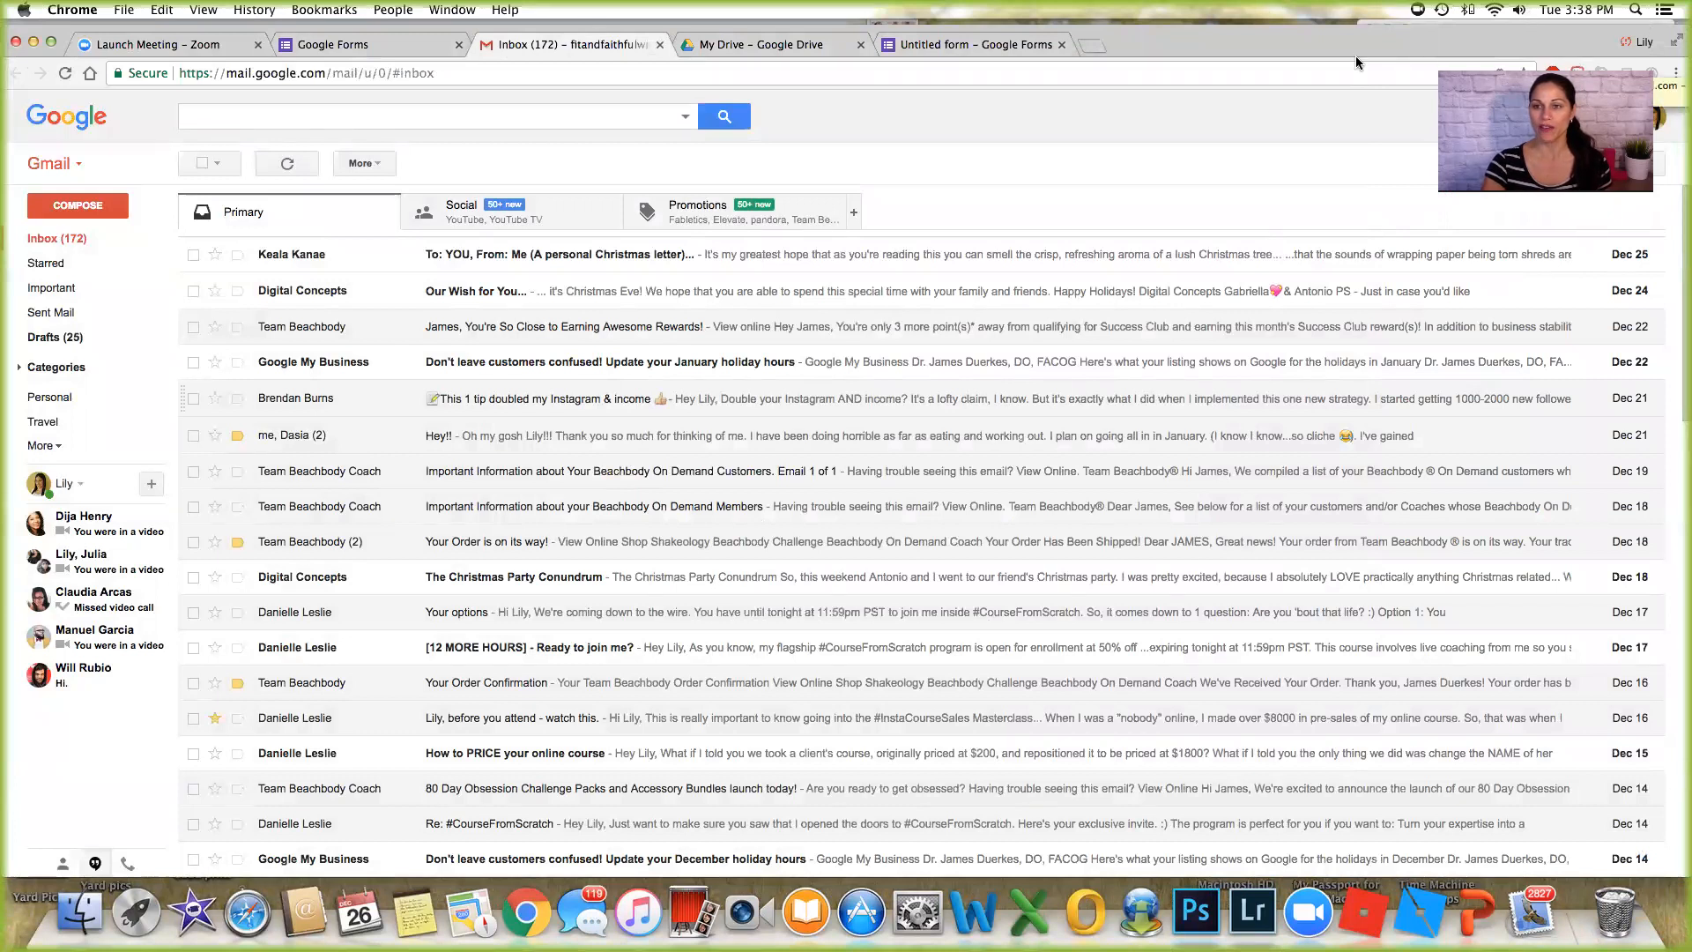
mouse_move(1295, 196)
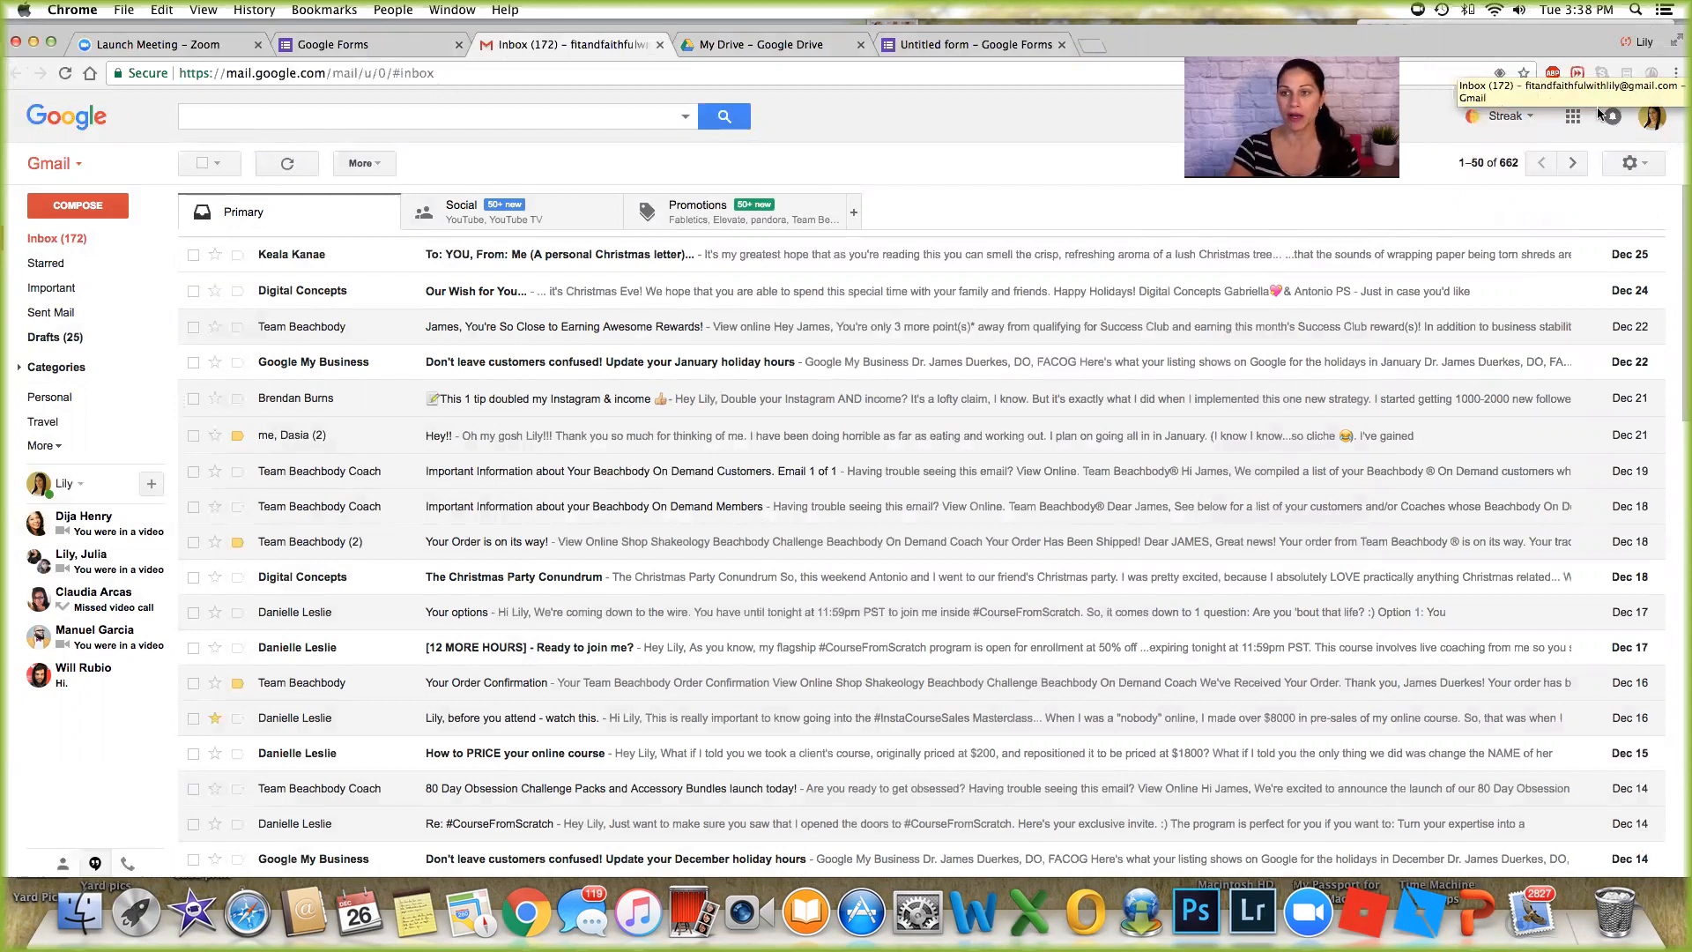
click(1572, 117)
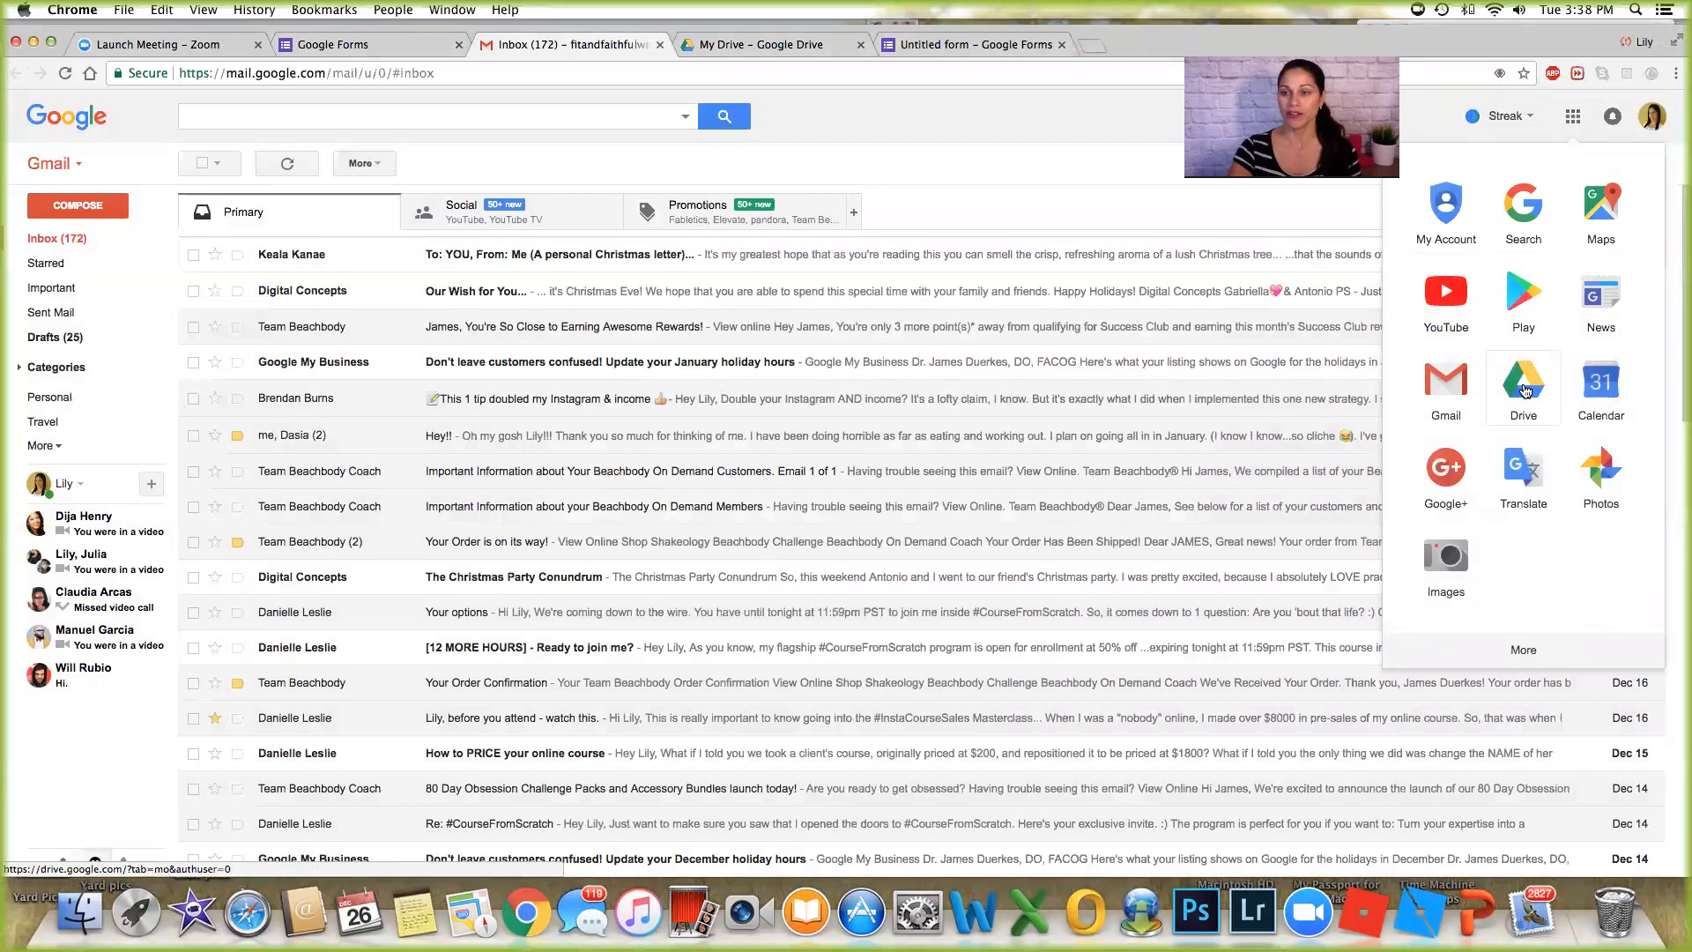
click(1523, 386)
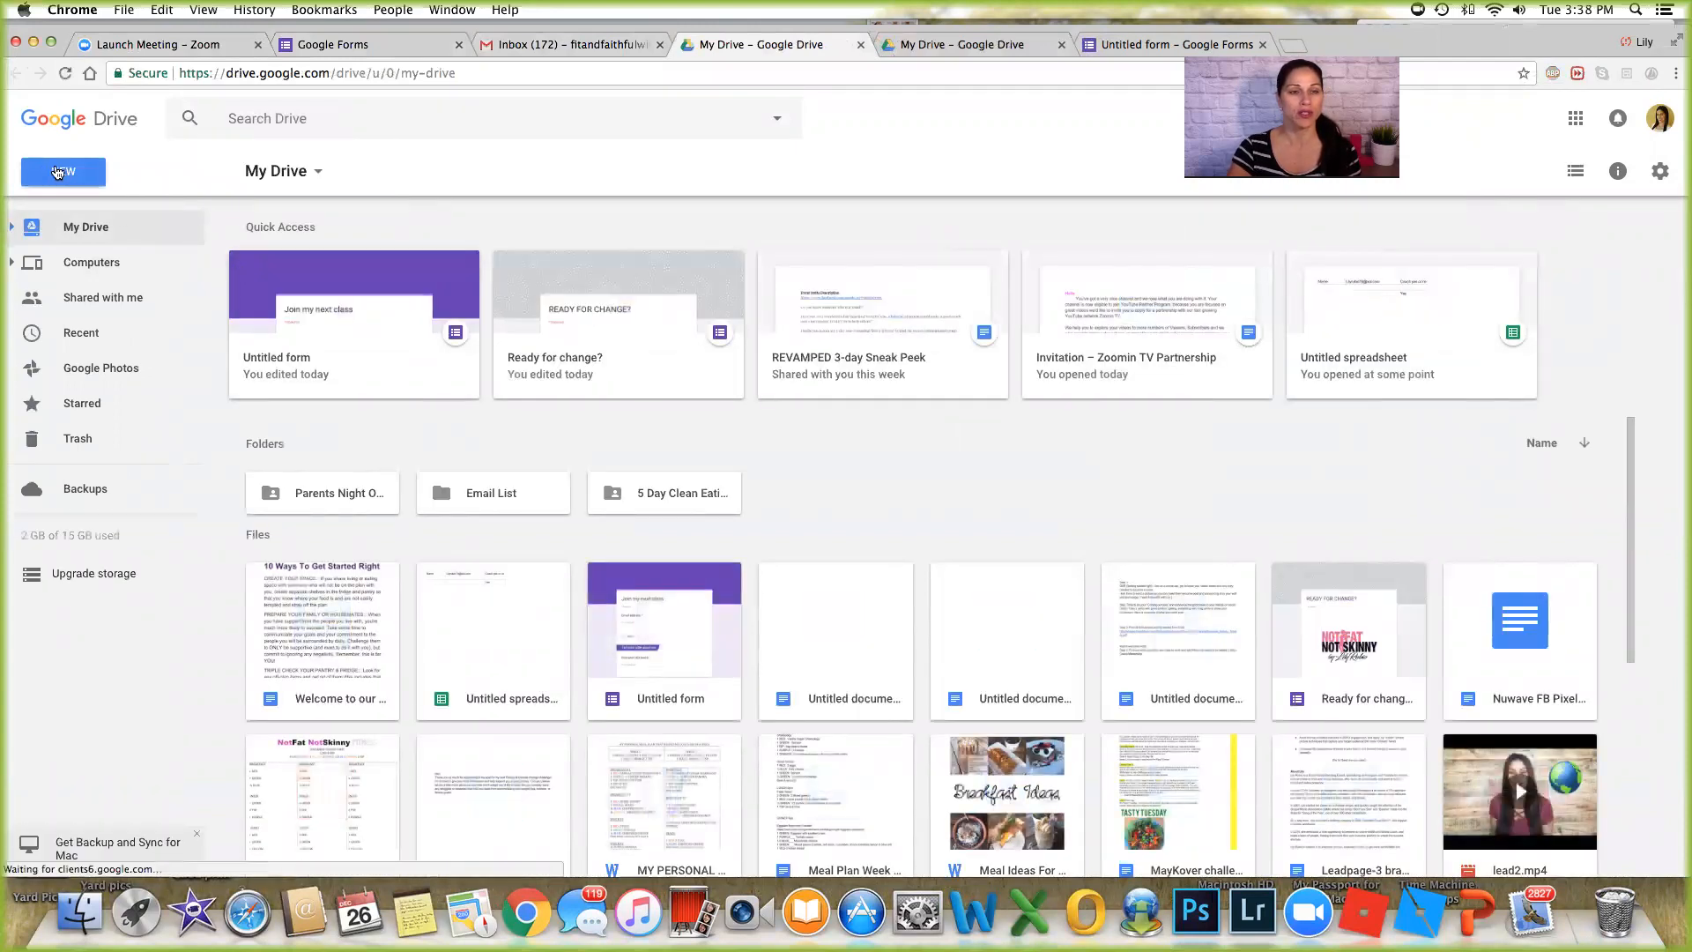
Create a new blank Google Form from Drive's NEW > More menu.
click(64, 171)
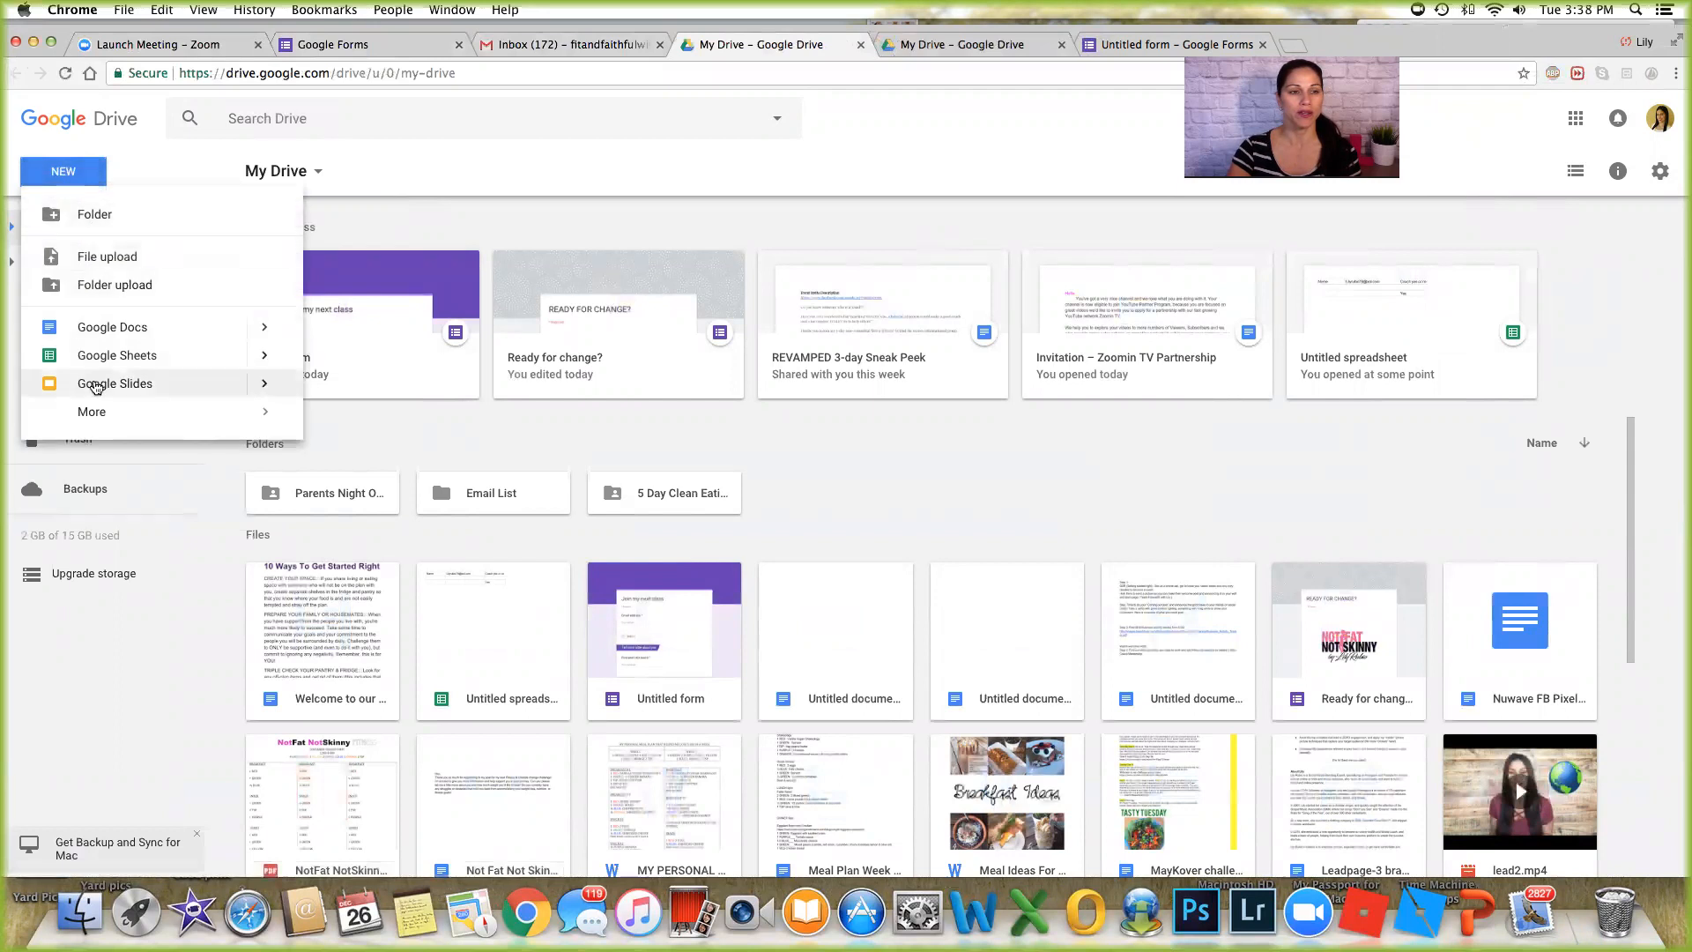
click(92, 411)
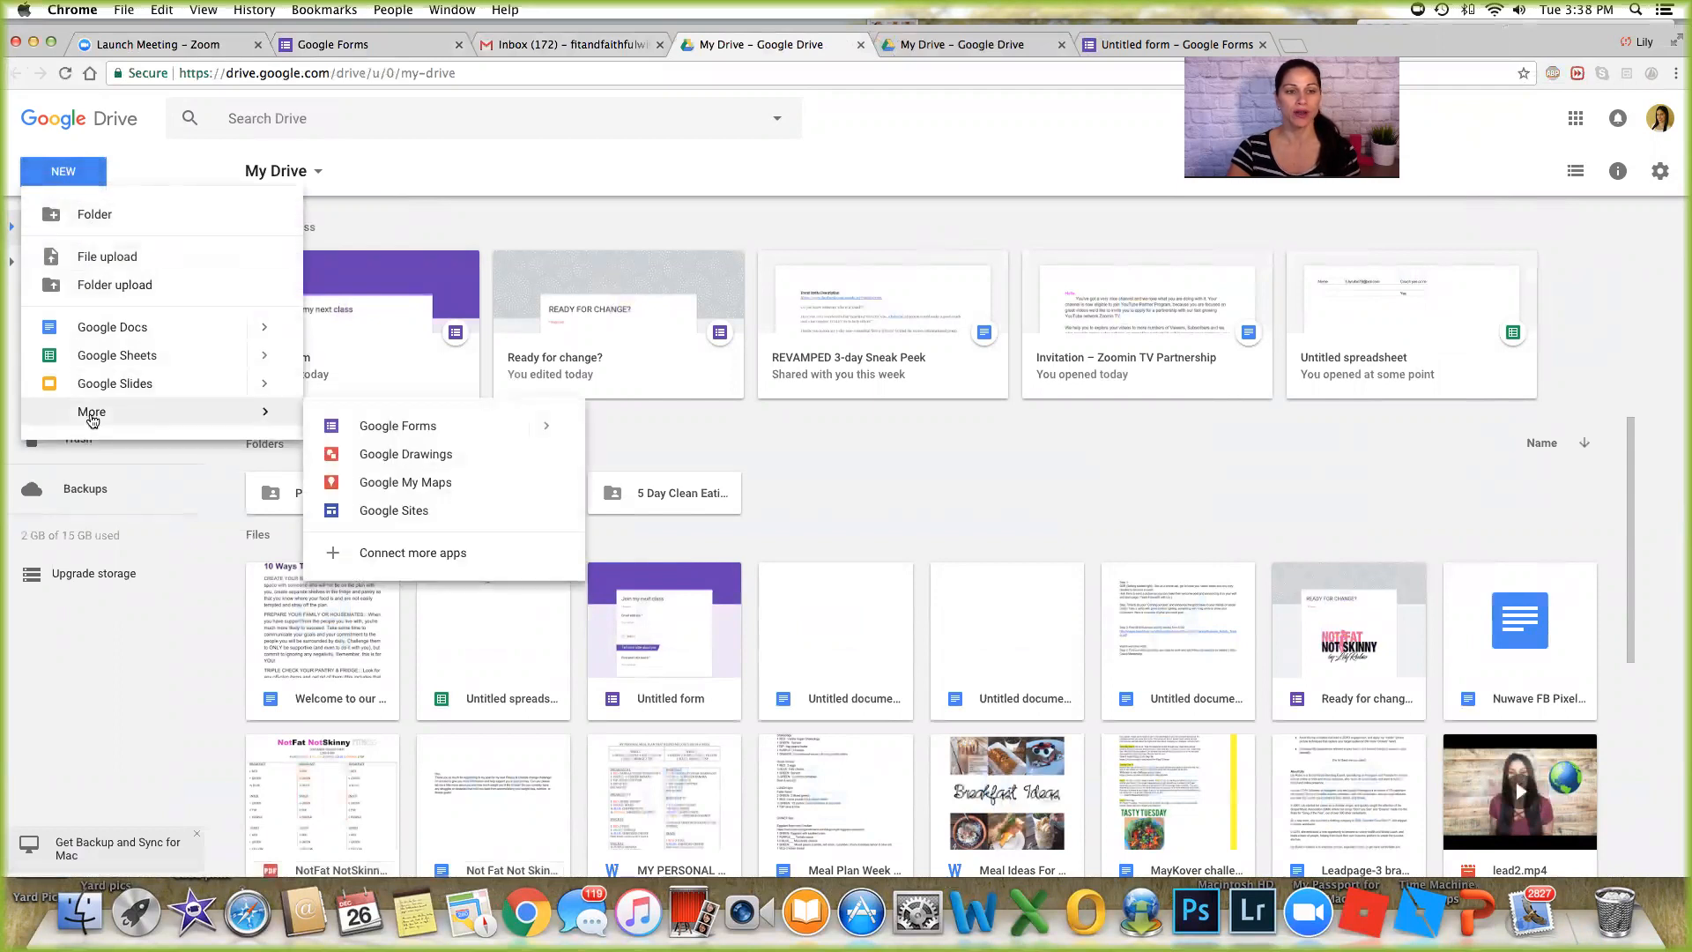
click(397, 424)
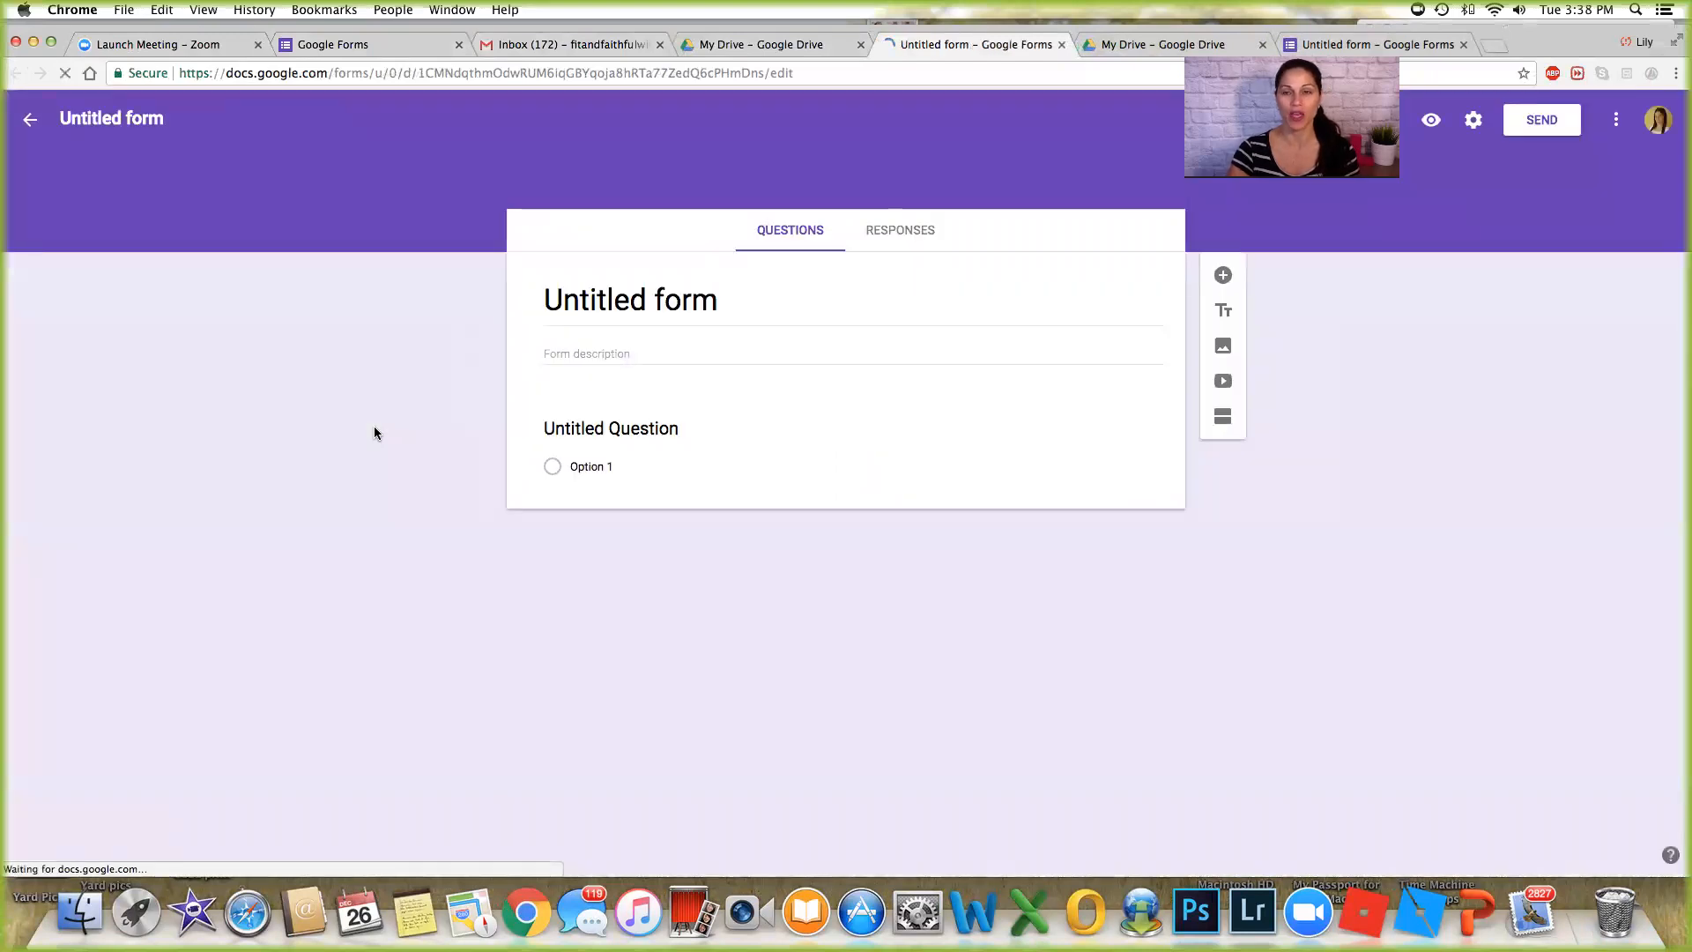
click(612, 428)
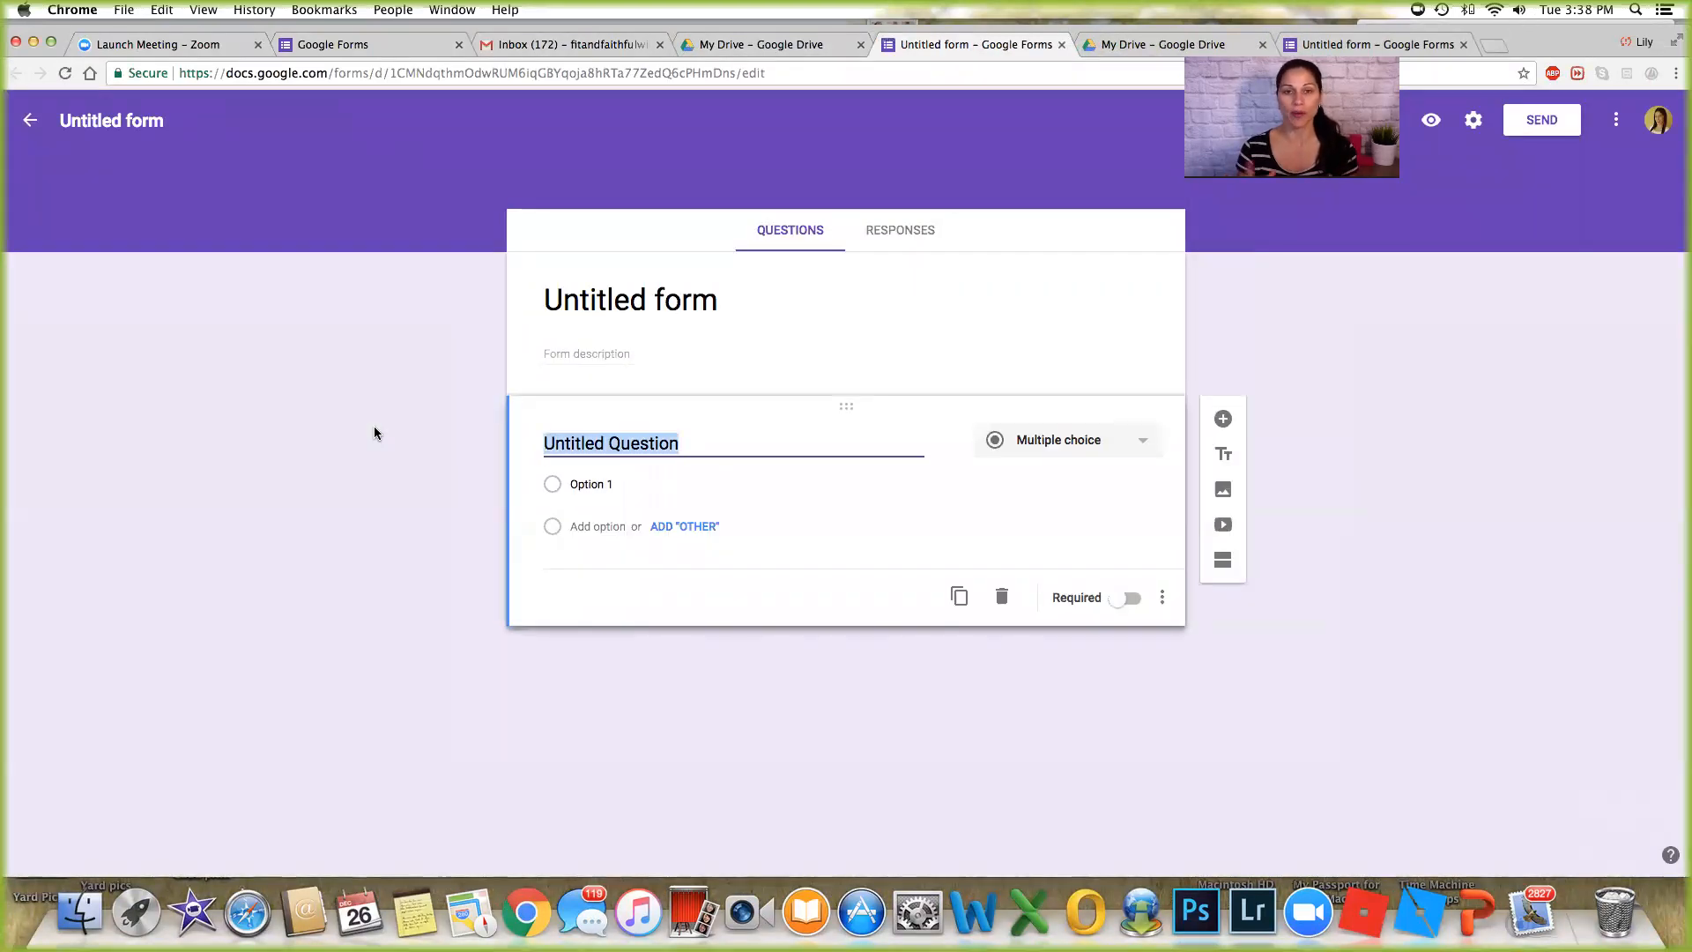
mouse_move(50, 138)
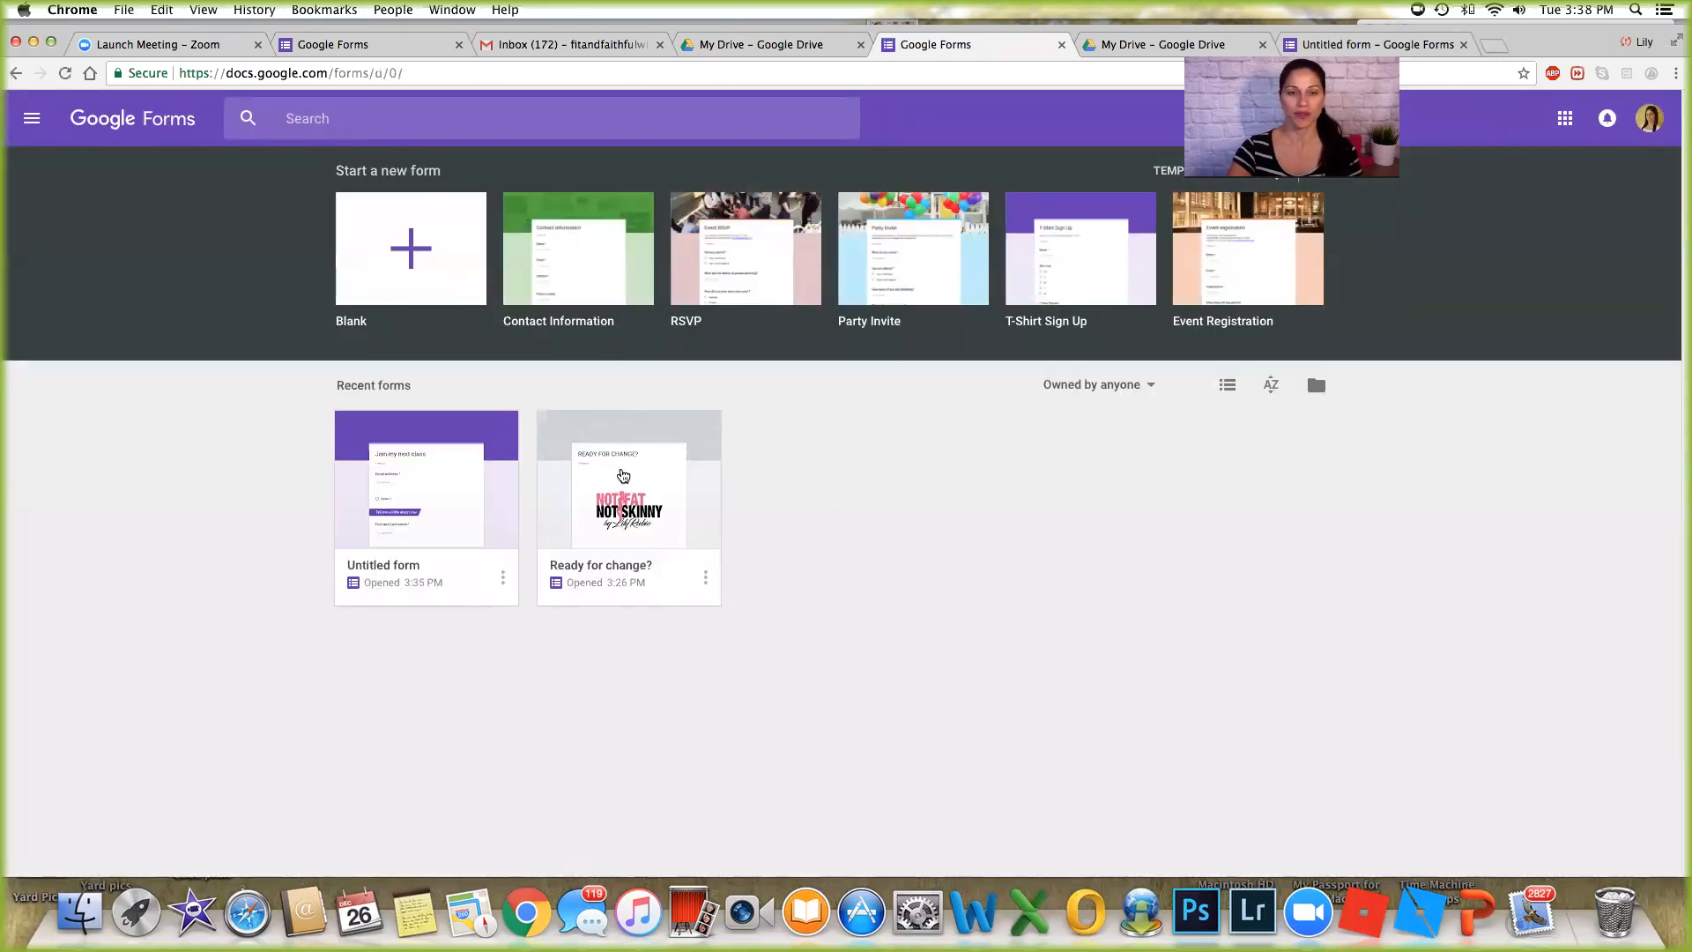
Open the 'Ready for change?' form and scroll through its logo, description and questions.
click(629, 494)
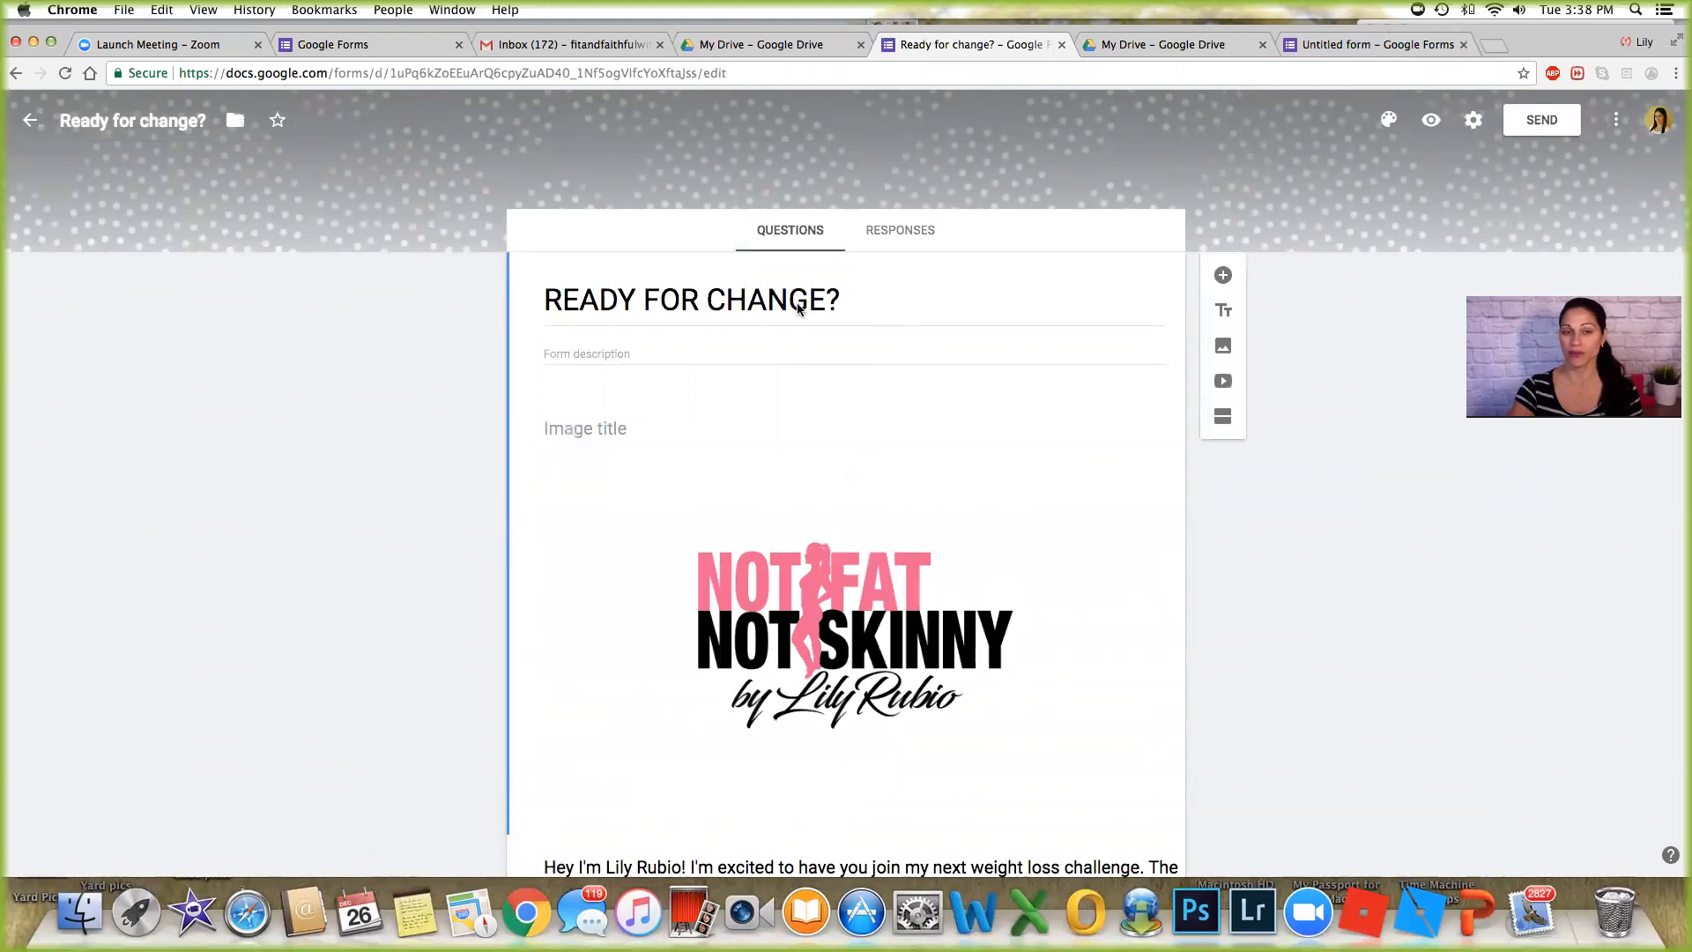
scroll(down, 3)
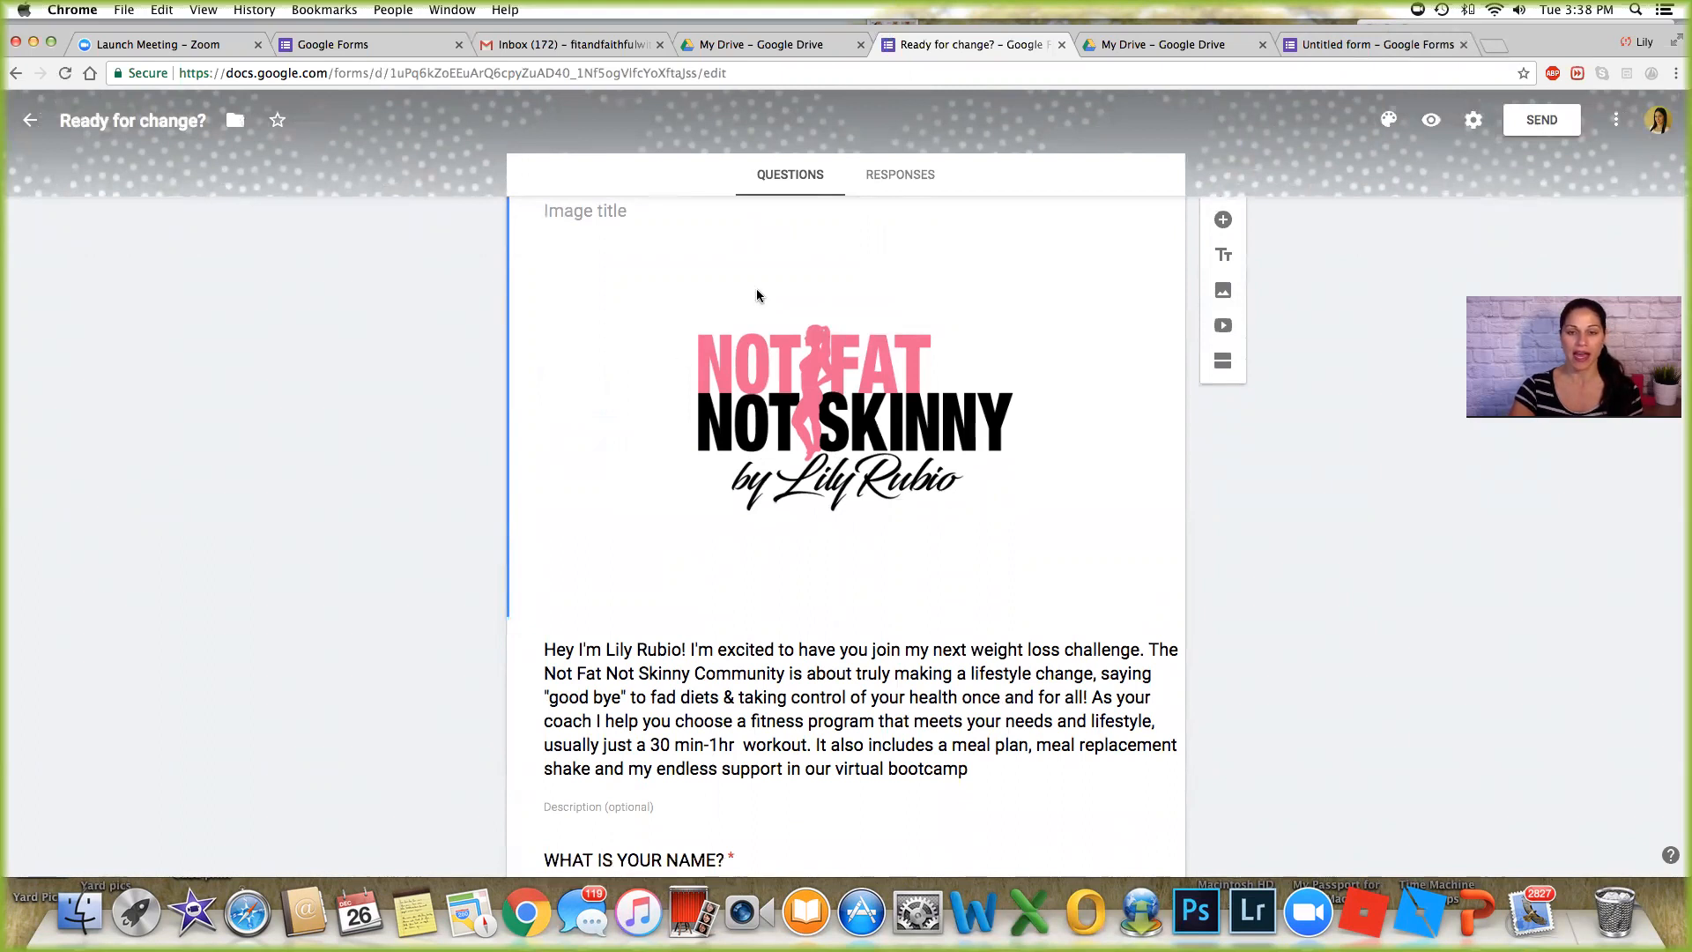
scroll(down, 3)
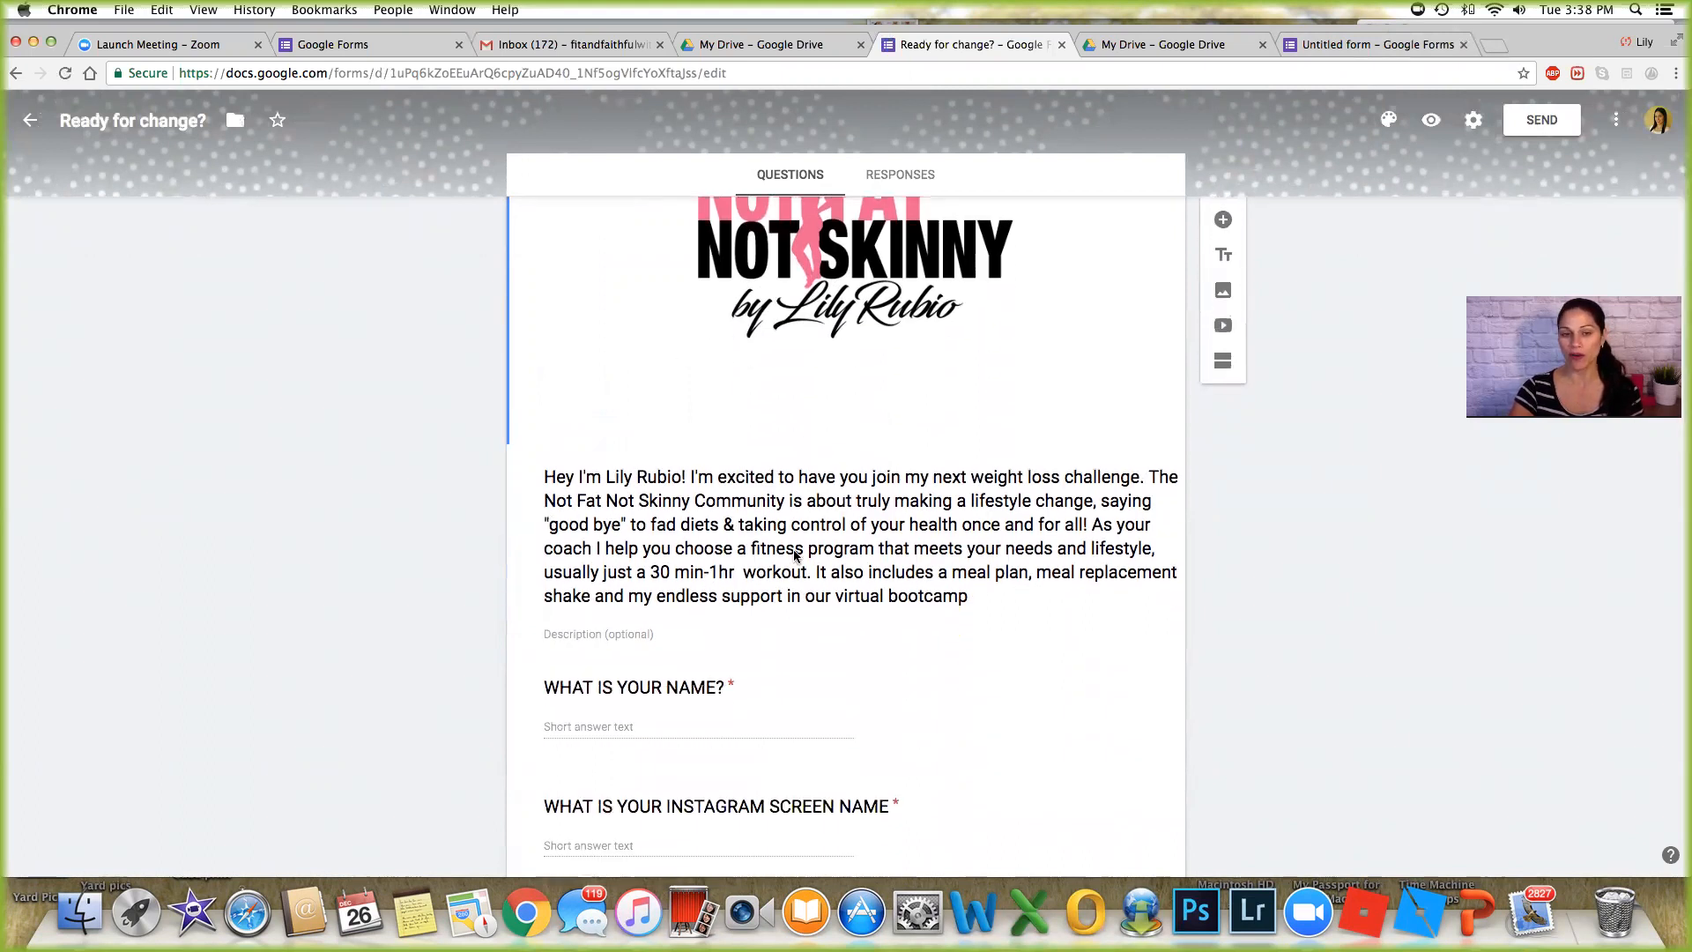
scroll(down, 3)
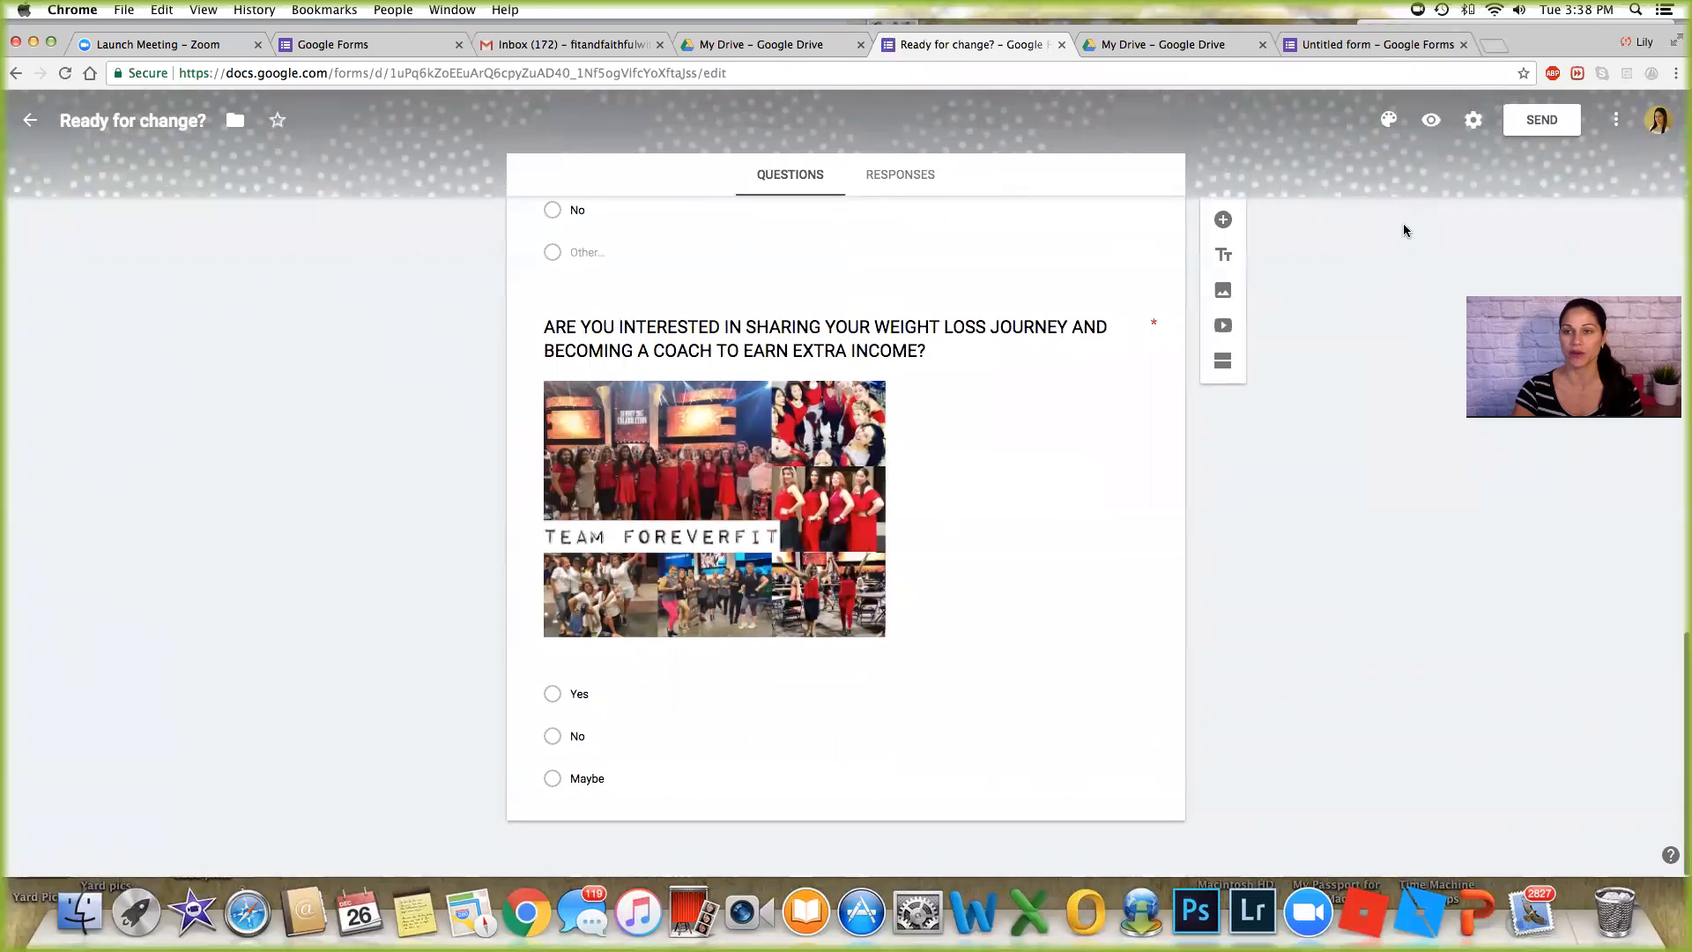
Preview the 'Ready for change?' form live and scroll through every question to Submit.
click(1431, 120)
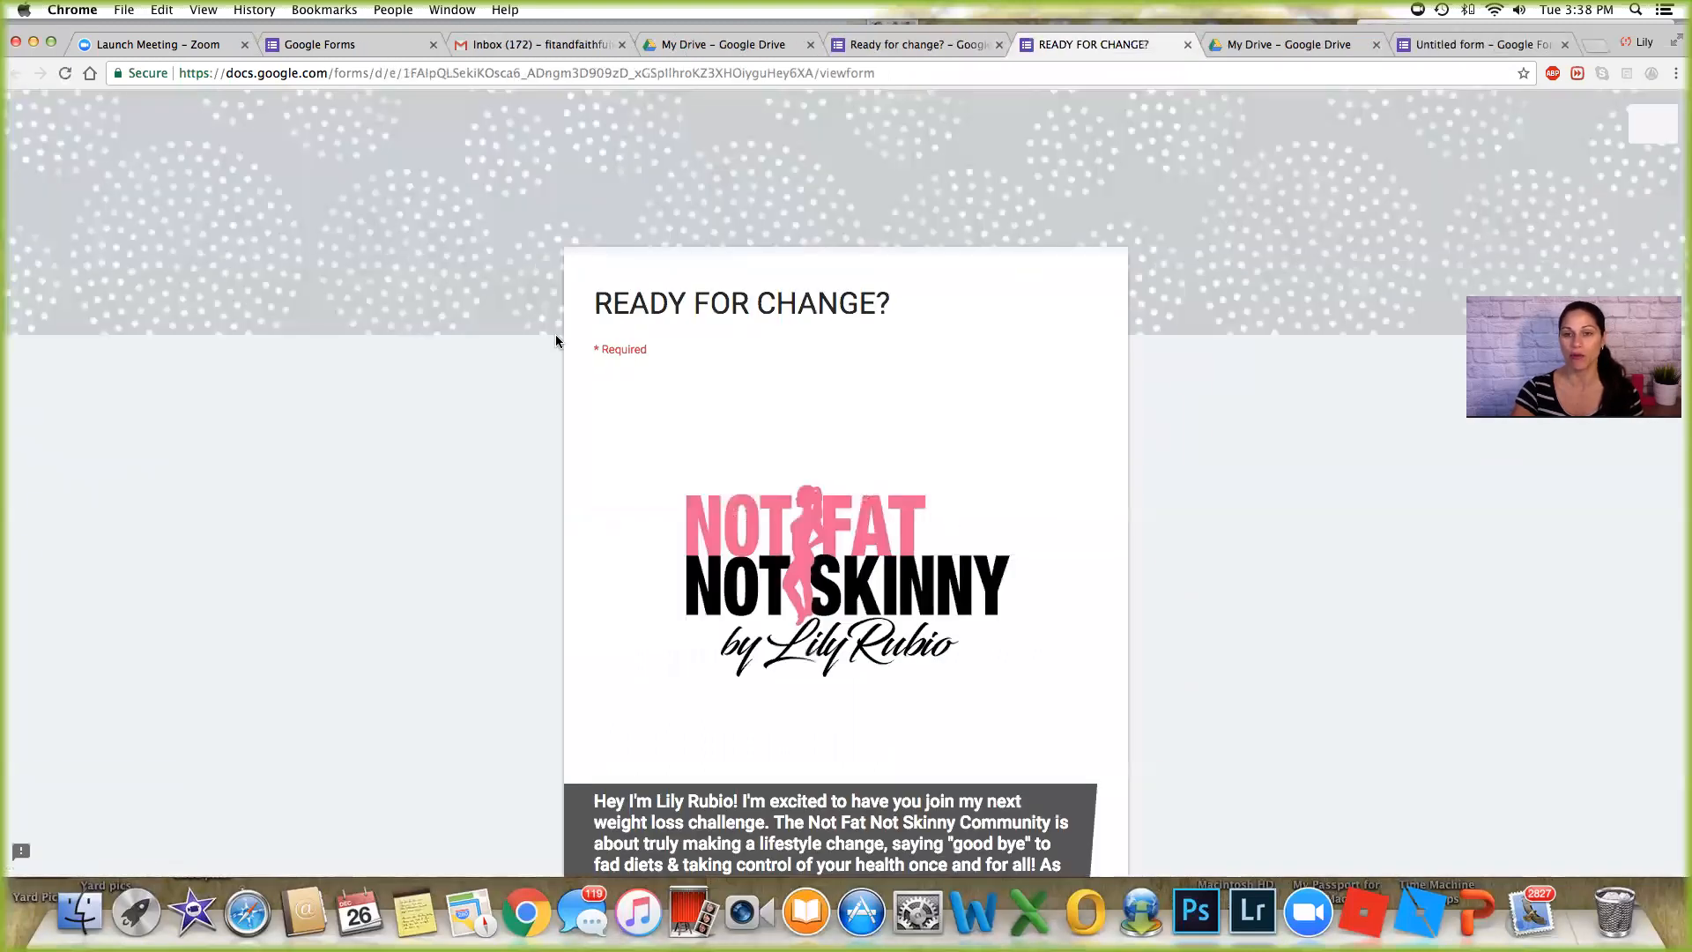
mouse_move(803, 448)
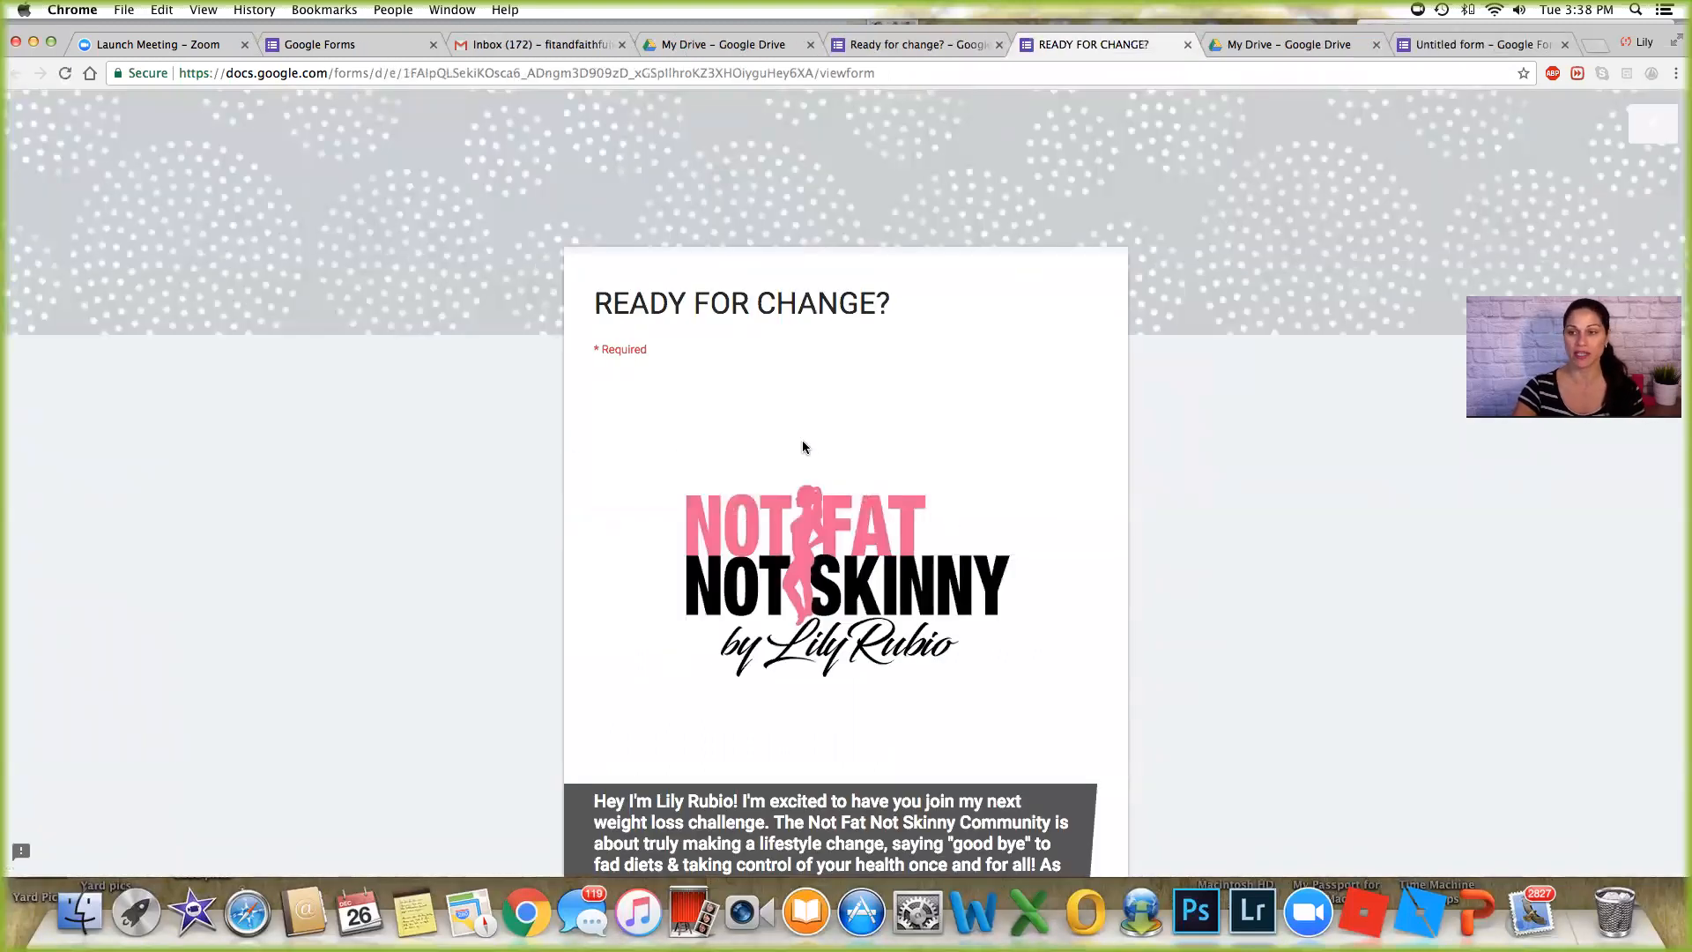
scroll(down, 3)
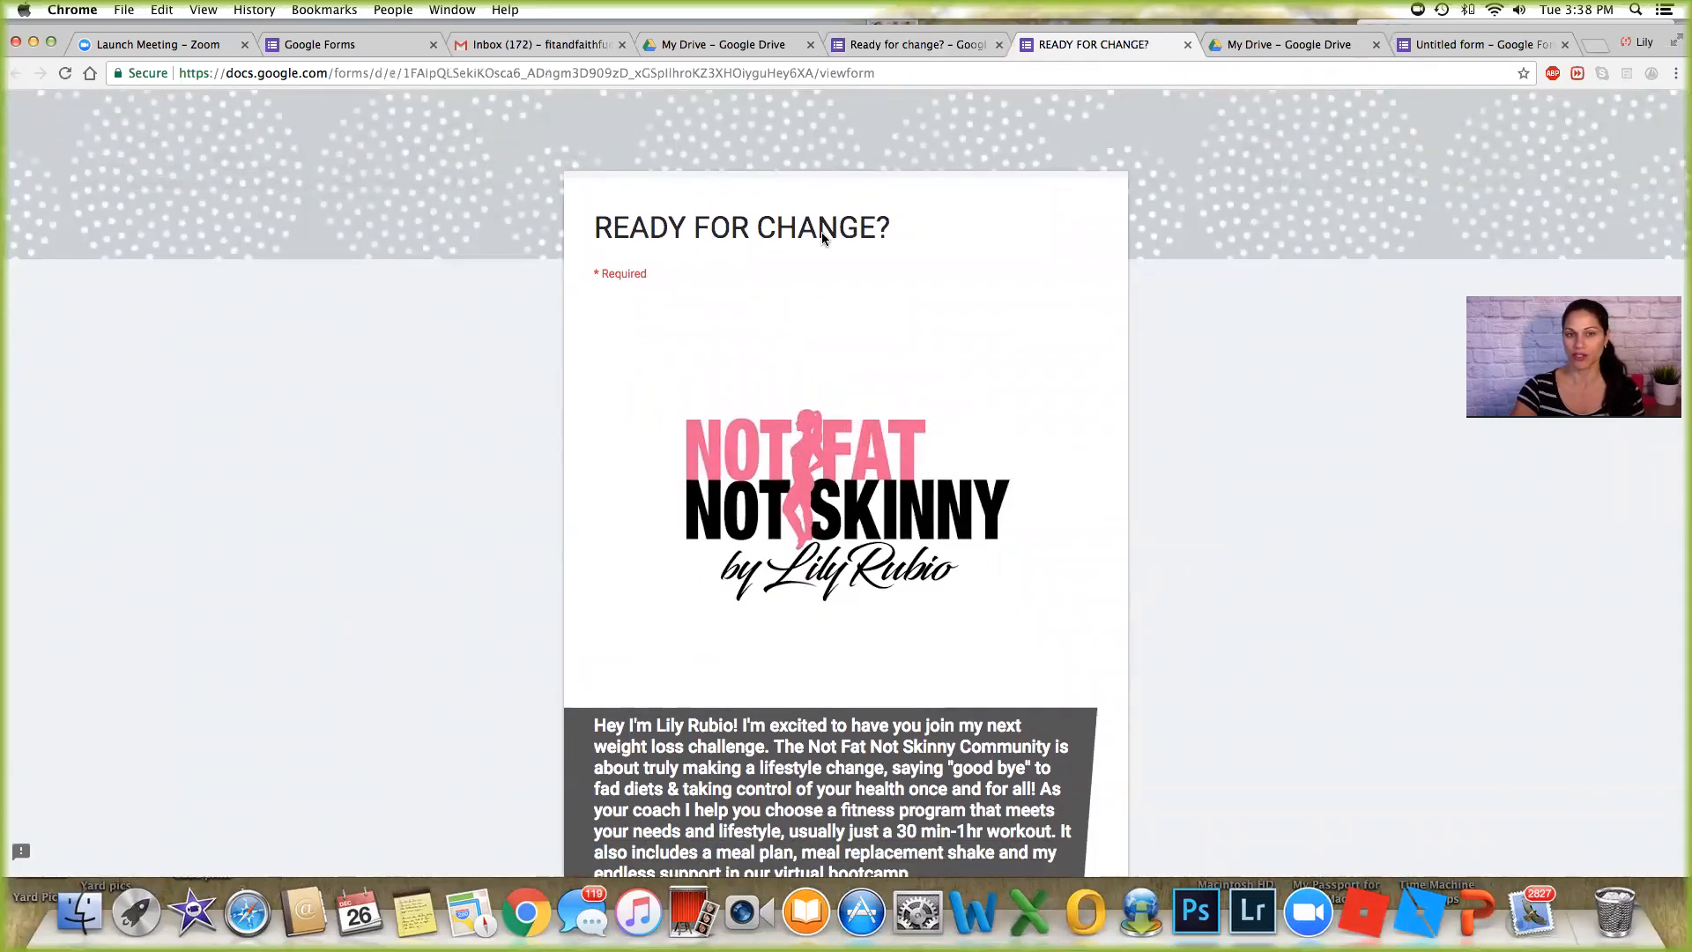
scroll(down, 3)
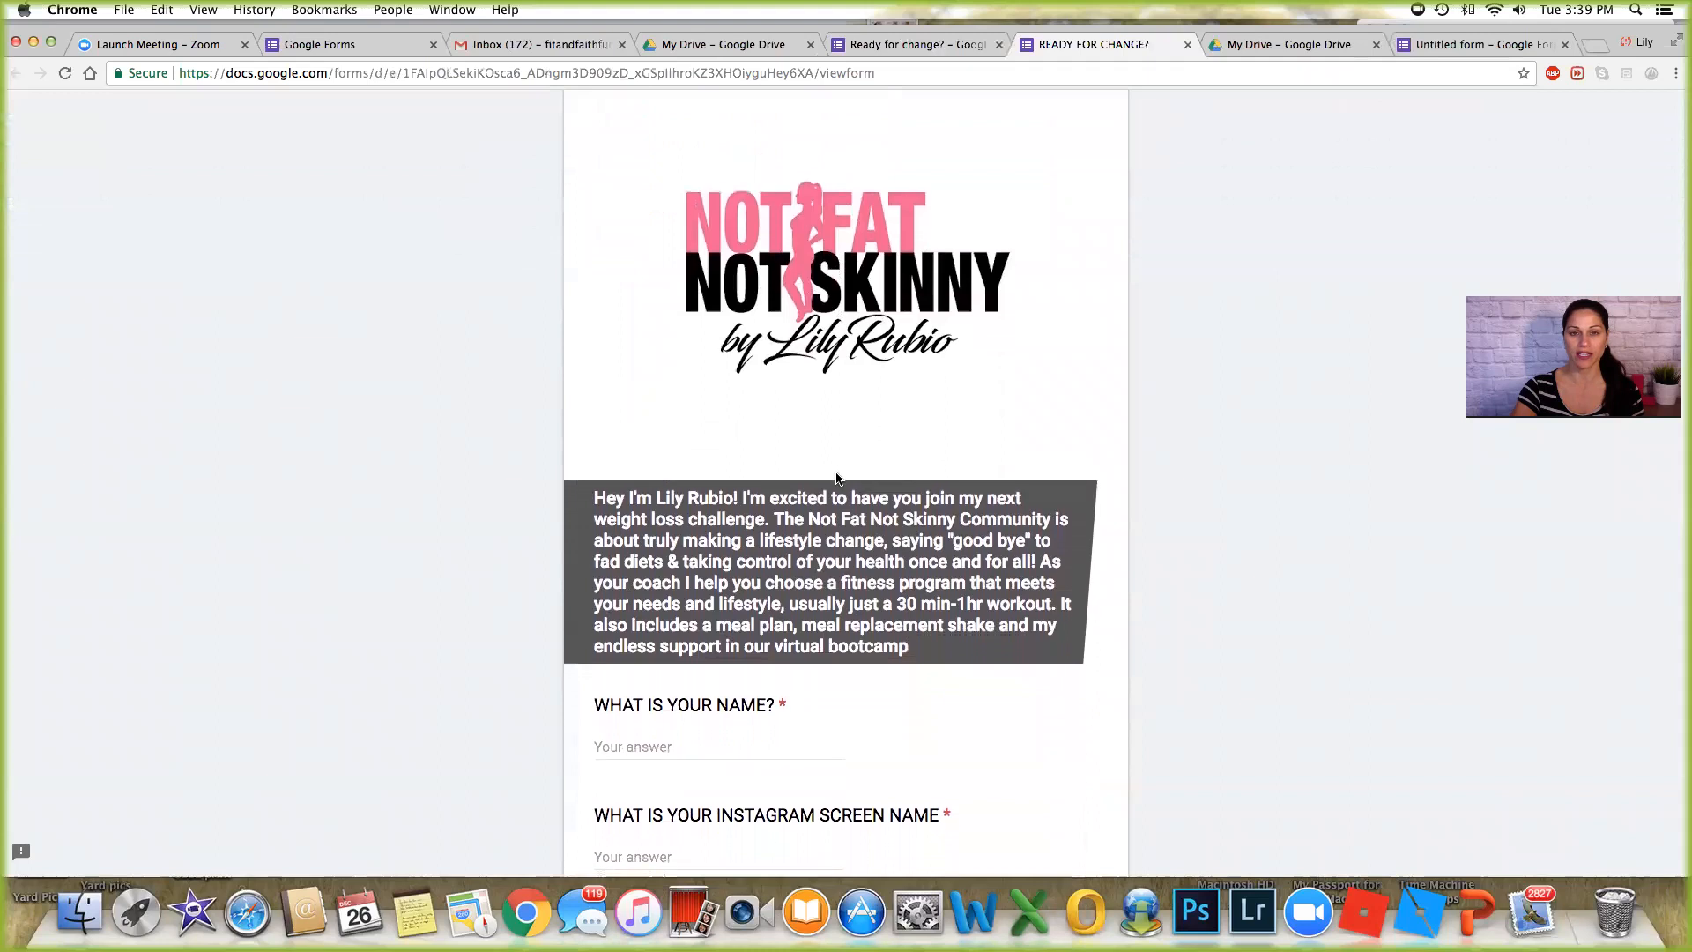
scroll(down, 3)
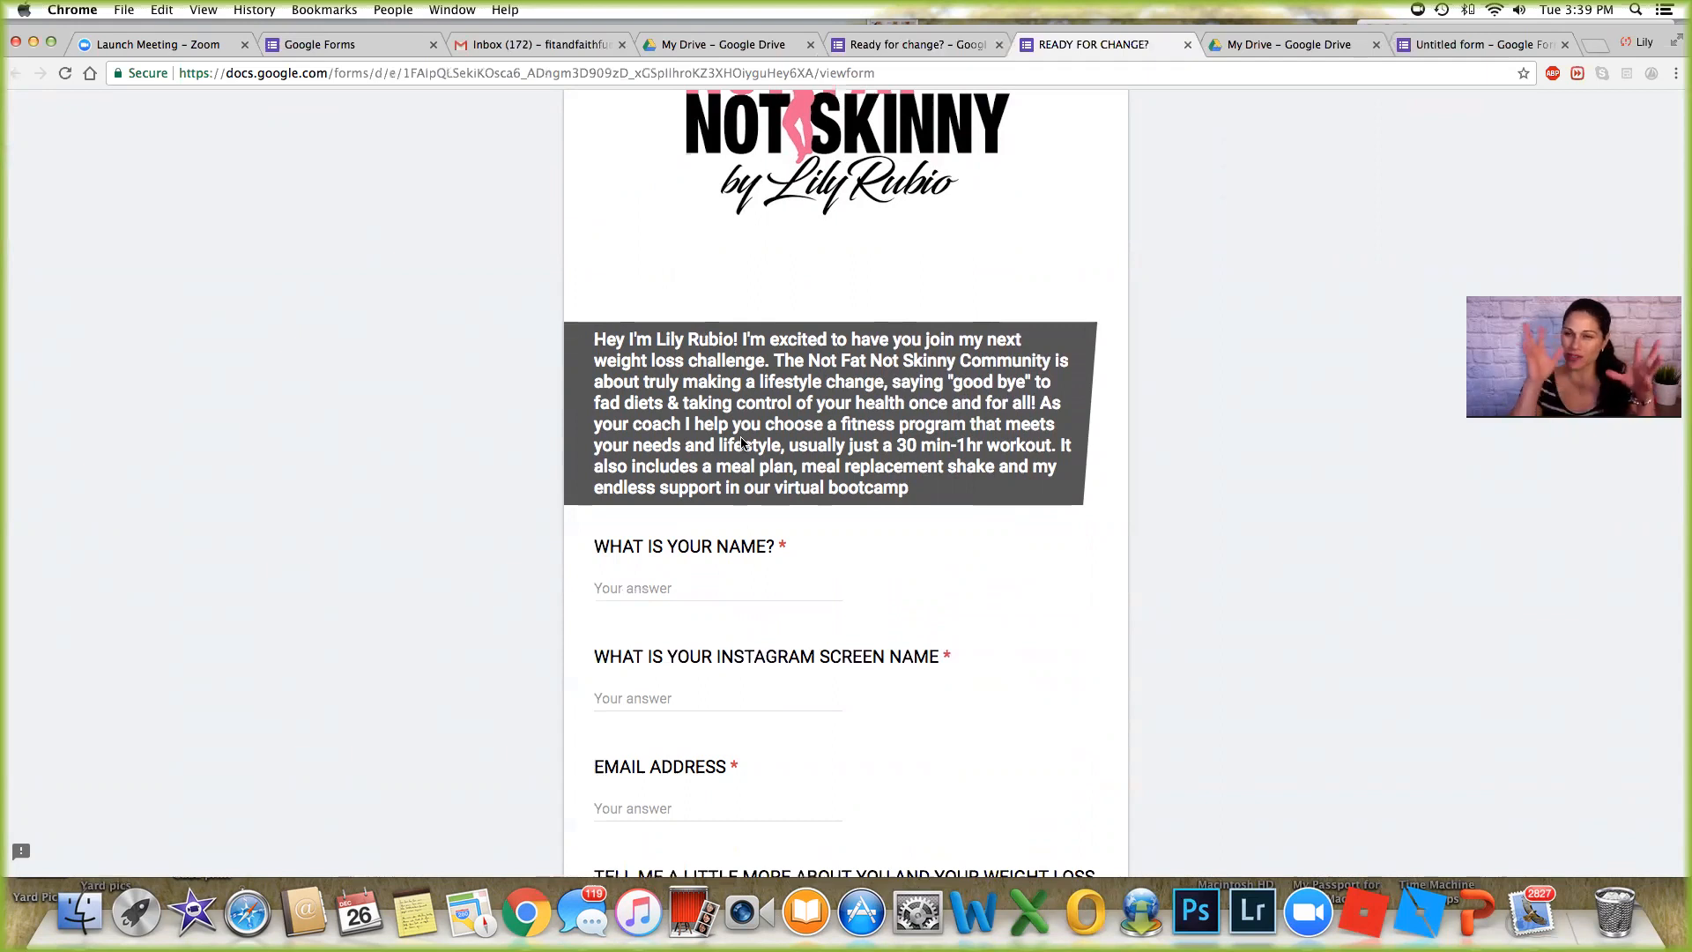
scroll(down, 3)
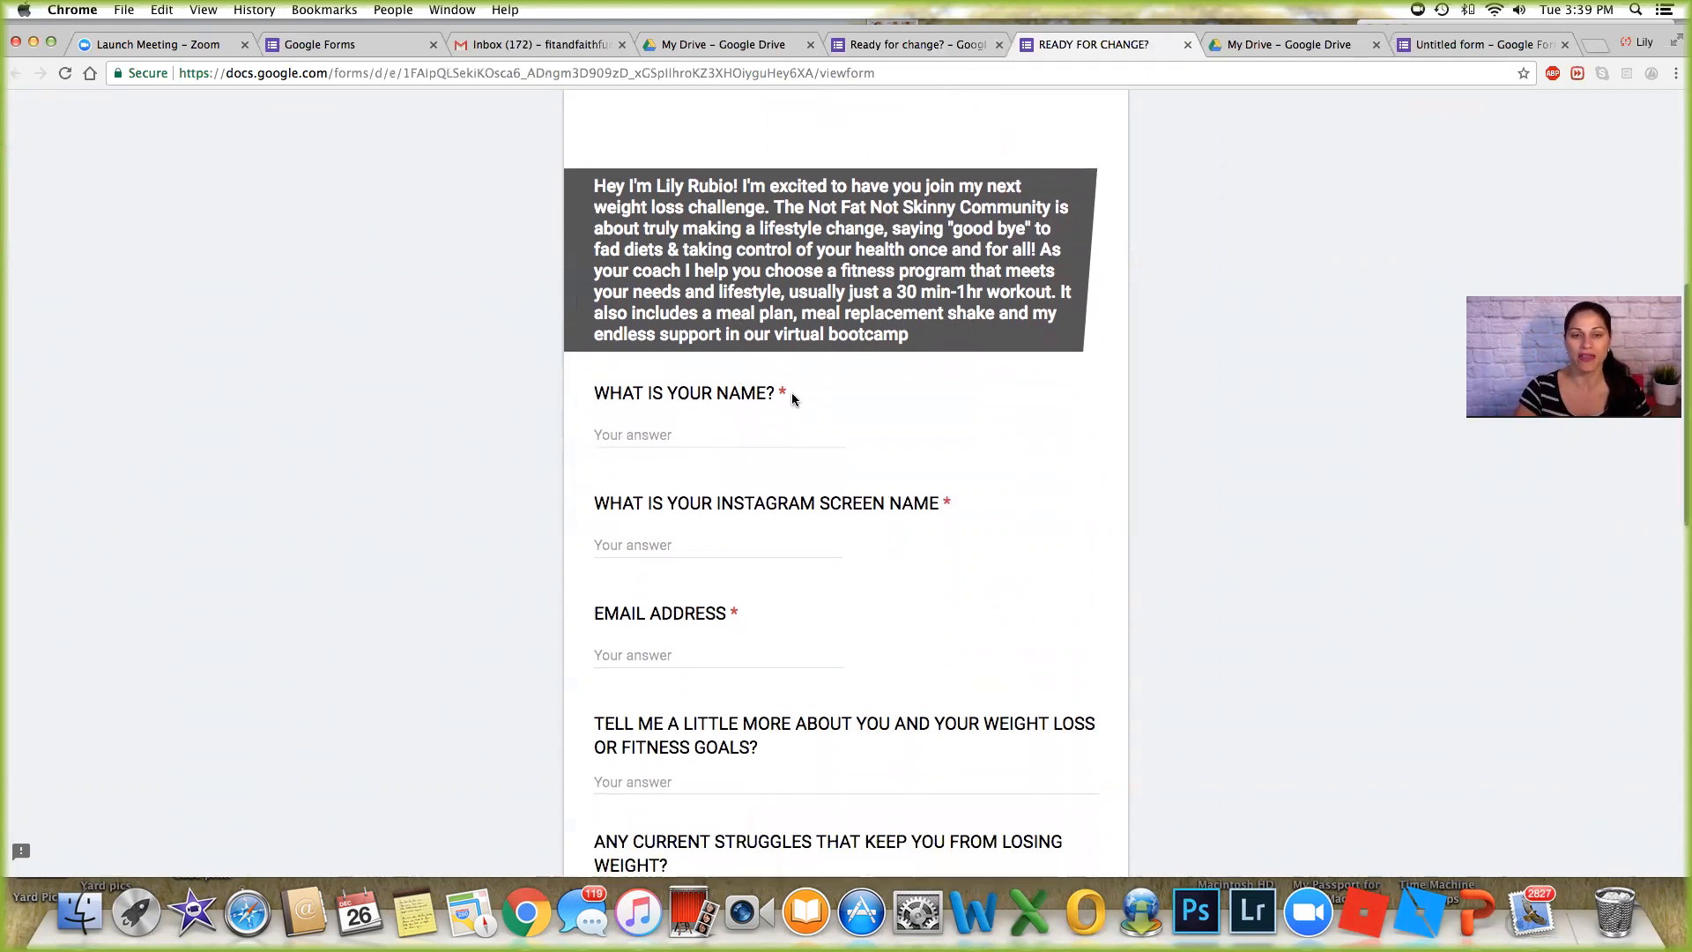
scroll(down, 3)
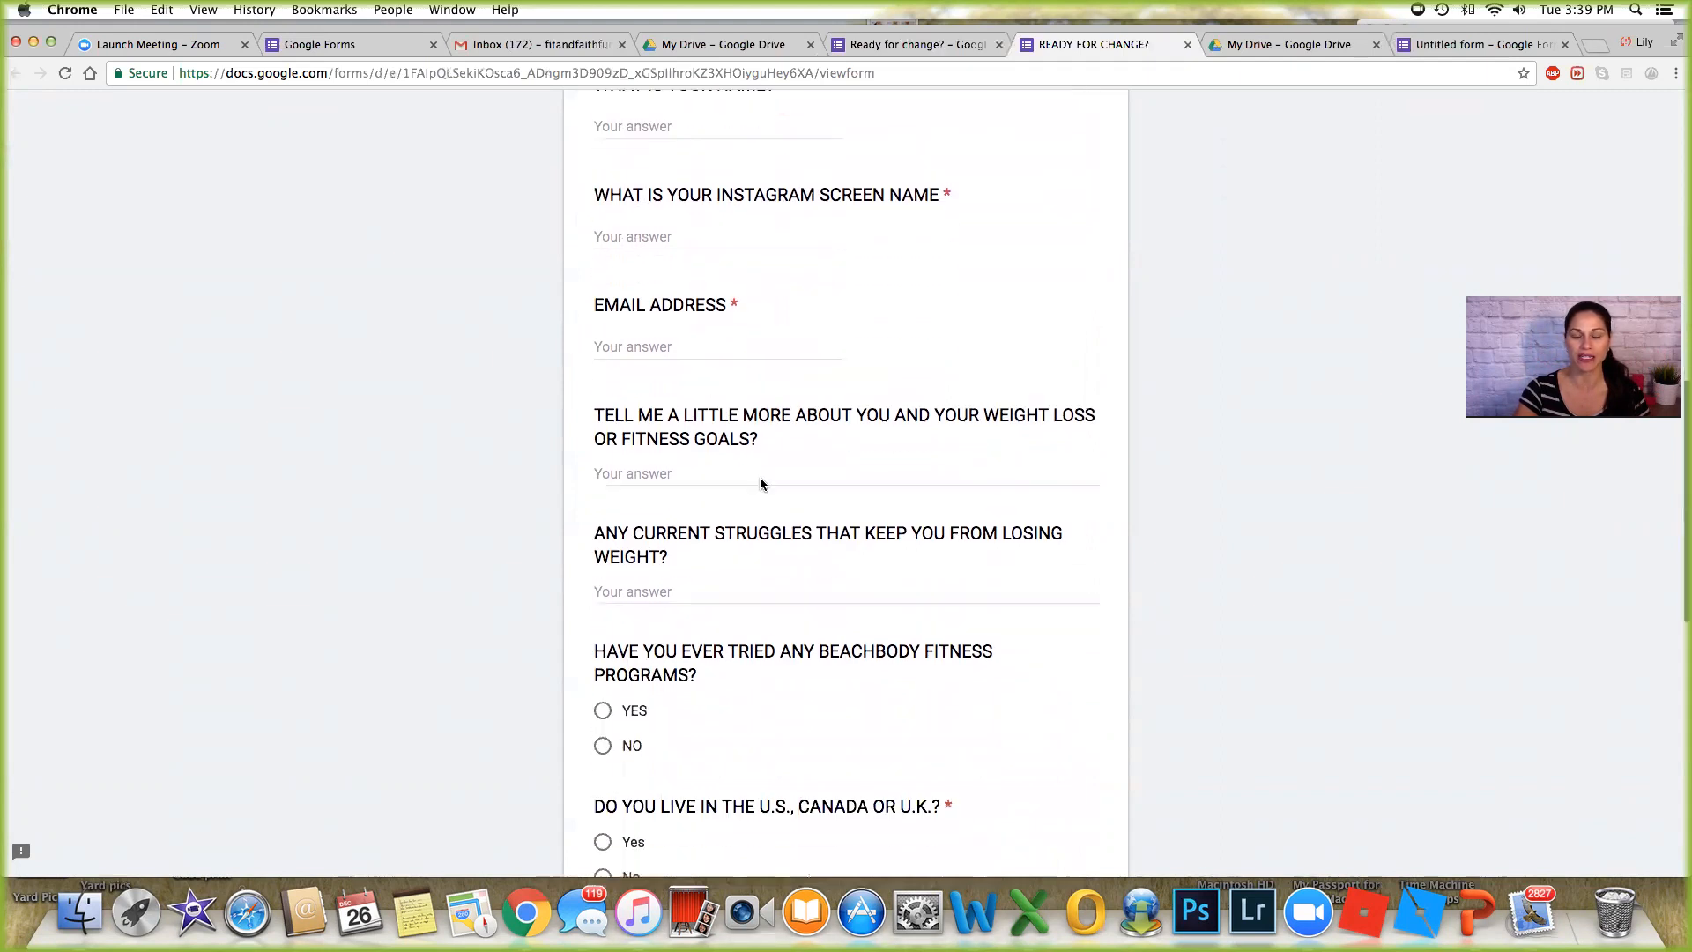
scroll(down, 3)
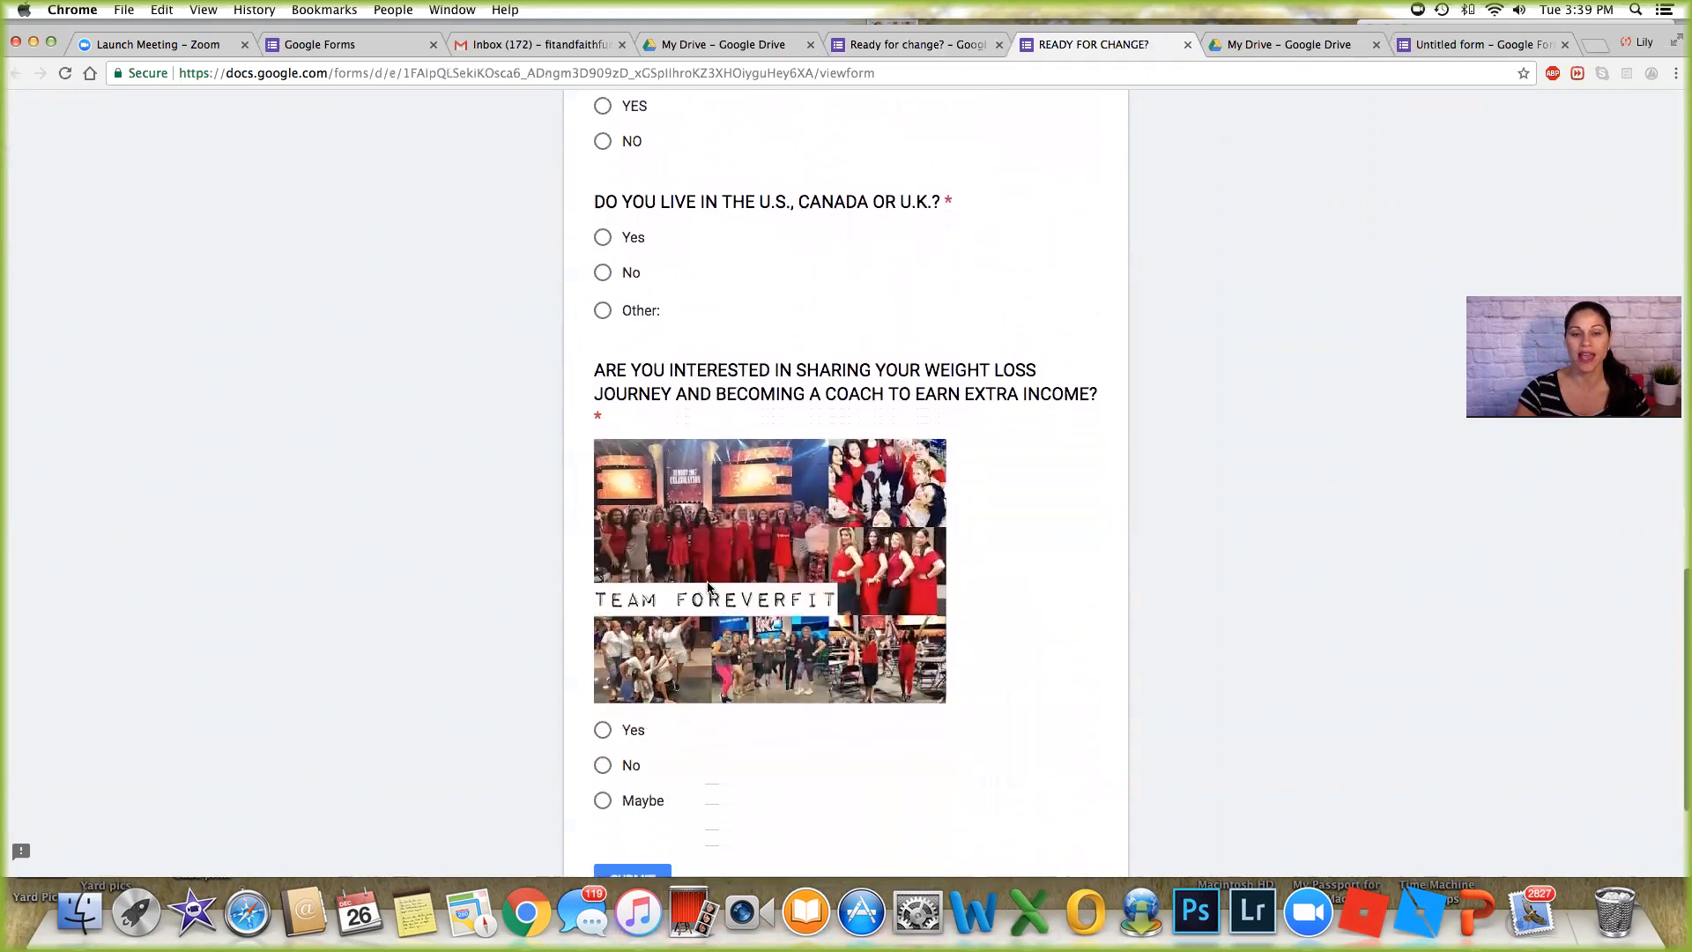
scroll(down, 3)
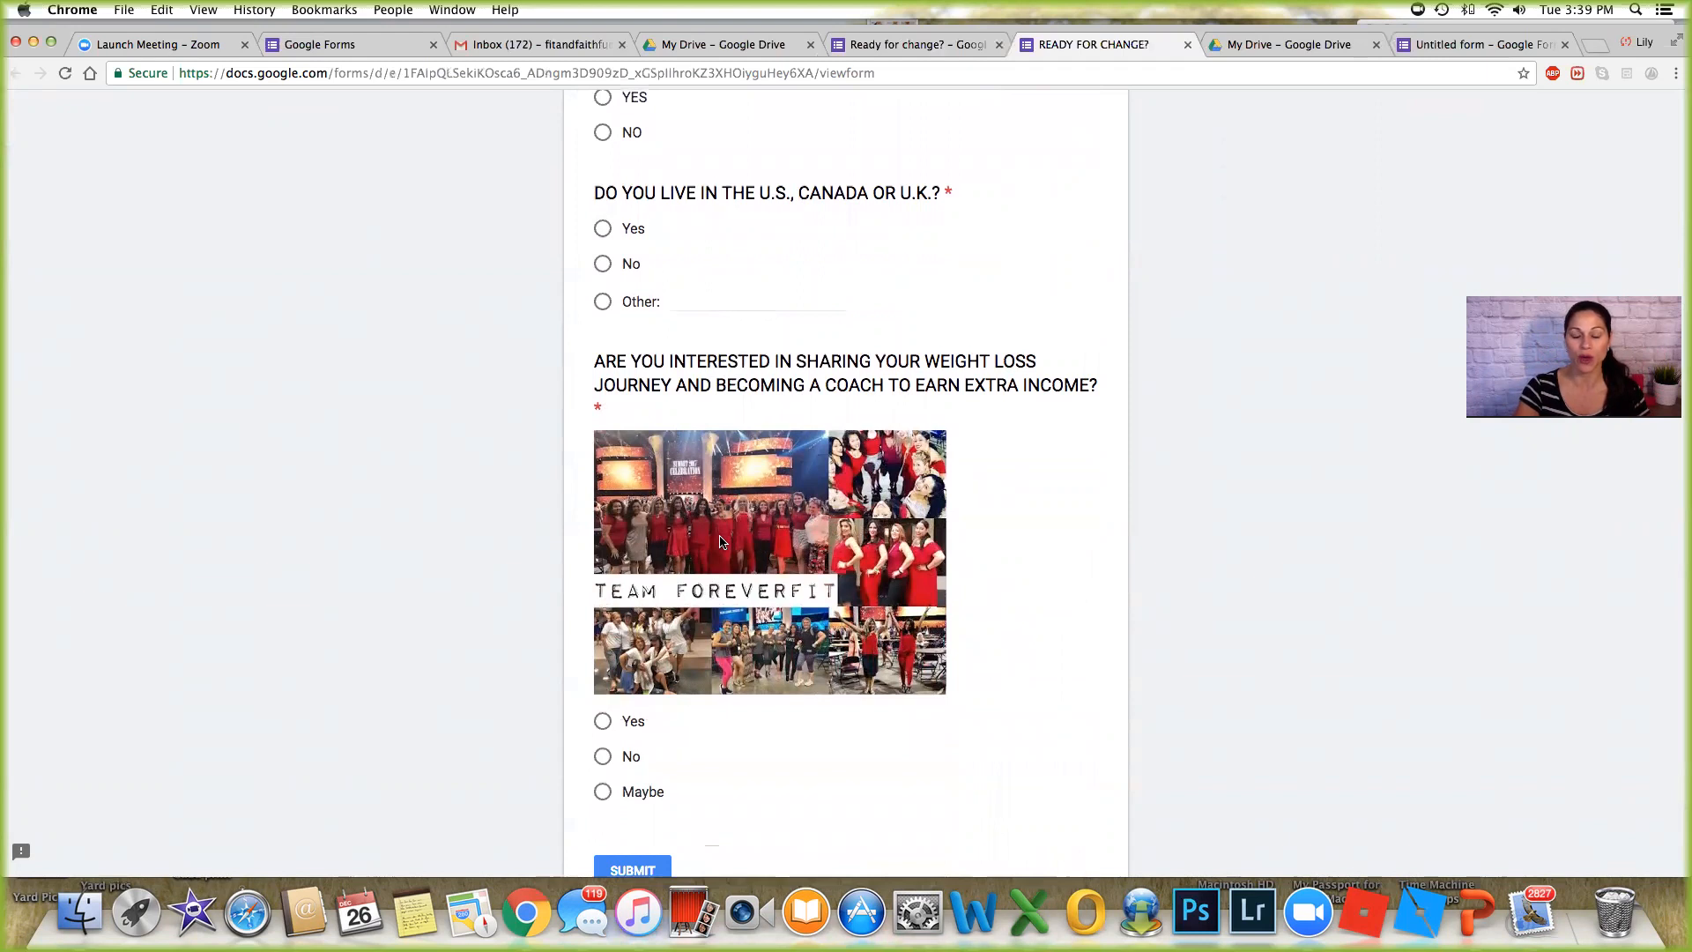
scroll(down, 3)
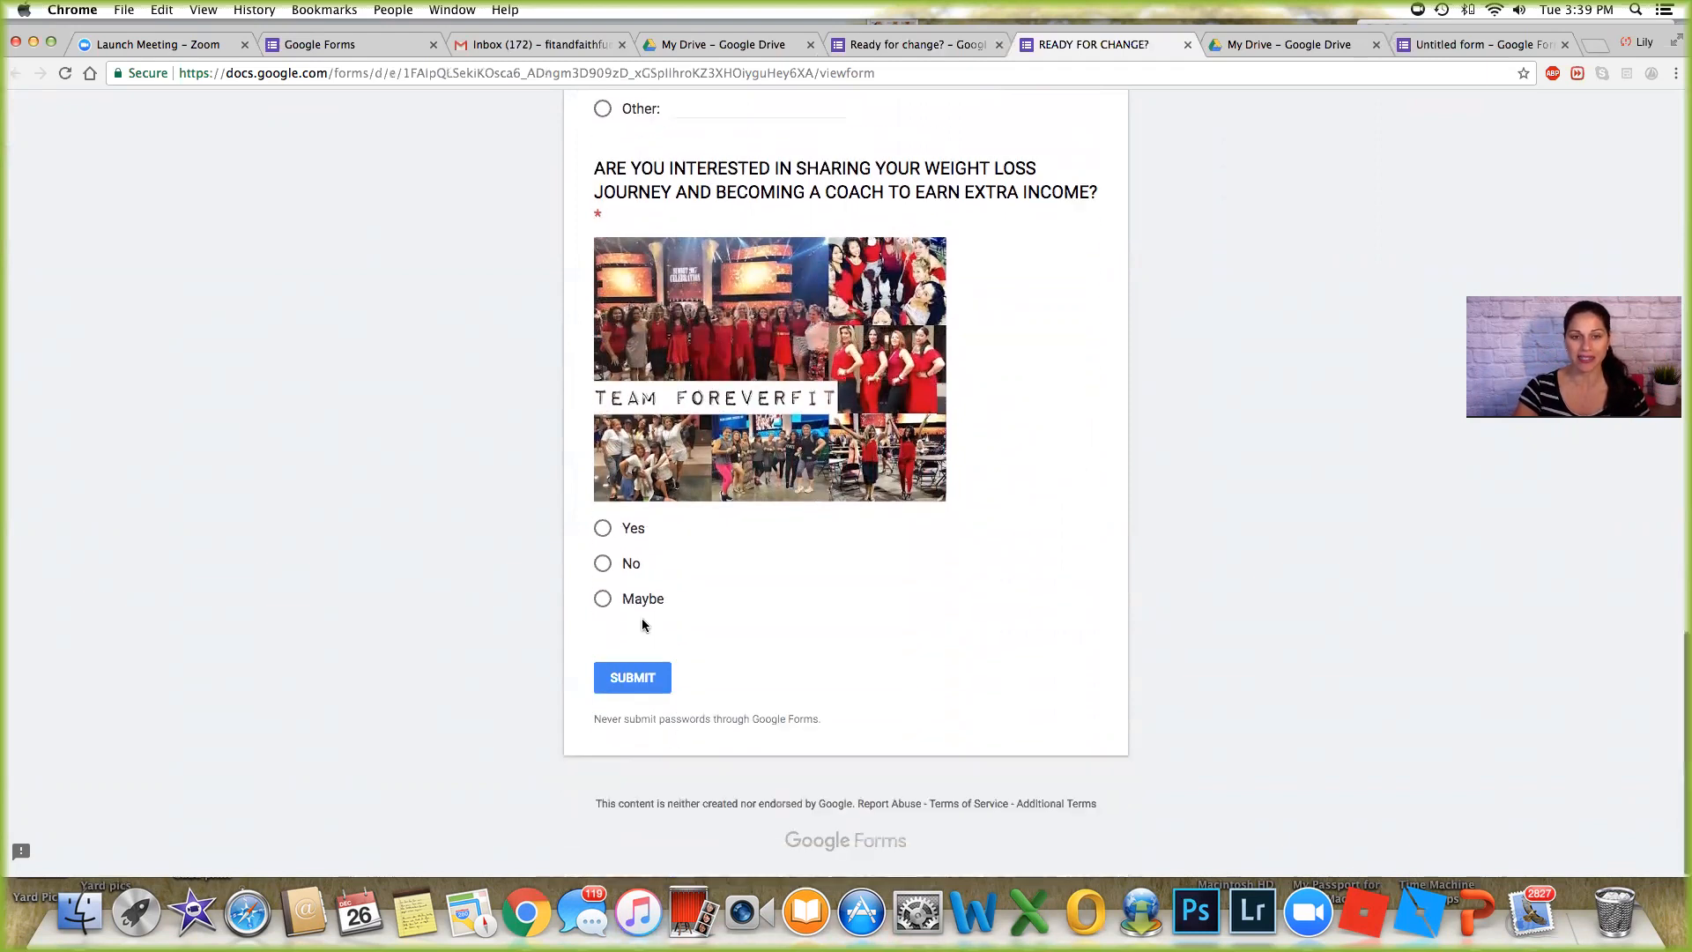
scroll(down, 3)
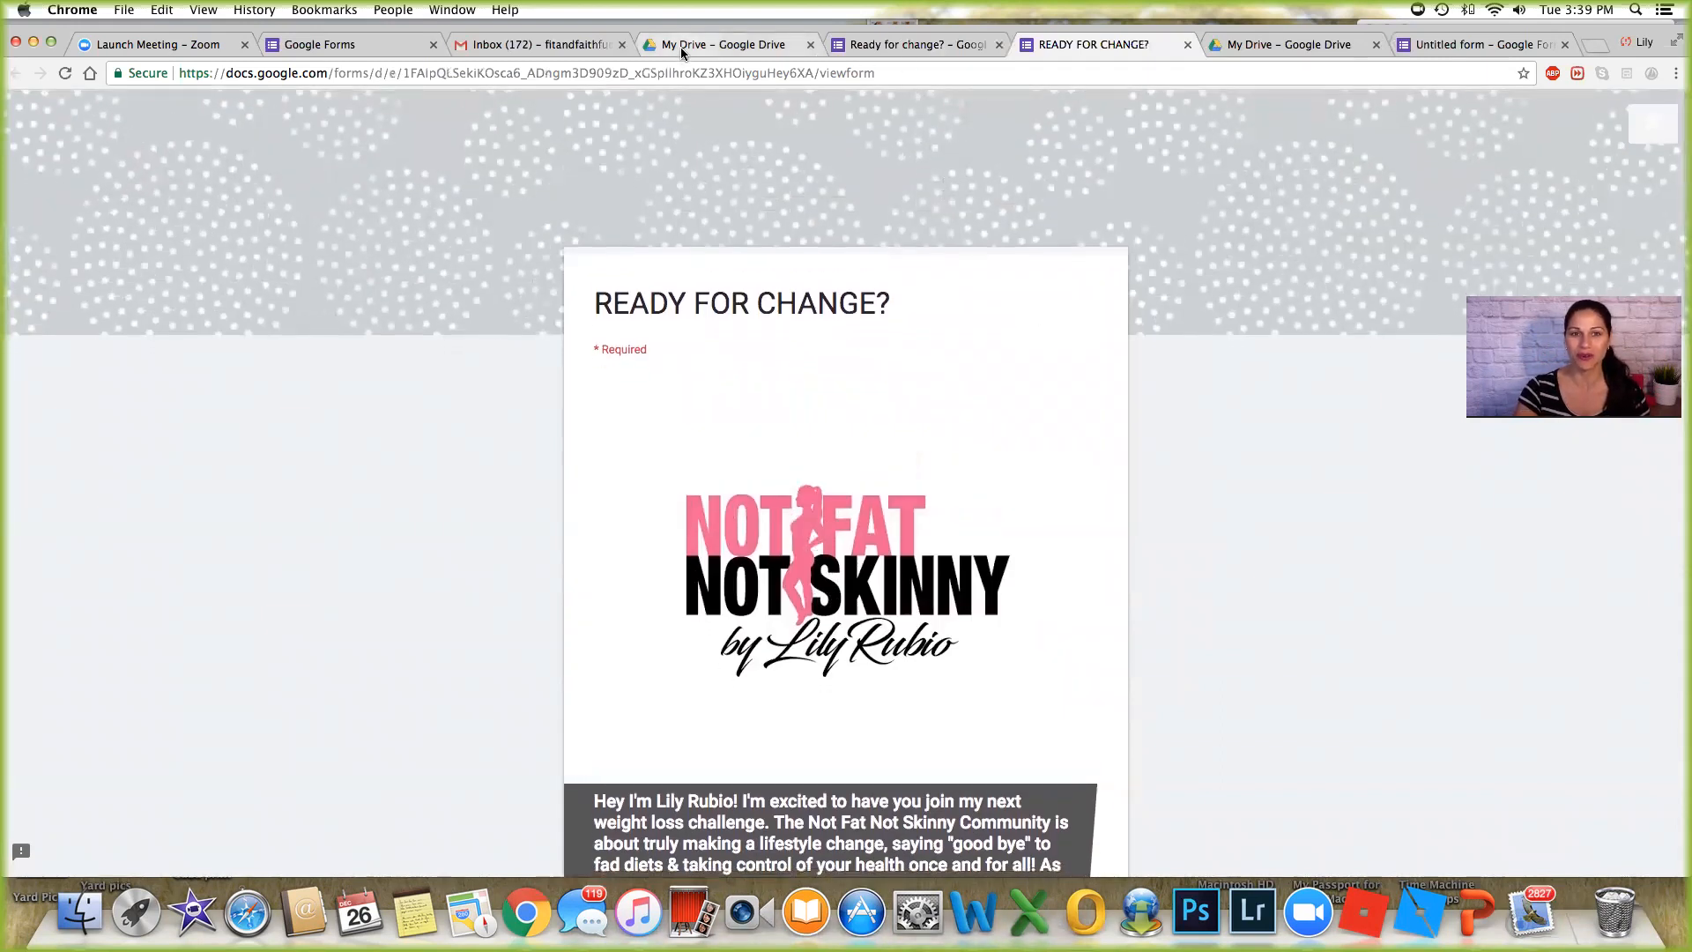
Return to the Forms home, reopen the Untitled form and activate its first question.
click(321, 44)
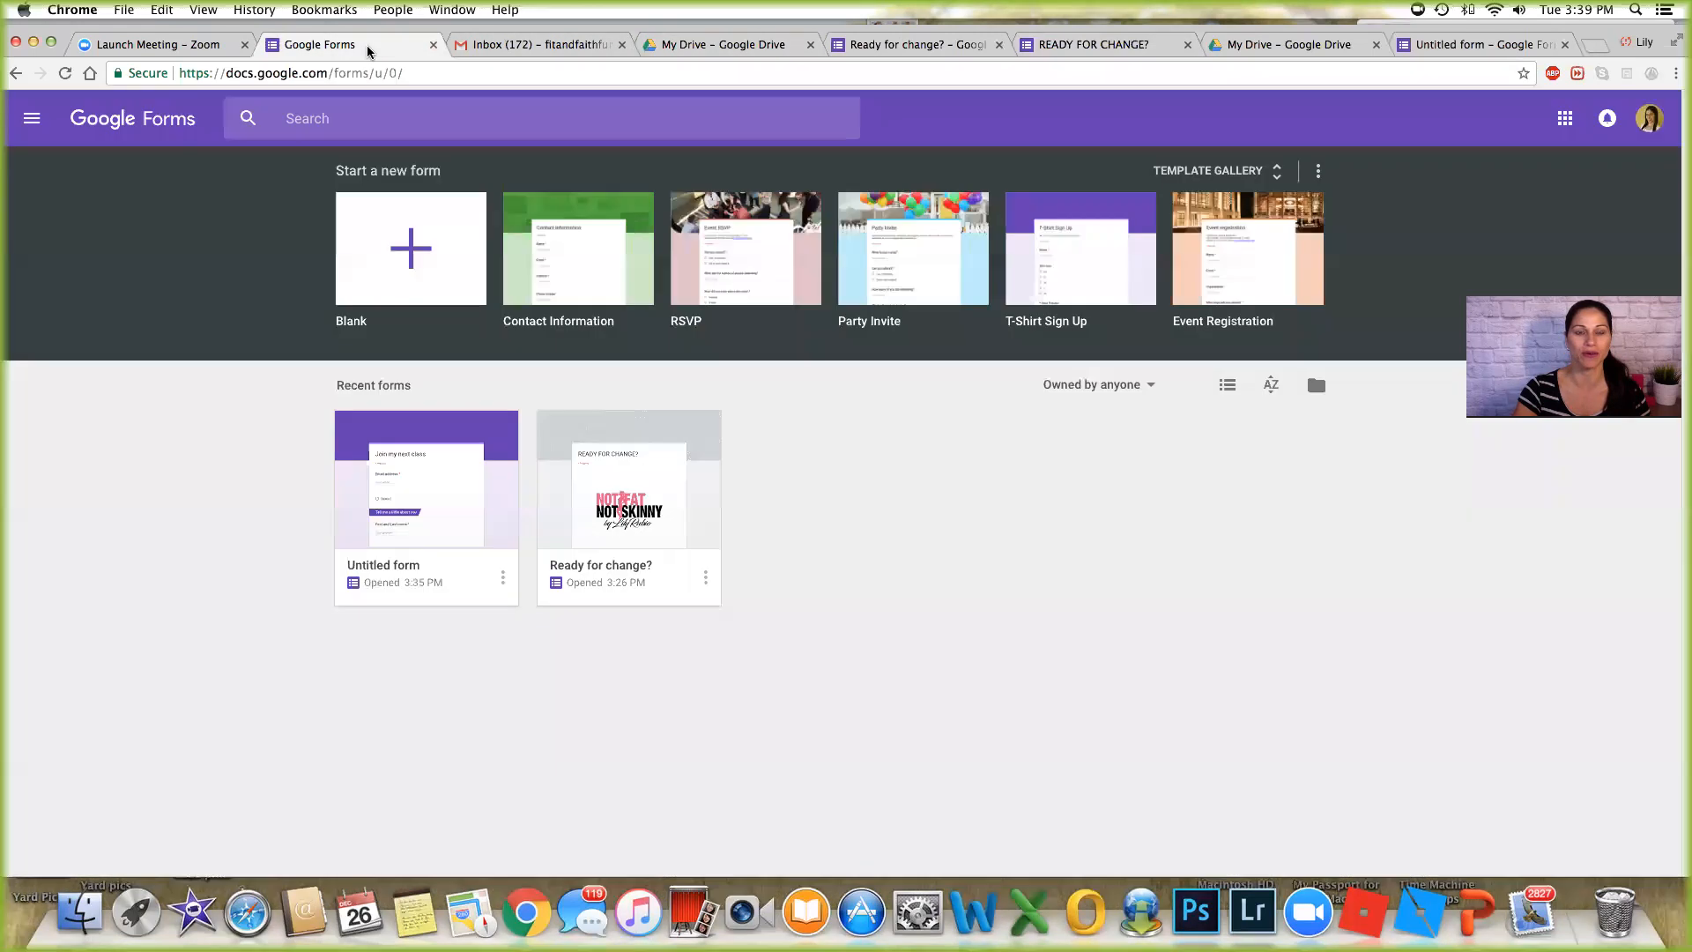
mouse_move(510, 534)
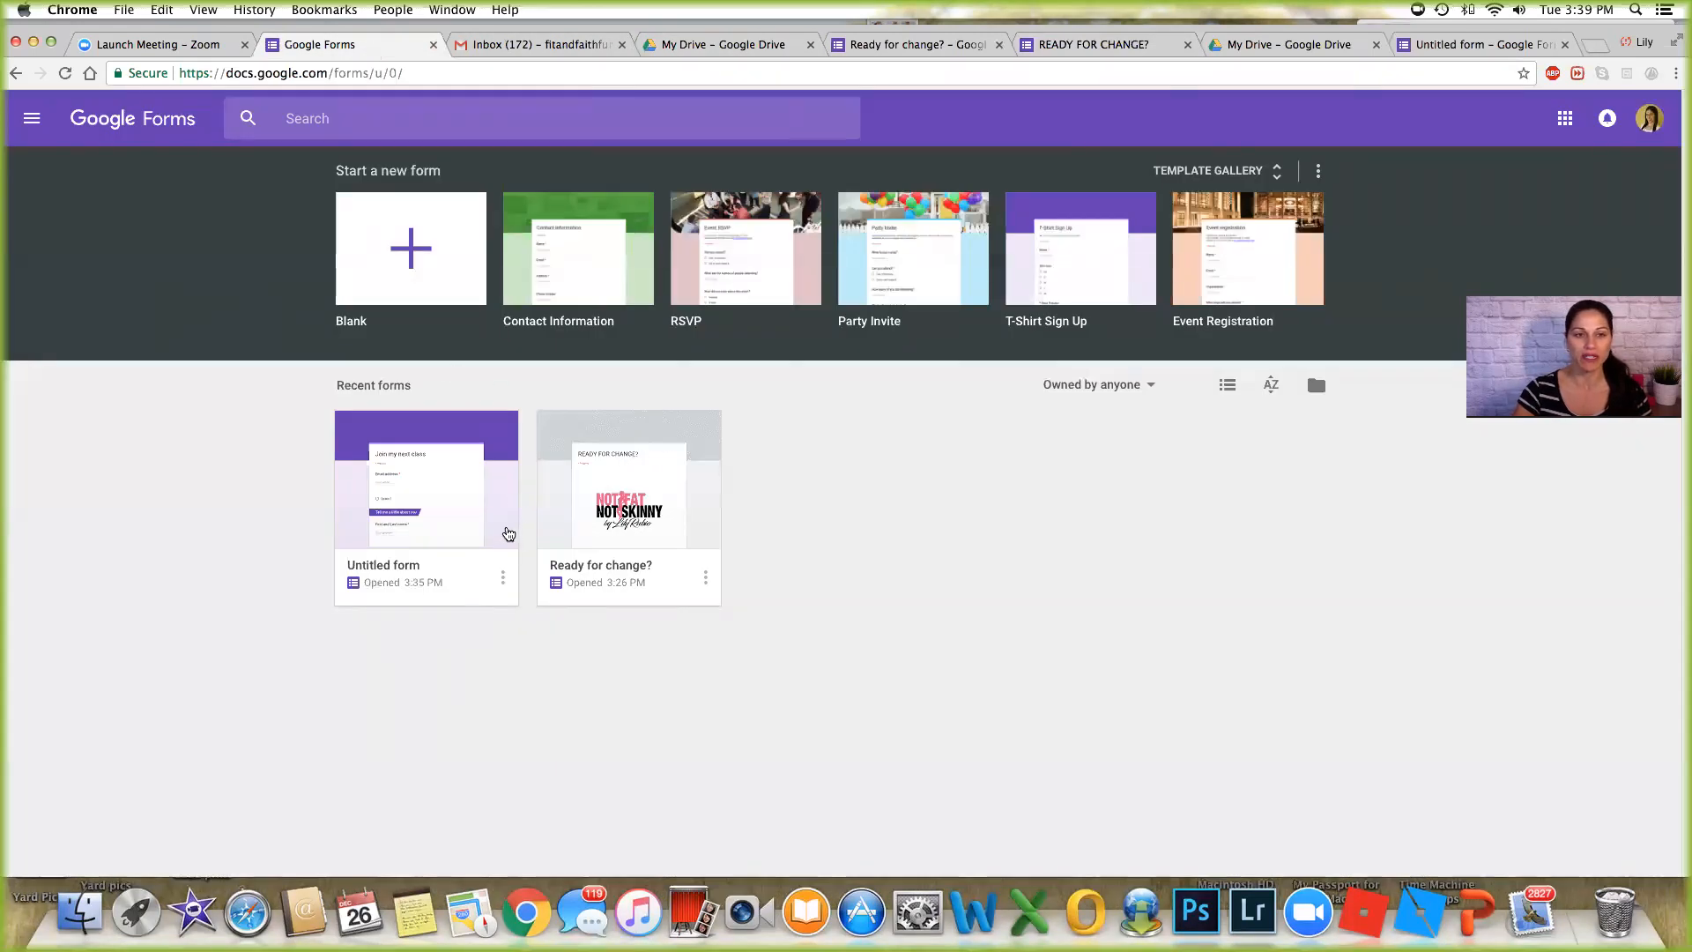
click(426, 482)
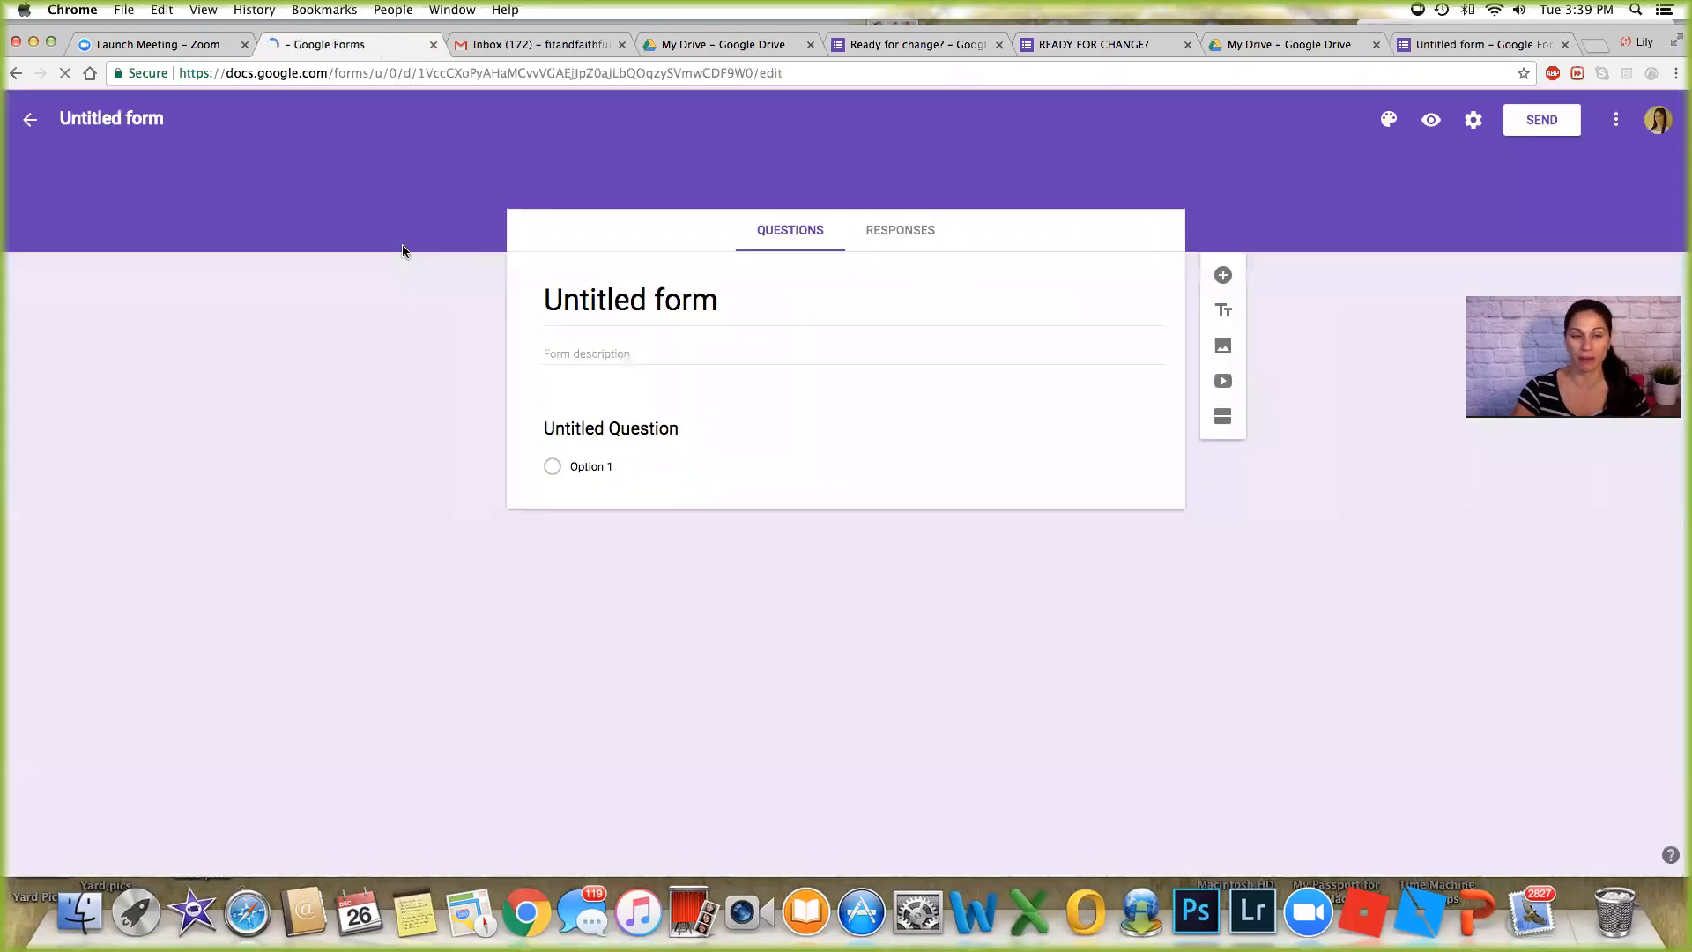
click(609, 426)
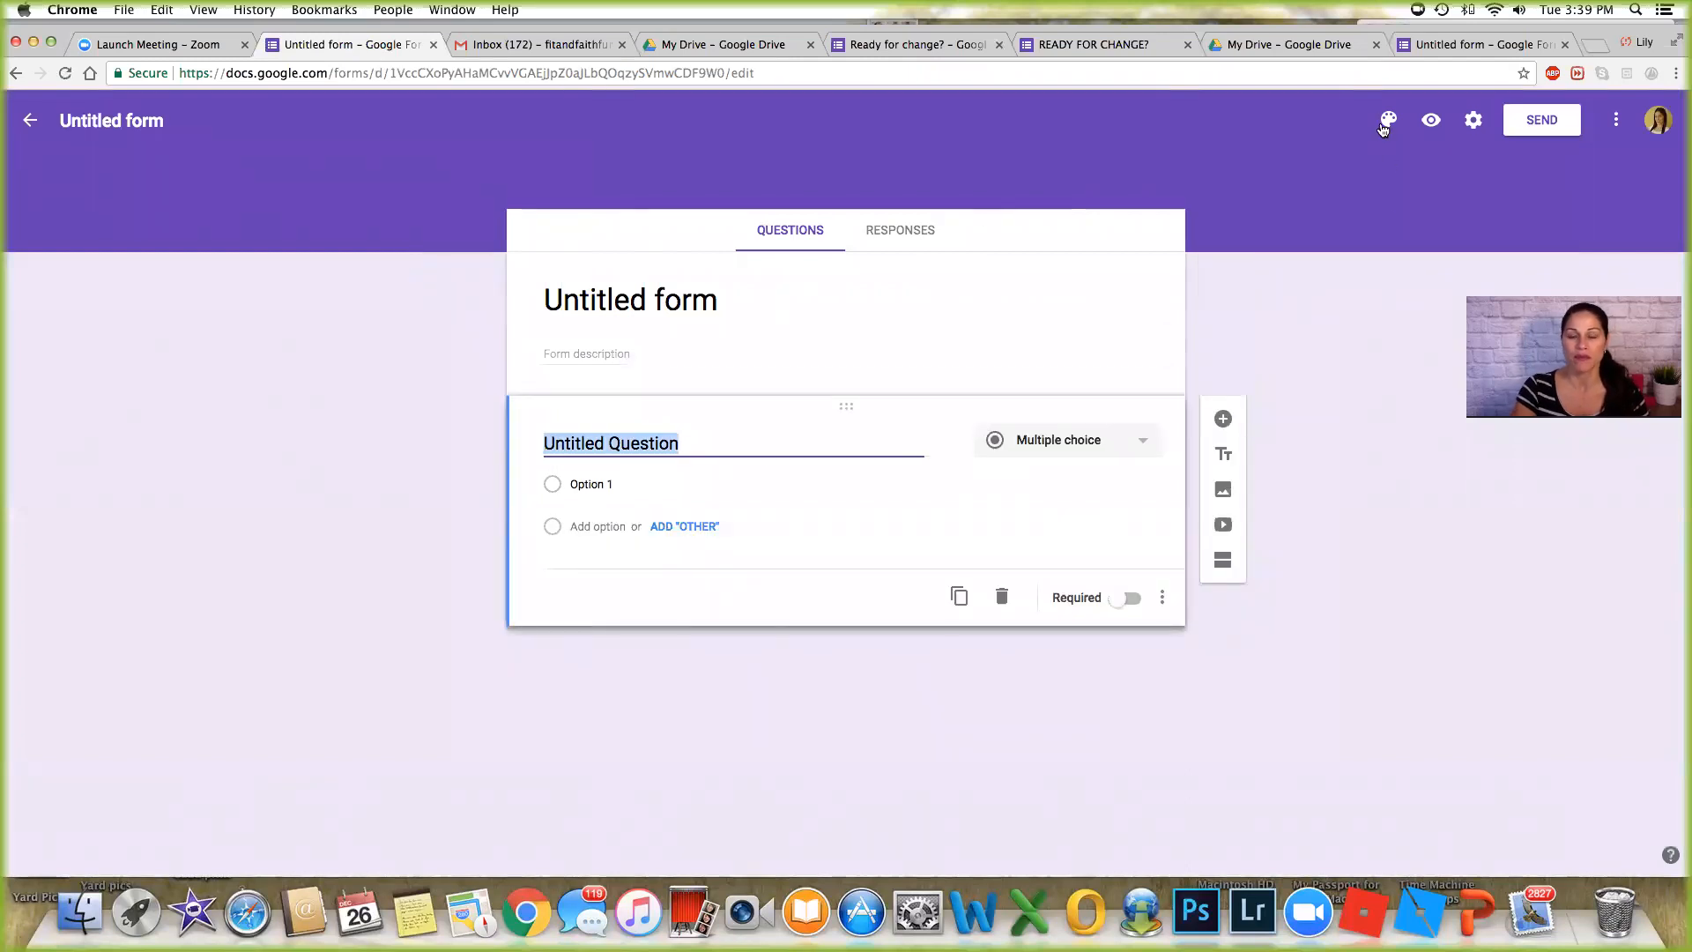
mouse_move(1185, 185)
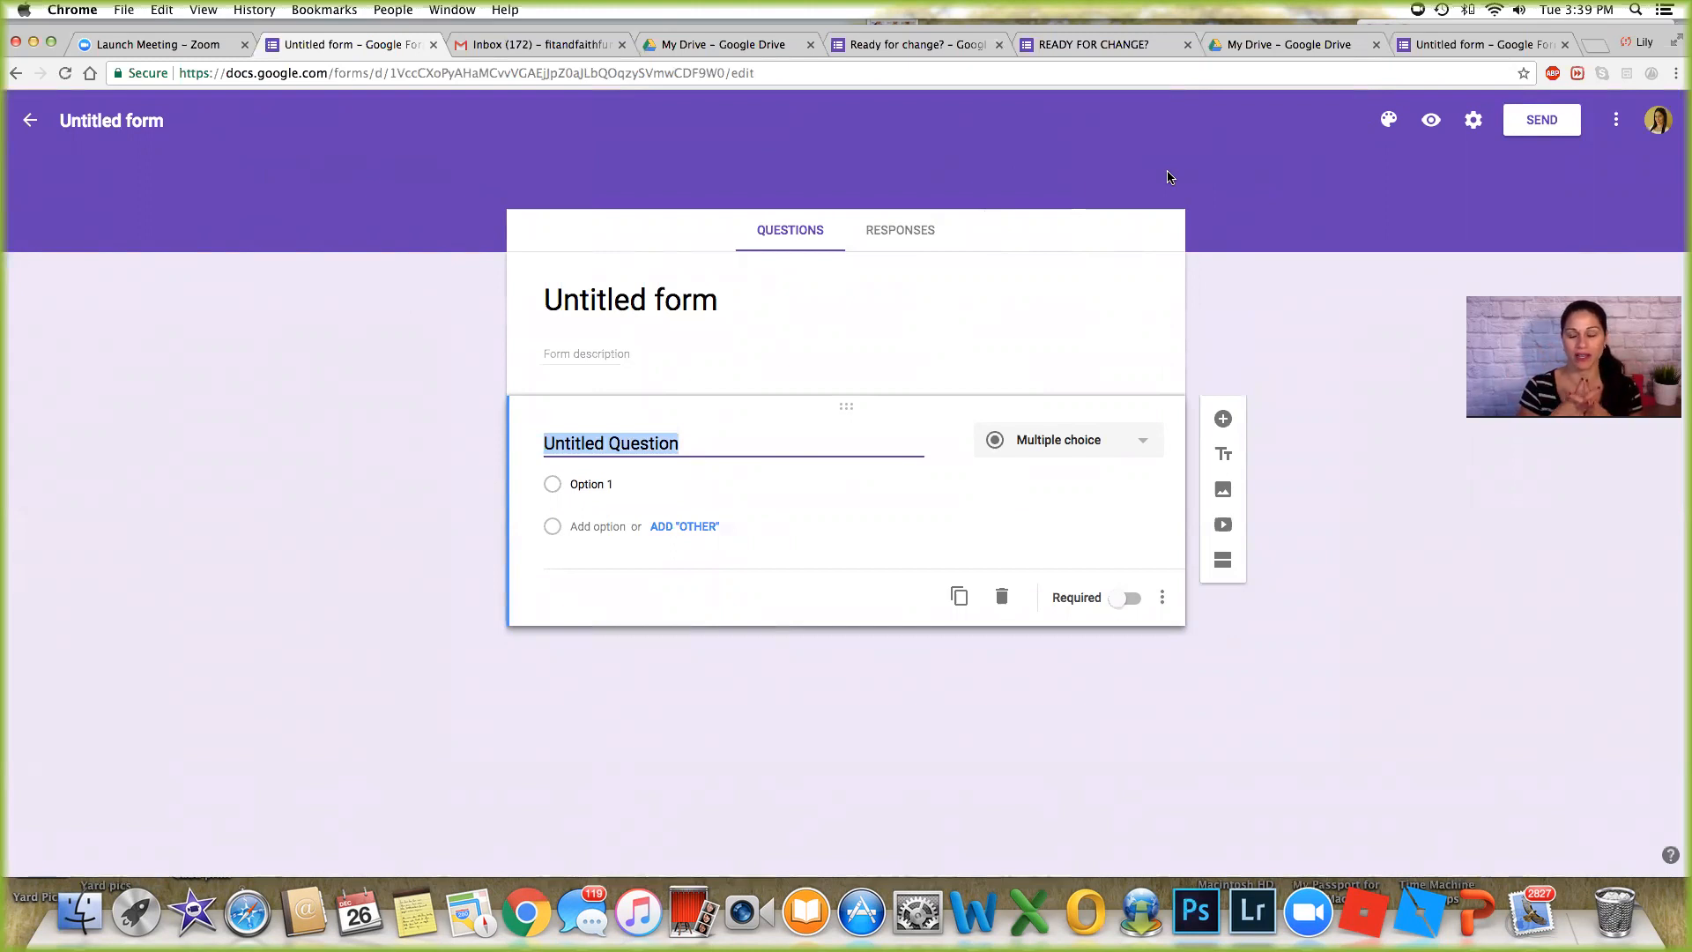
mouse_move(1161, 178)
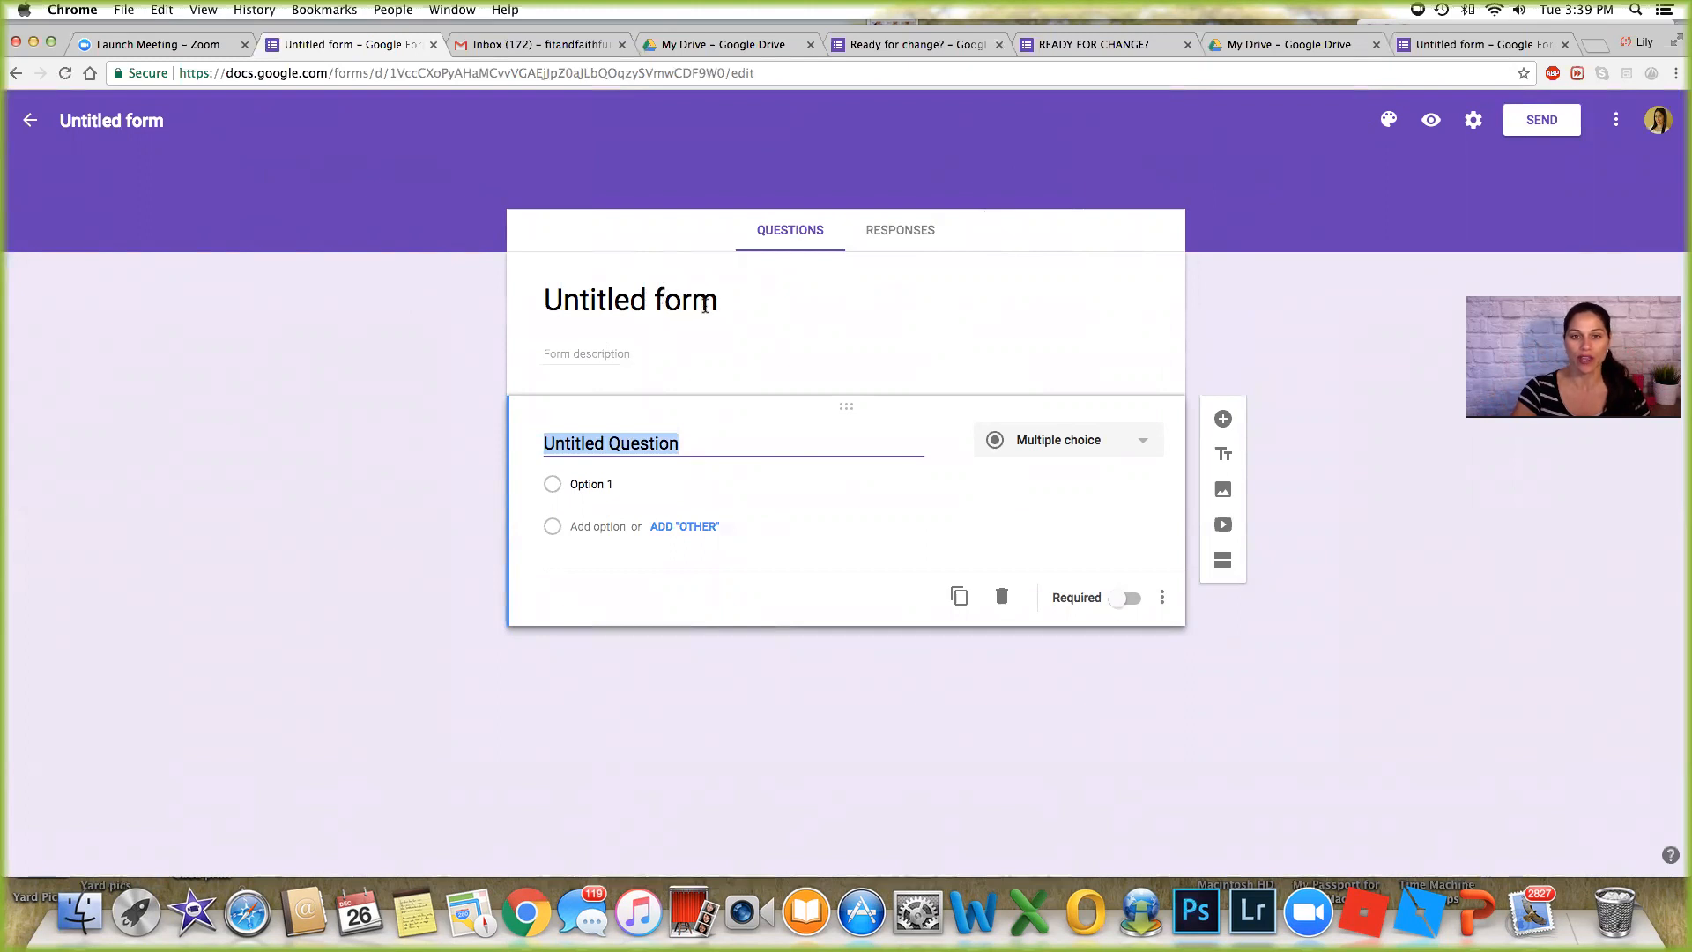
Title the form 'Join my Challenge'.
click(629, 299)
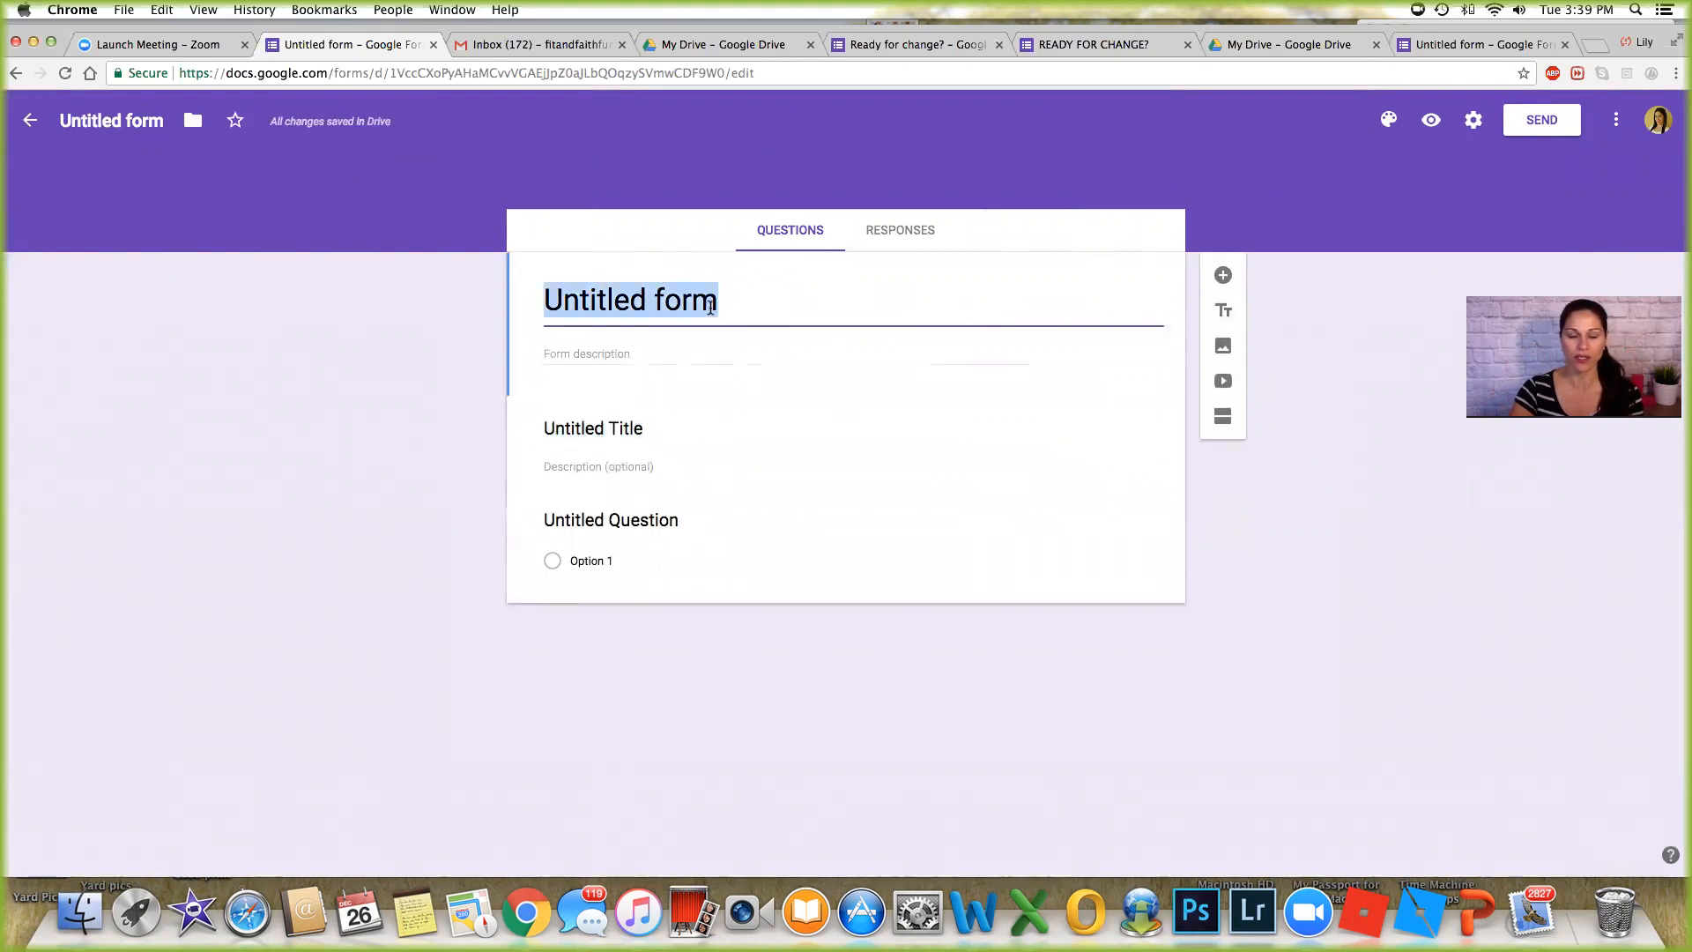
mouse_move(474, 299)
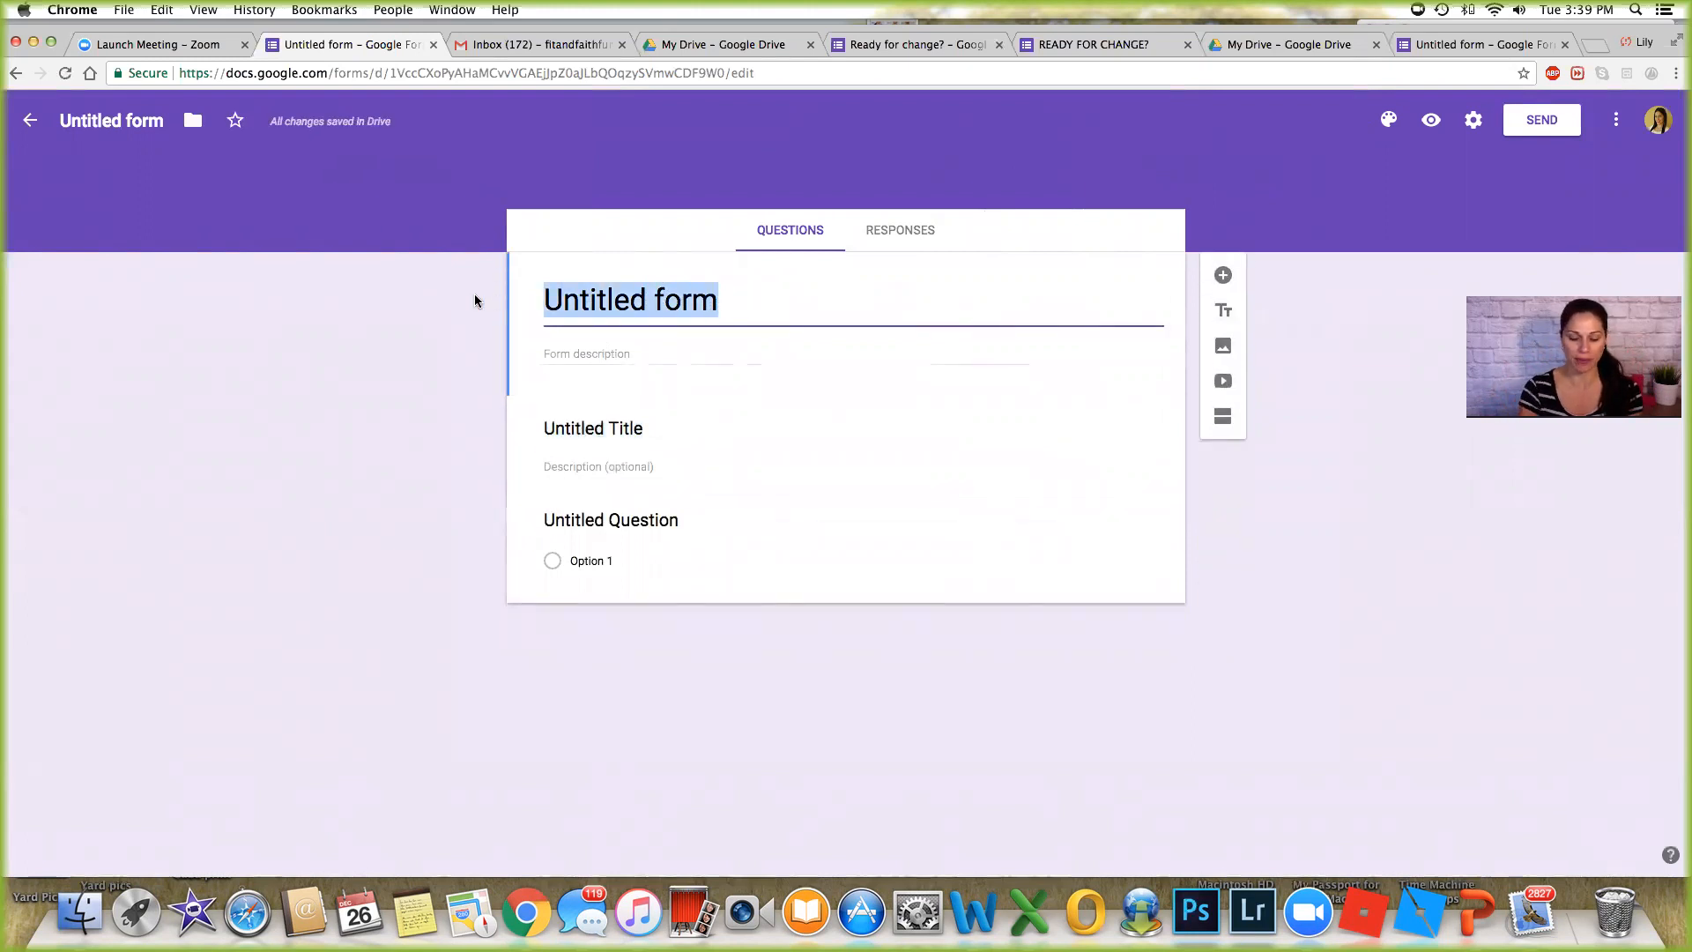
text(Join my Cha)
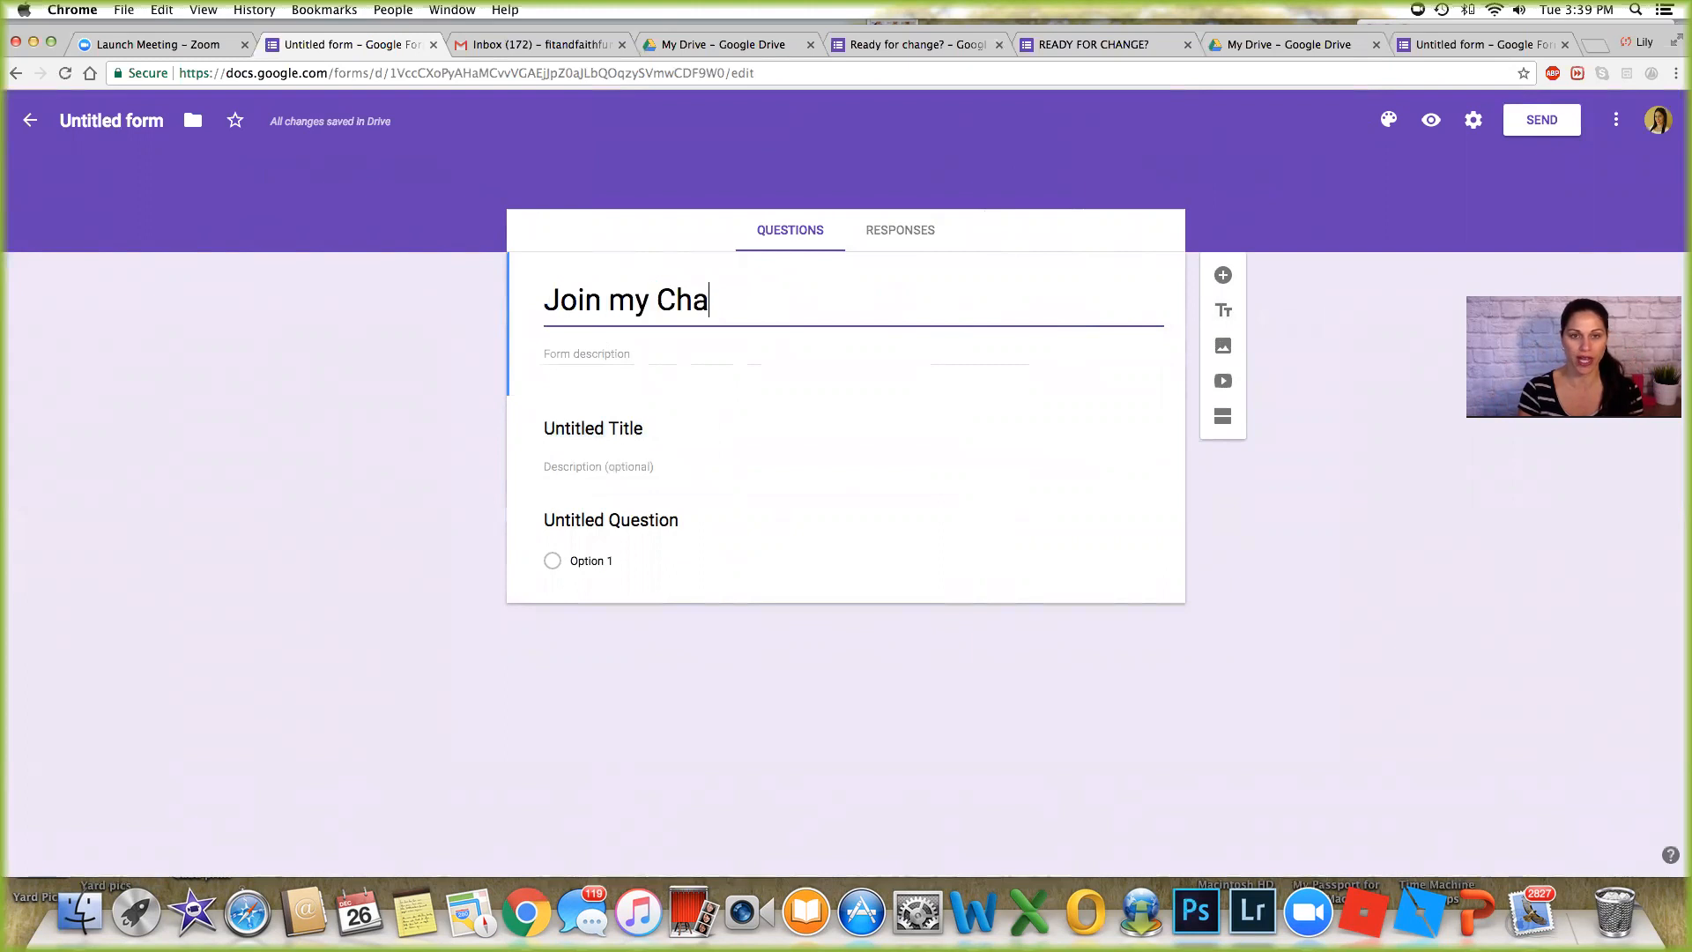
text(llen)
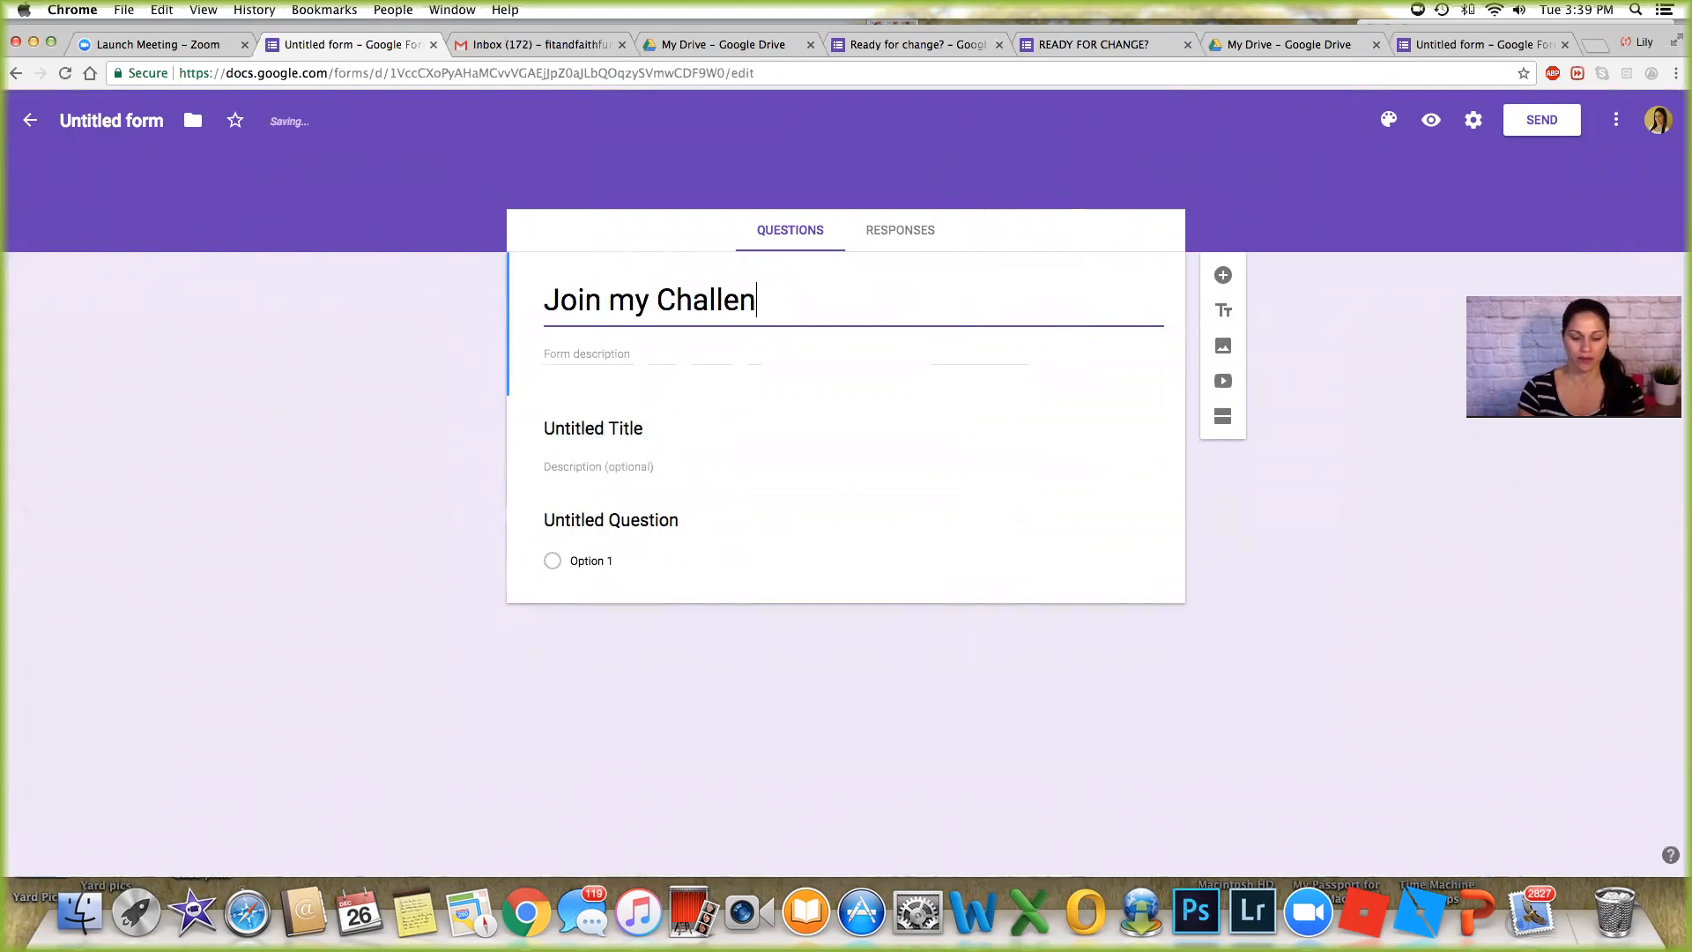
Give the heading section the title 'Tell me a little about you'.
click(592, 442)
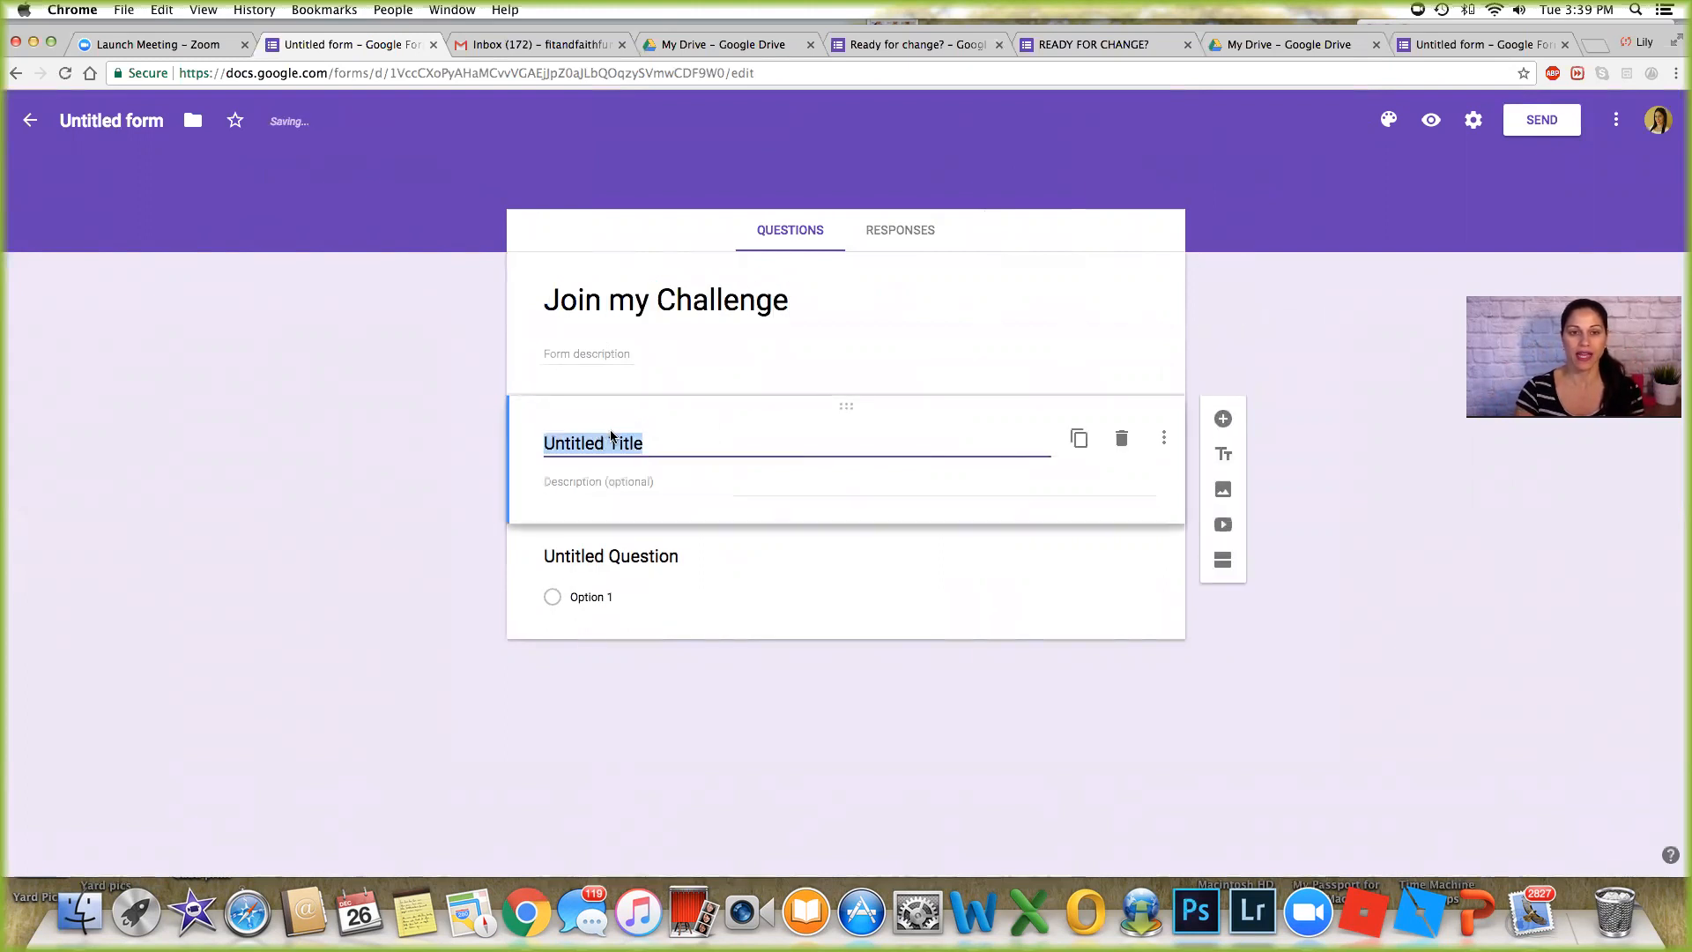
text(Tell)
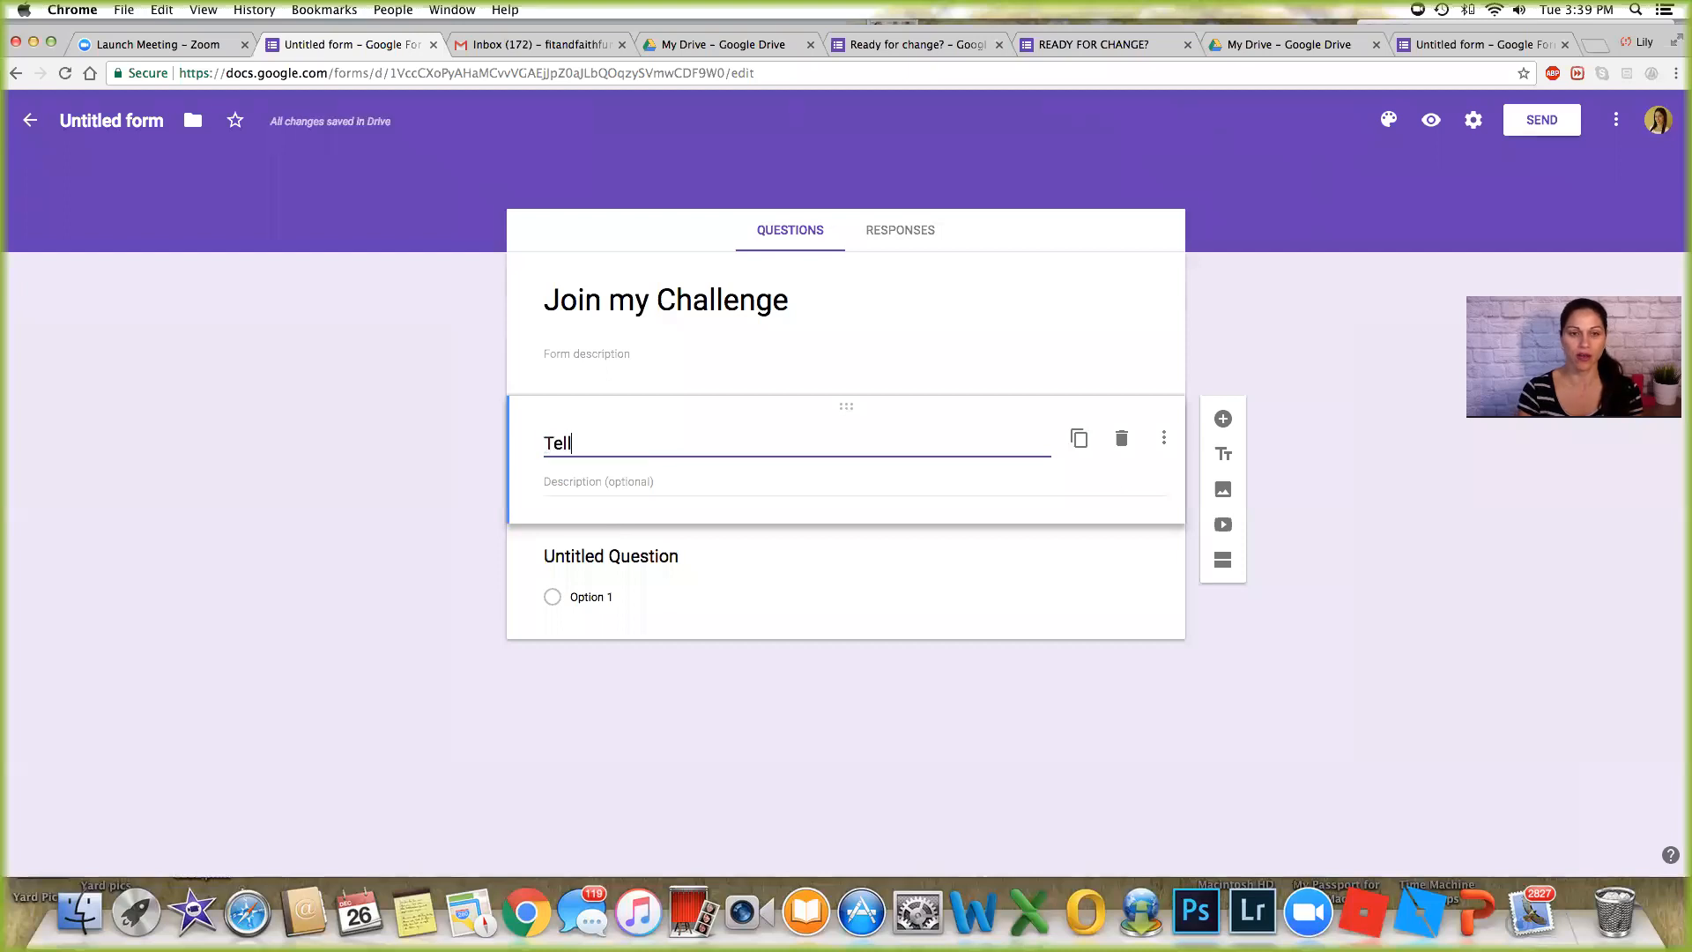
text(me a little ab)
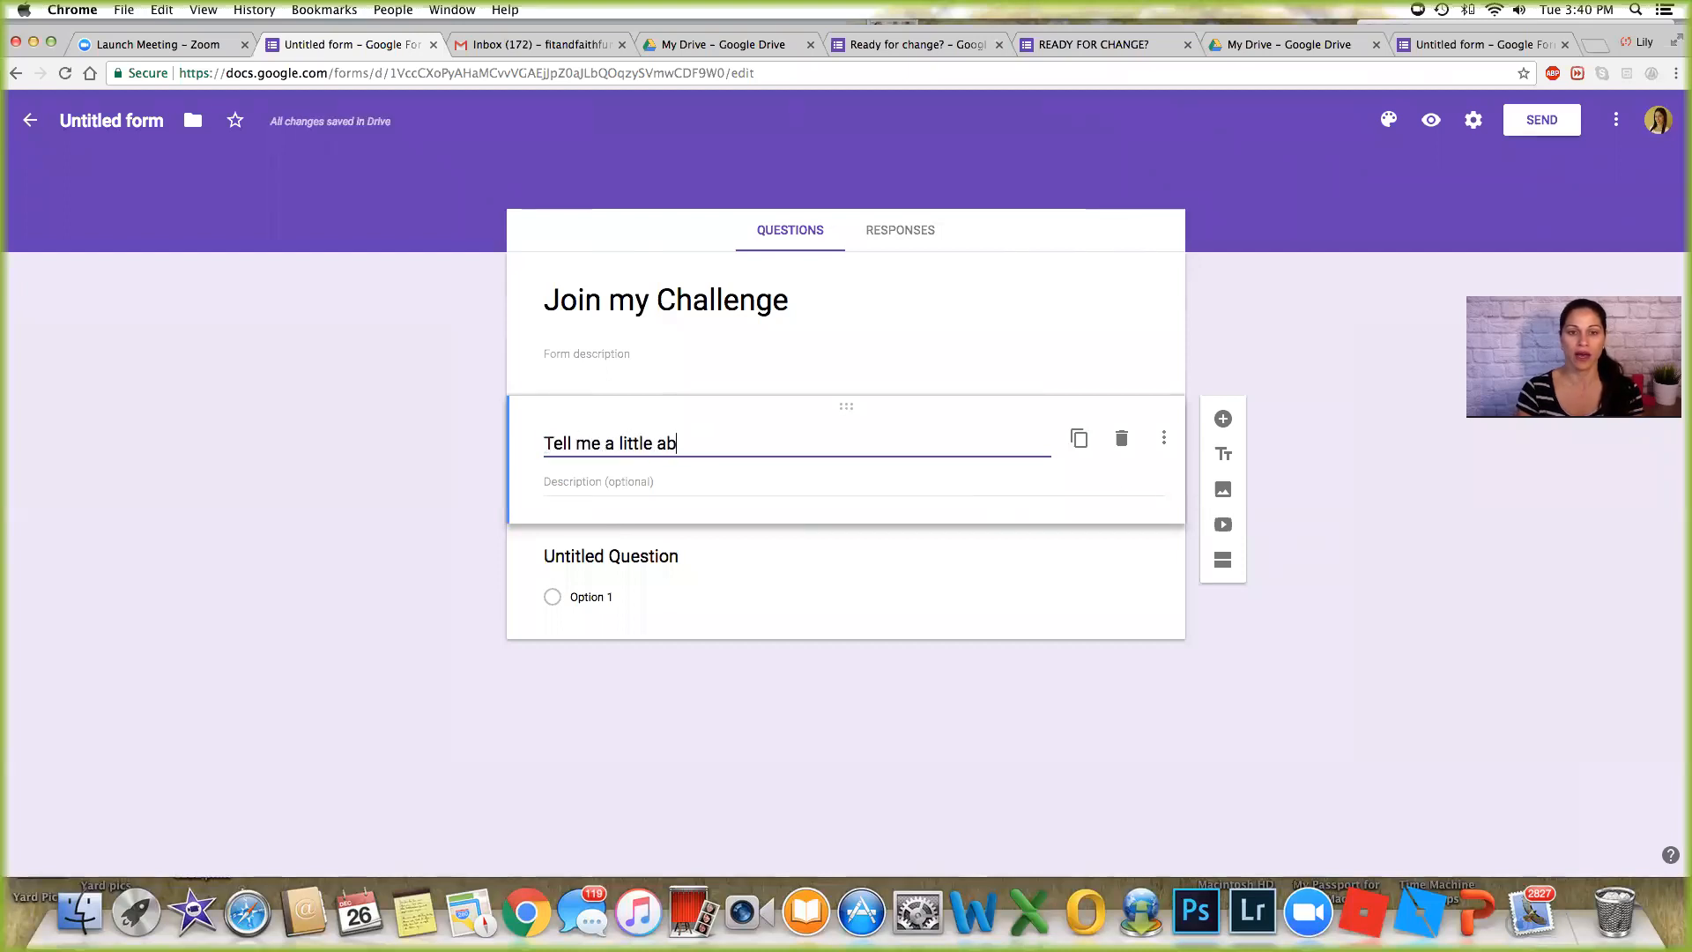
text(out you)
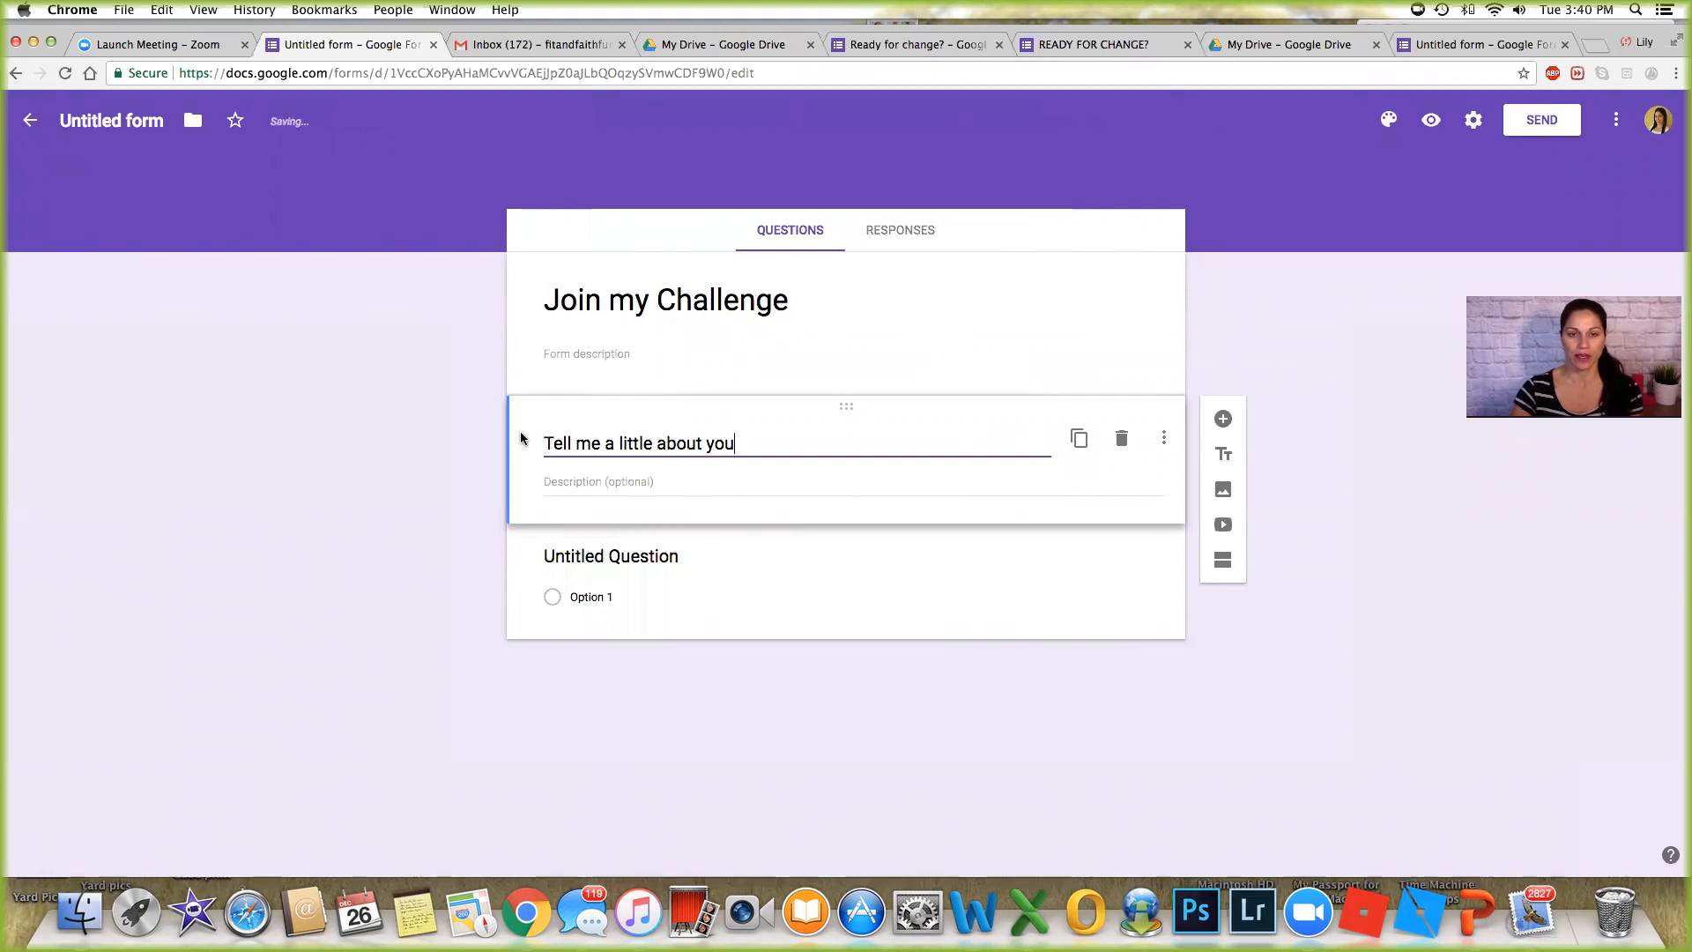
mouse_move(1432, 120)
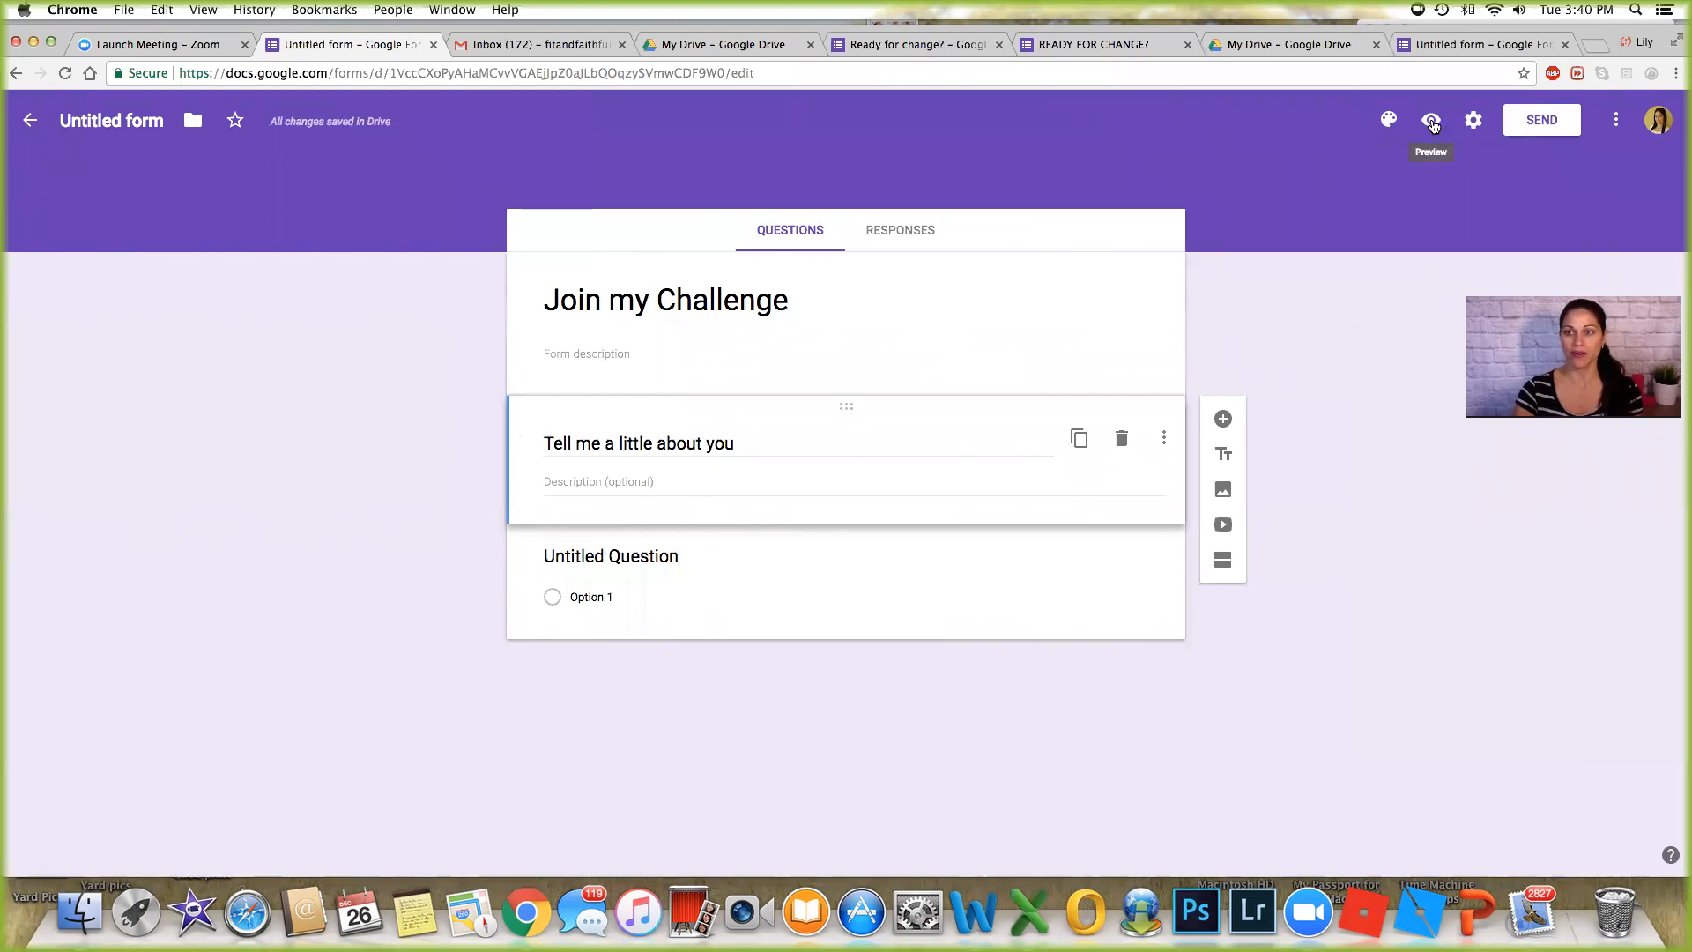
click(1431, 120)
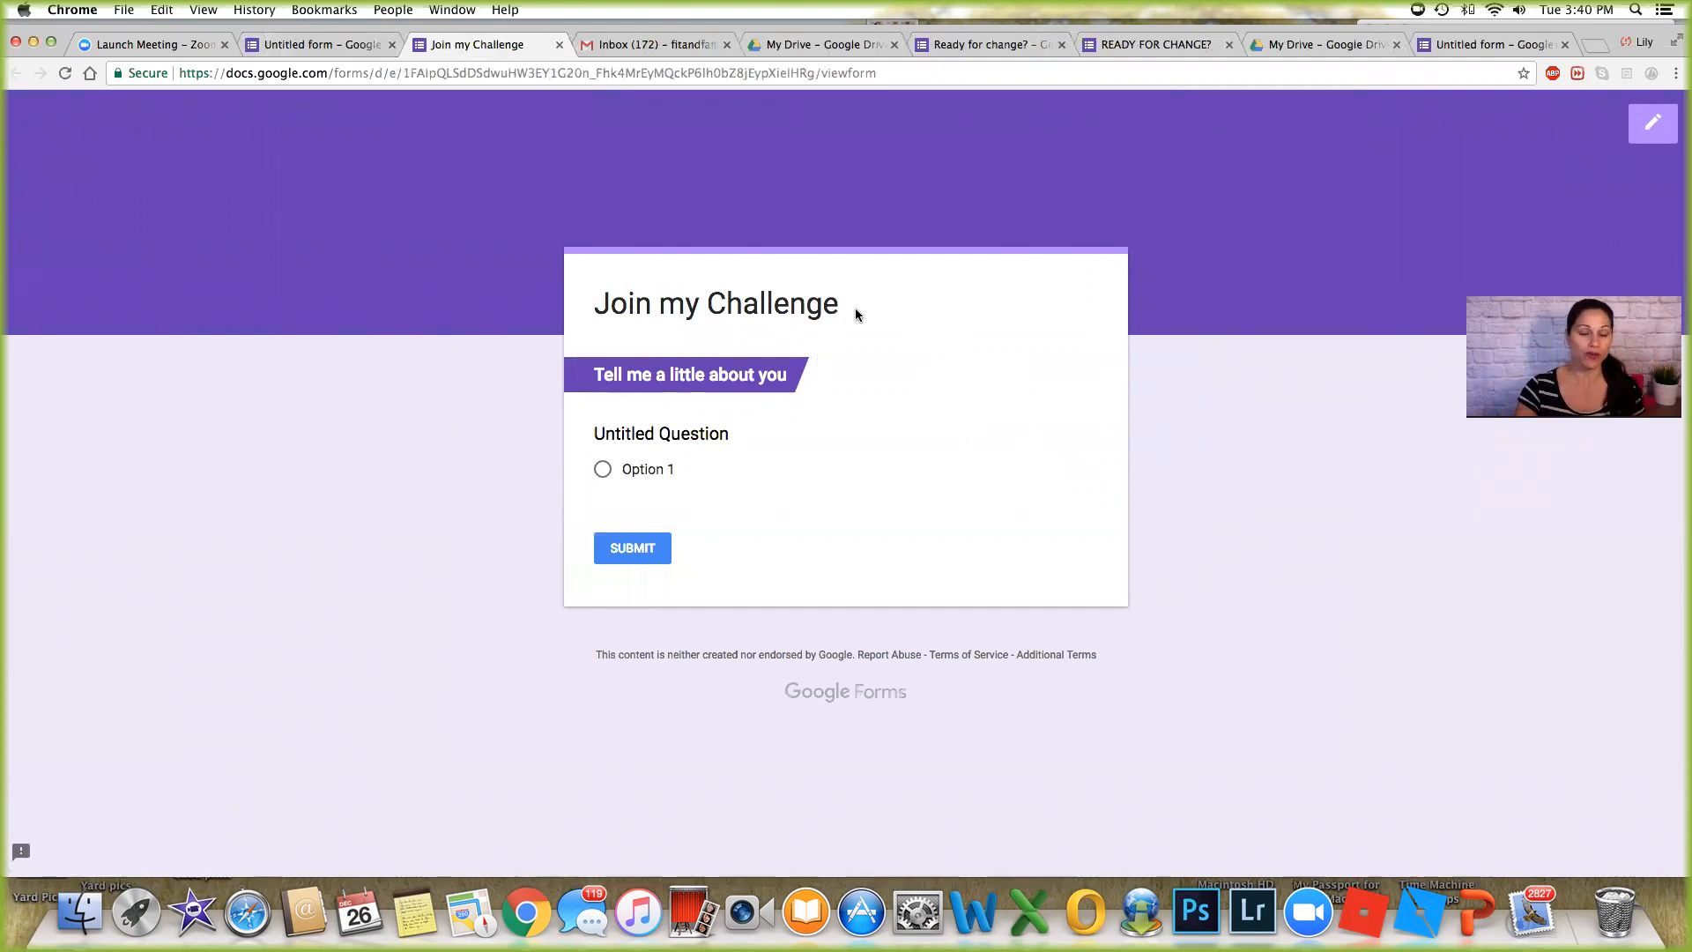
mouse_move(780, 330)
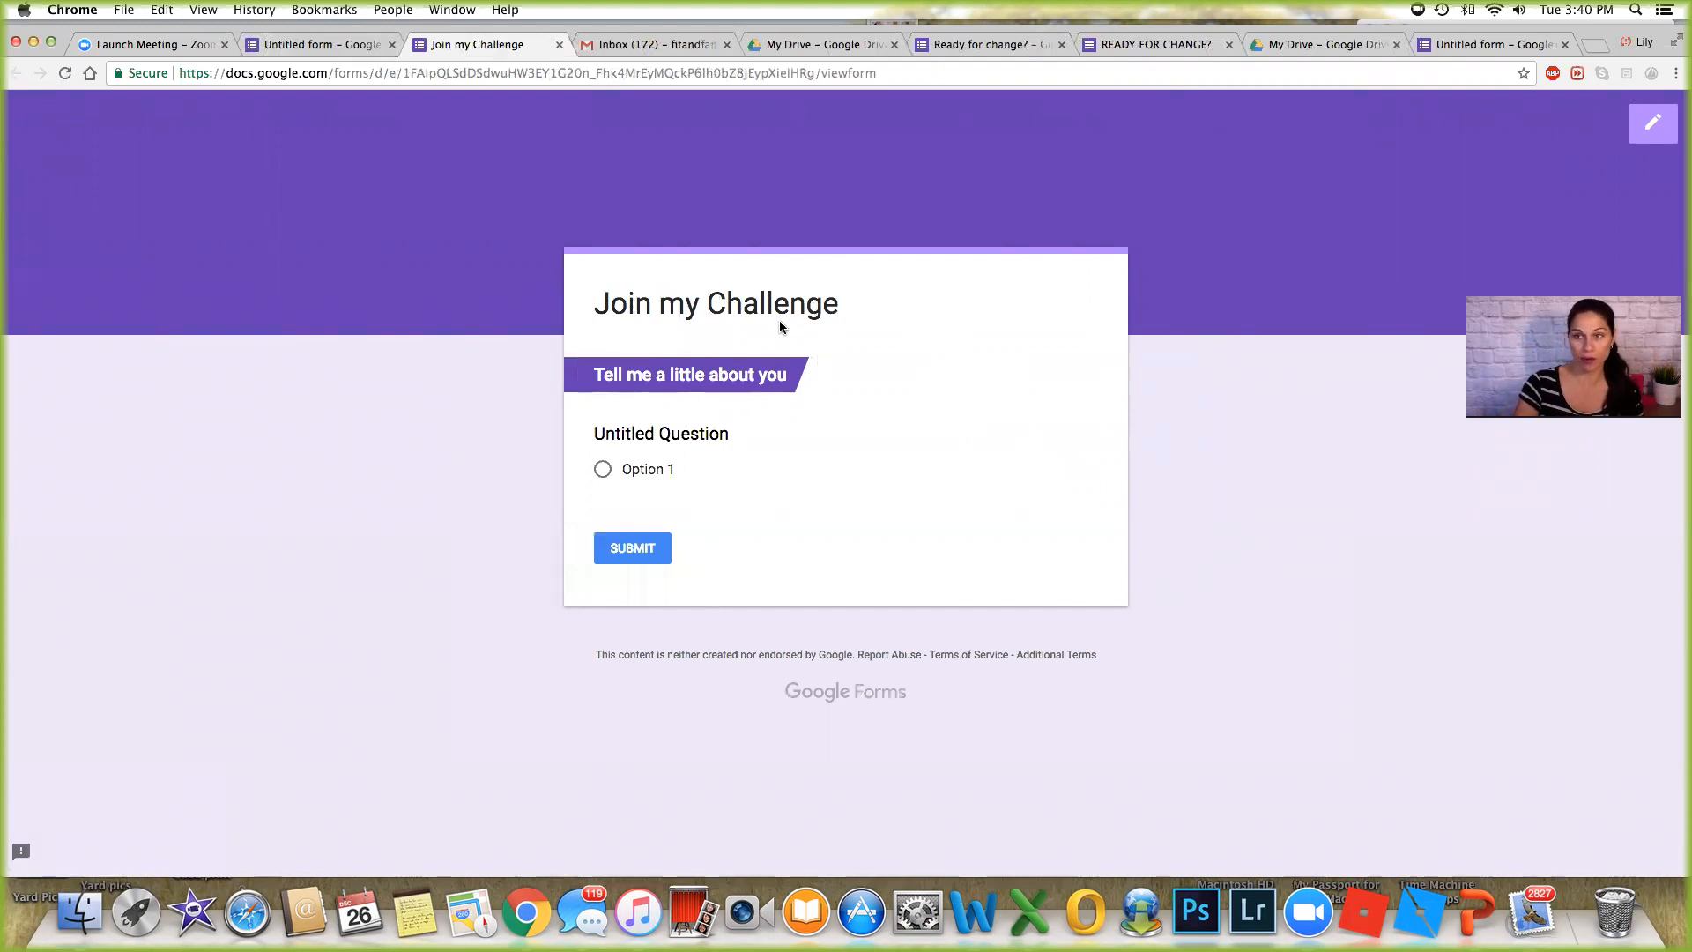
mouse_move(1652, 123)
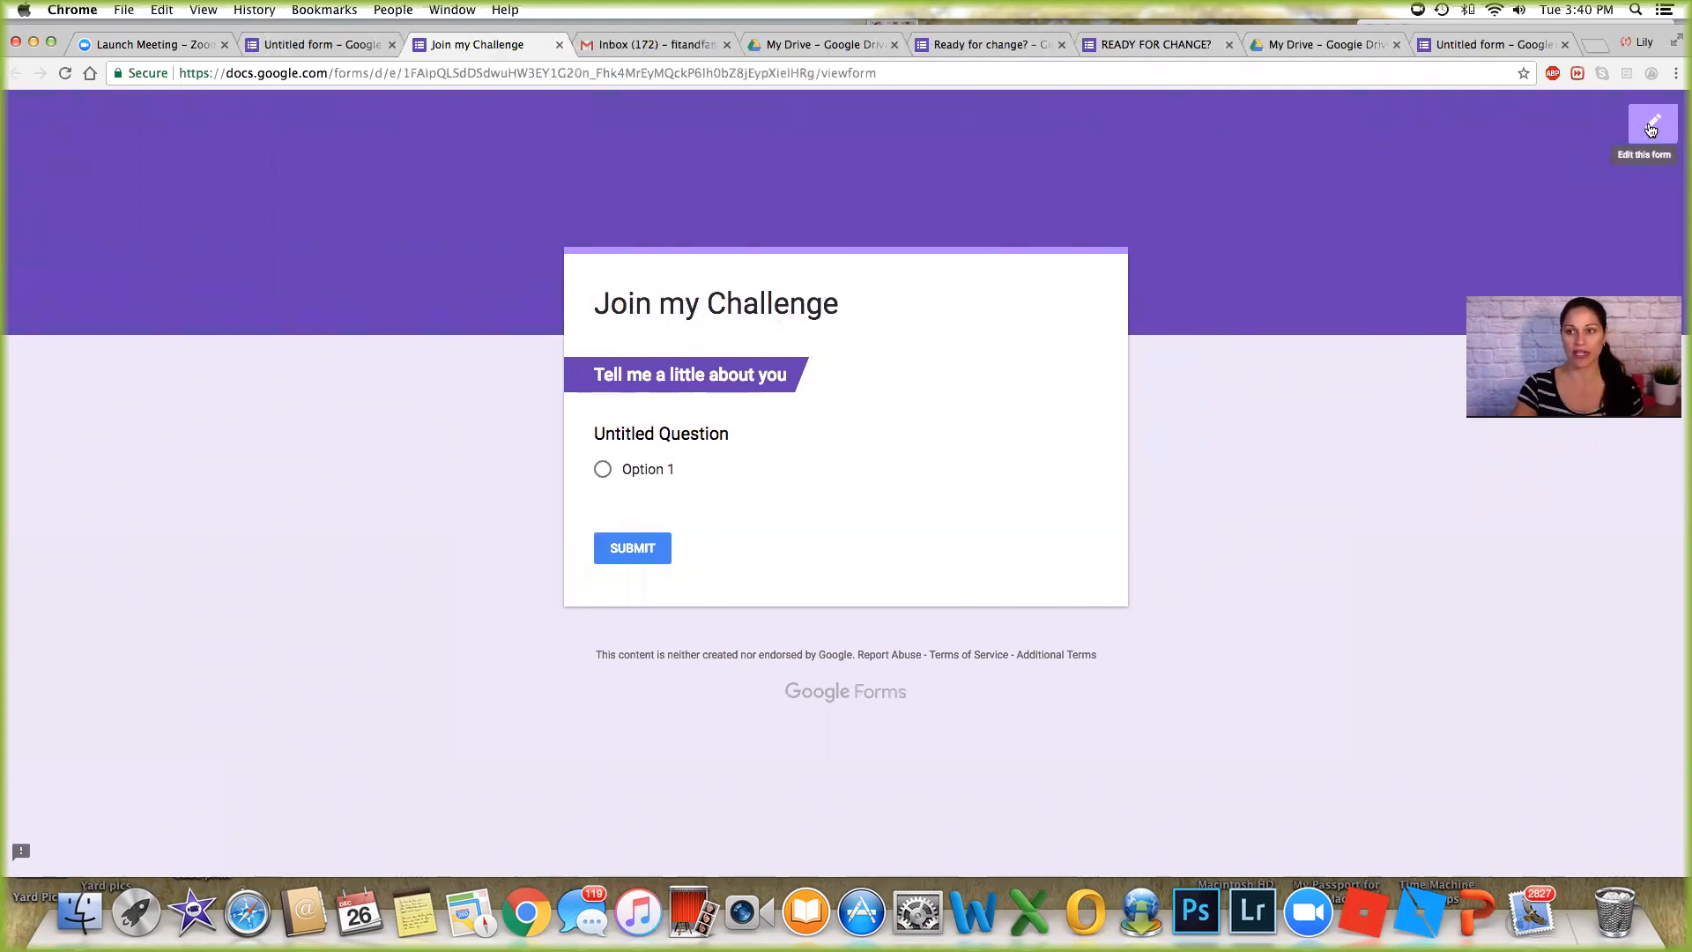
click(1651, 124)
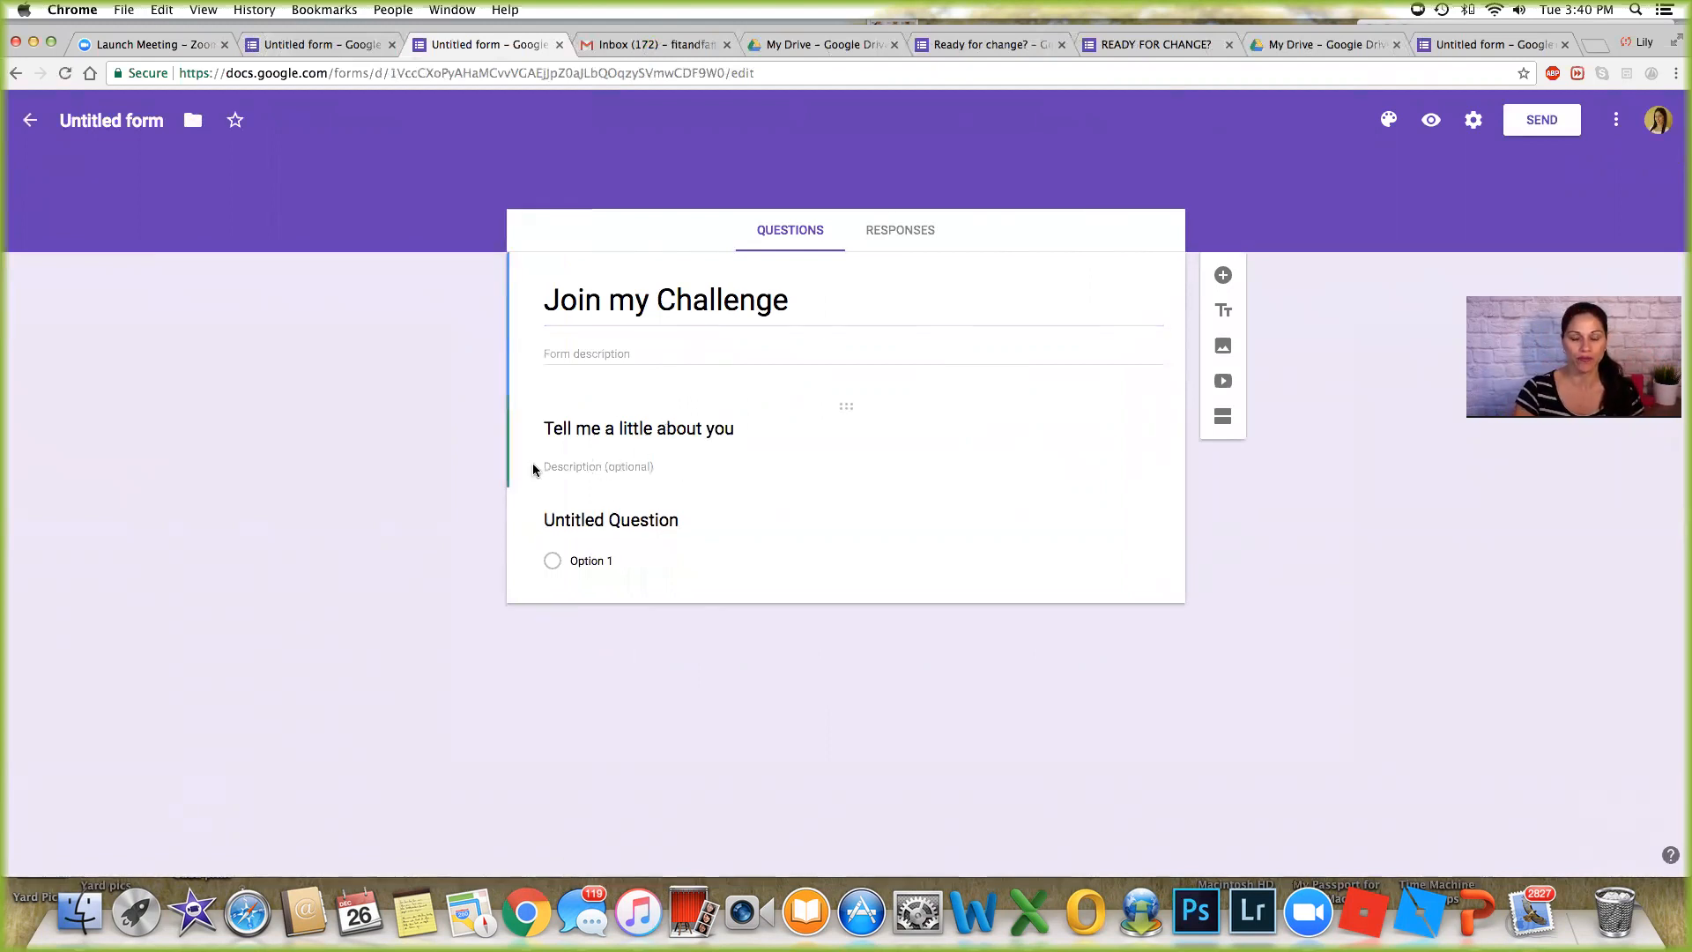
Make the first question a required short-answer question titled 'Name'.
click(638, 426)
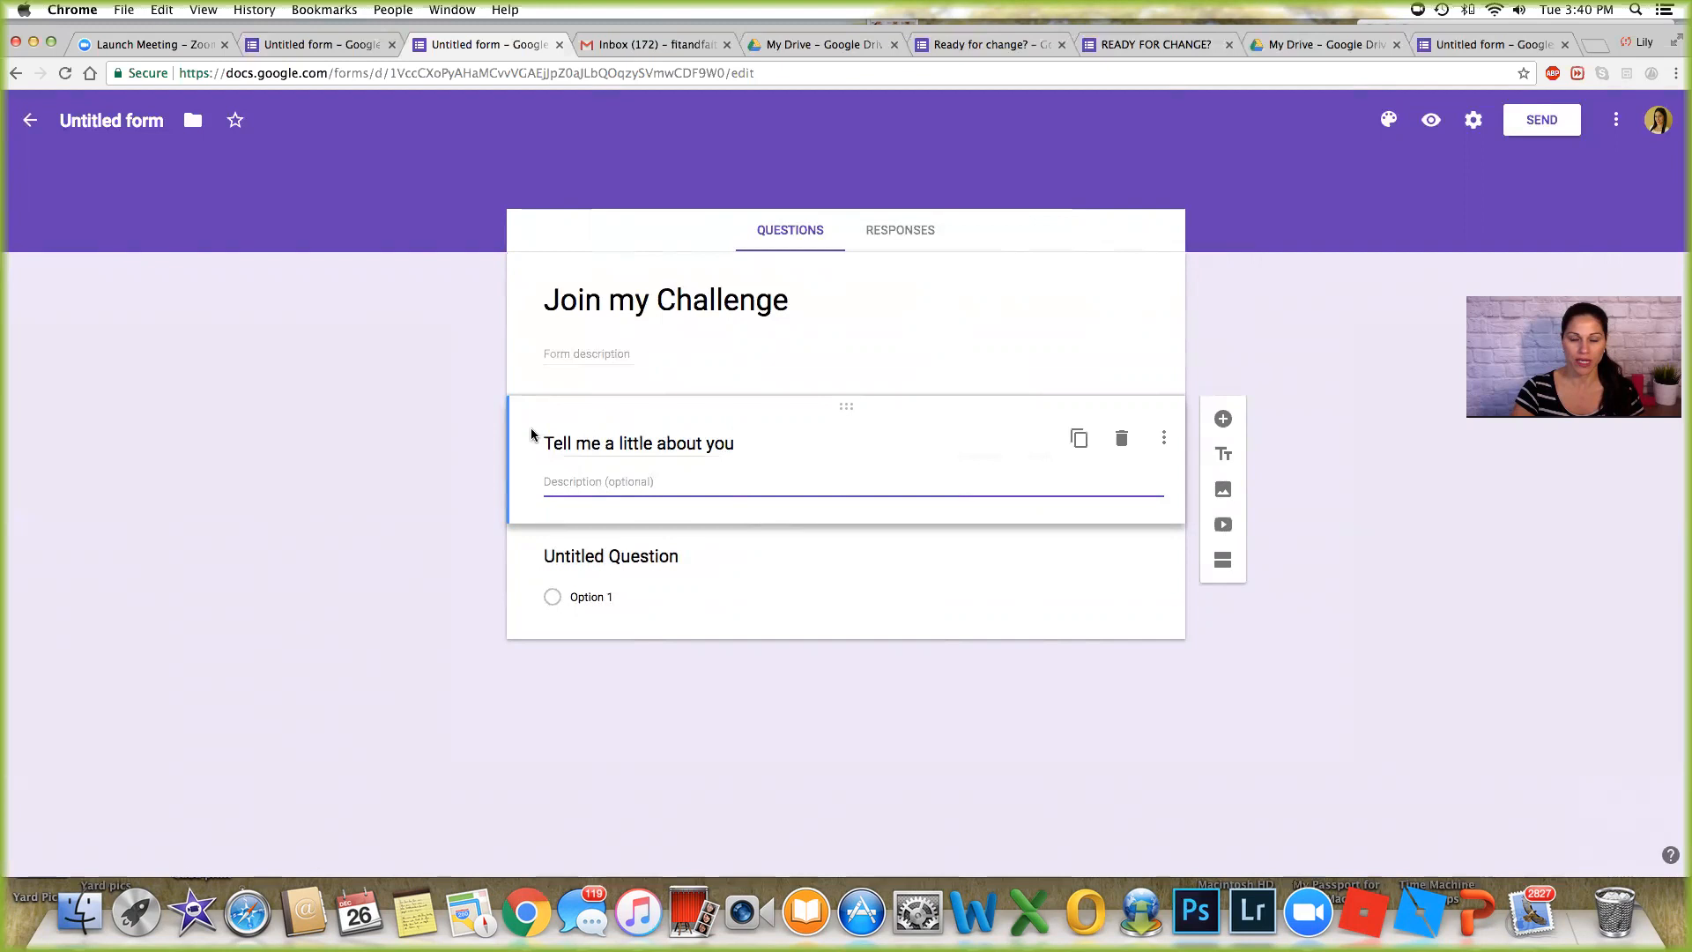
click(610, 556)
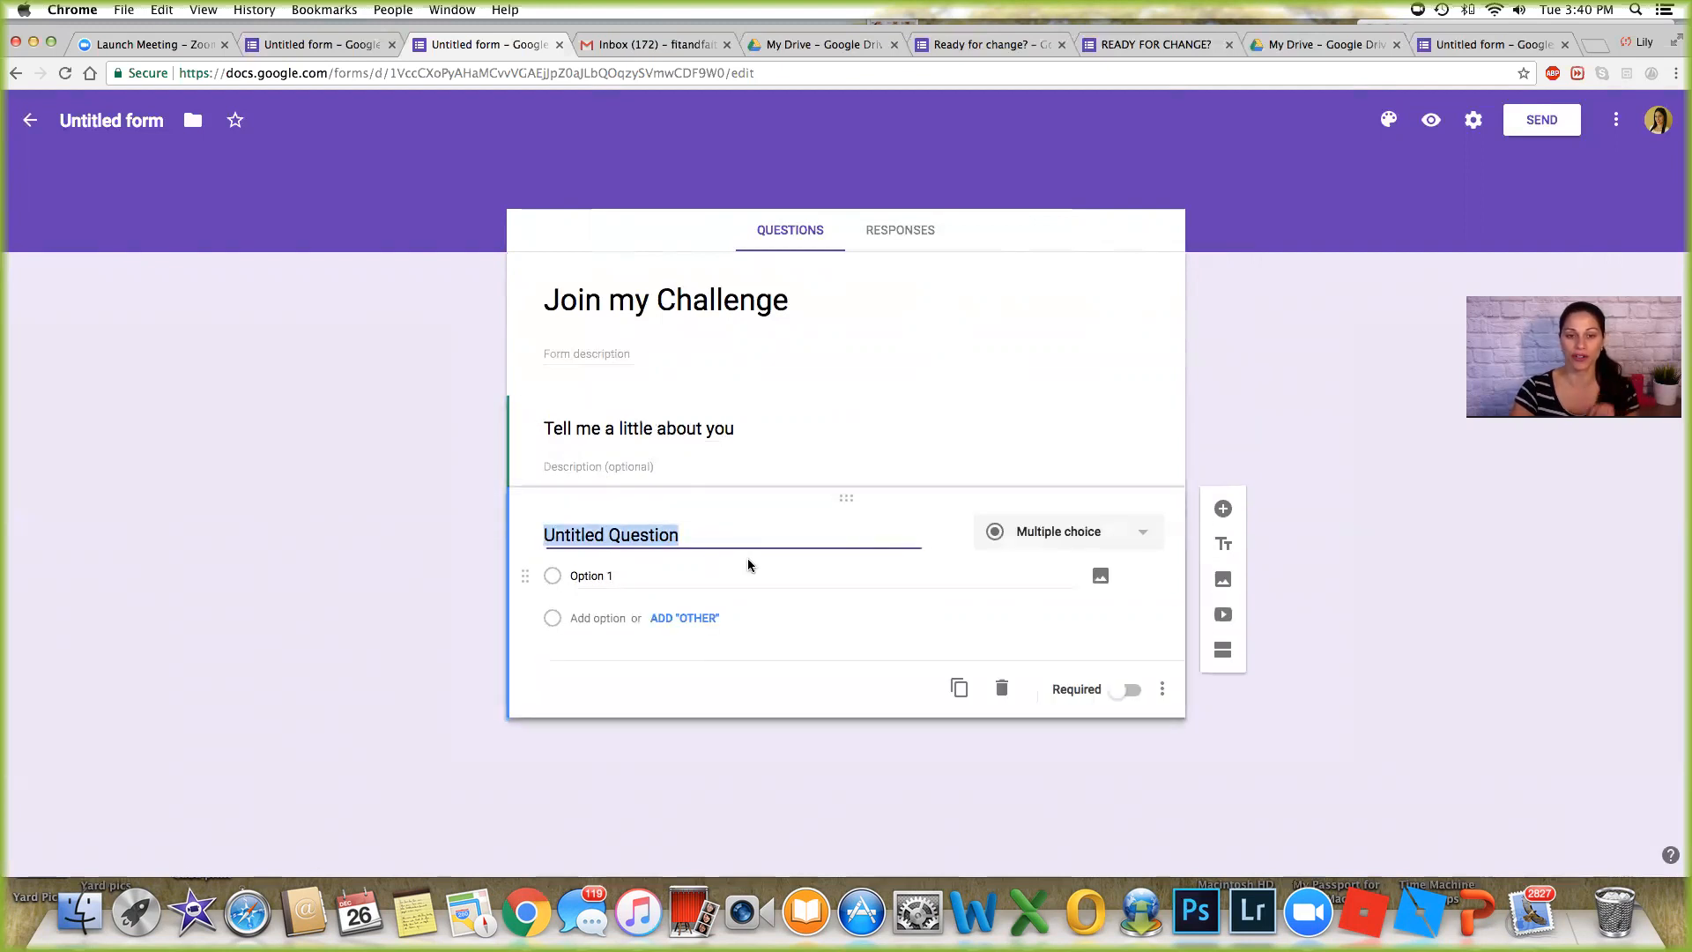
text(Name)
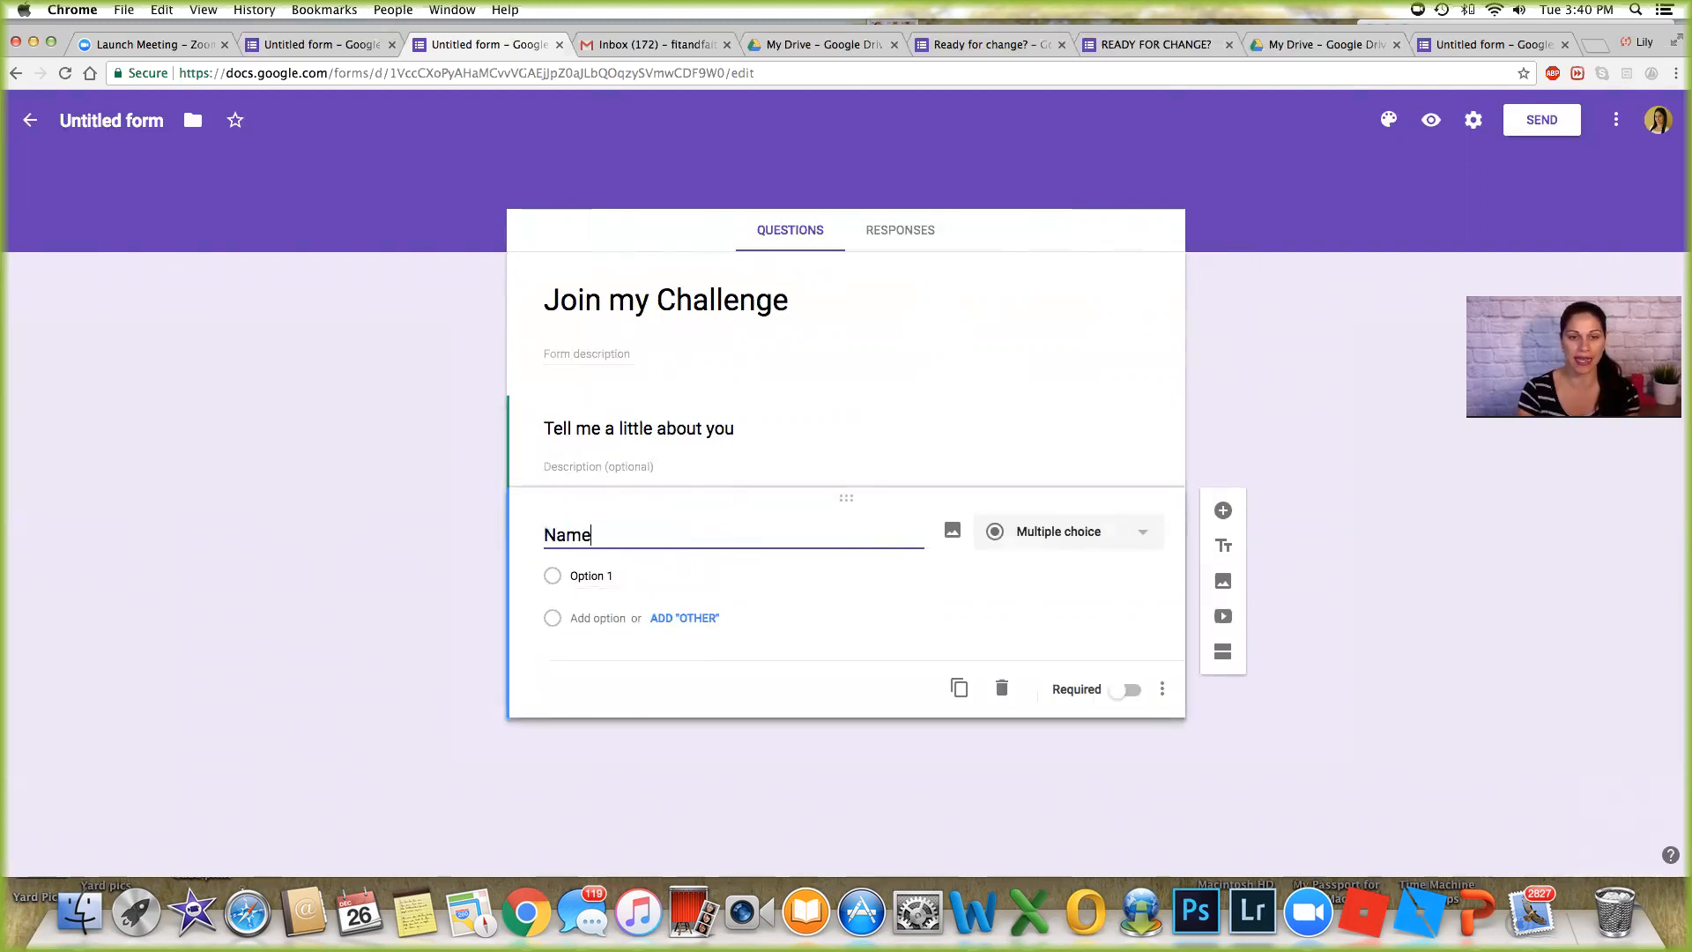
click(1068, 531)
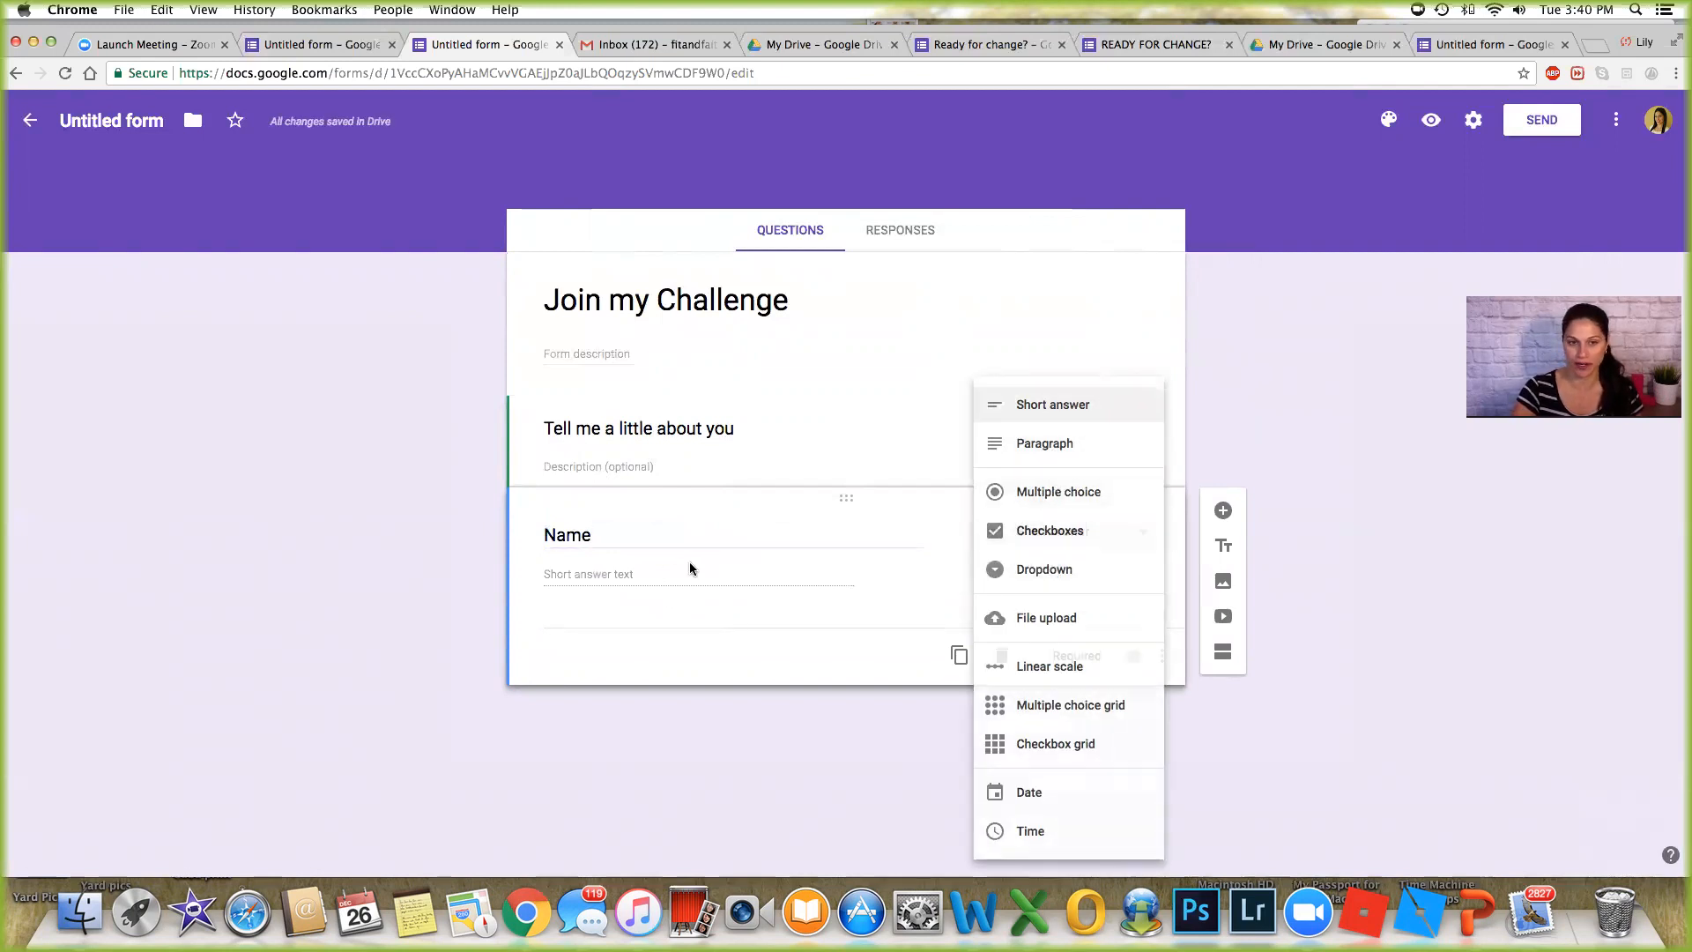
click(1052, 404)
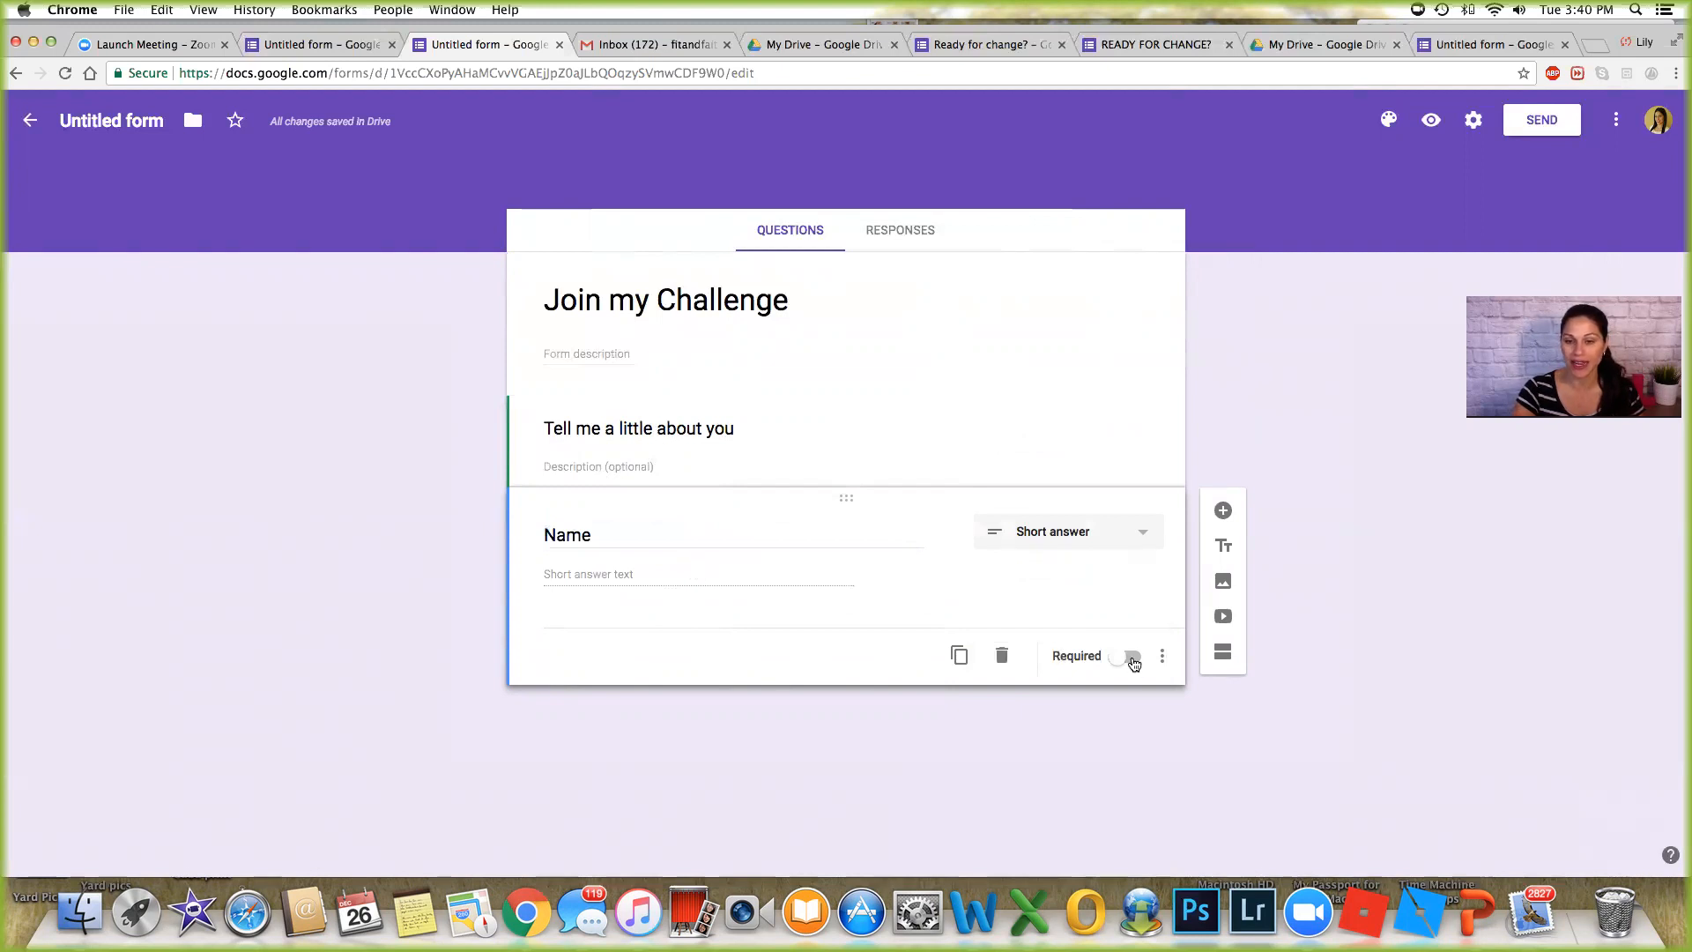
click(1128, 656)
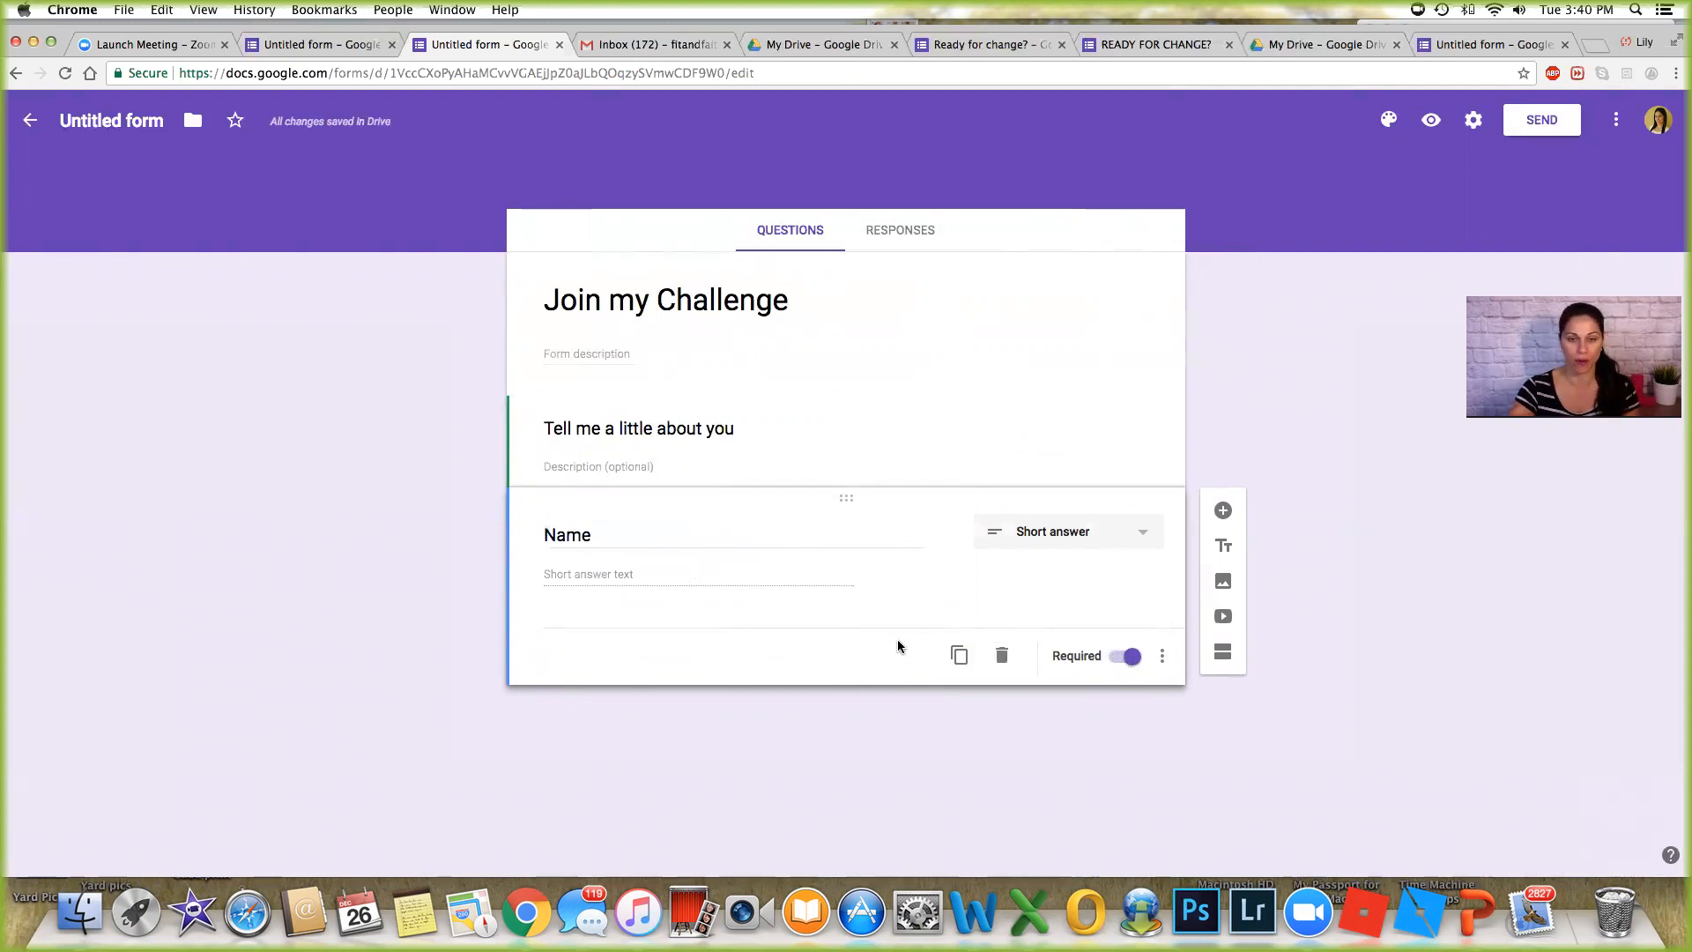
mouse_move(1221, 511)
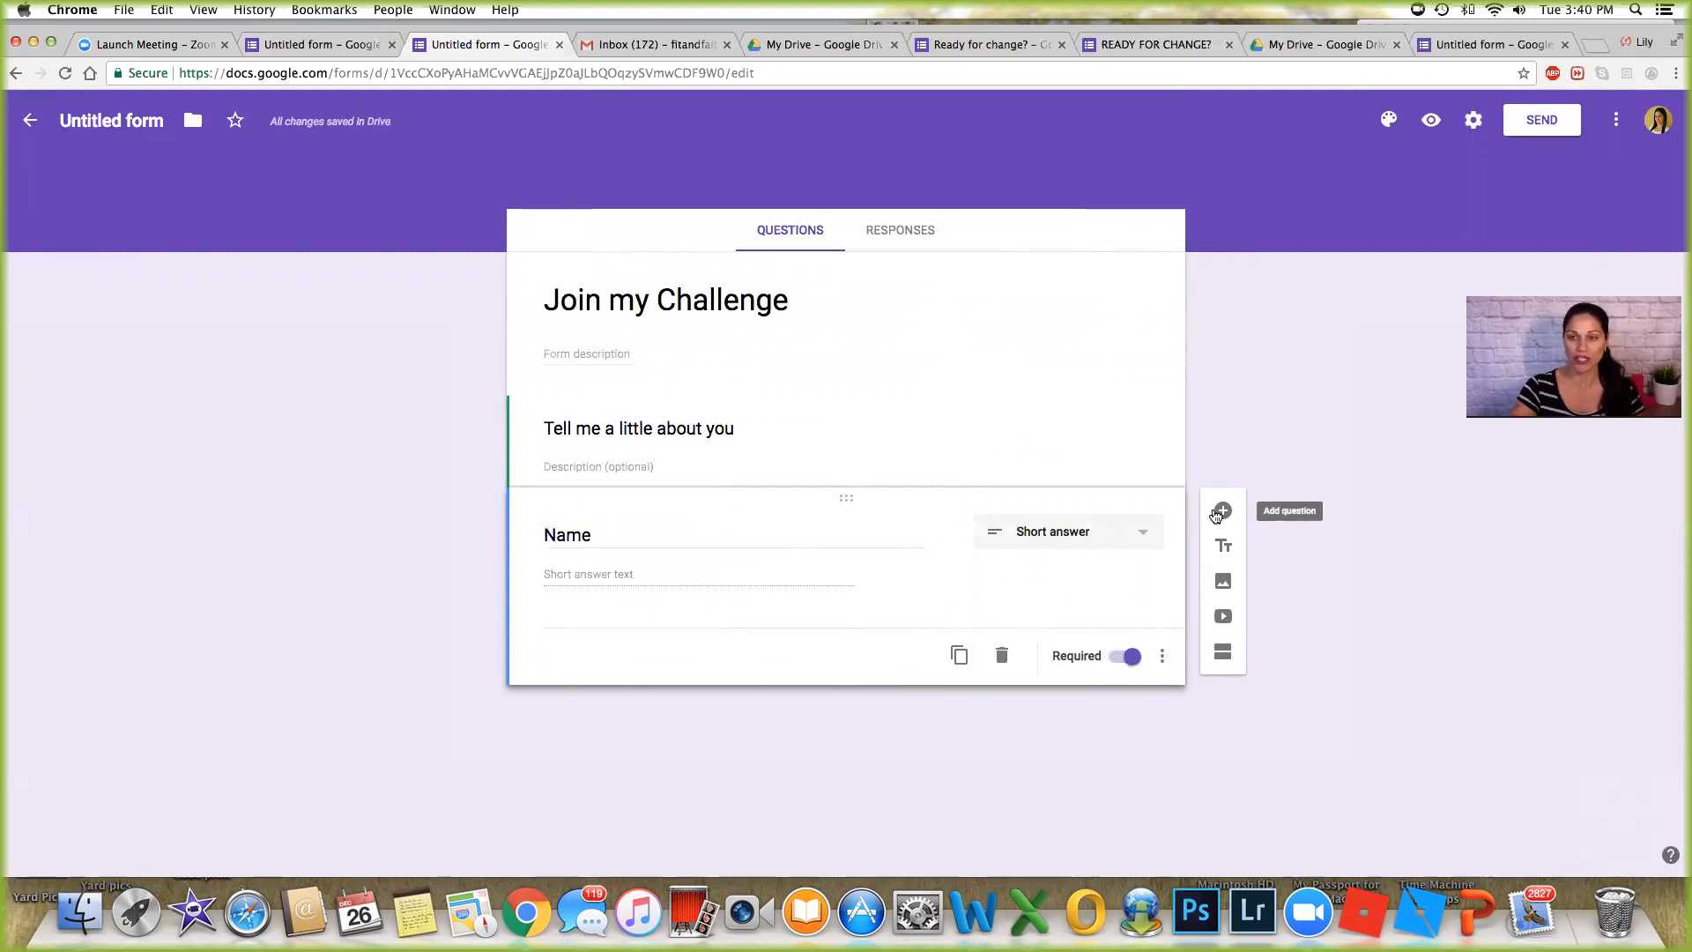
Add a required 'Email address' question below Name.
click(1221, 511)
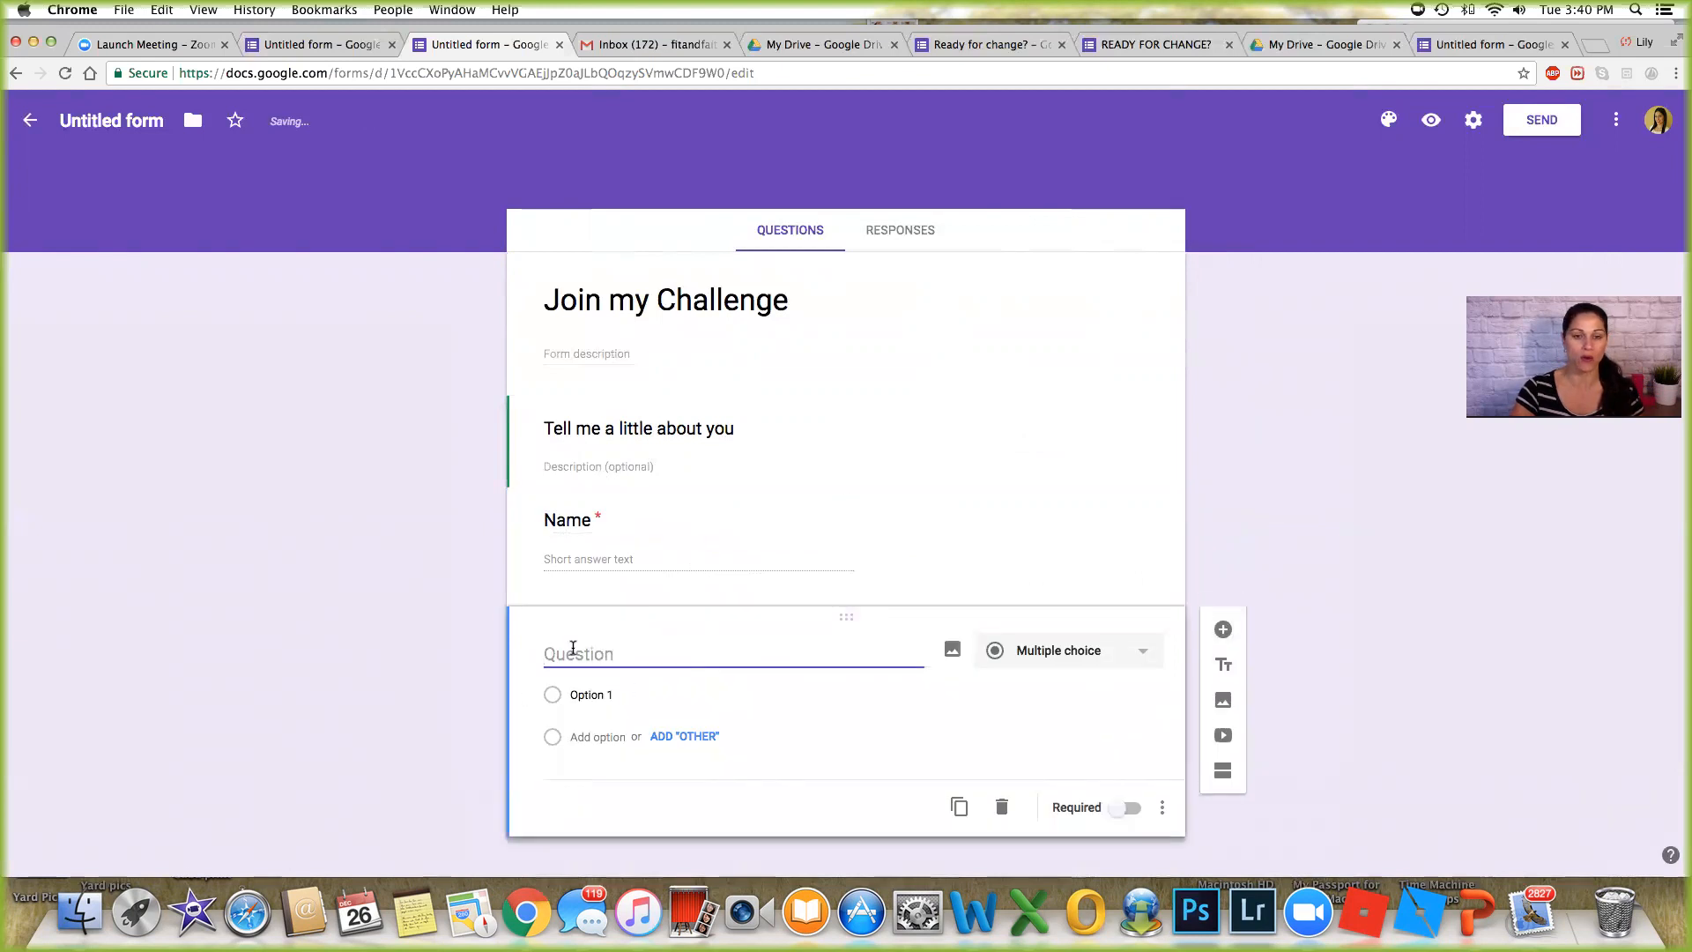
text(Em)
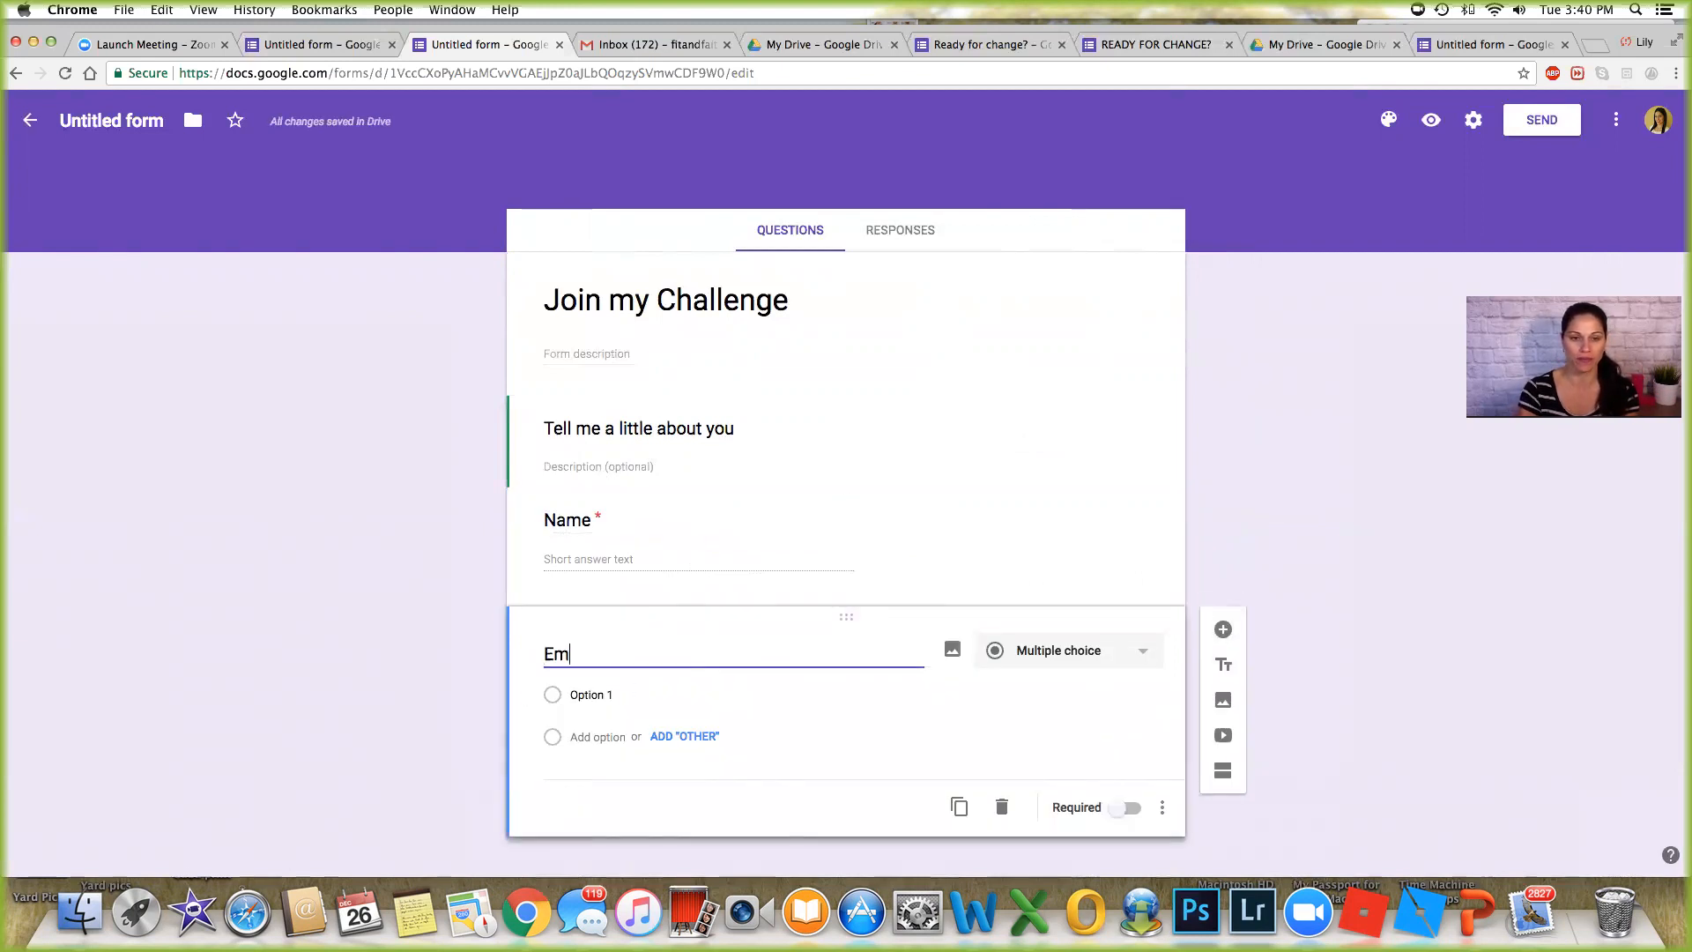
text(Email address)
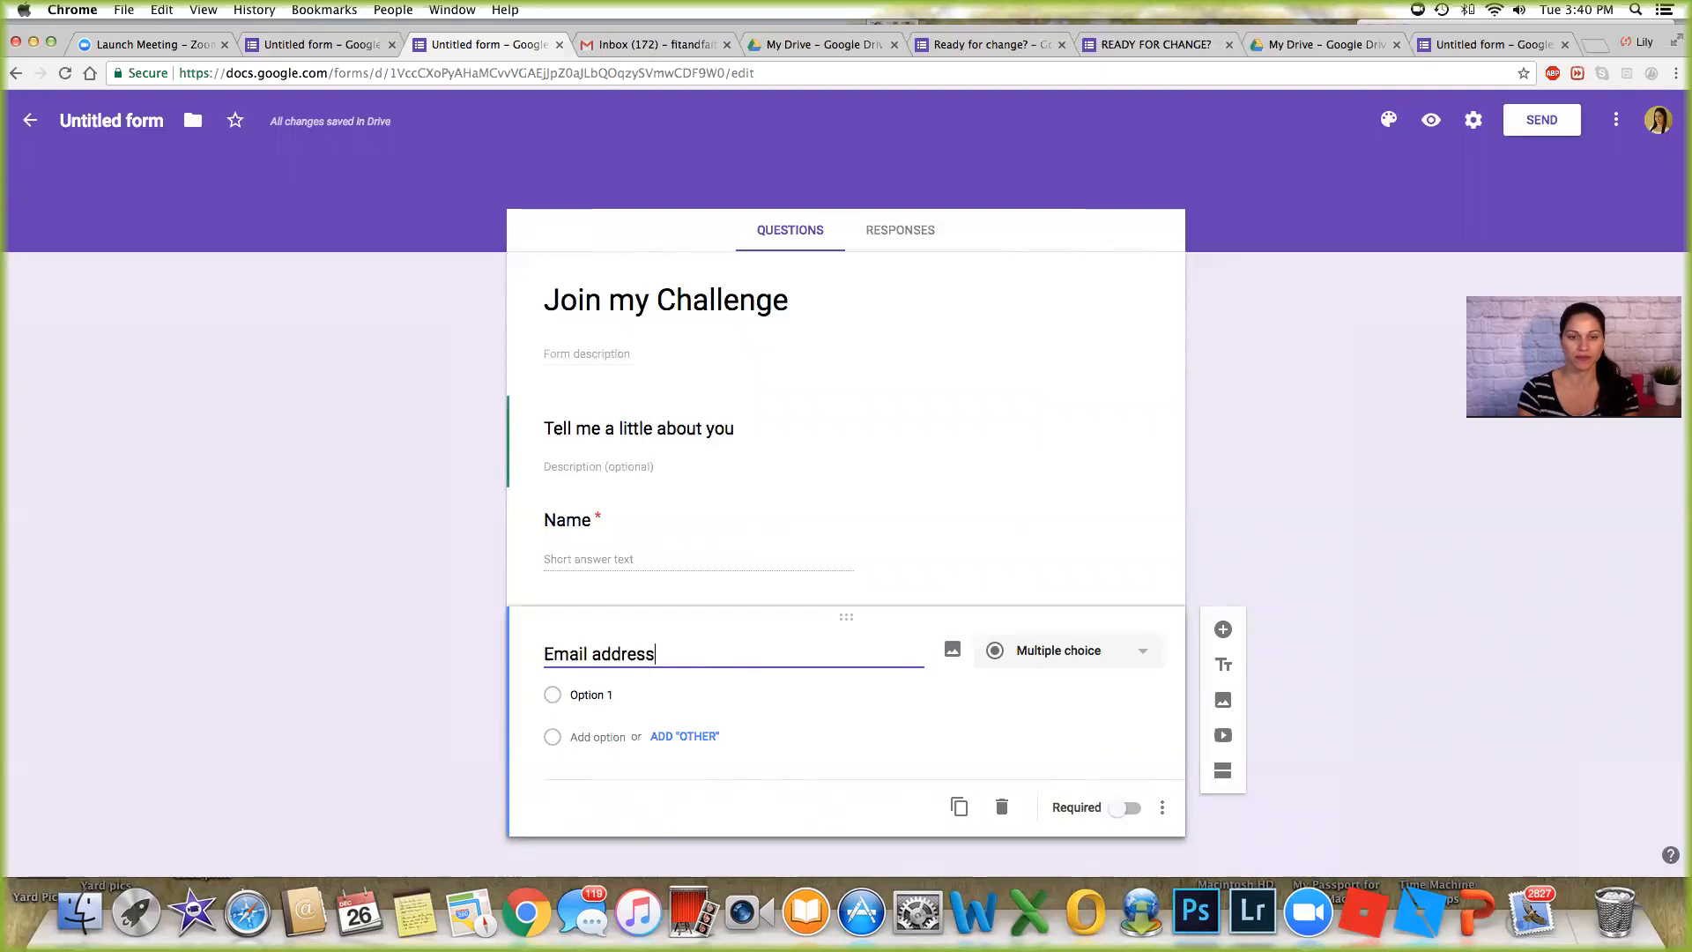
click(1064, 651)
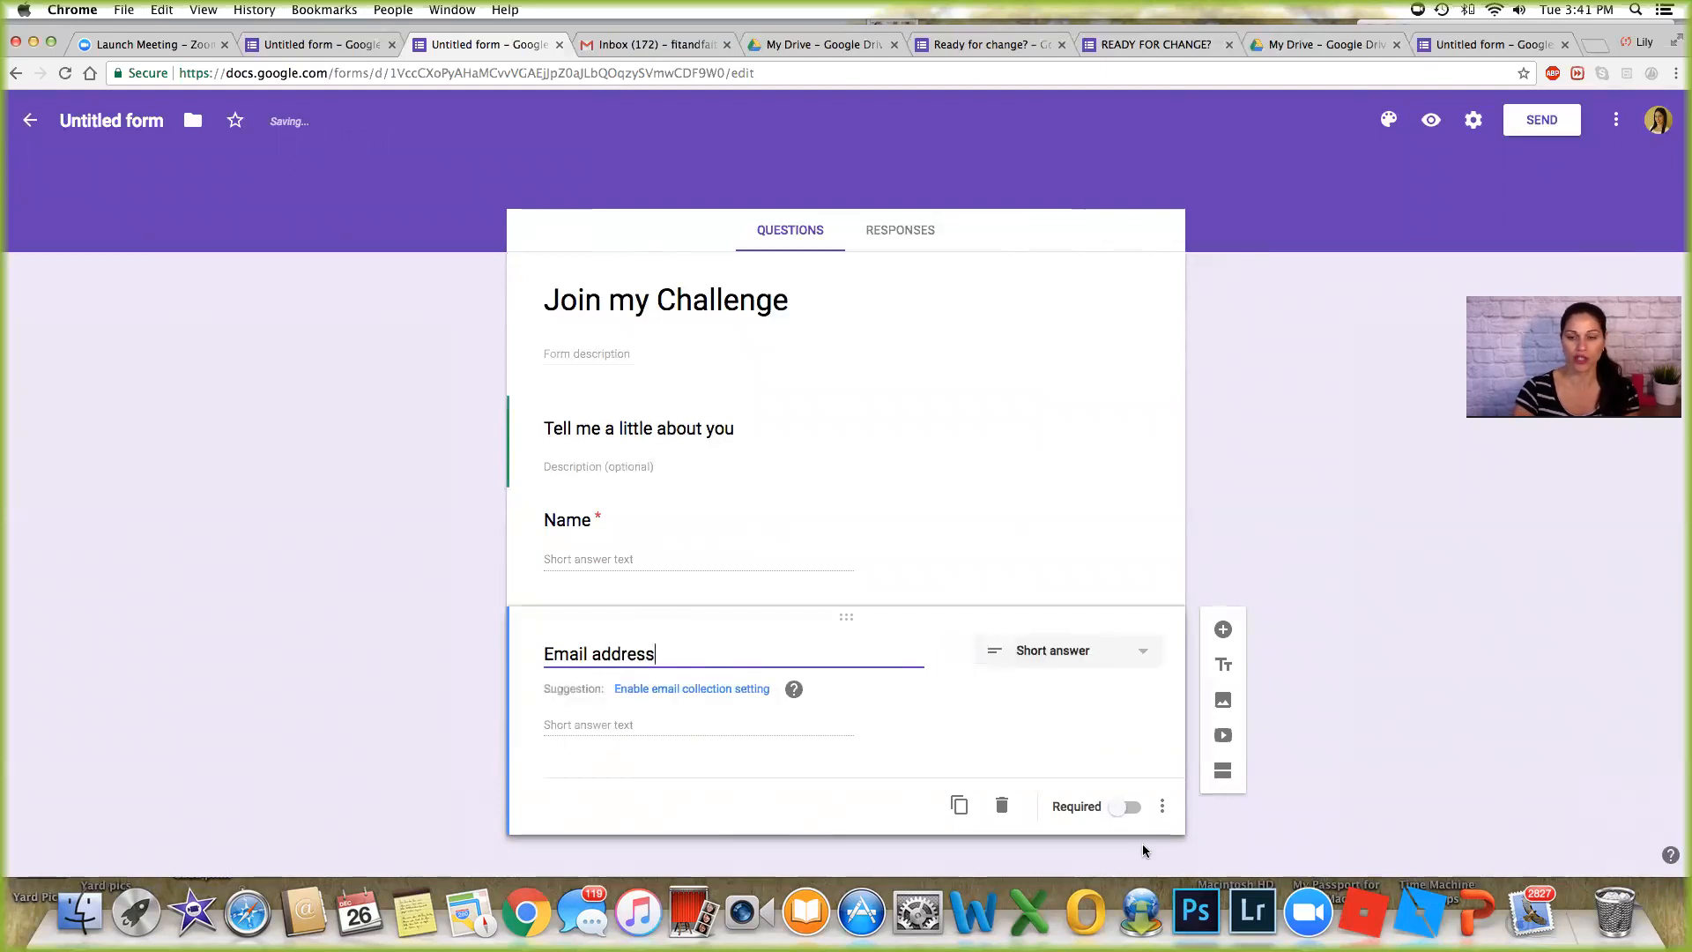
click(1126, 806)
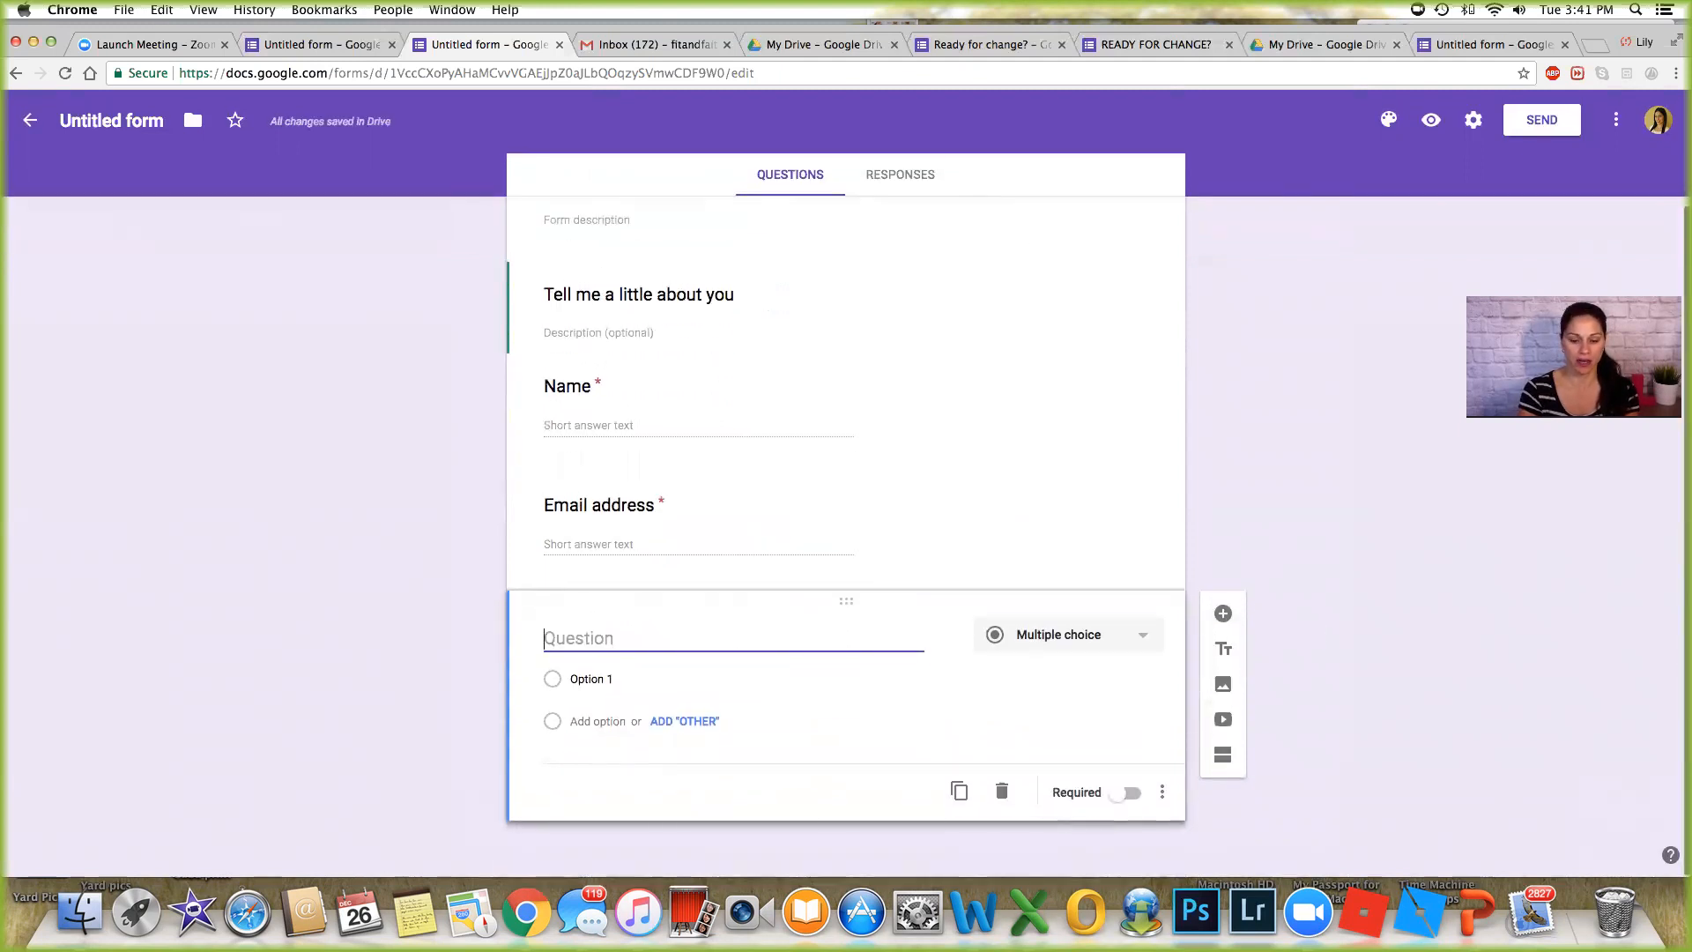
Ask 'Have you ever tried essential oils before?' with Yes and No as answer choices.
text(H)
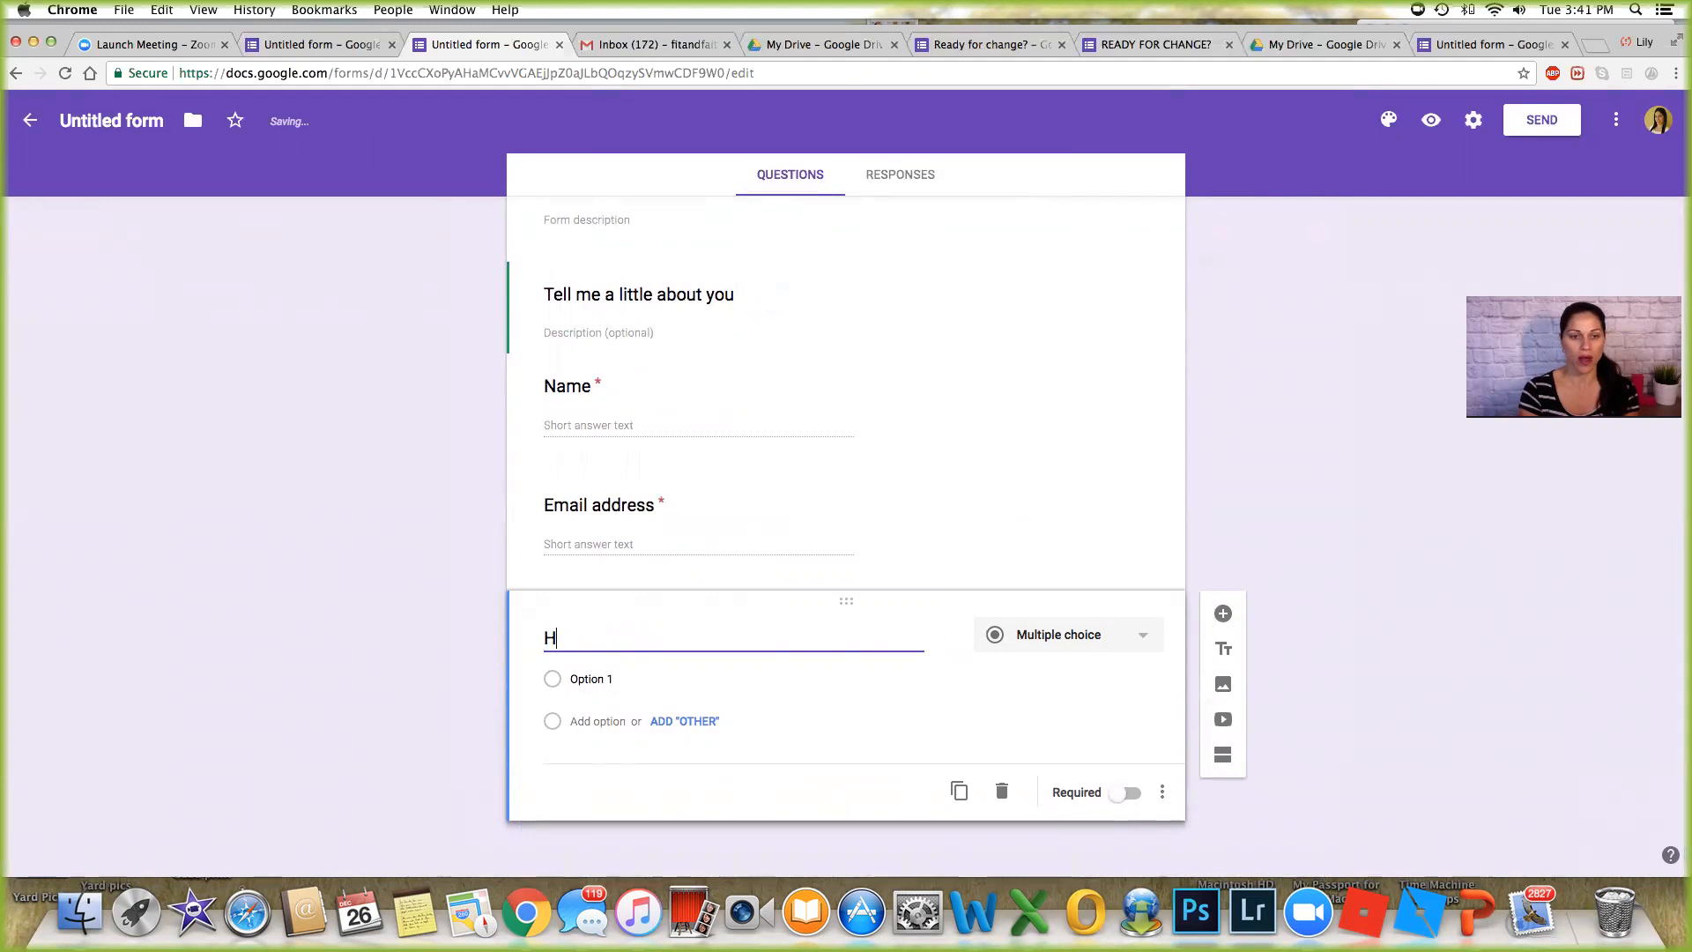
text(ave you ever)
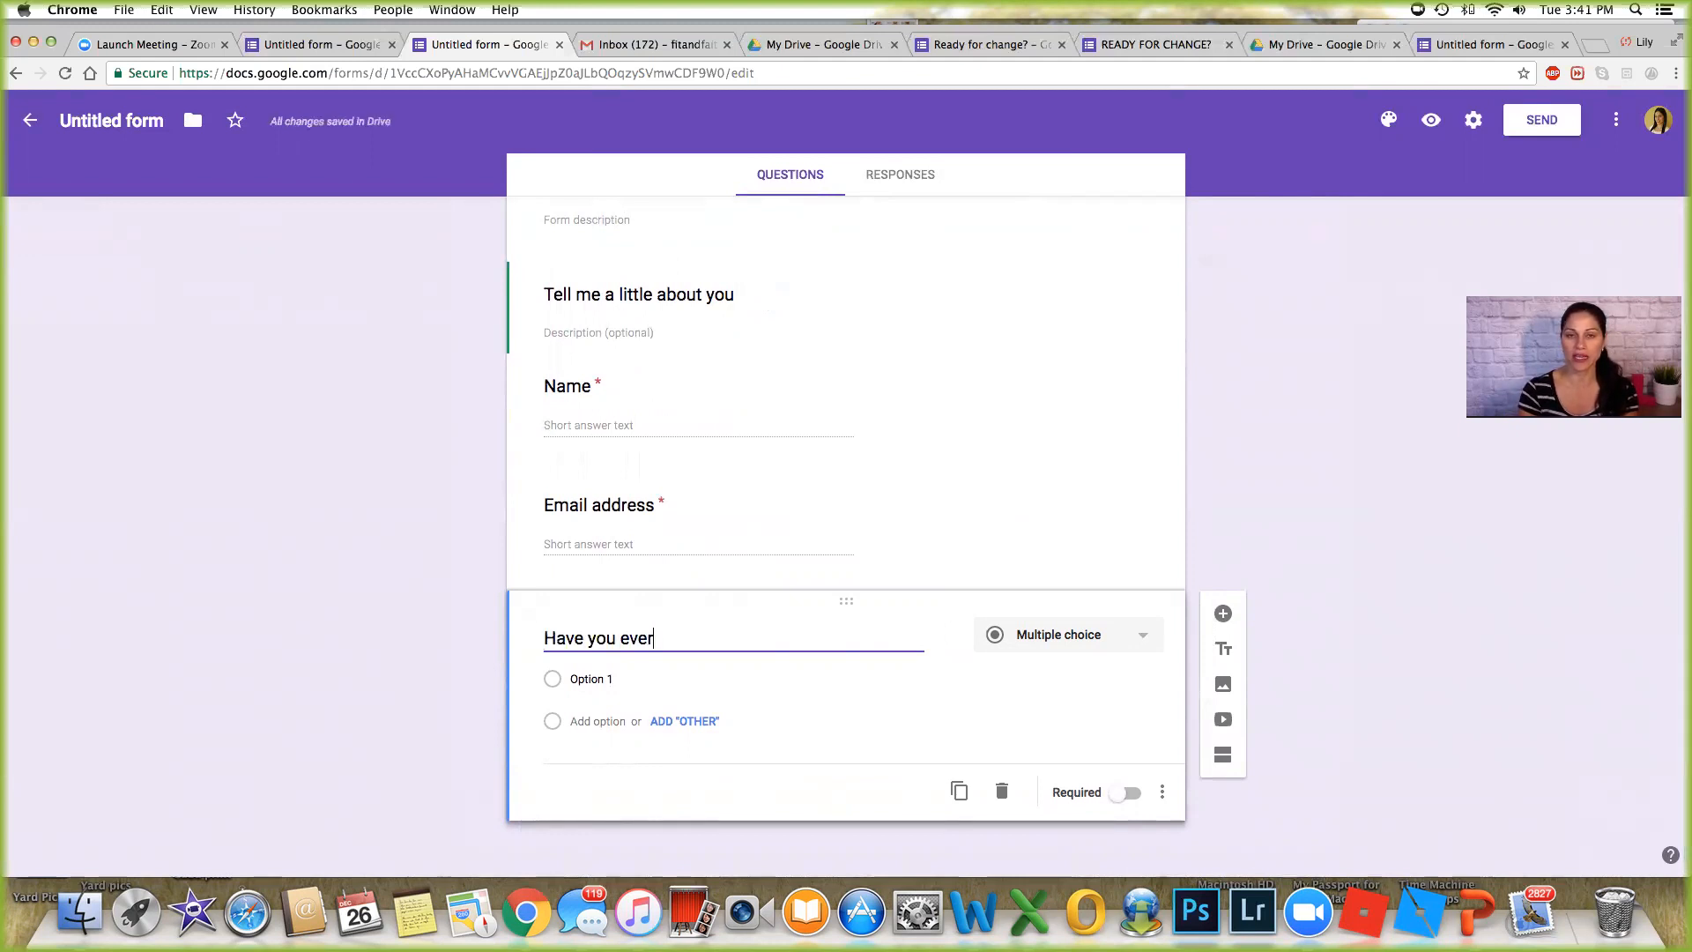
text(Have you ever)
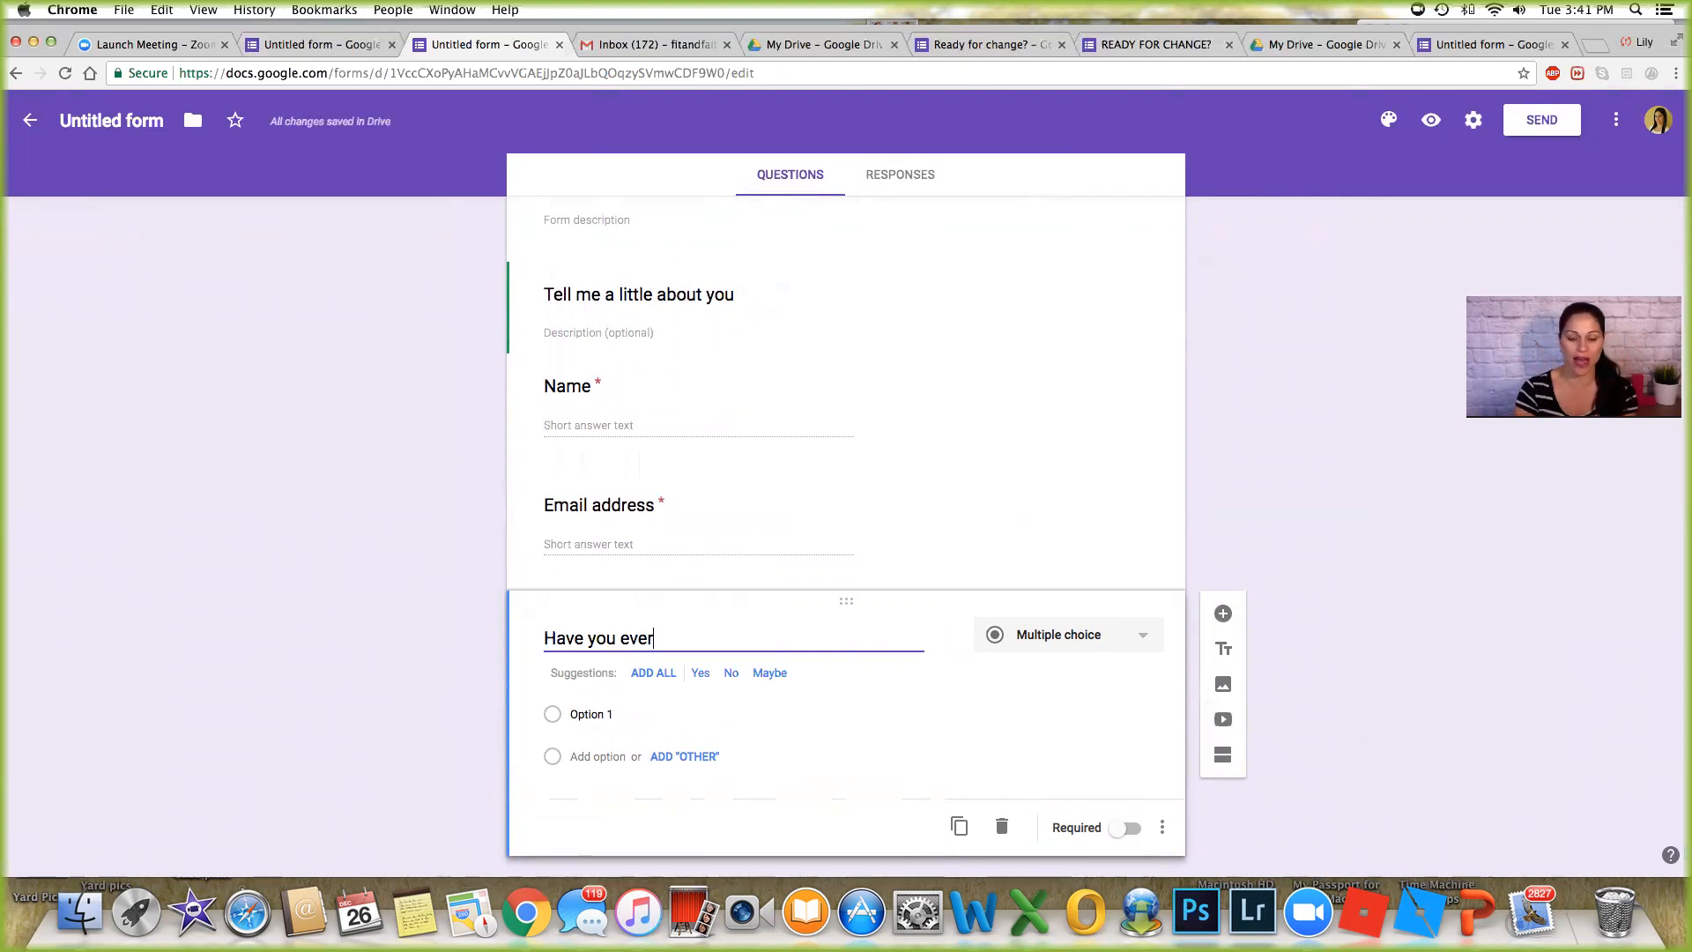
text(trire)
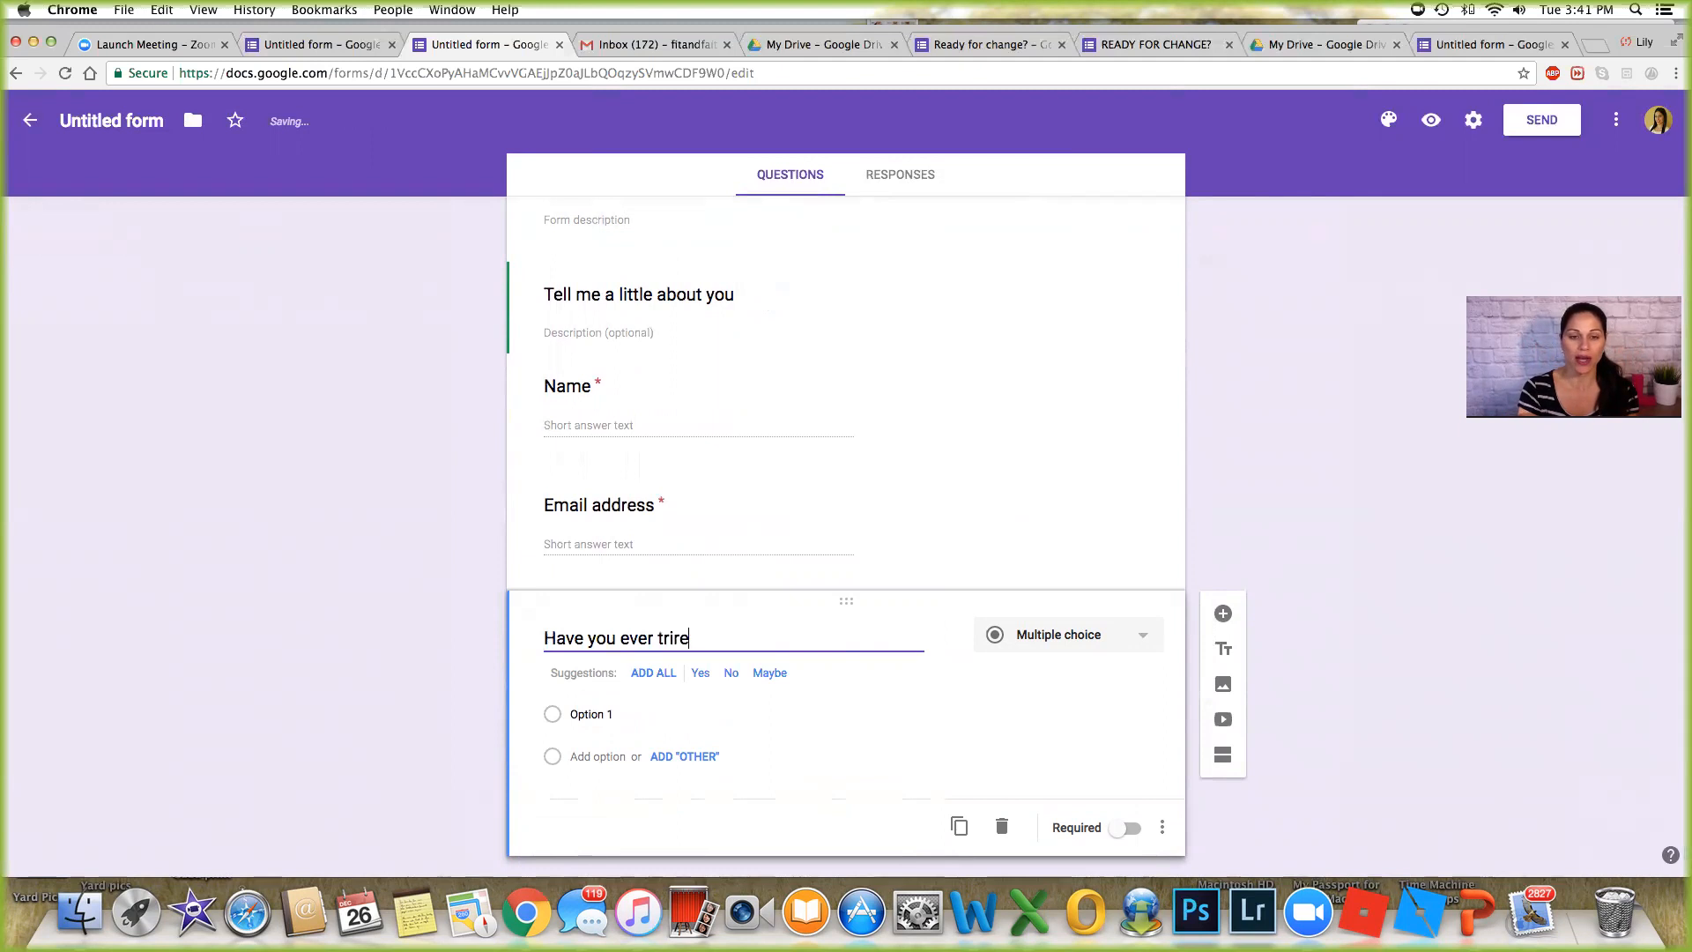
key(backspace)
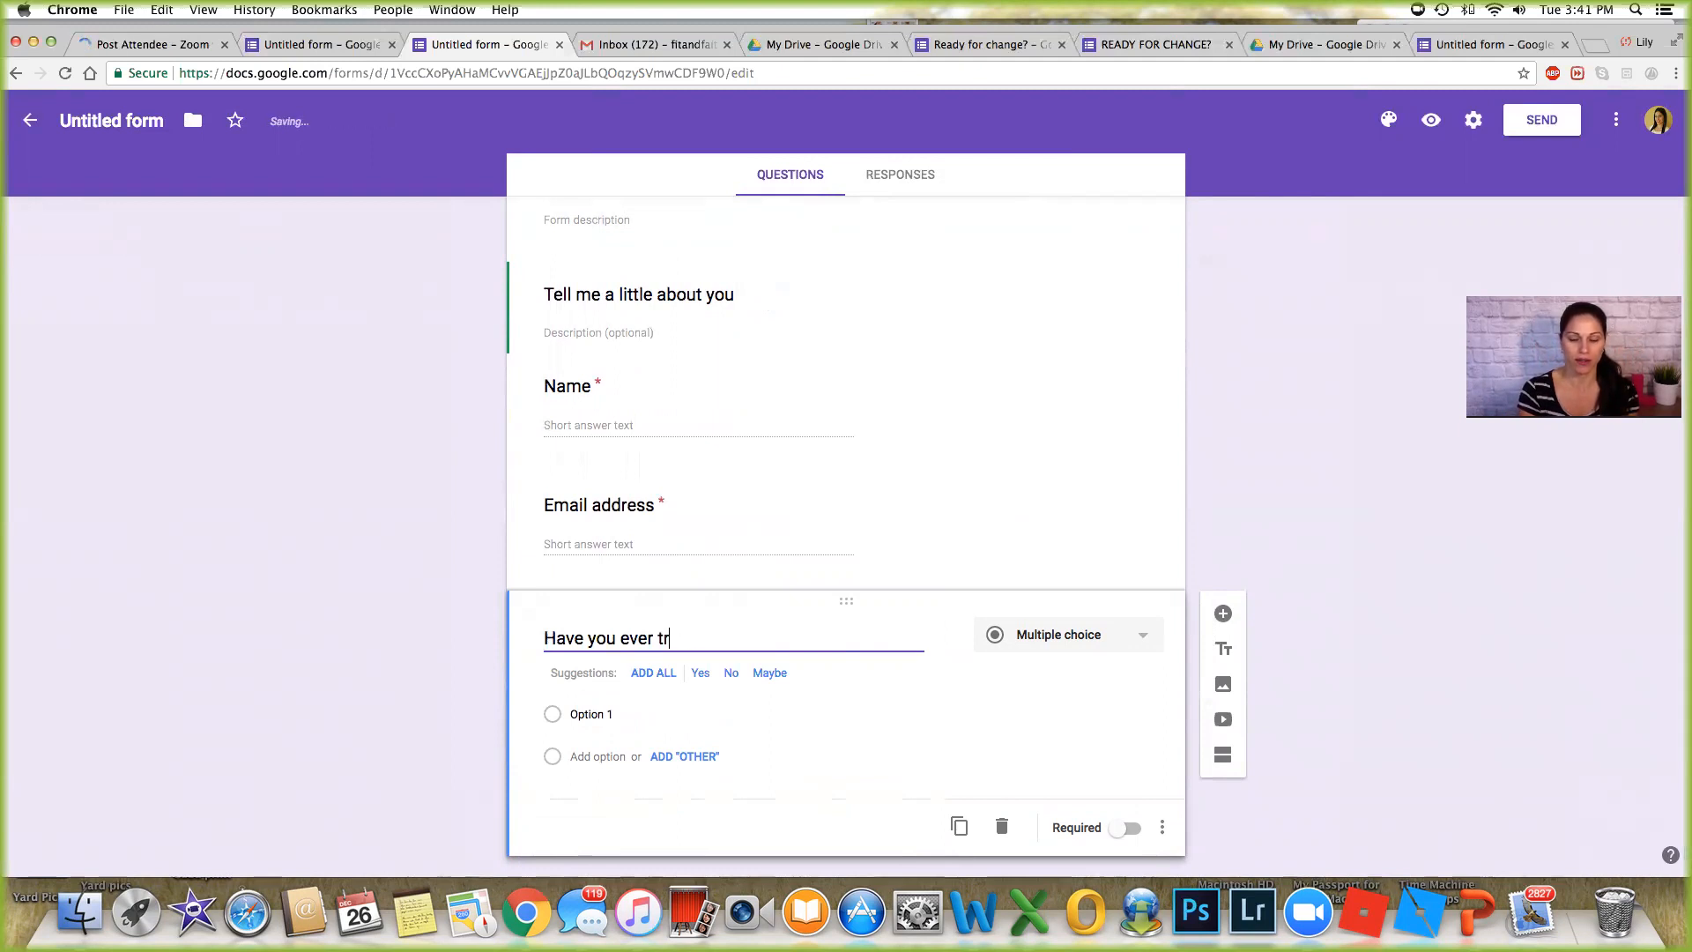
text(ied esse)
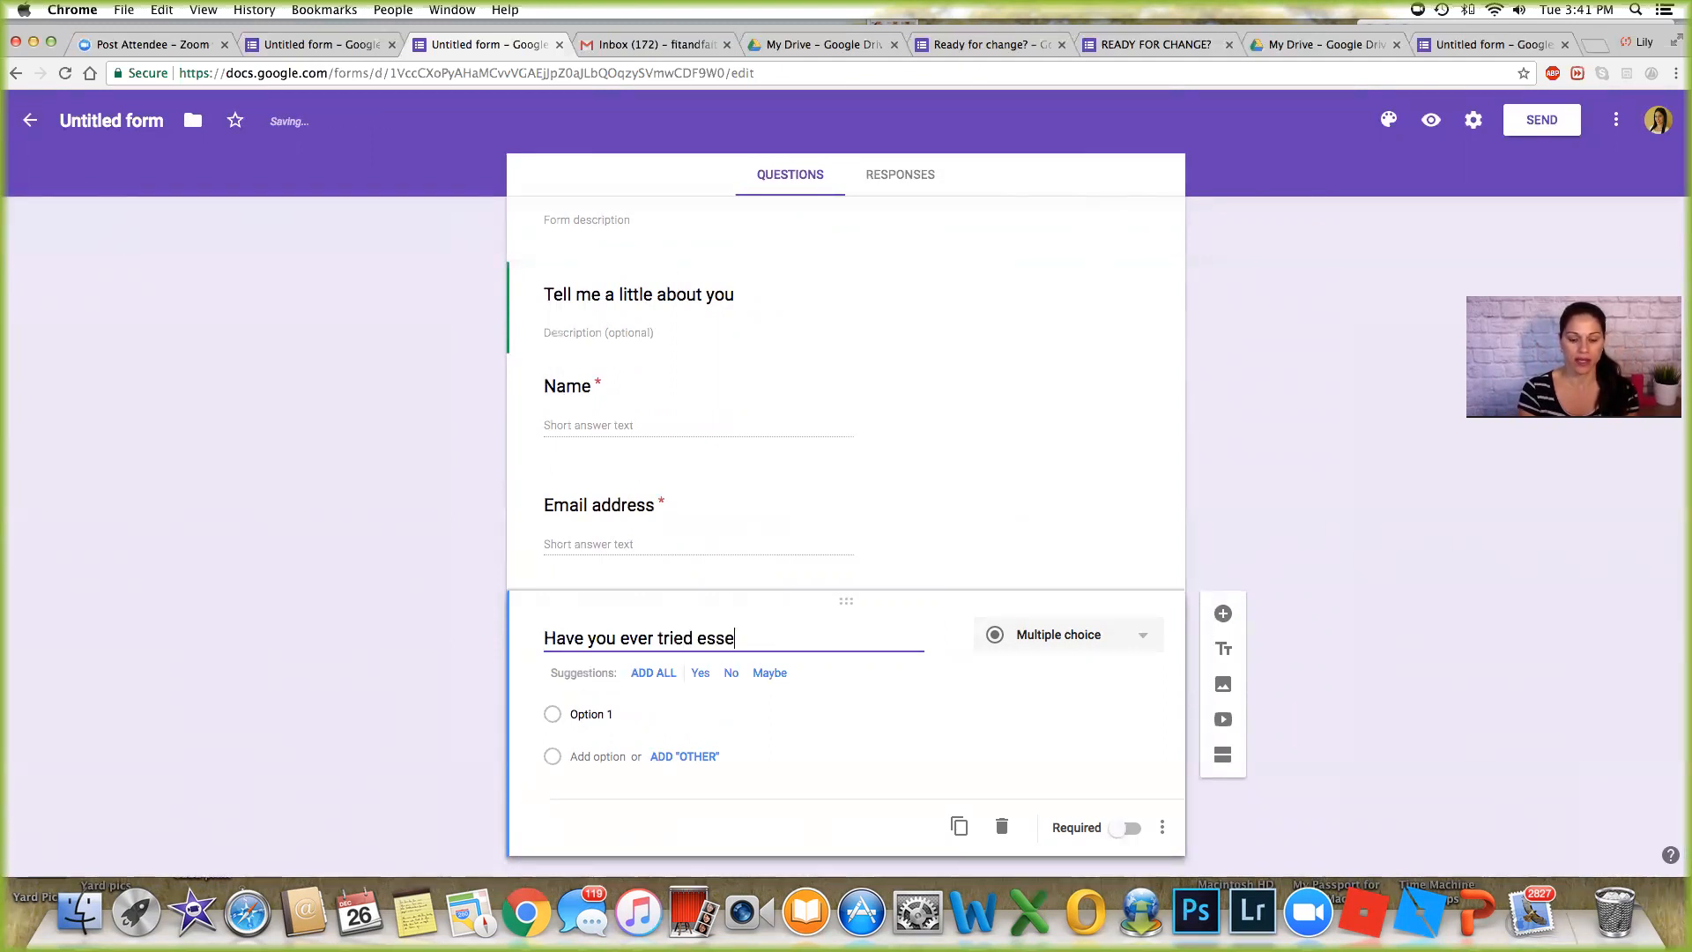
text(tial)
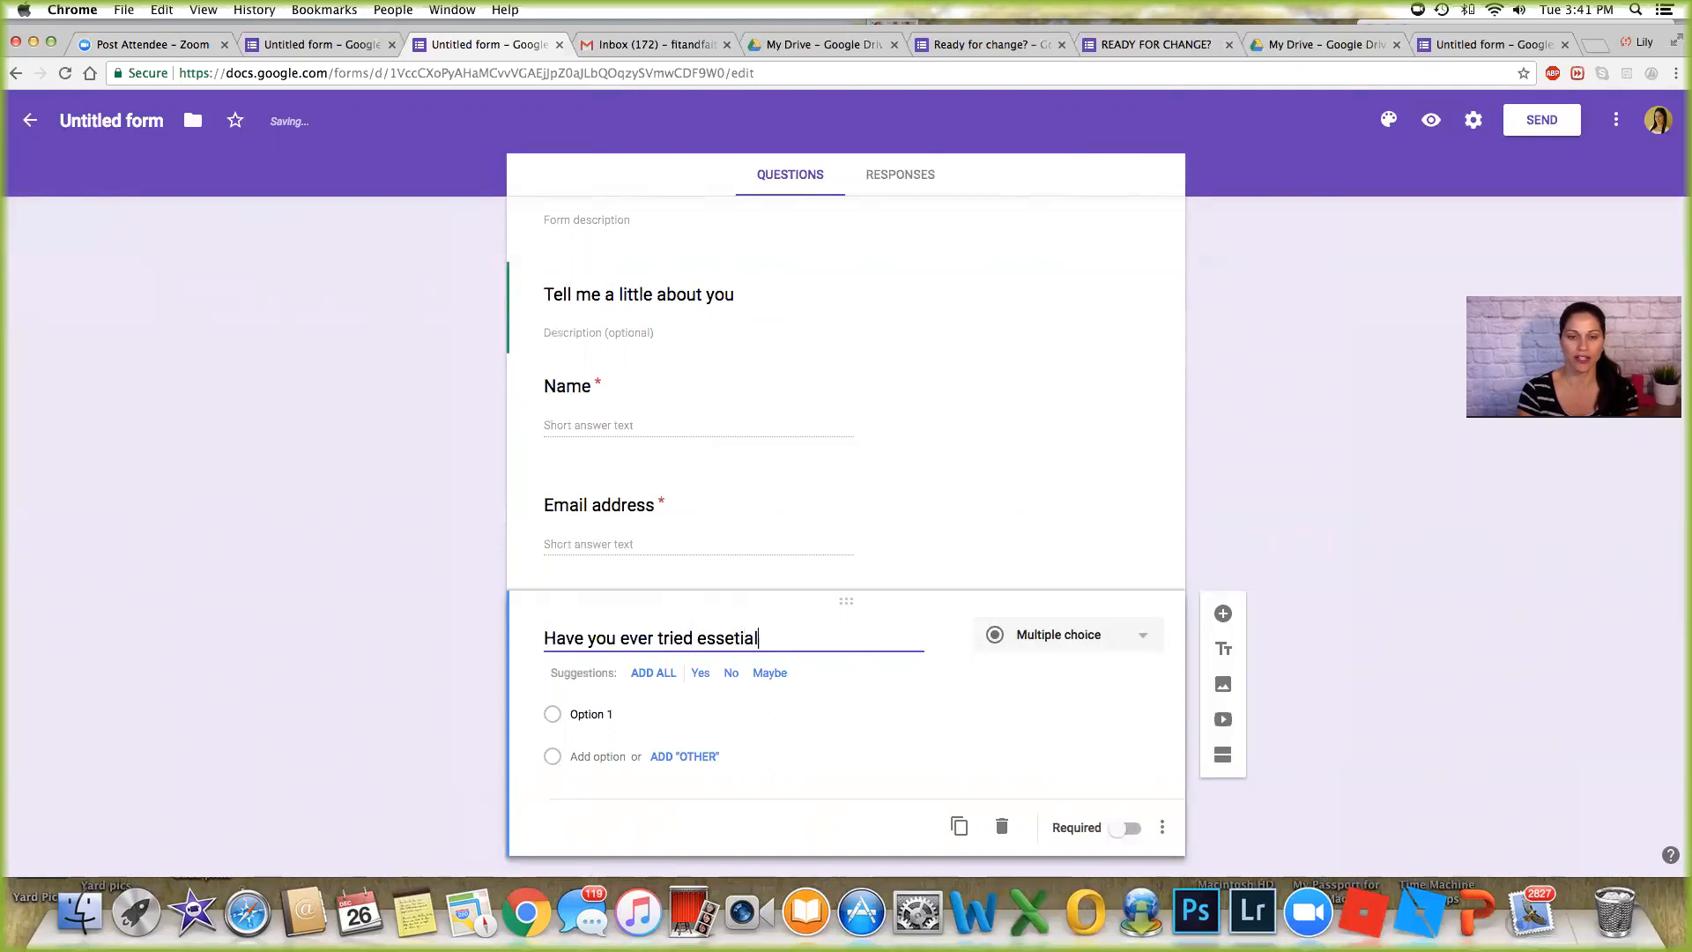
key(Backspace)
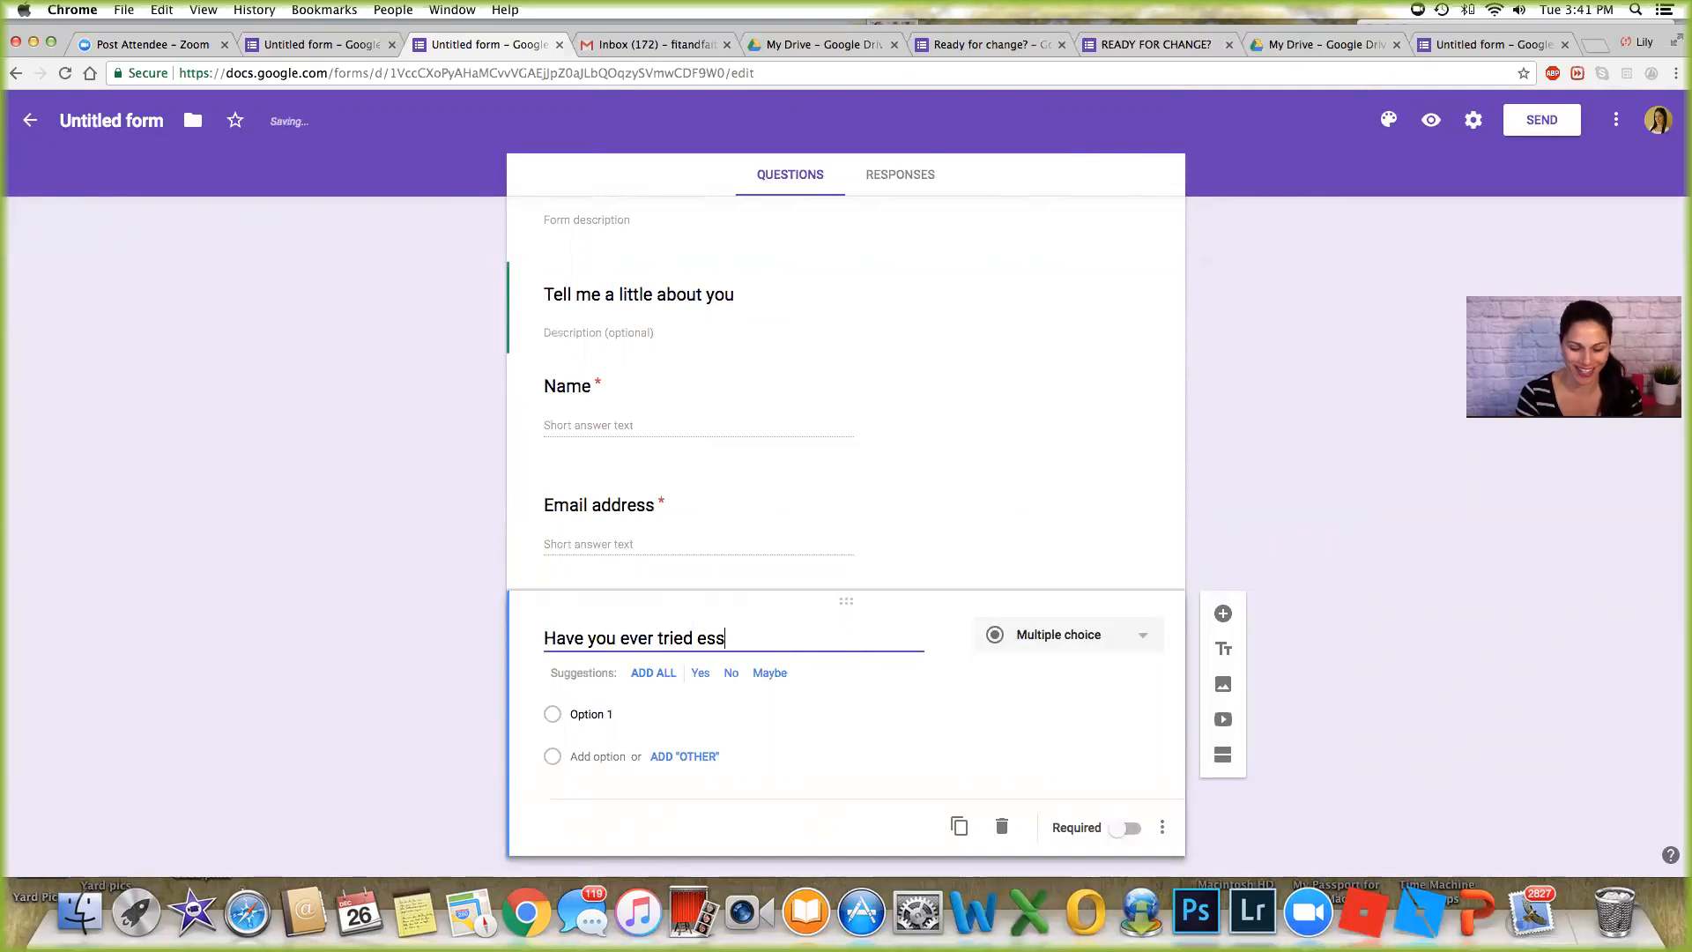
text(ential)
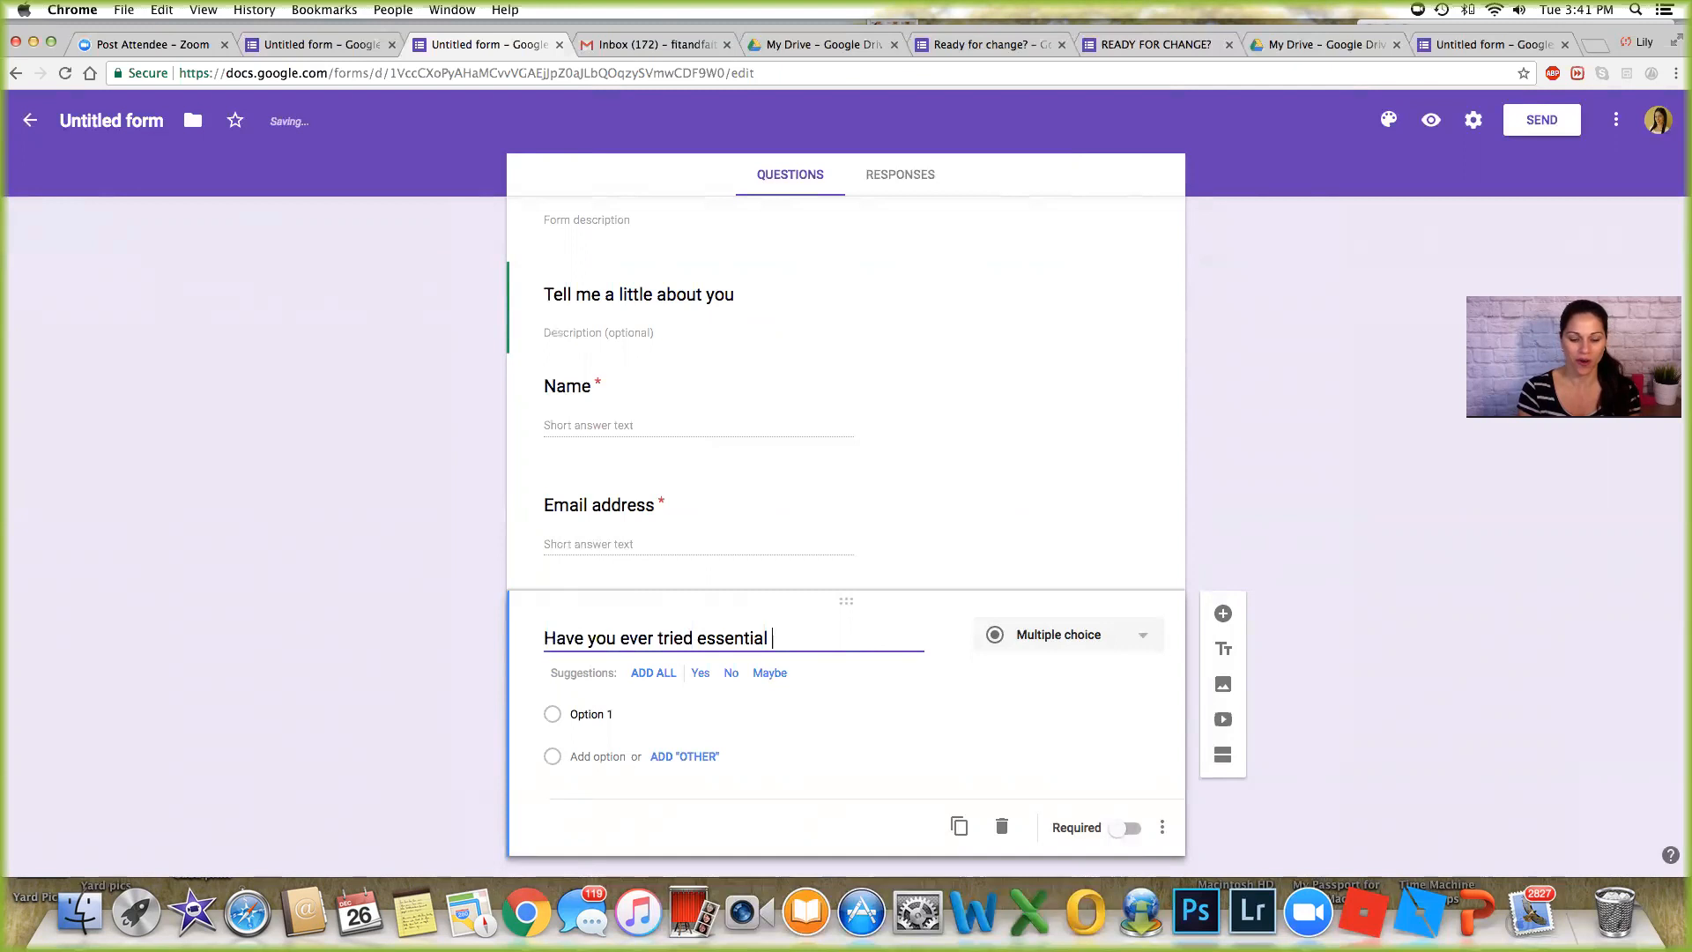
text(oils before?)
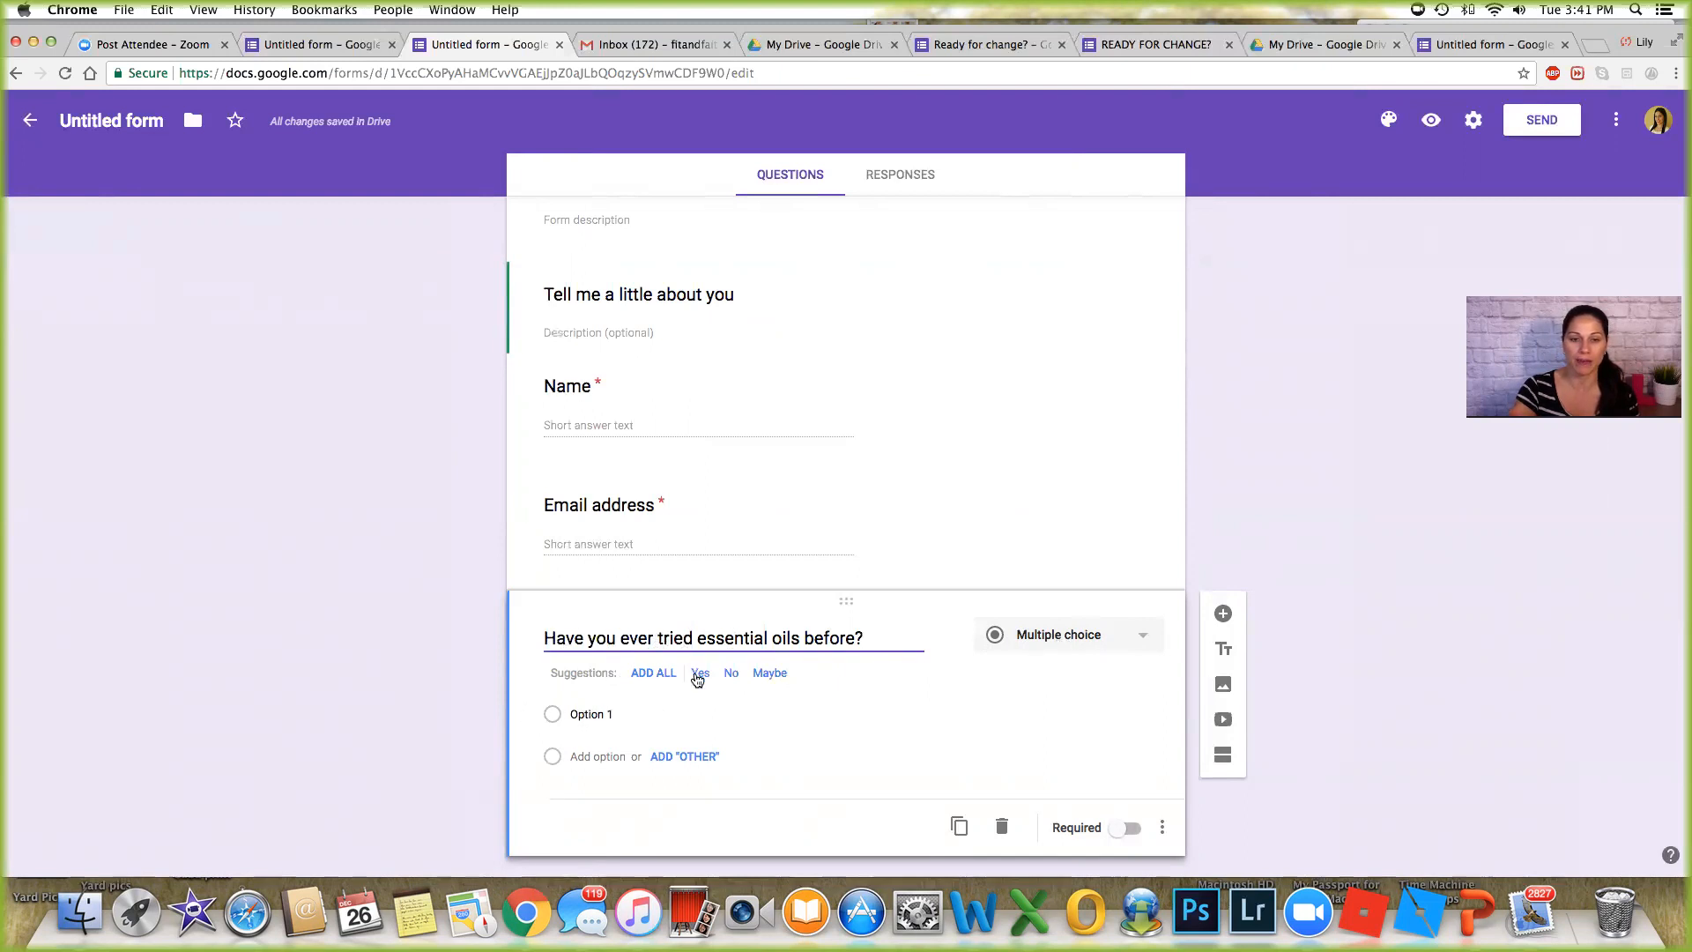
click(700, 671)
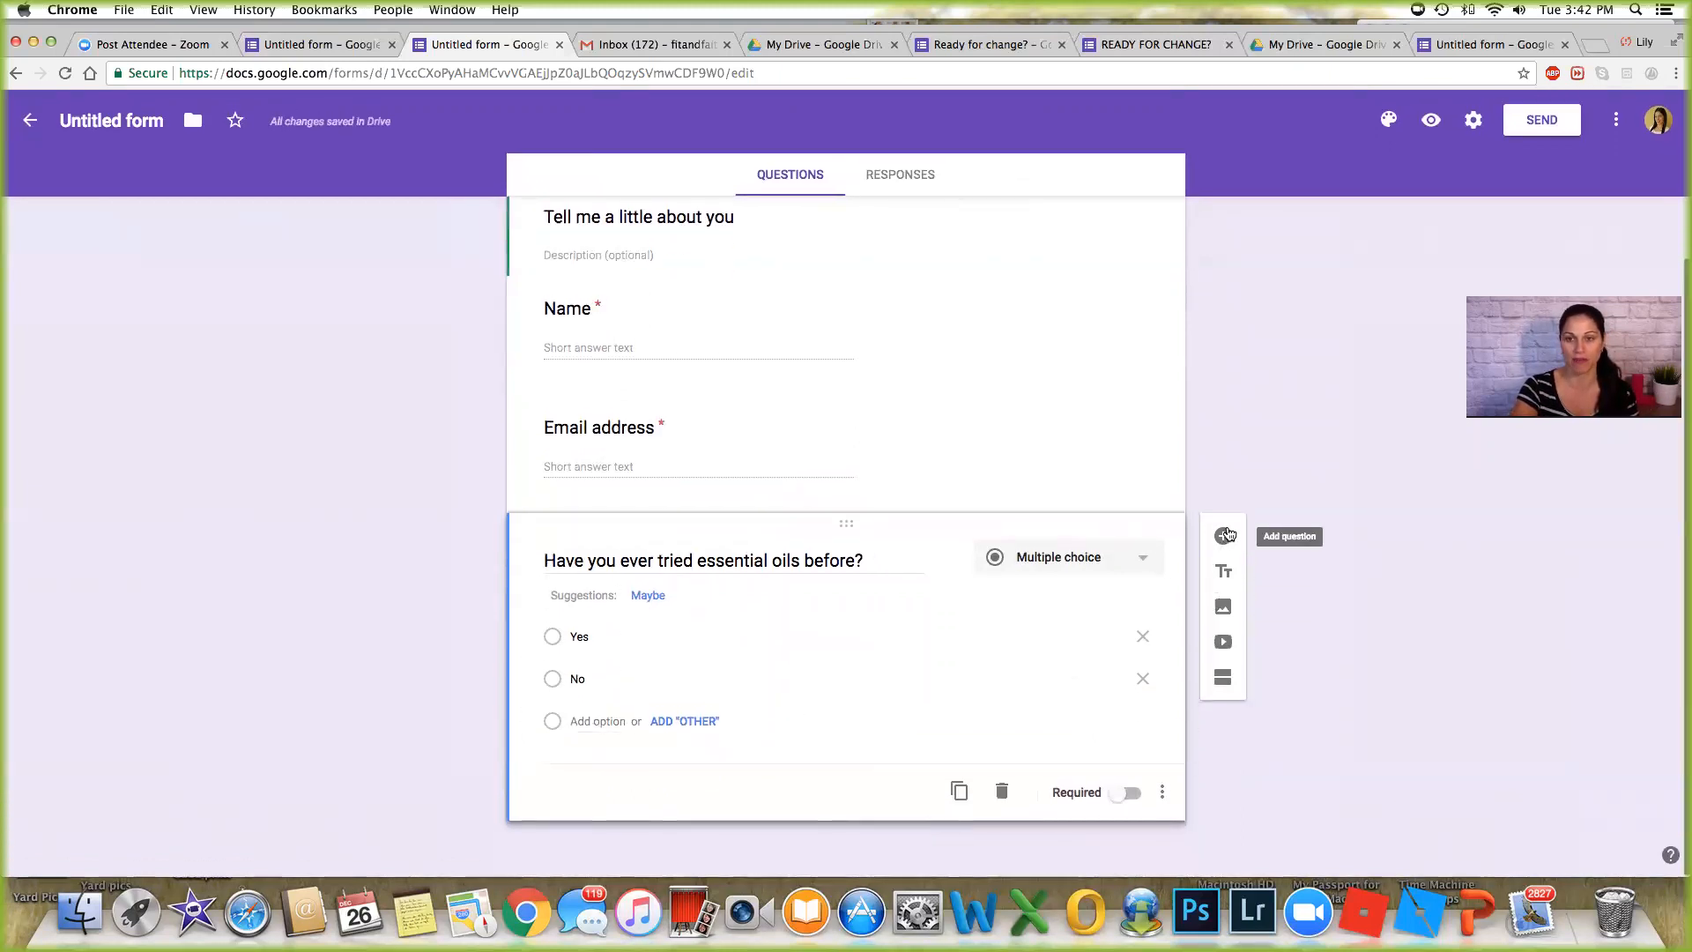
Add a paragraph question 'Tell me why you are interested?' below the essential oils question.
click(1223, 536)
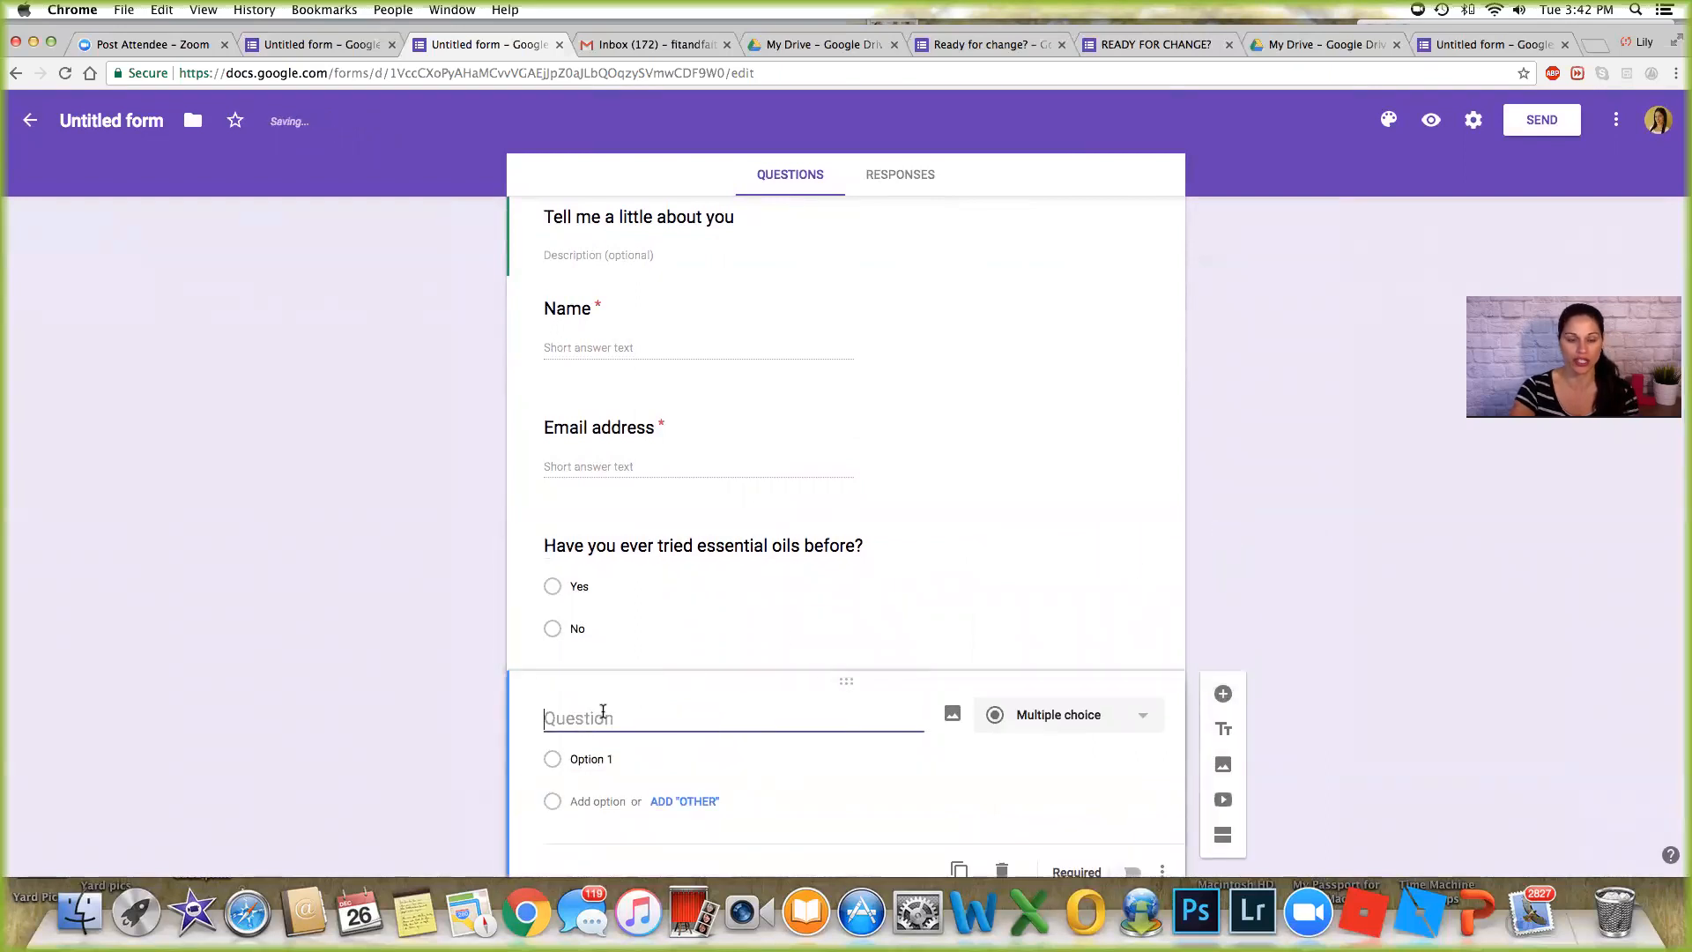
text(Do you like)
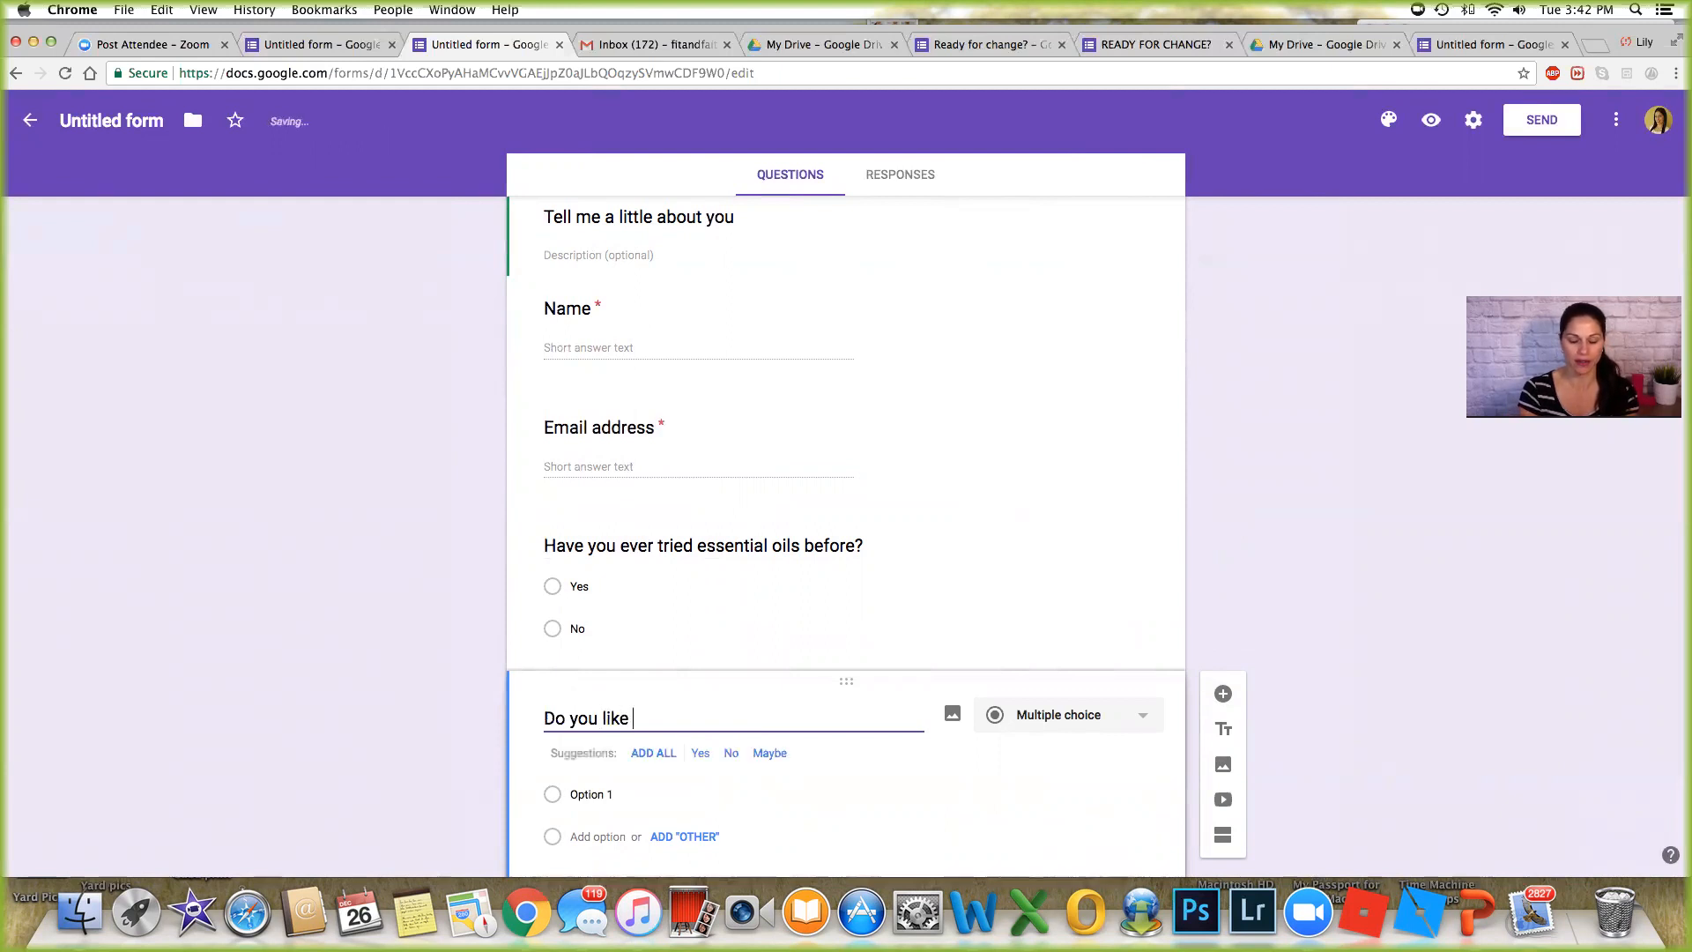
key(Backspace)
text(Tell me why you)
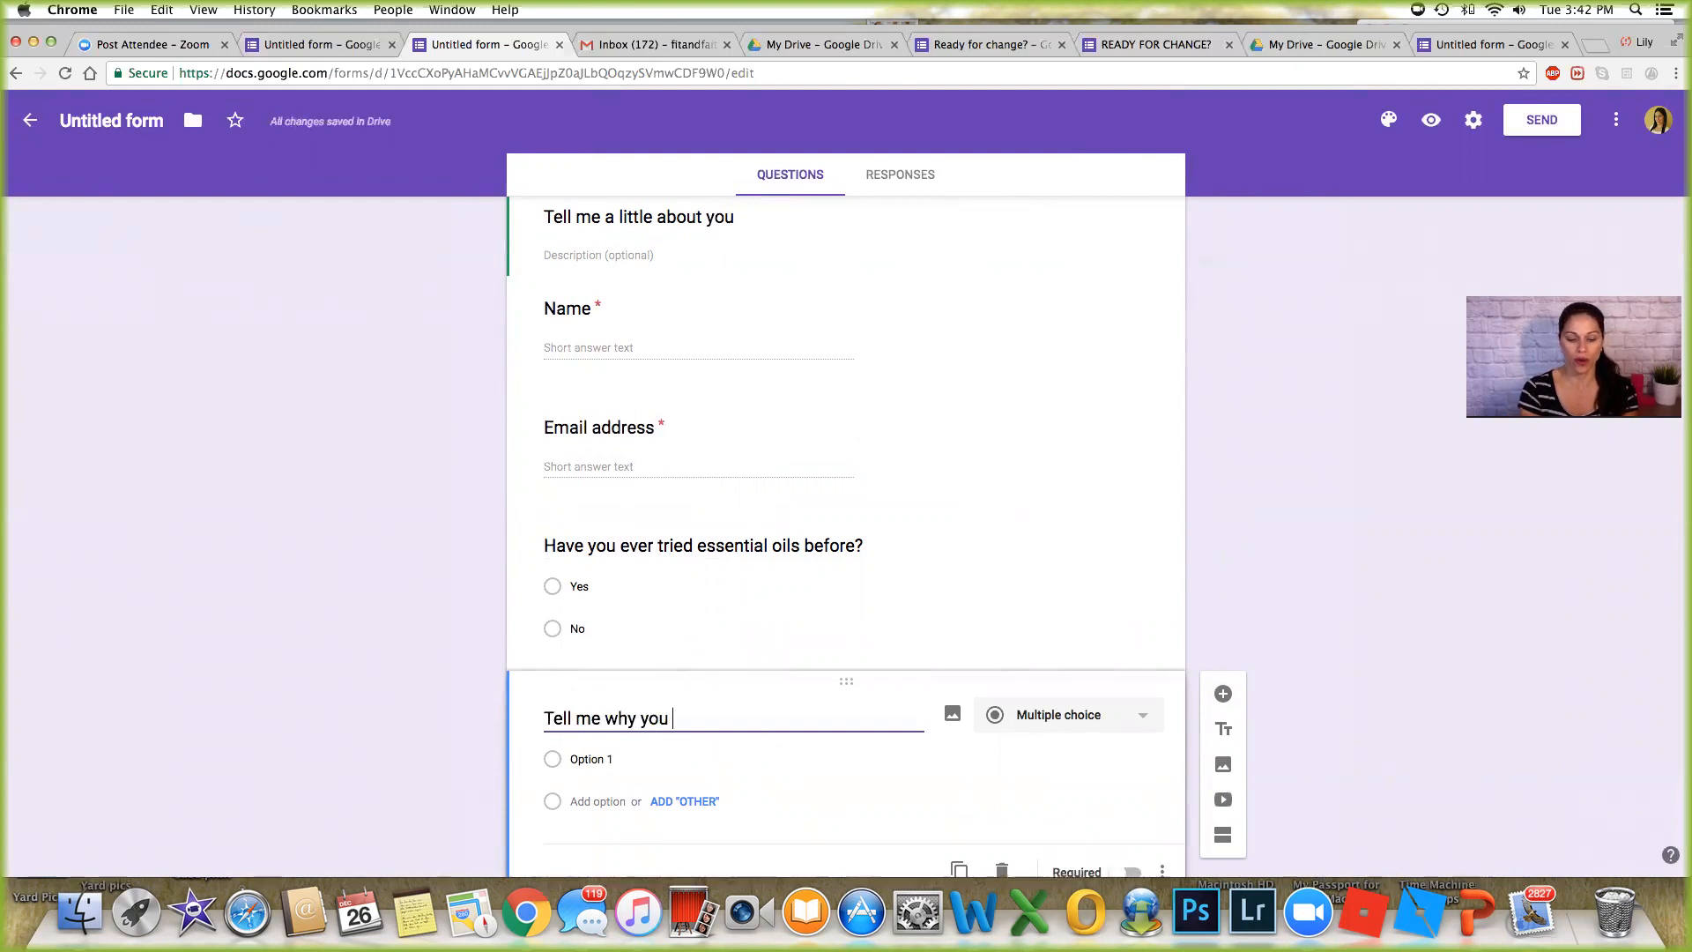
text(are intereste)
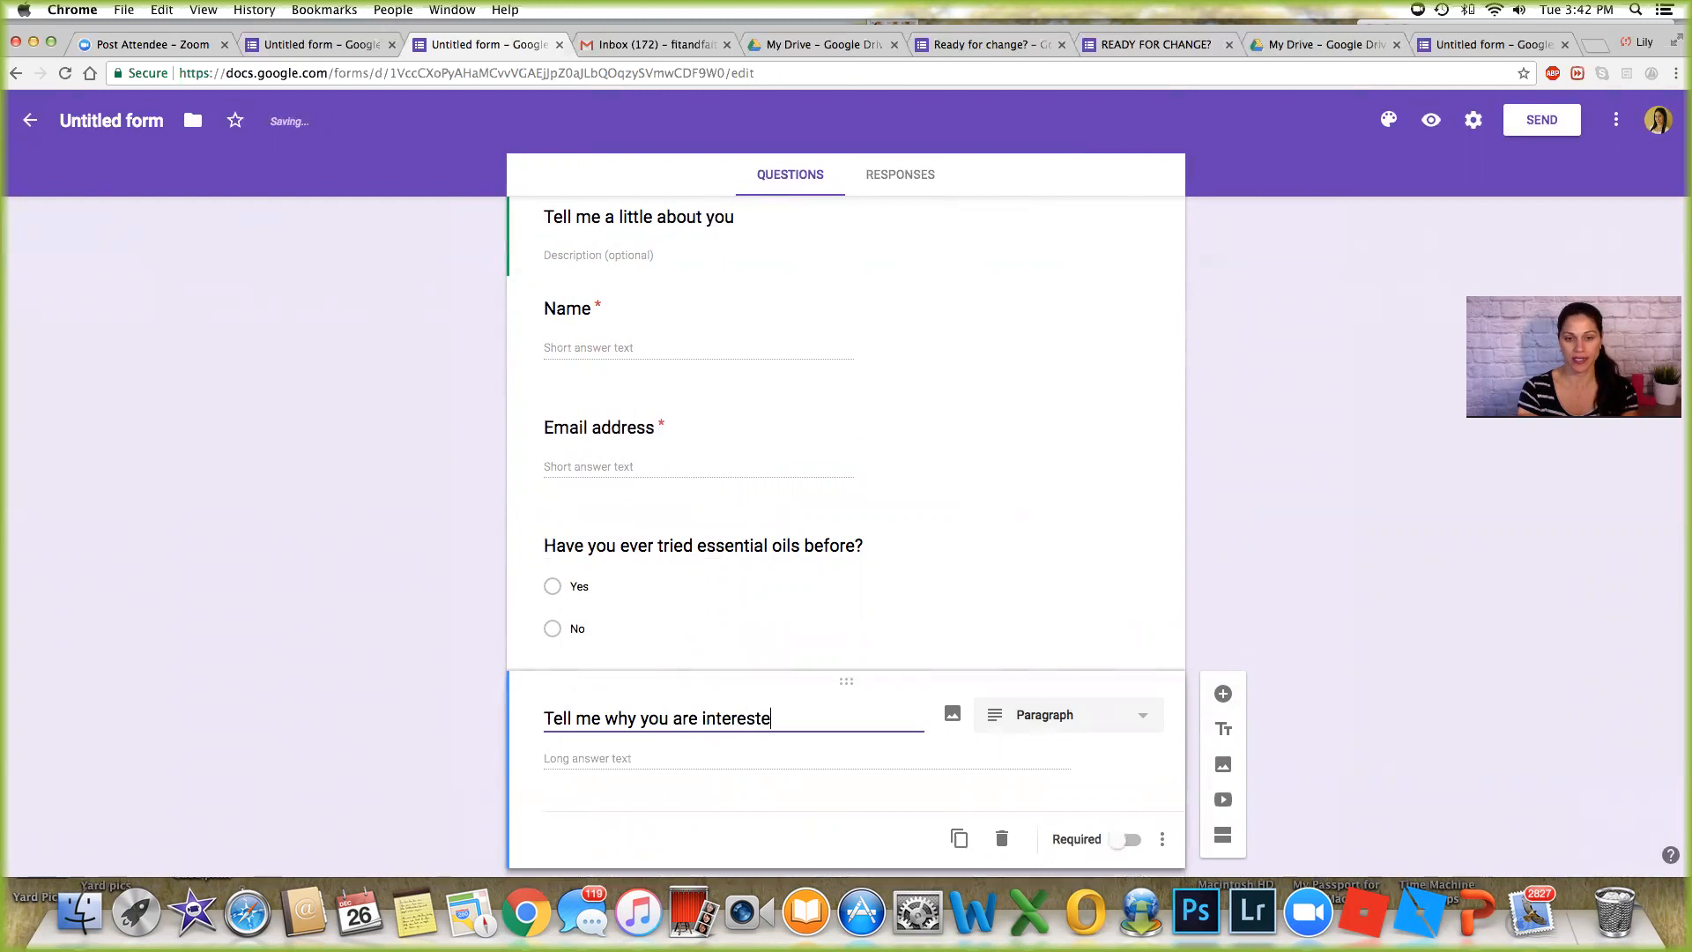
text(d?)
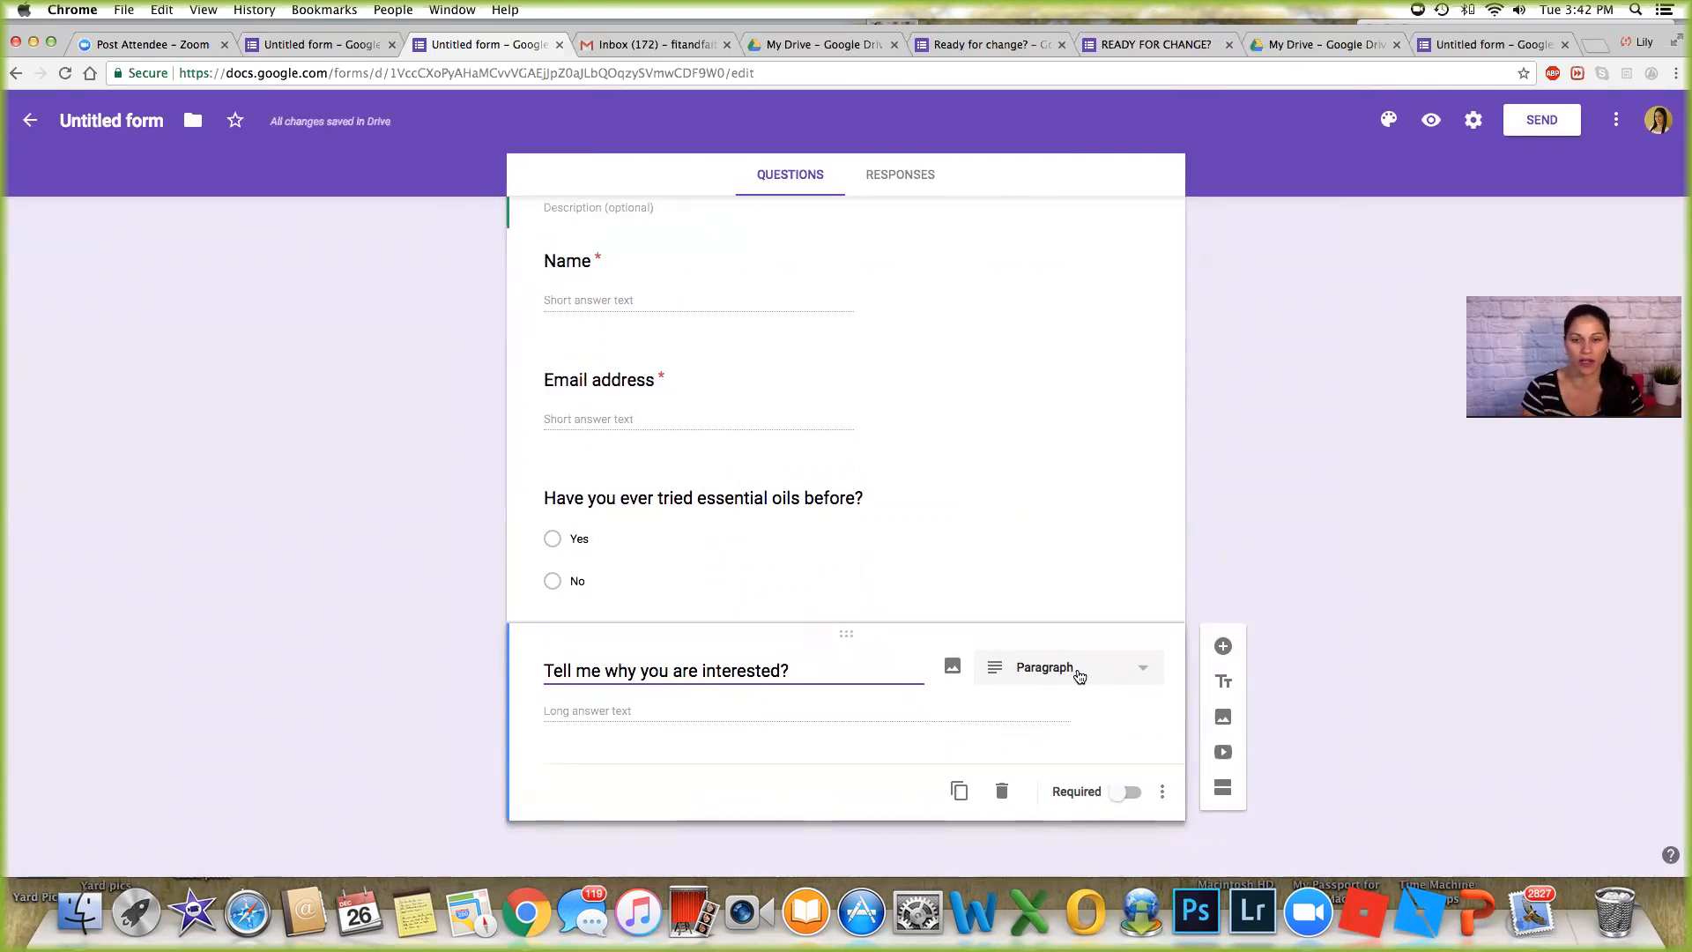
click(1068, 666)
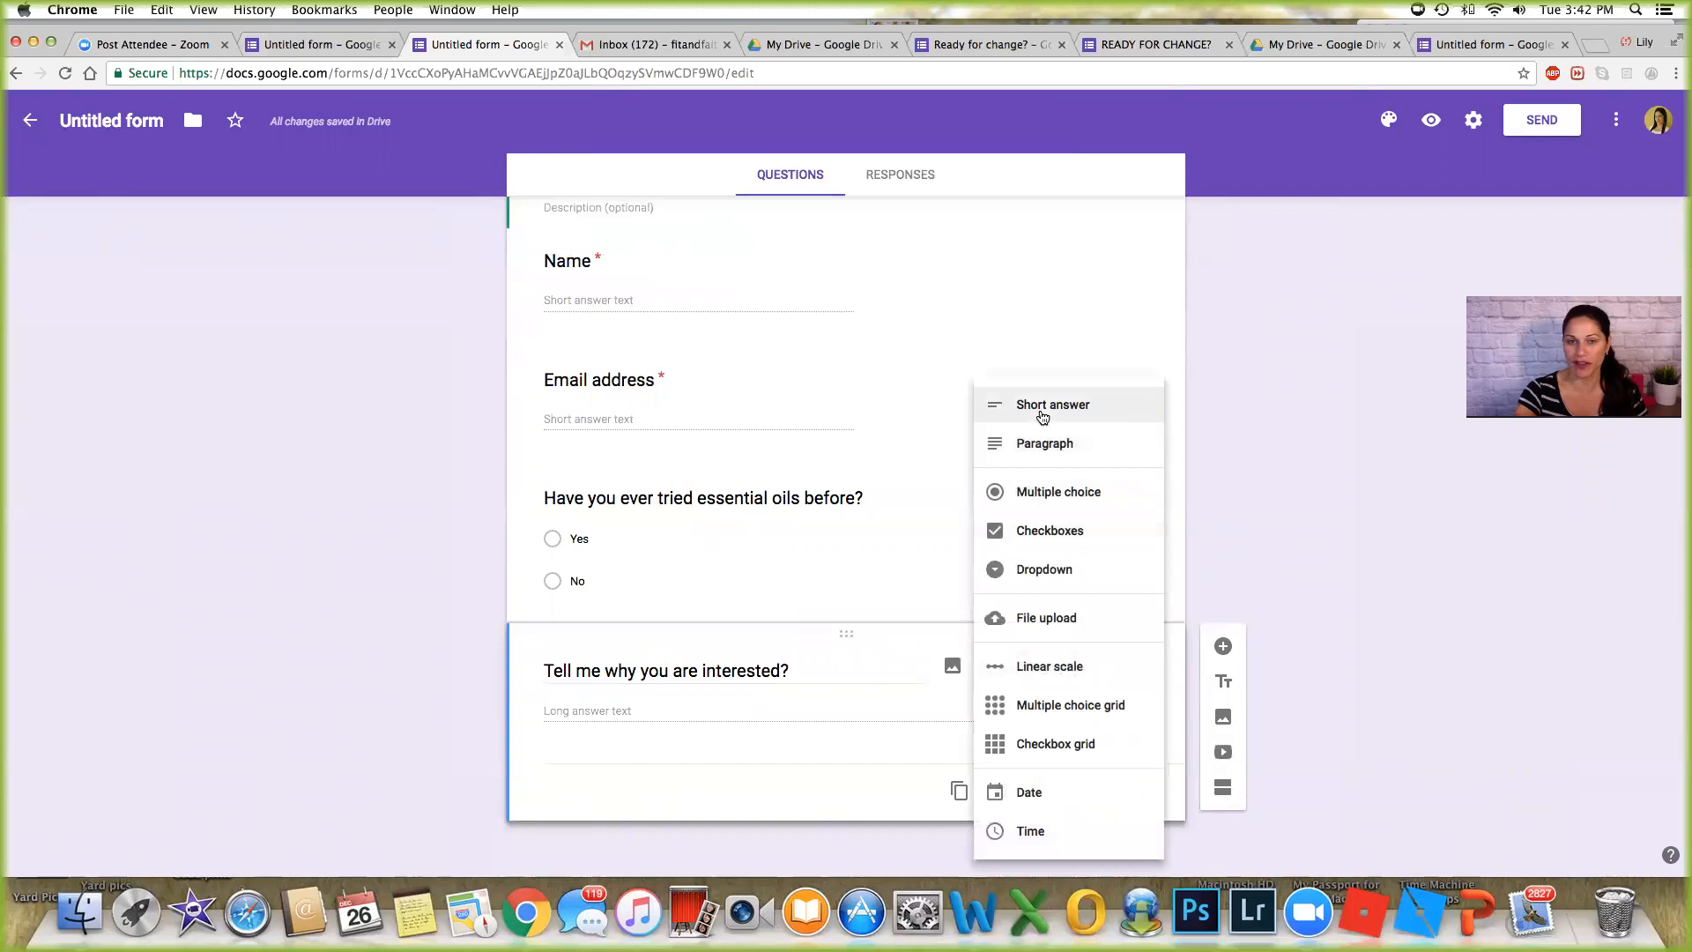
click(1045, 443)
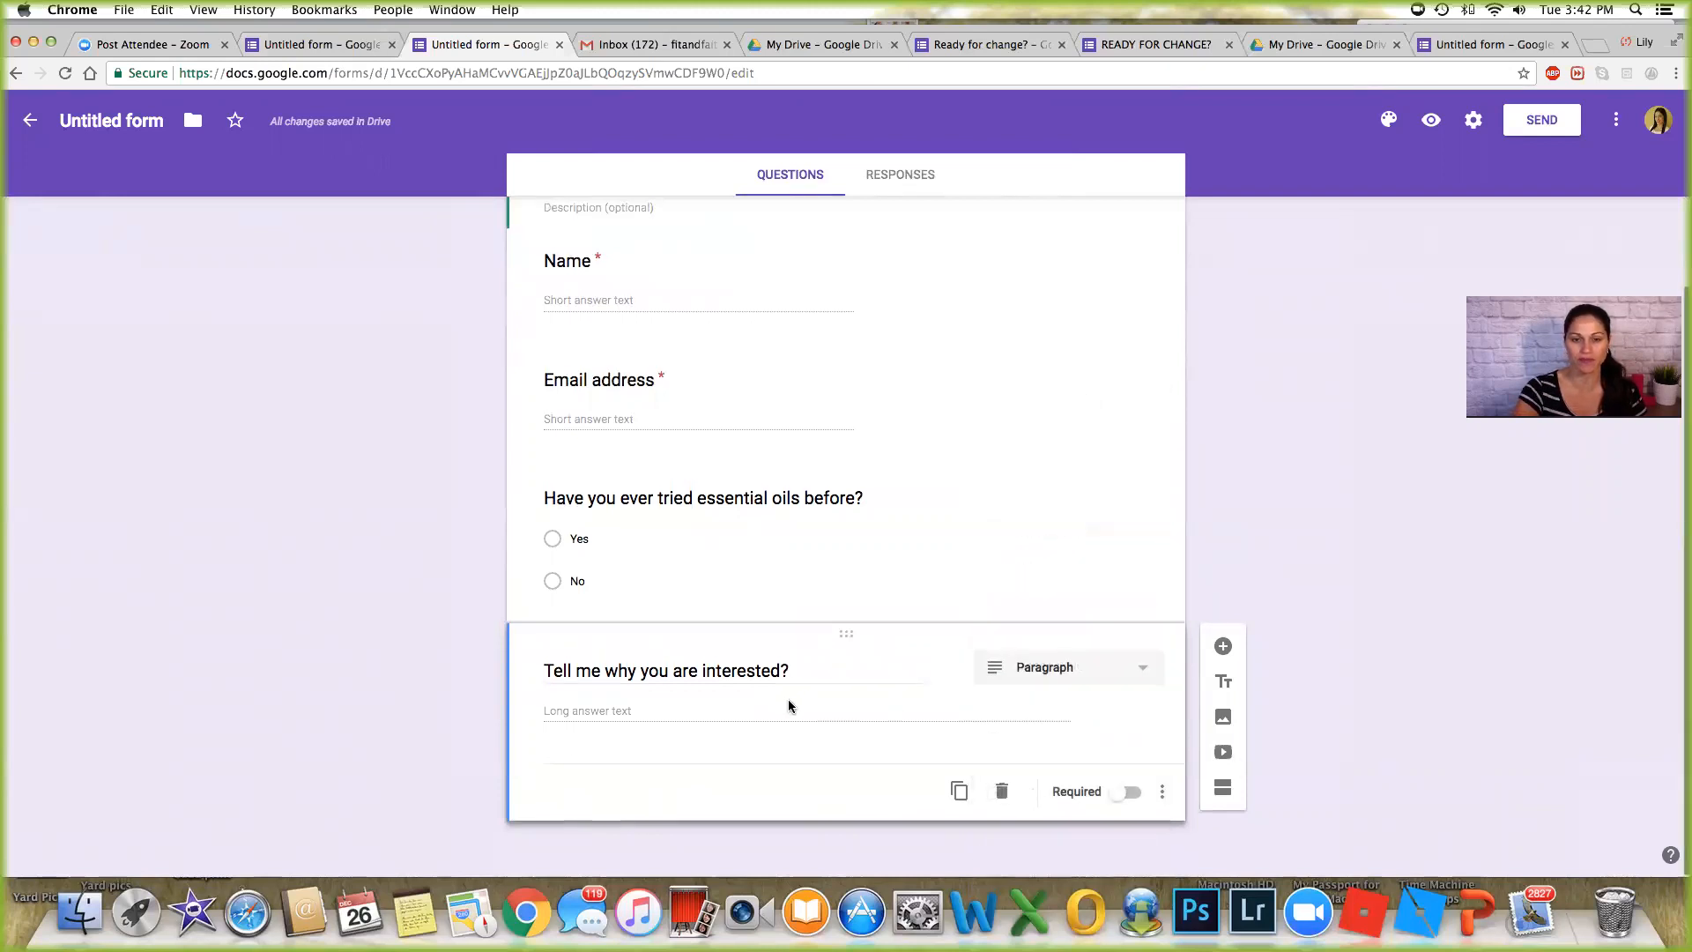
mouse_move(1223, 645)
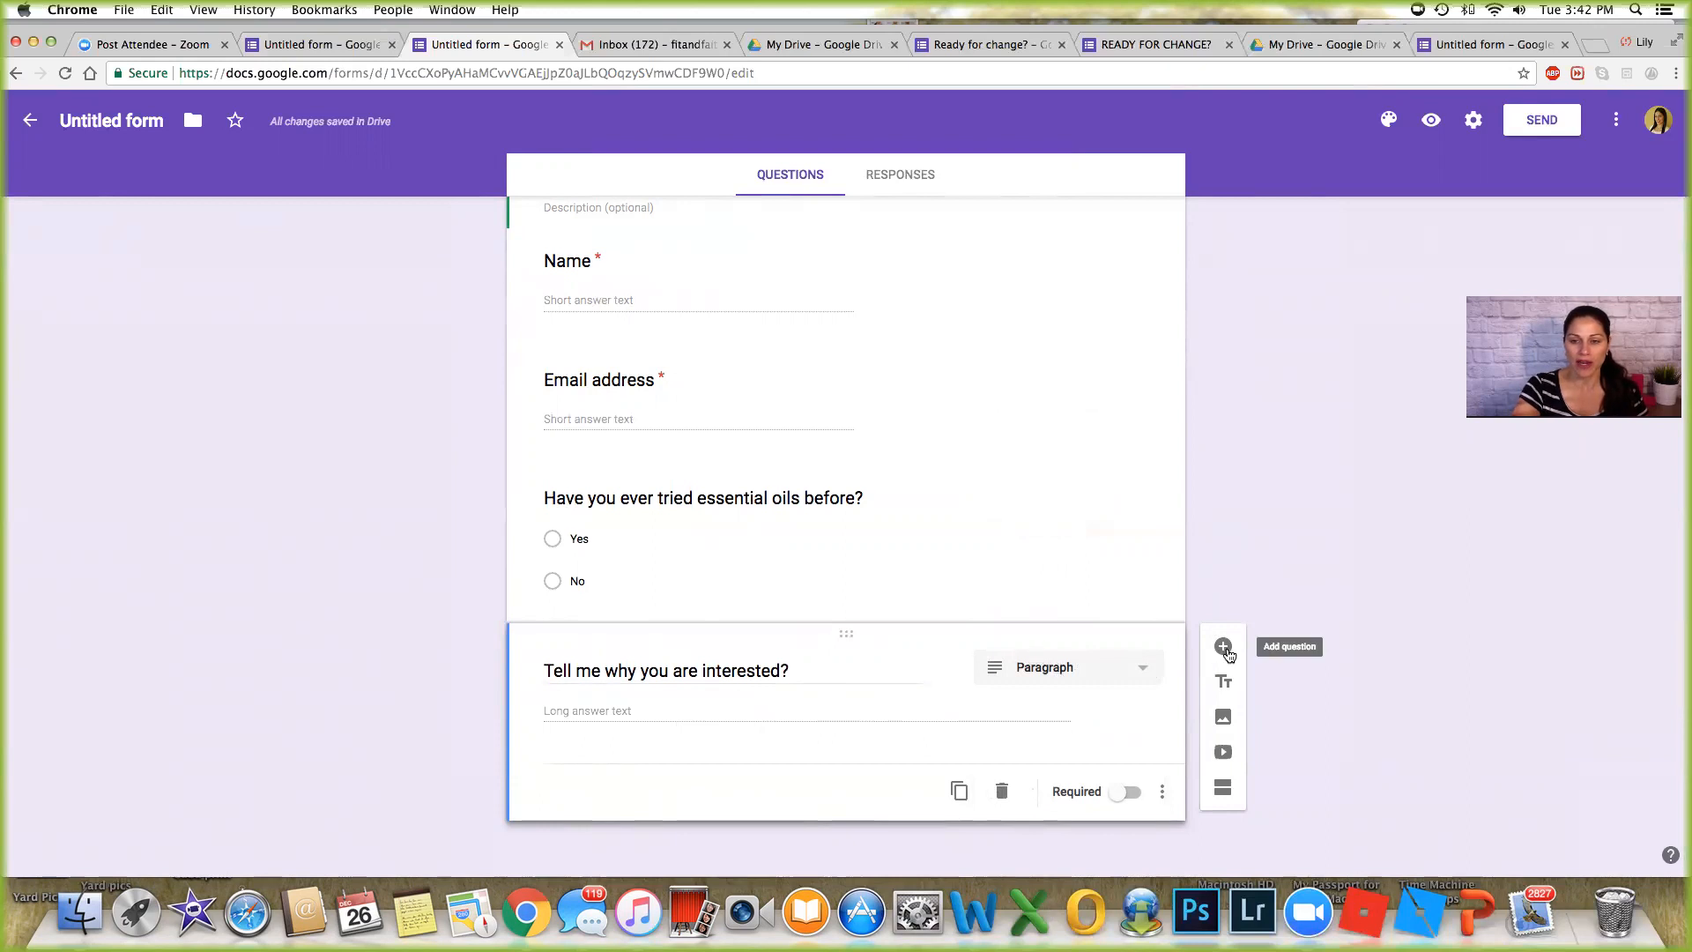
Add the collage photo from the 2015-05-17 album as an image block under the interest question.
click(1223, 717)
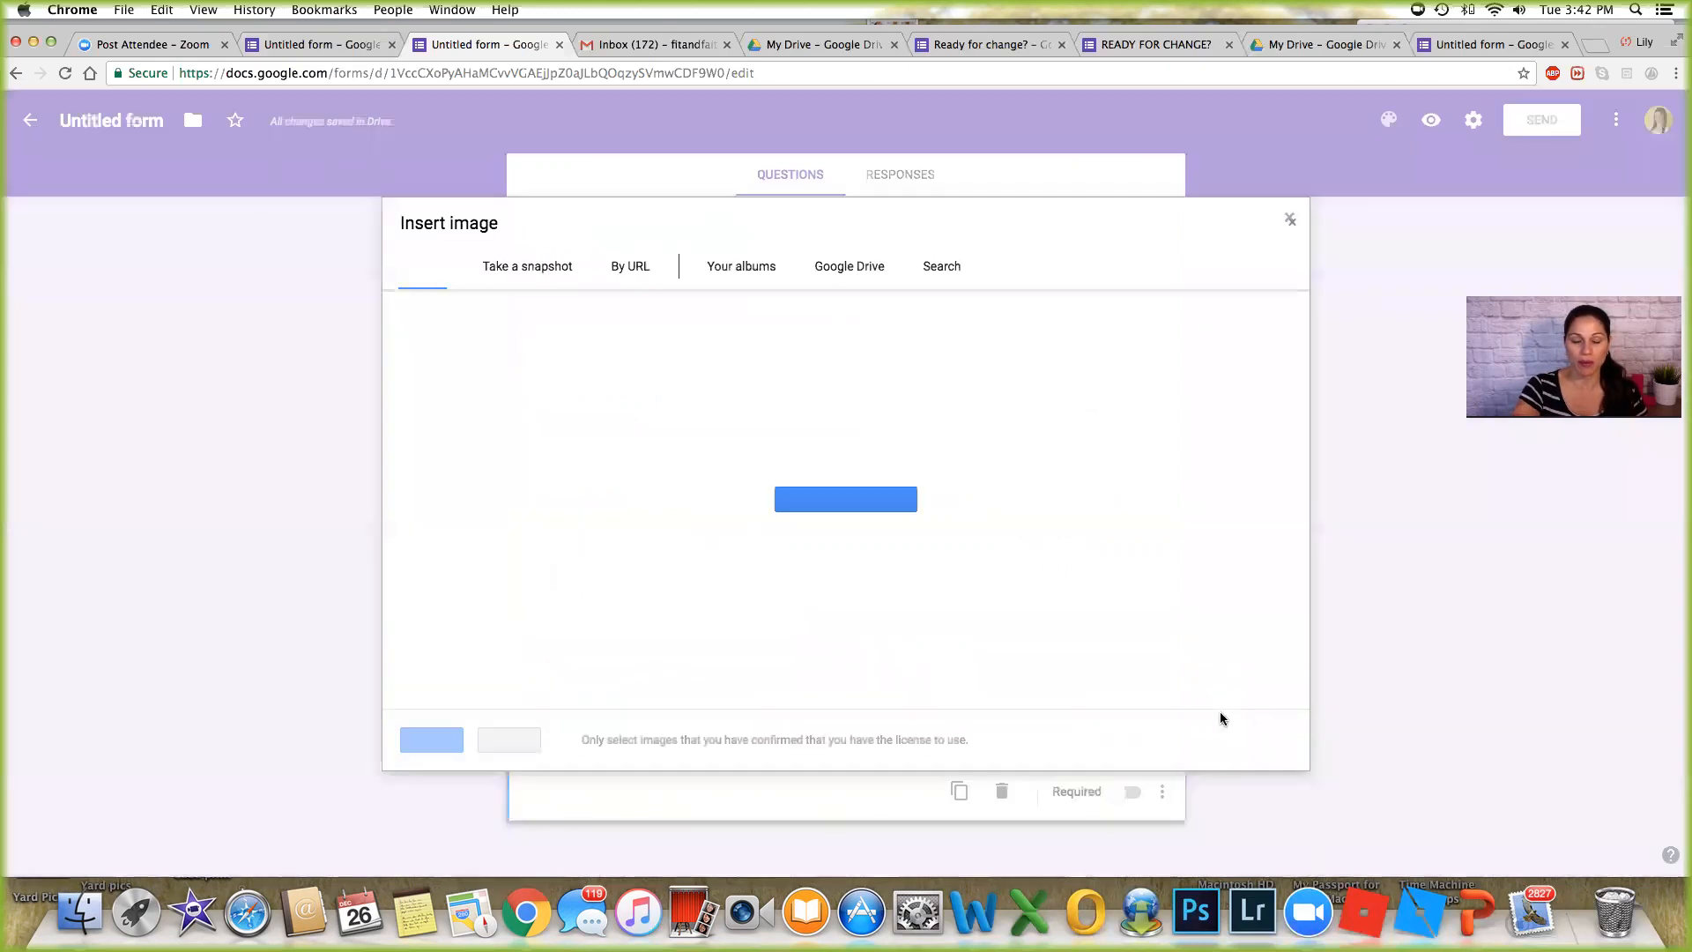
click(421, 266)
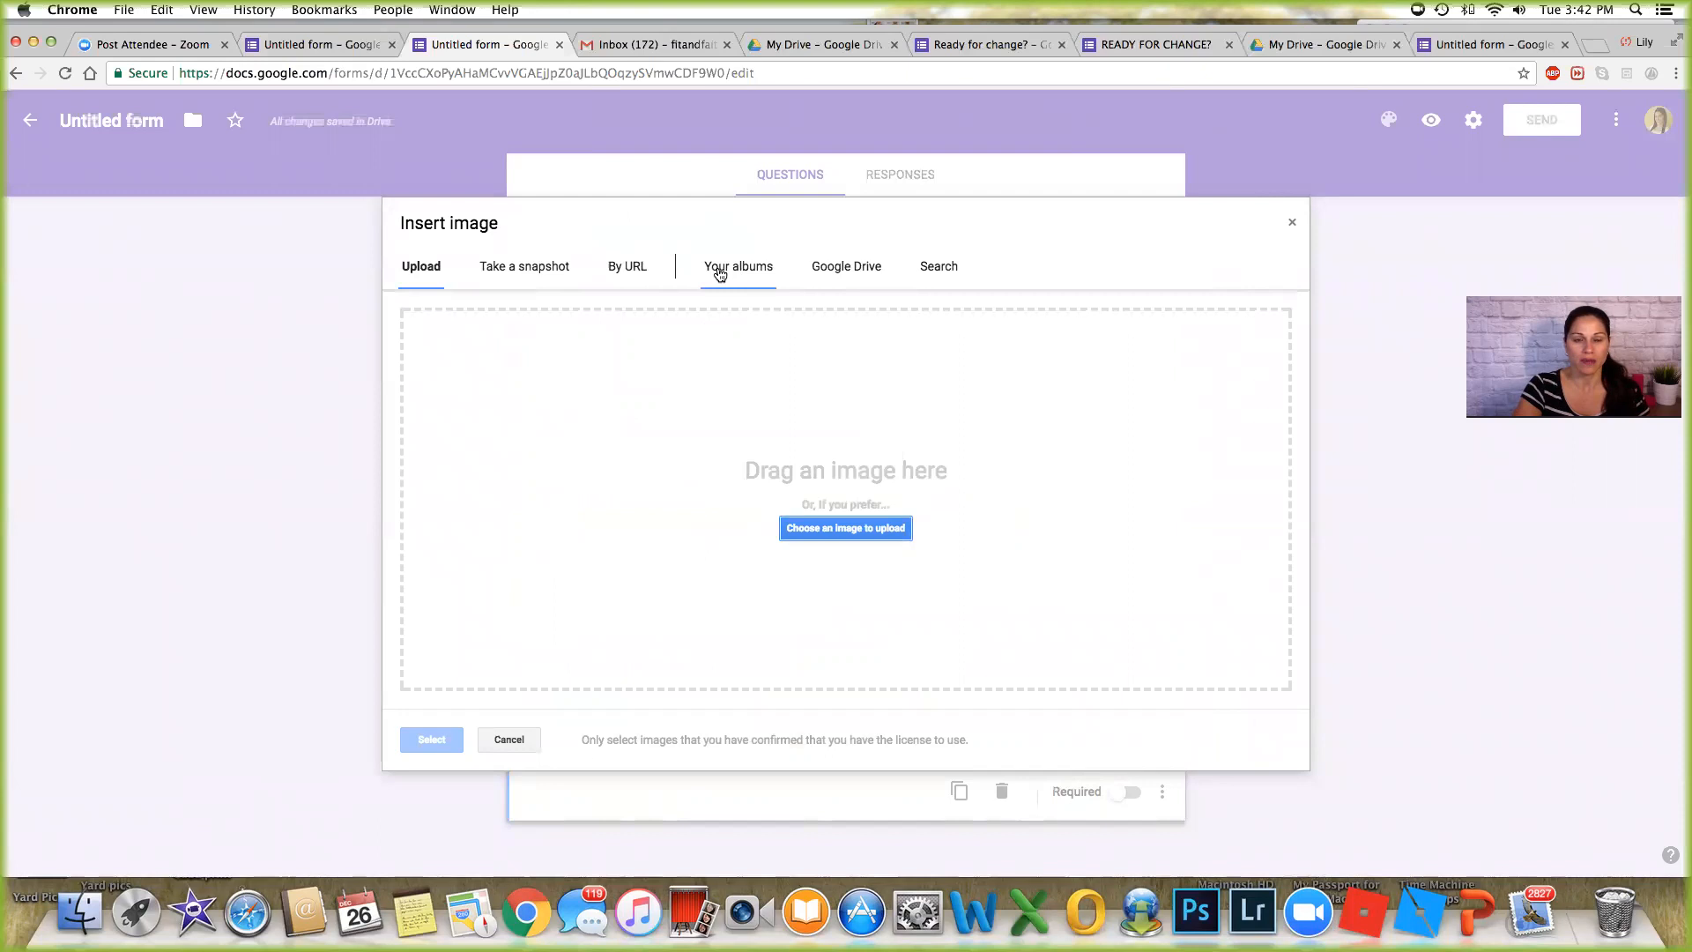
click(739, 266)
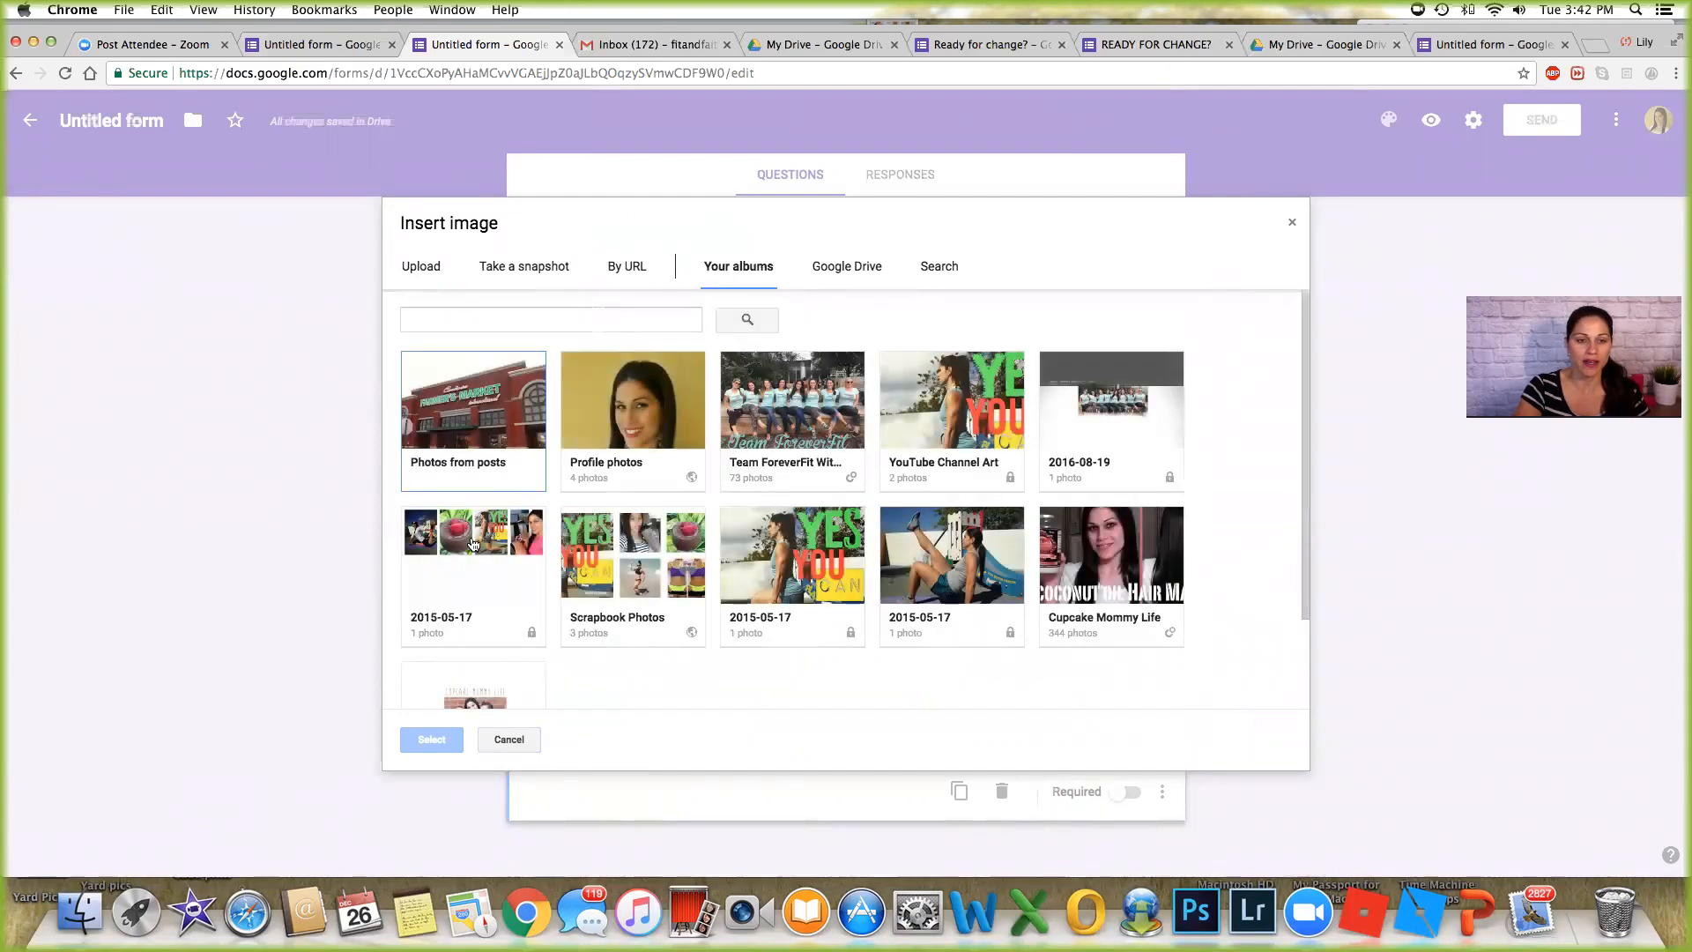
click(472, 553)
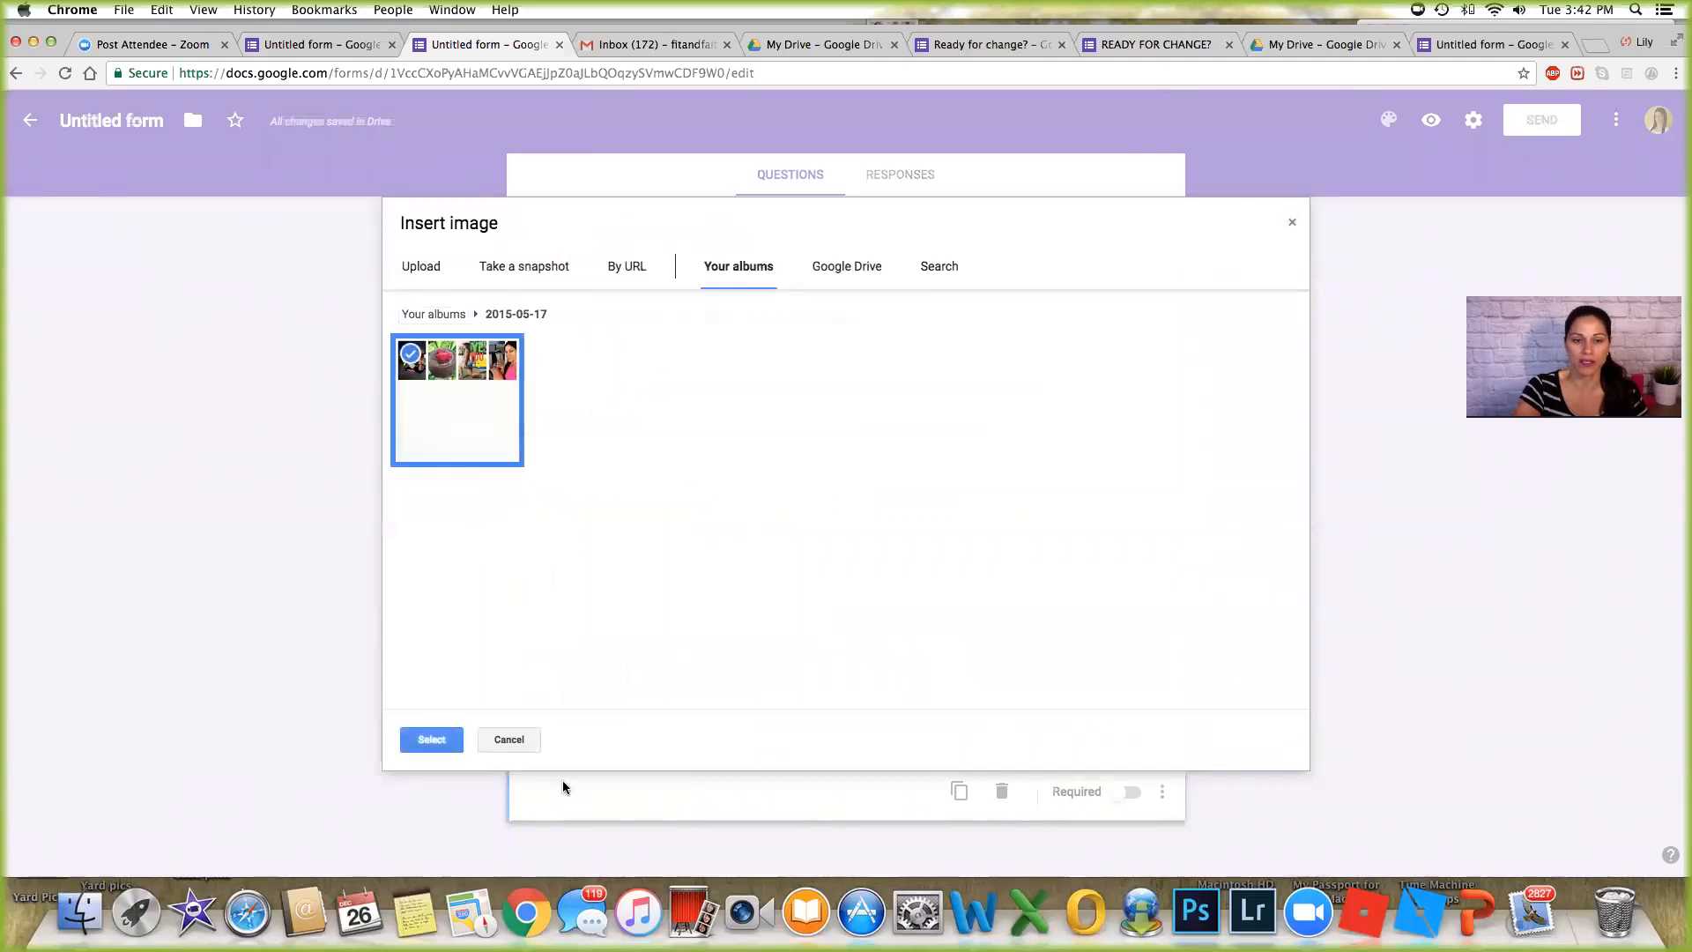
click(508, 739)
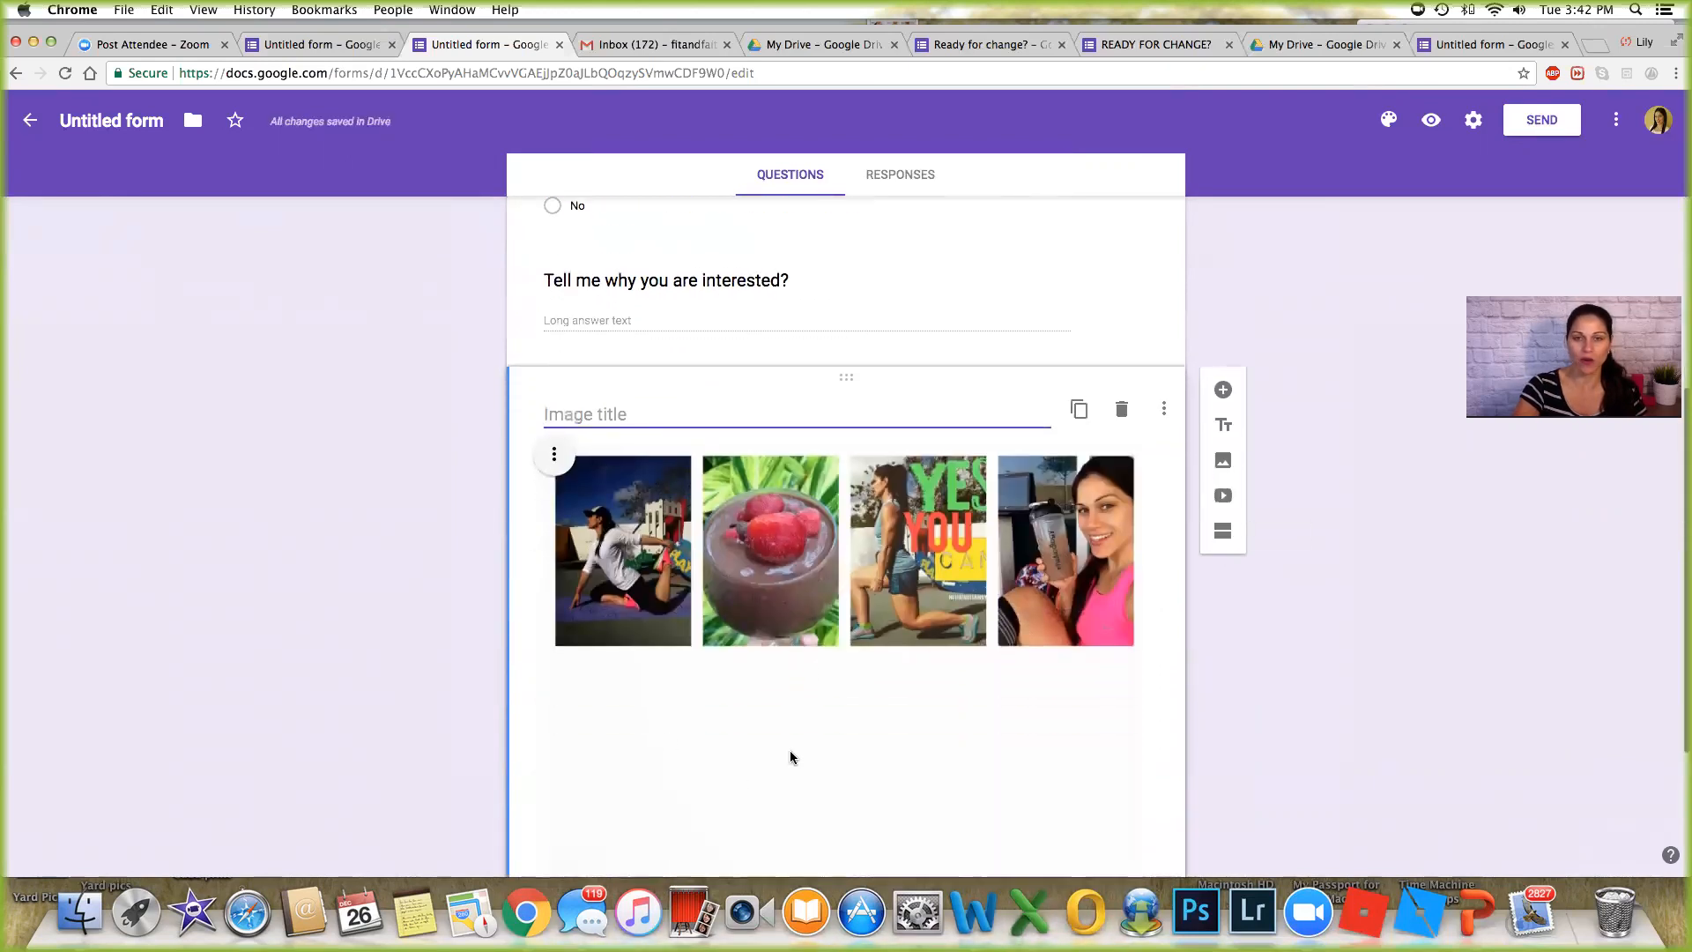
Preview the form live and scroll down to check the collage image's size.
click(1431, 120)
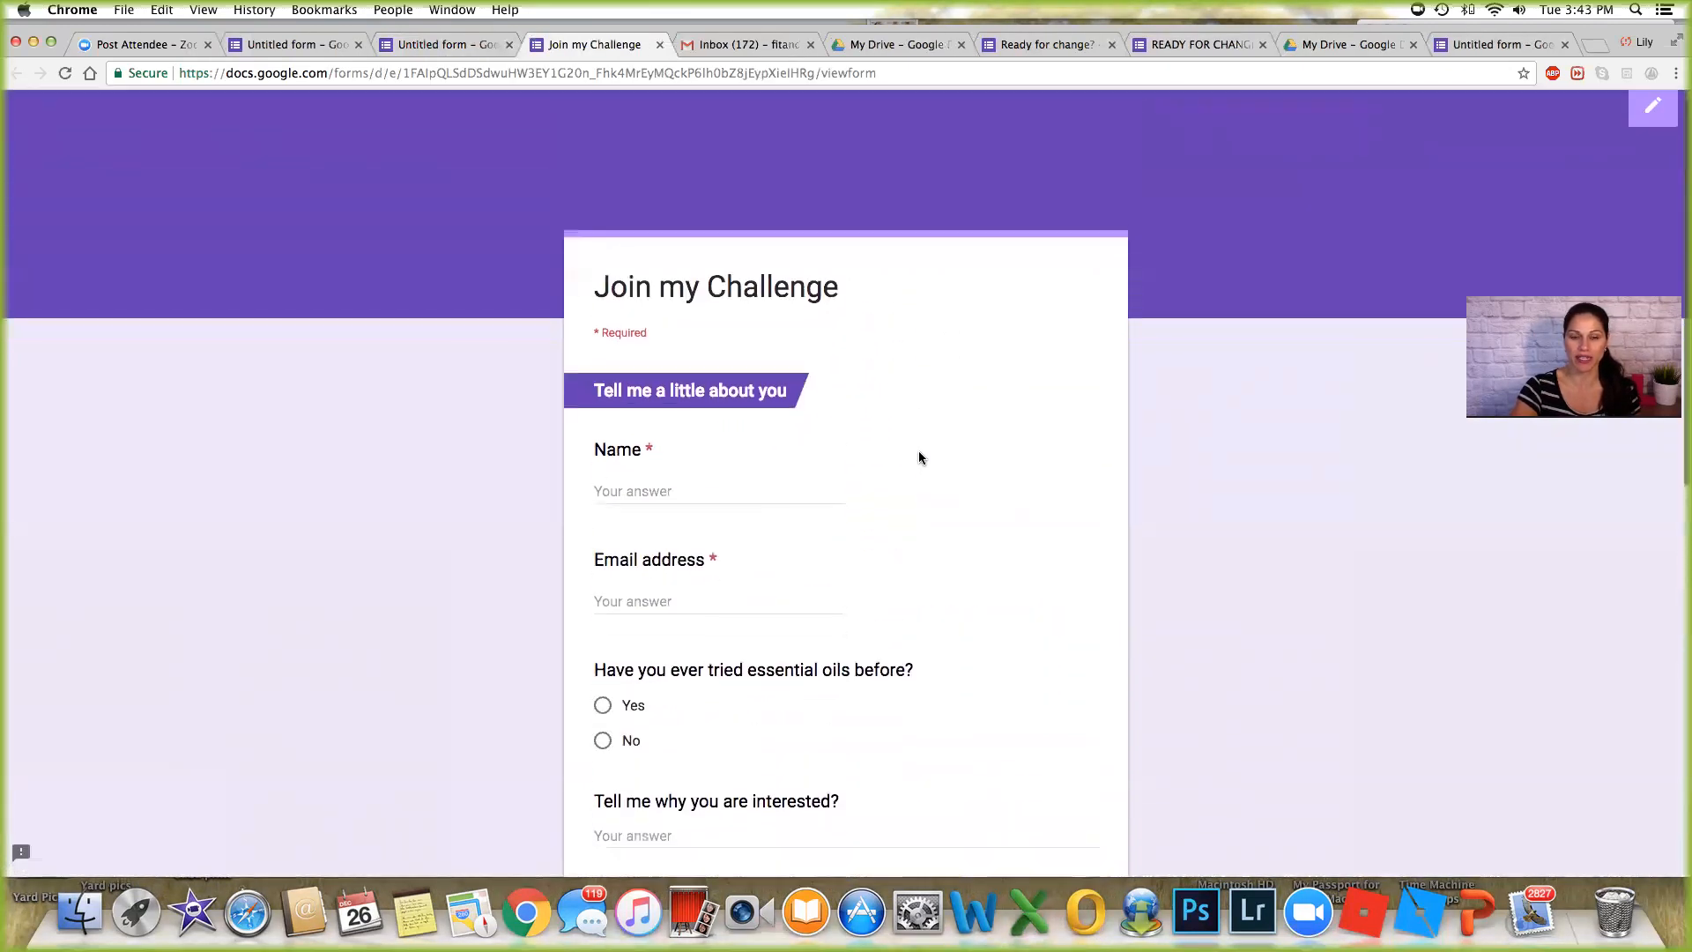
scroll(down, 3)
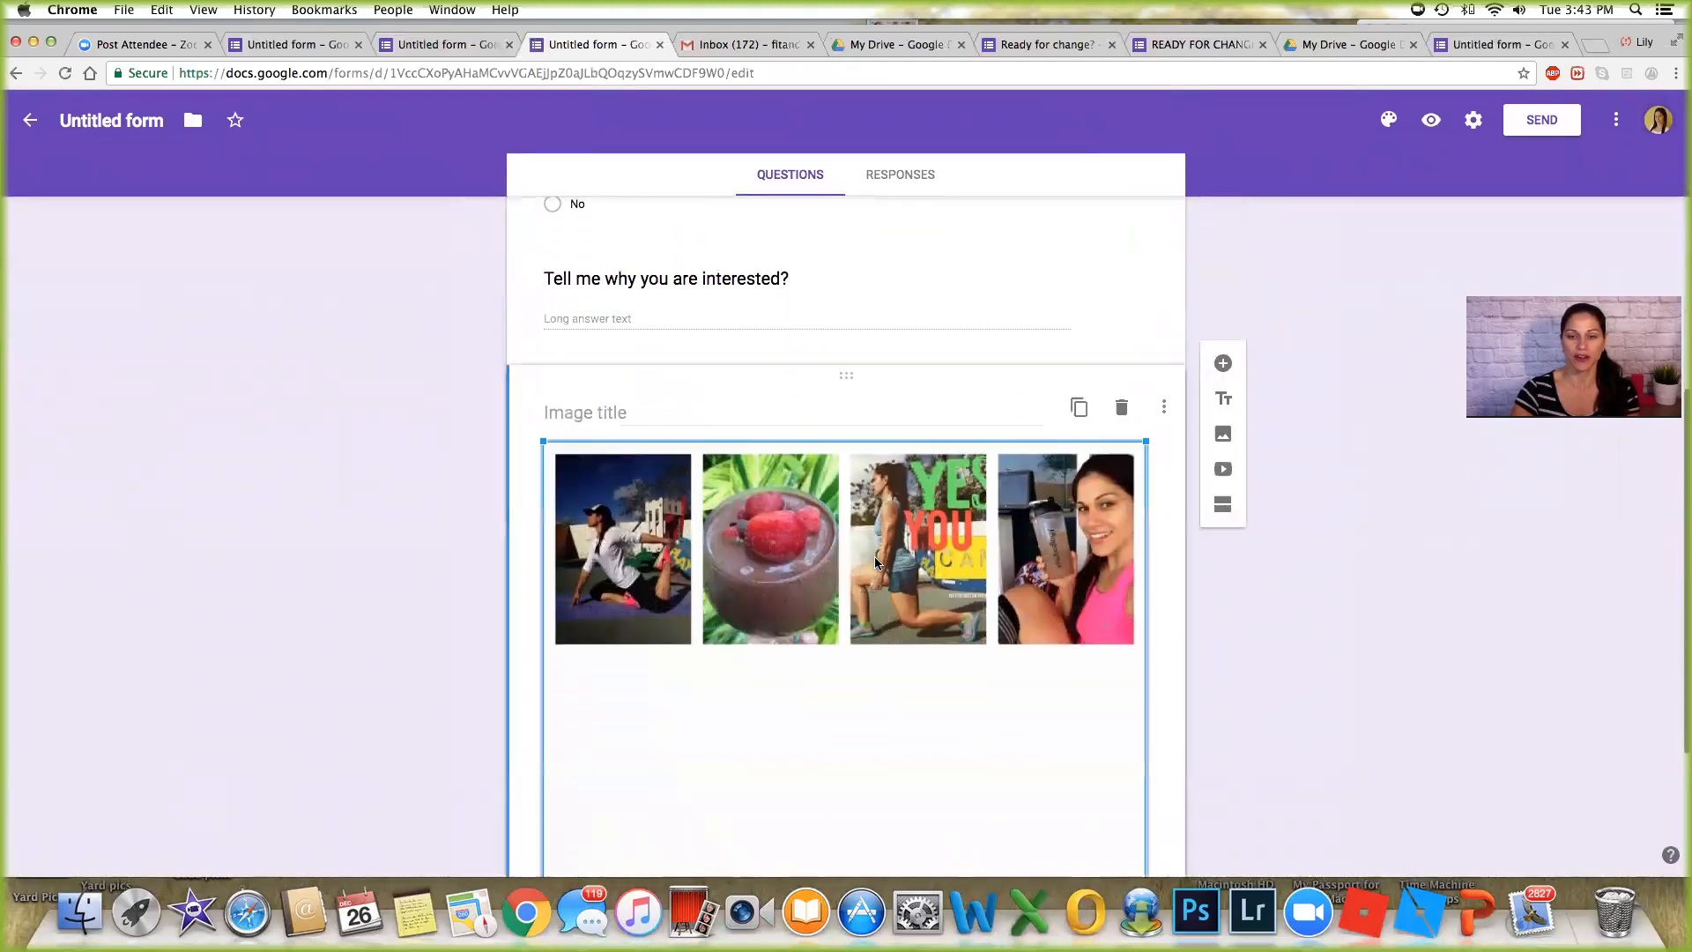
scroll(down, 3)
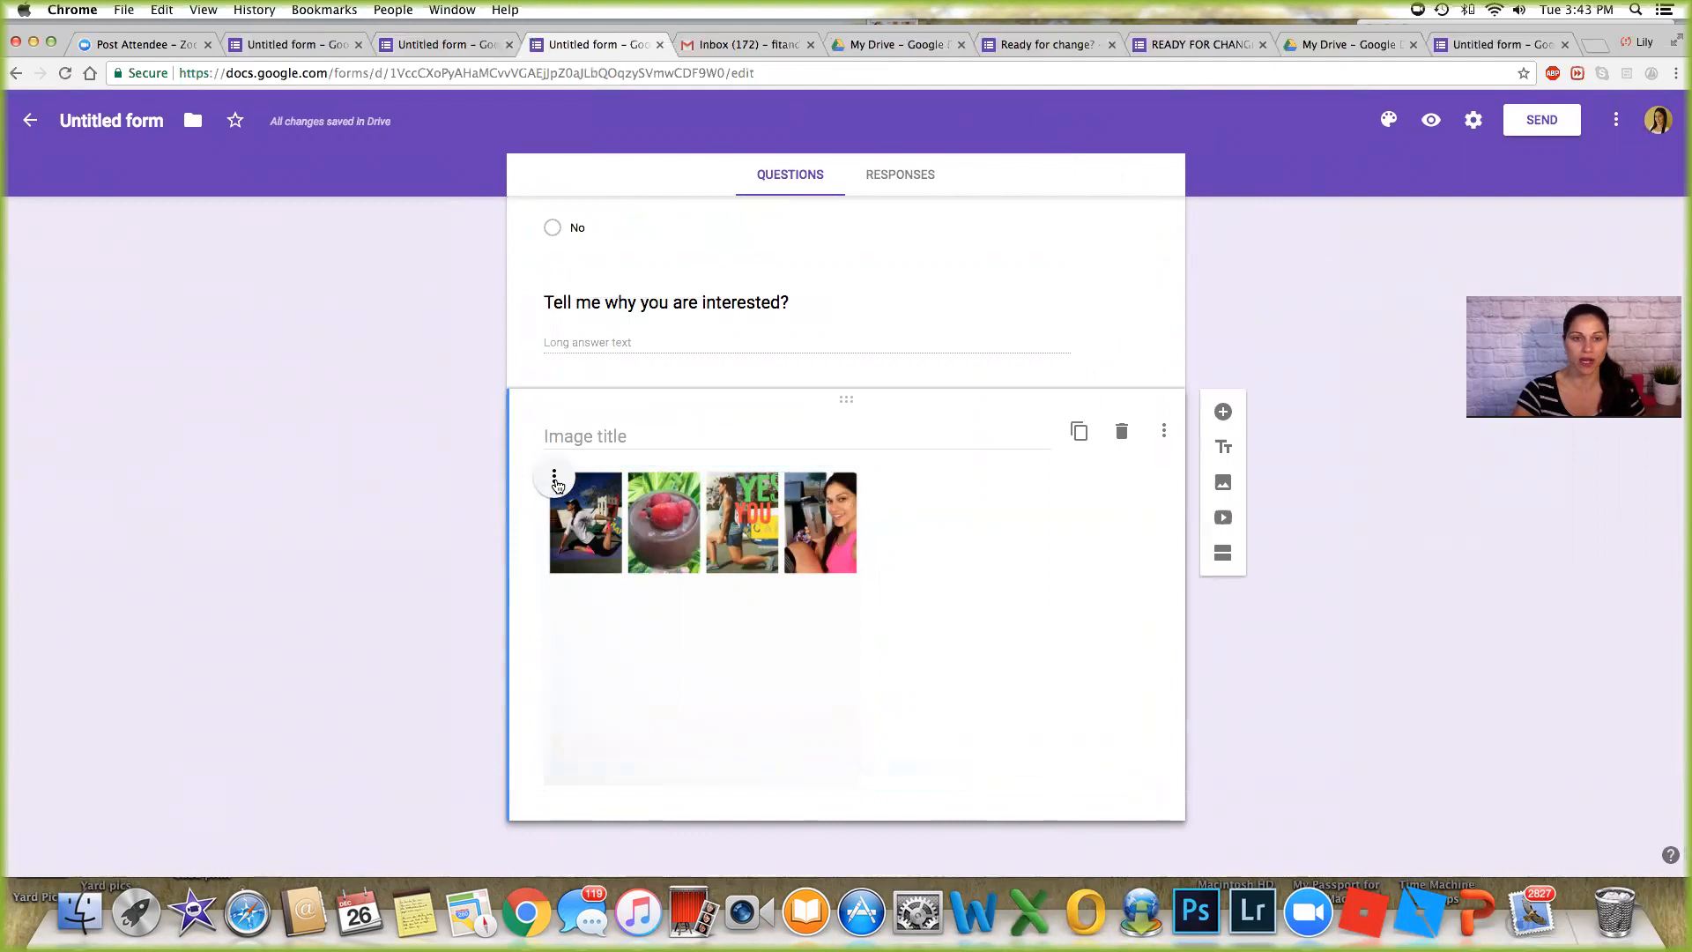
Center-align the collage image from its options menu and check it in the form.
click(555, 478)
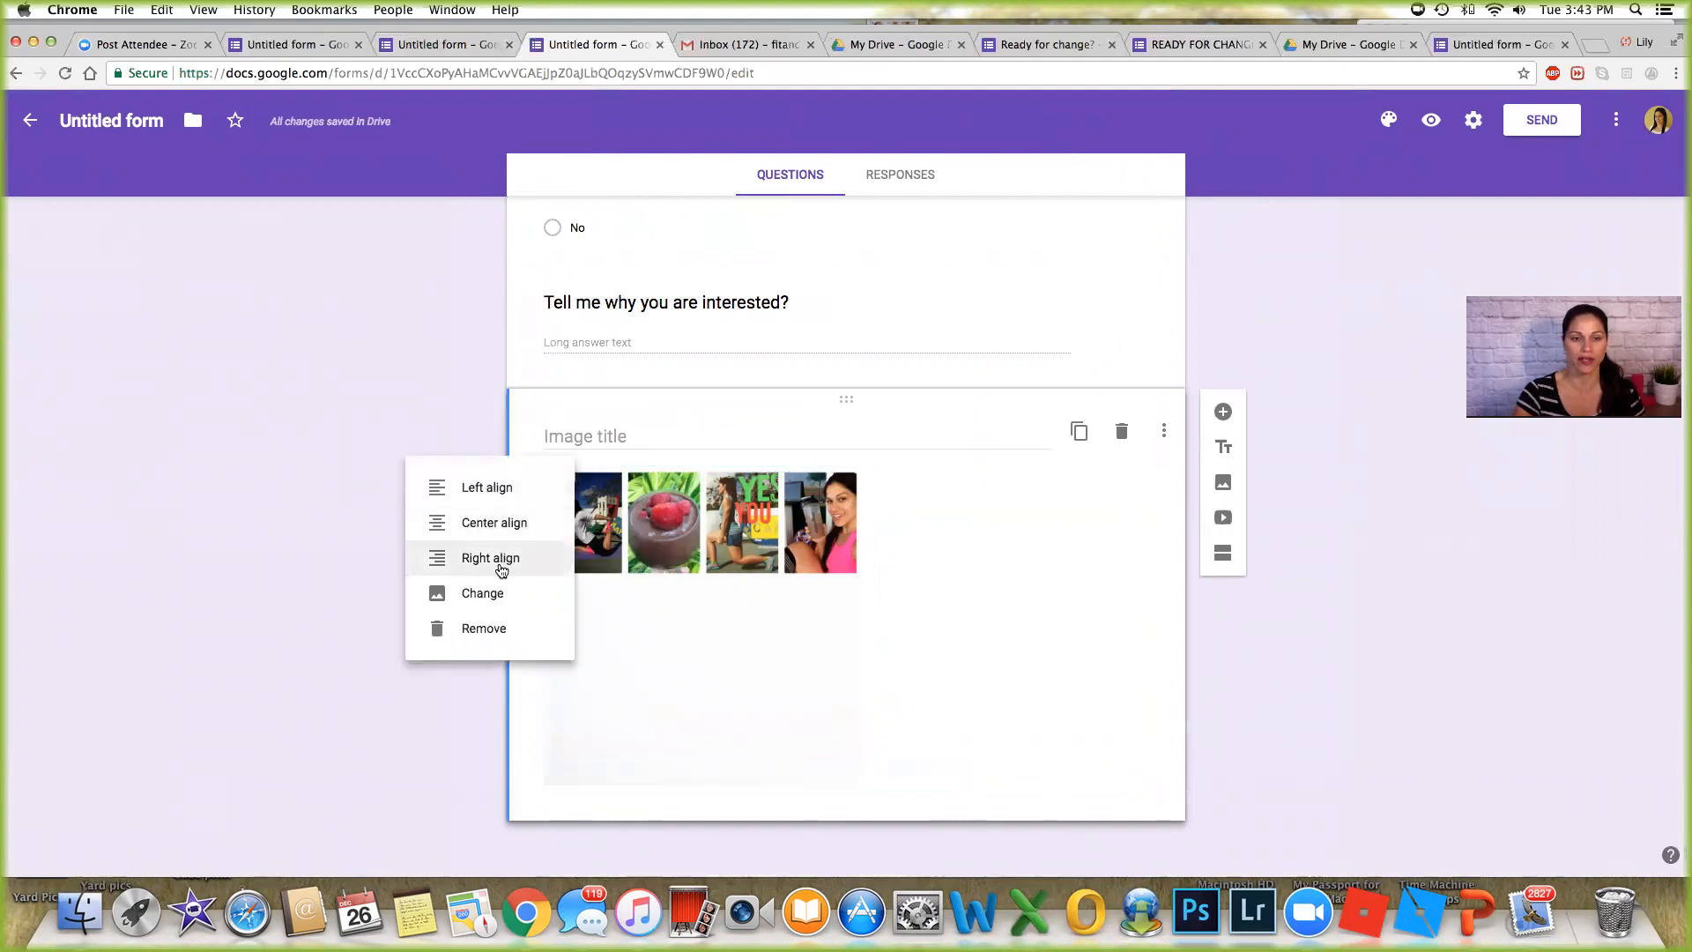
click(490, 556)
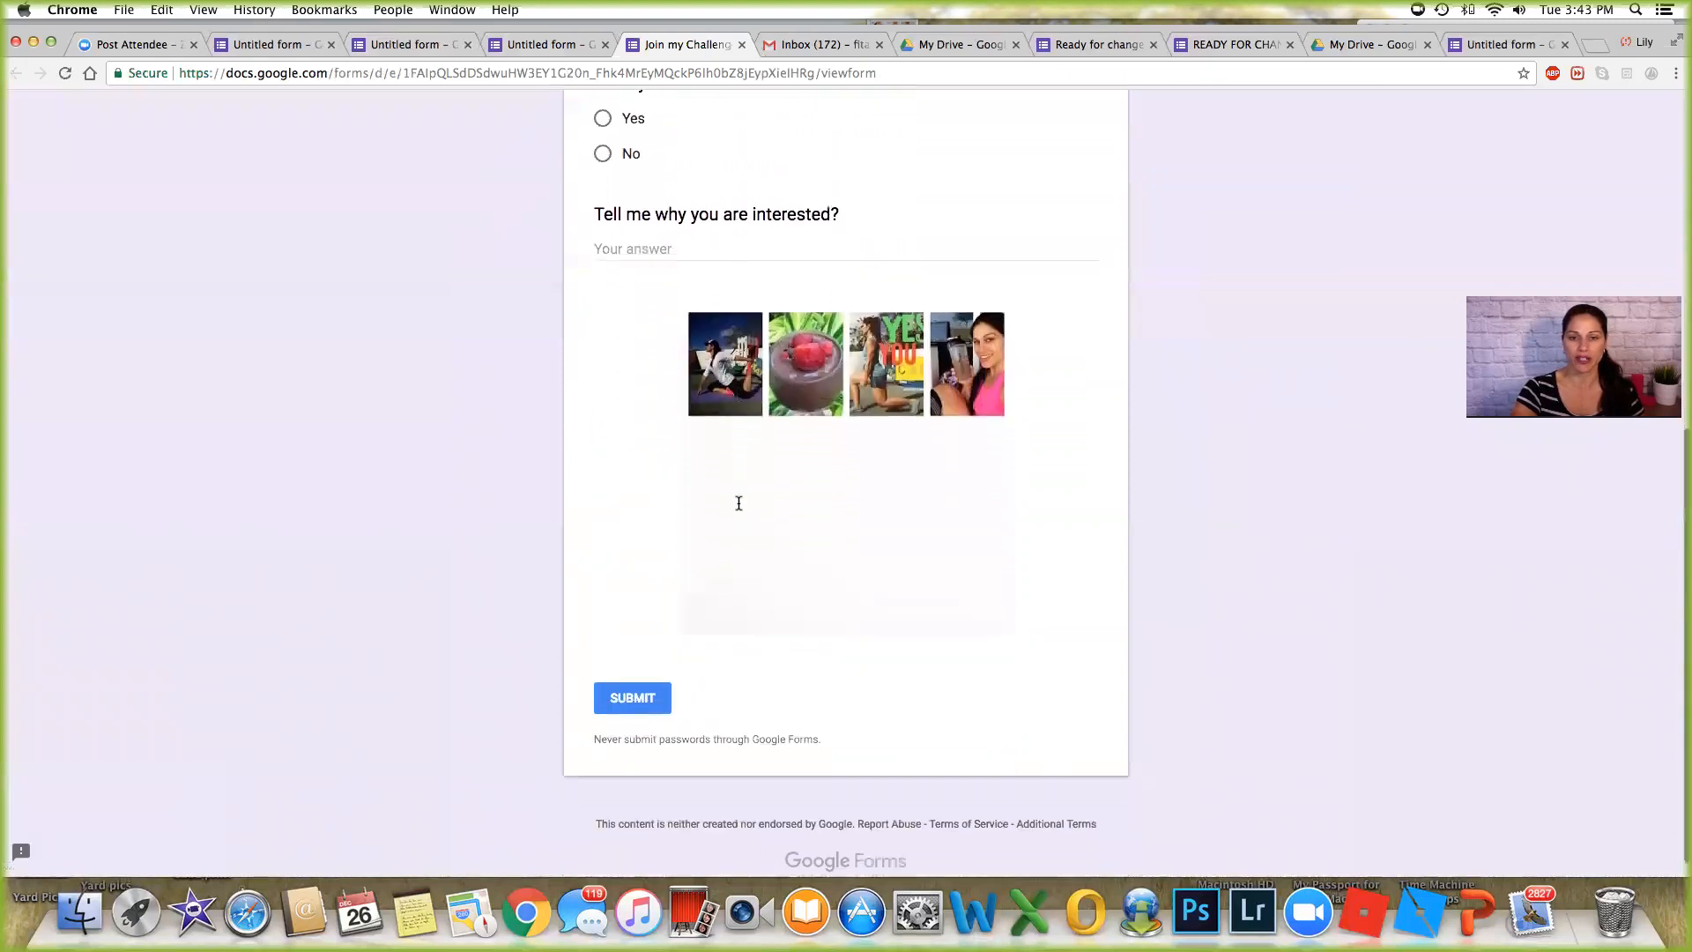
scroll(up, 3)
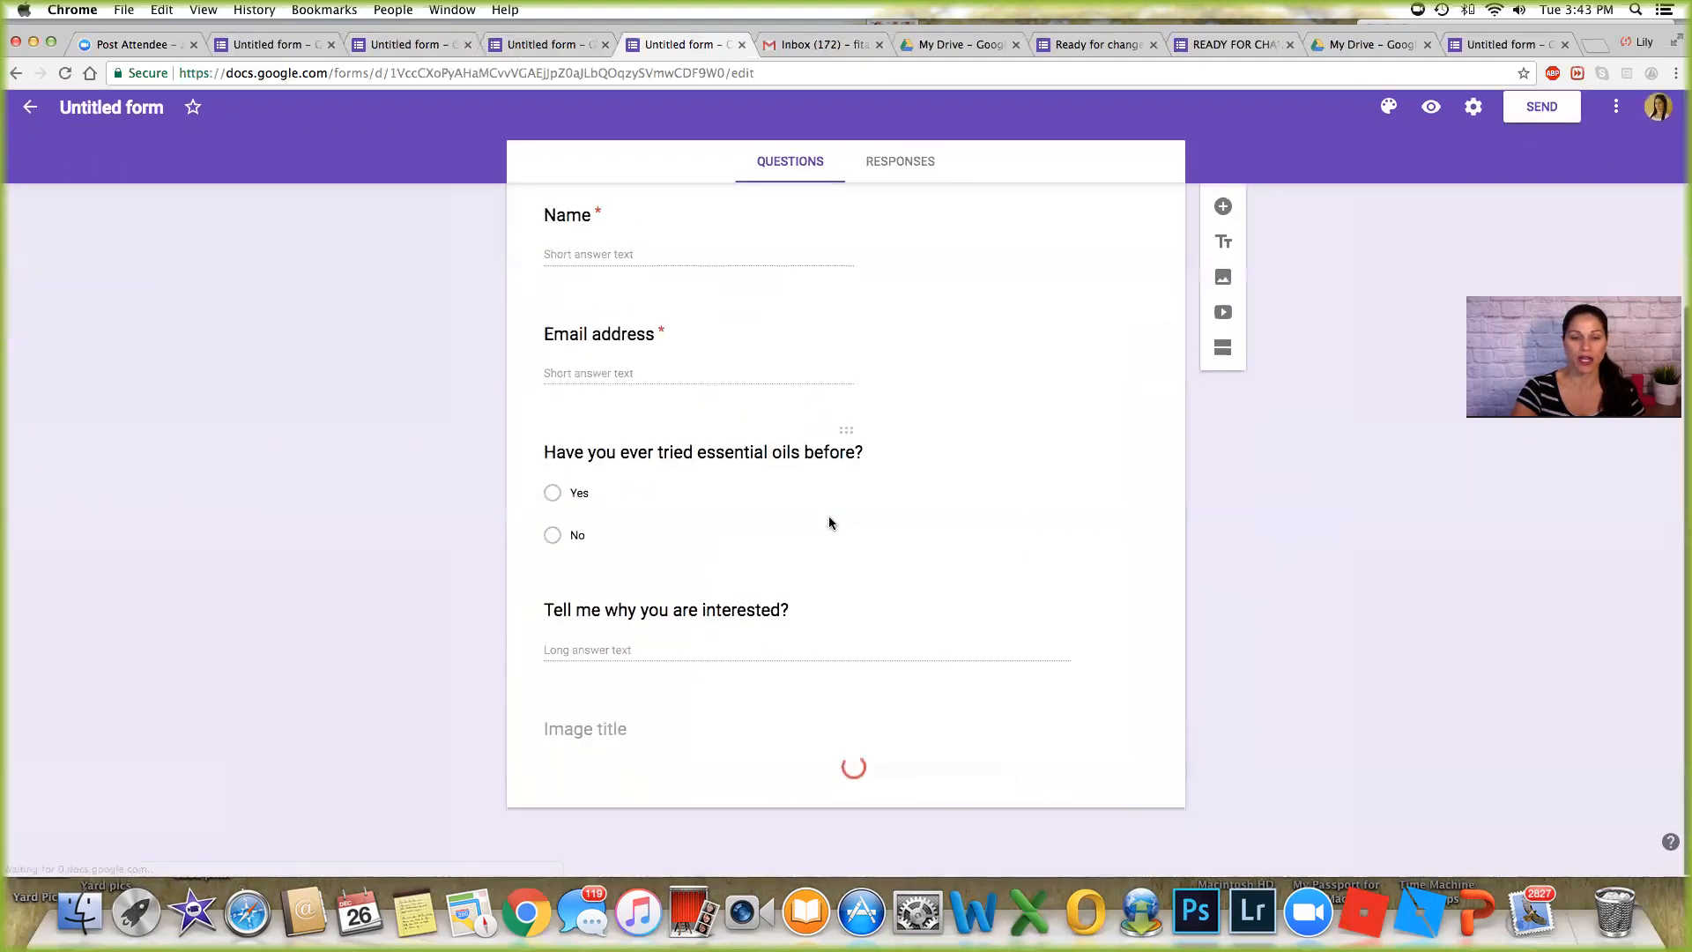
scroll(down, 3)
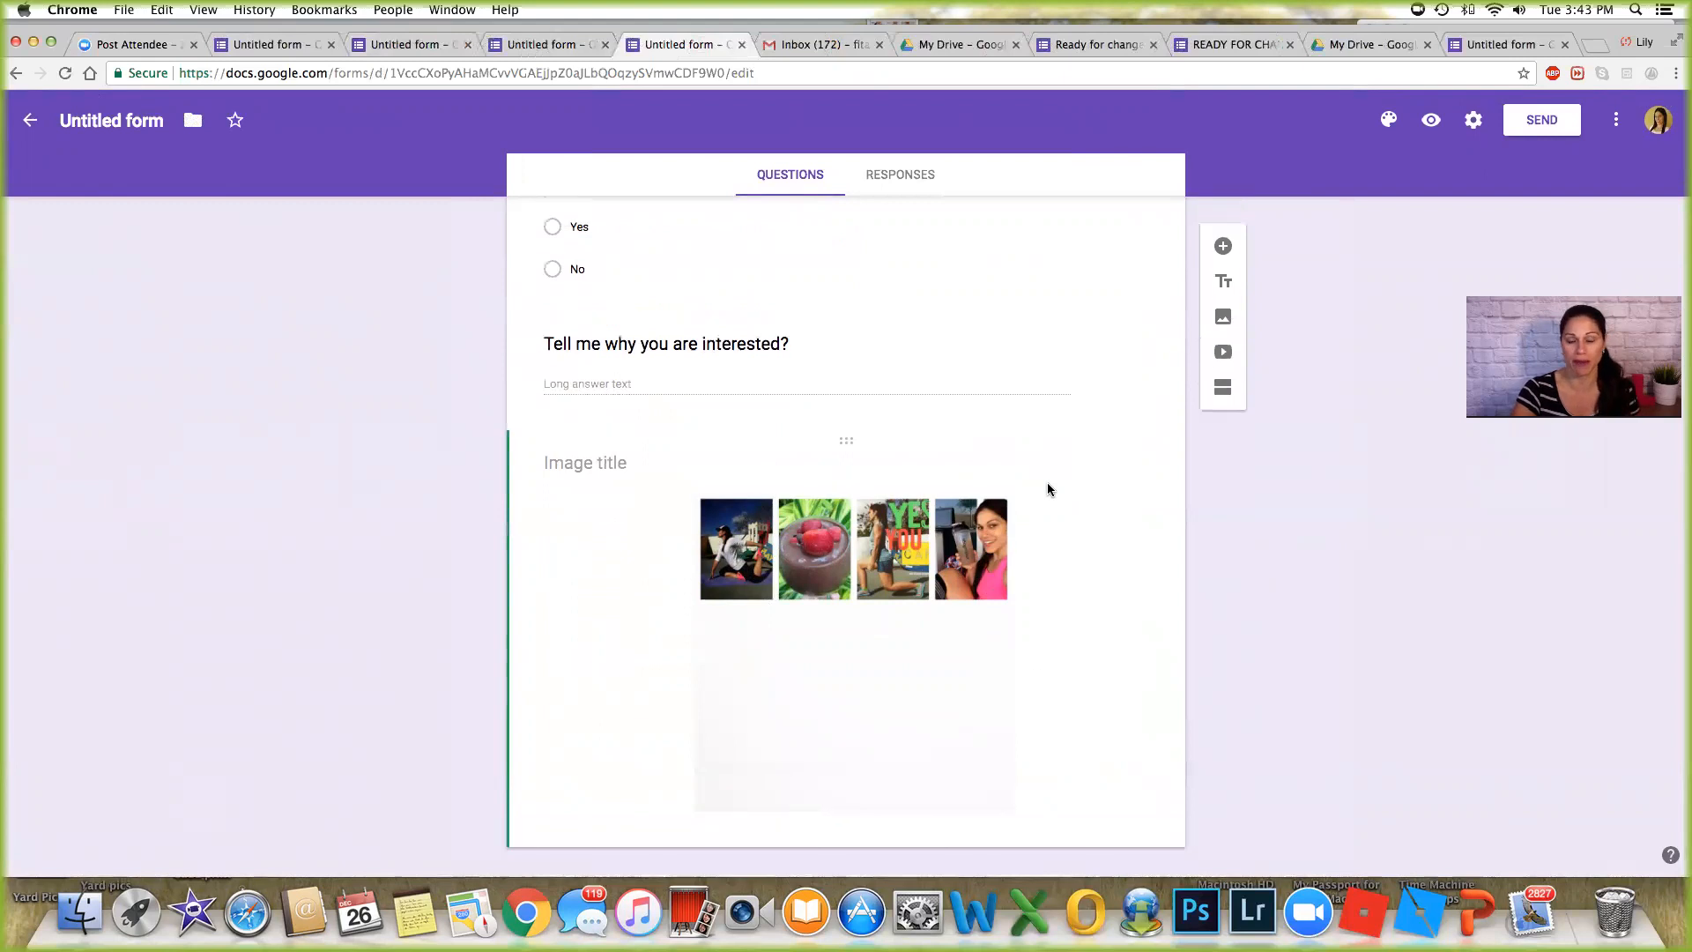
scroll(up, 3)
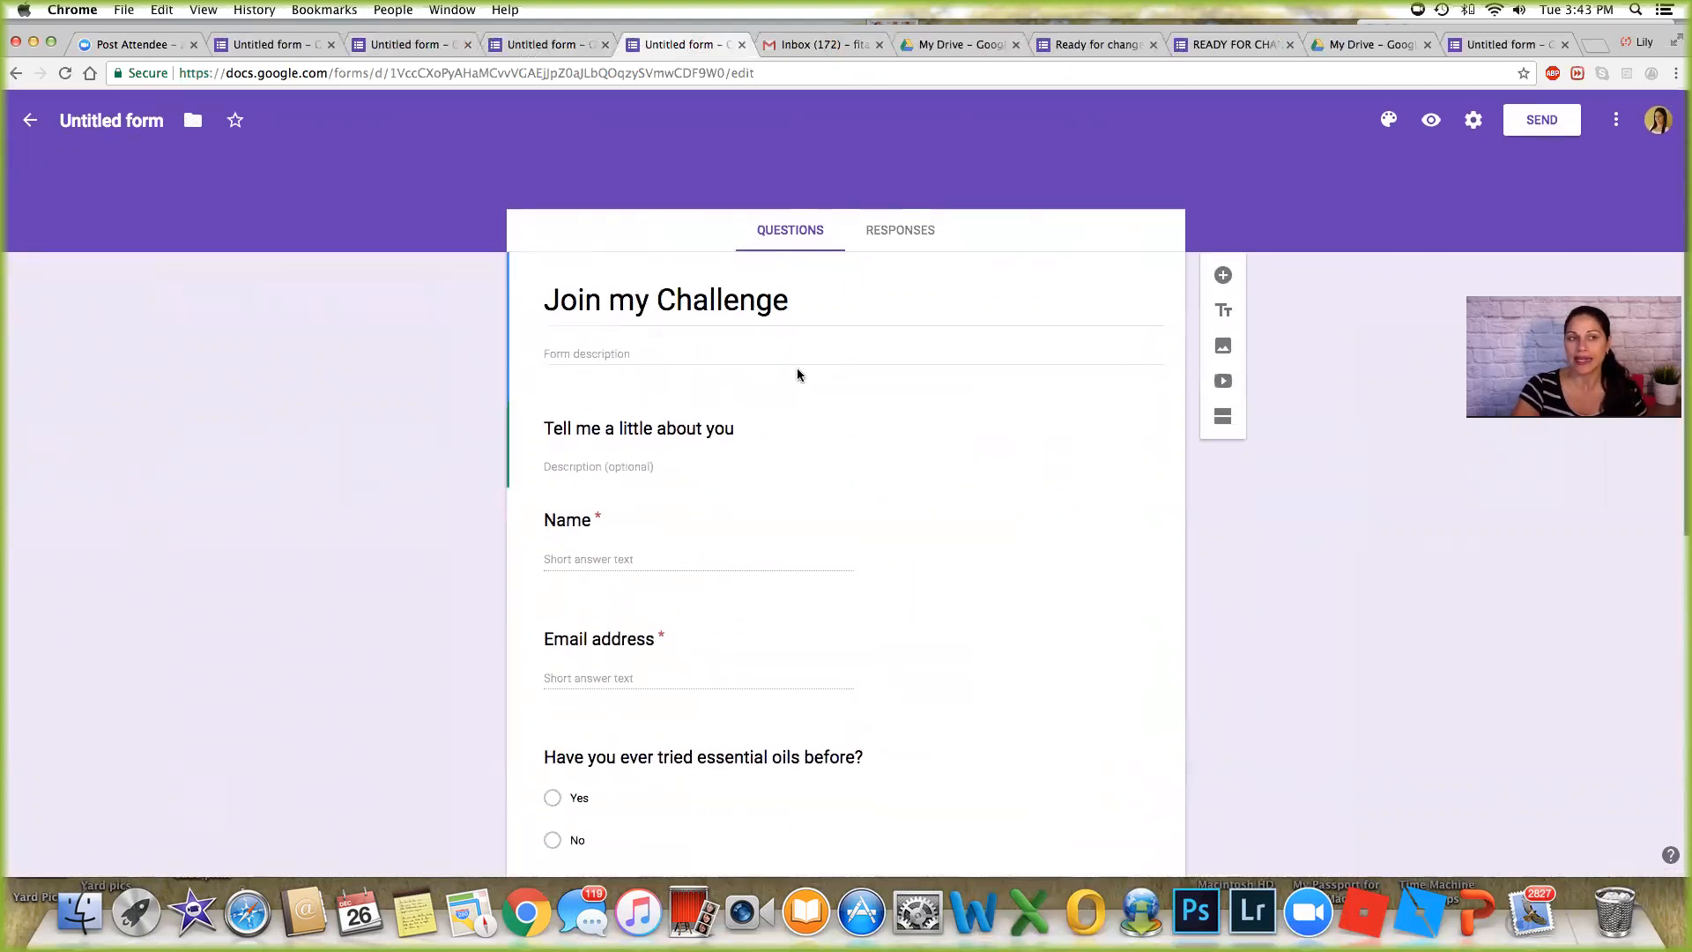
Try light blue then cyan as the form's theme colour.
click(1389, 120)
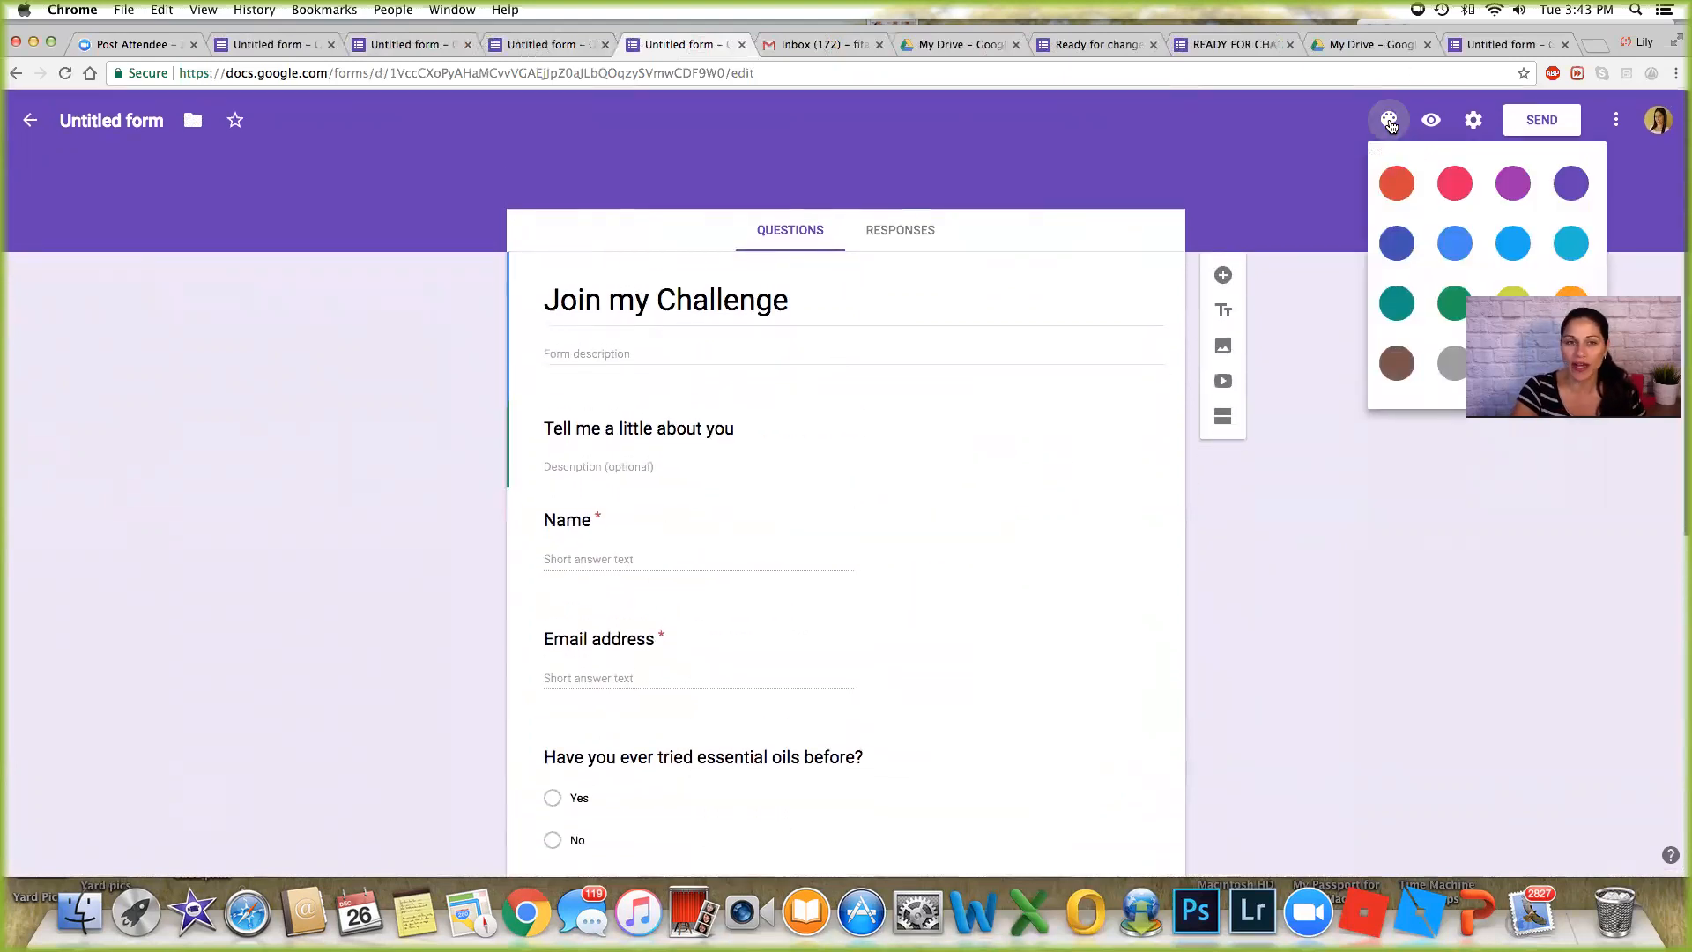
click(1512, 243)
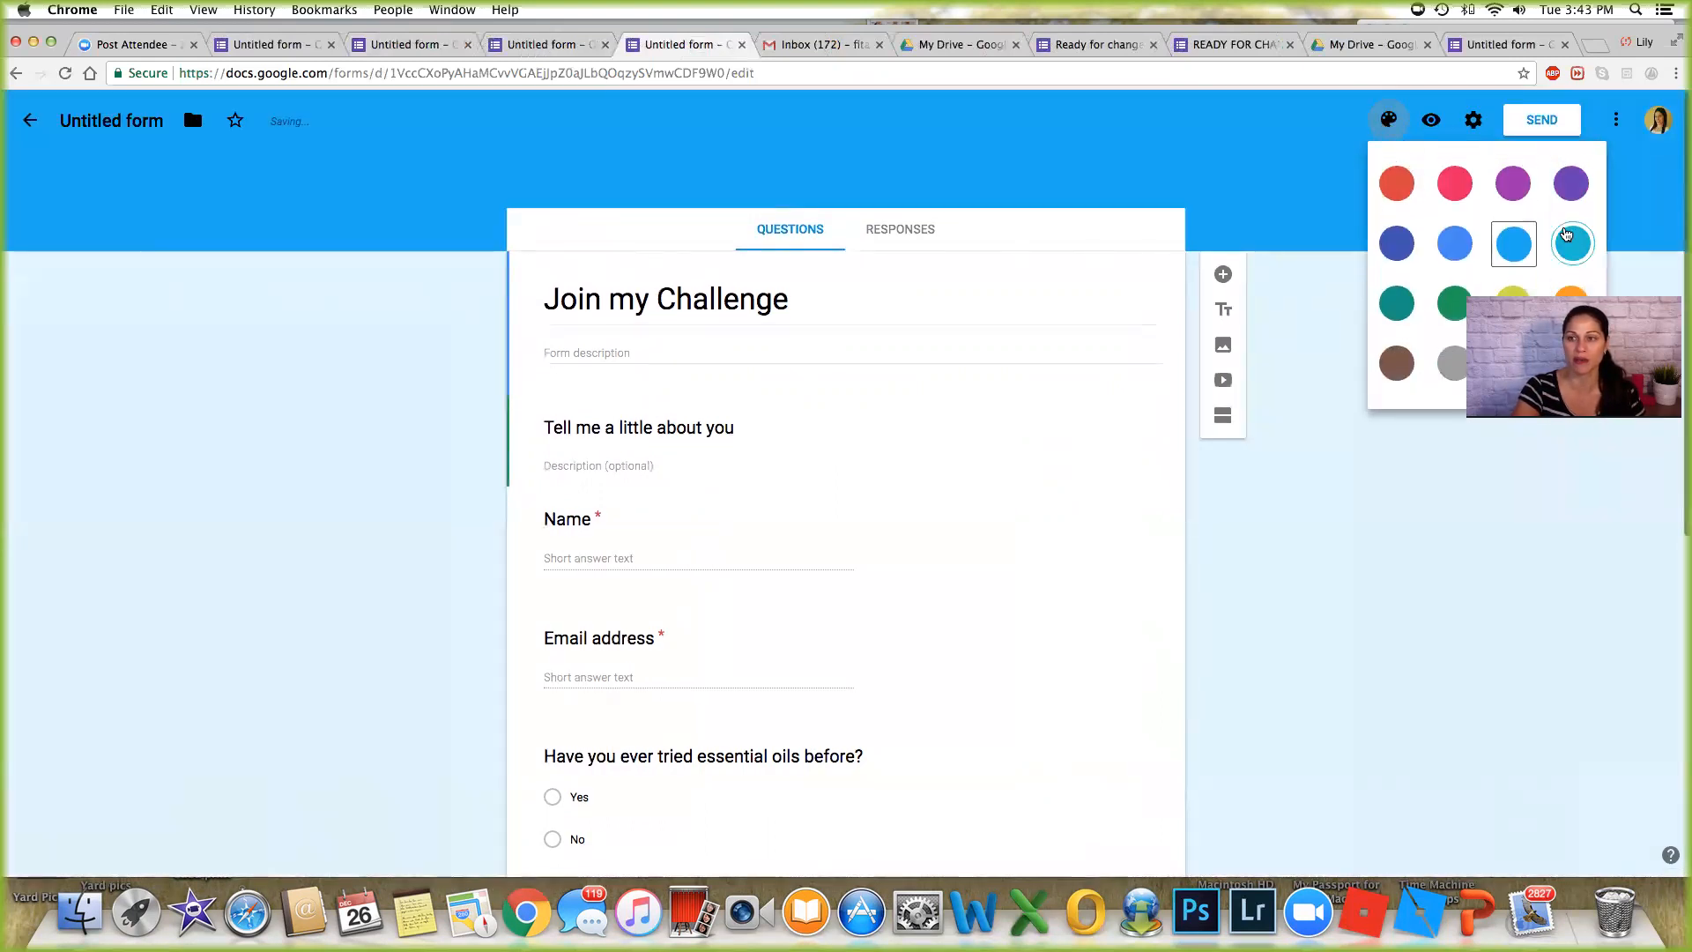
click(1570, 241)
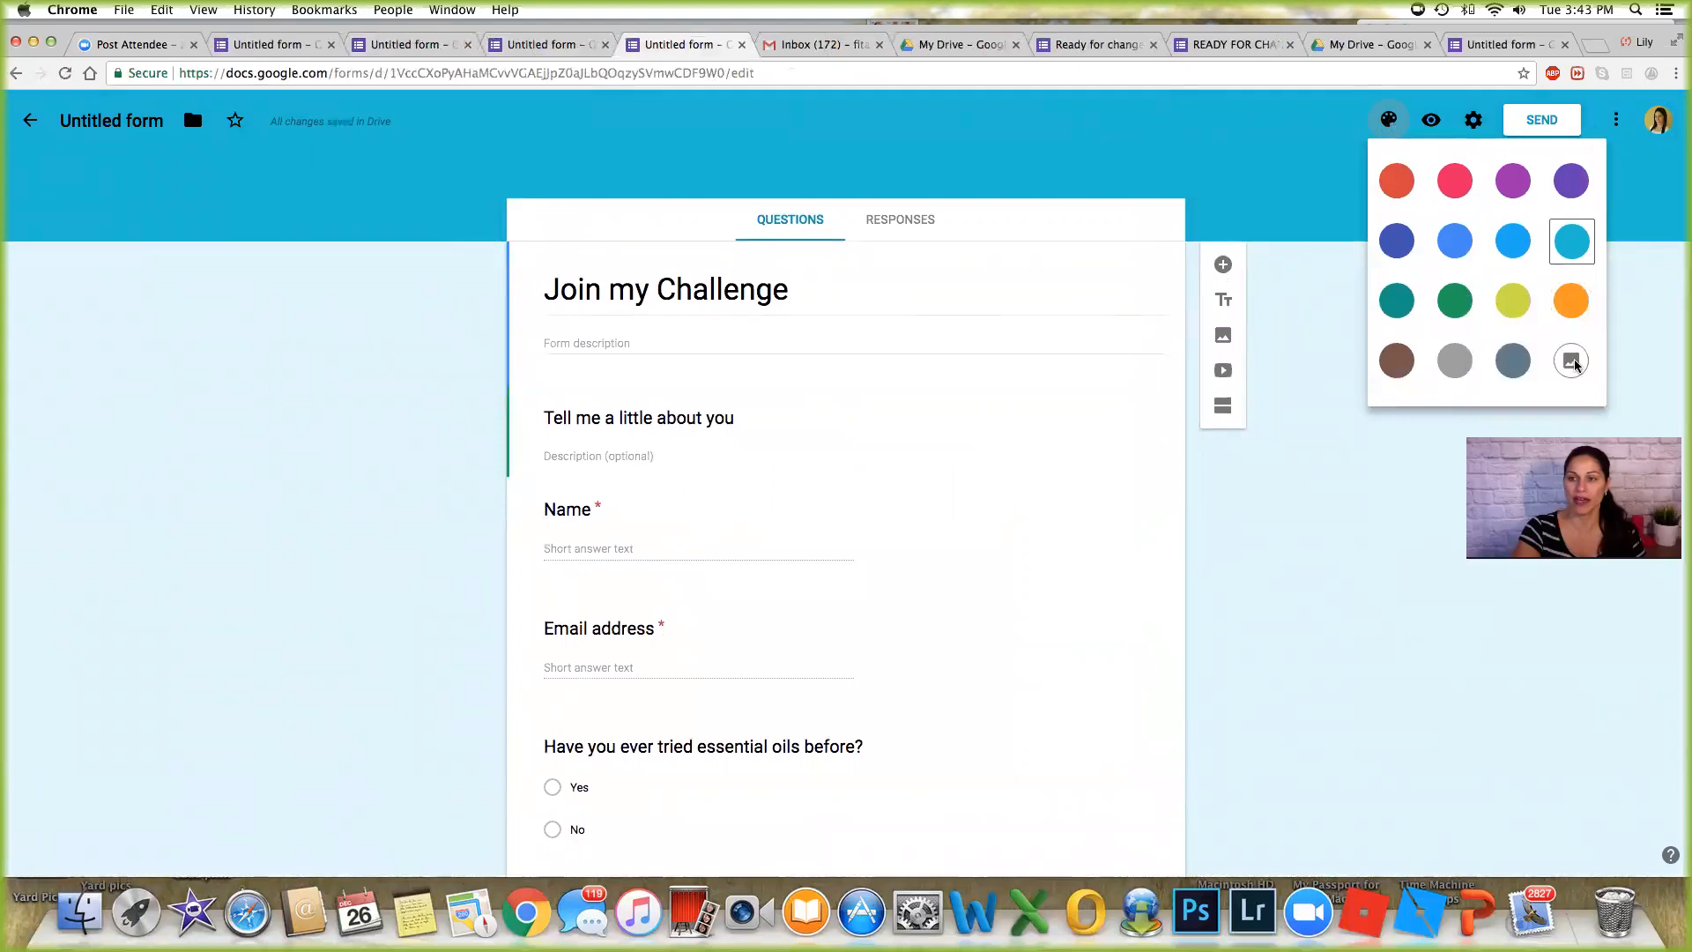
Choose the purple bubbles header image from the theme gallery and apply it.
click(1571, 359)
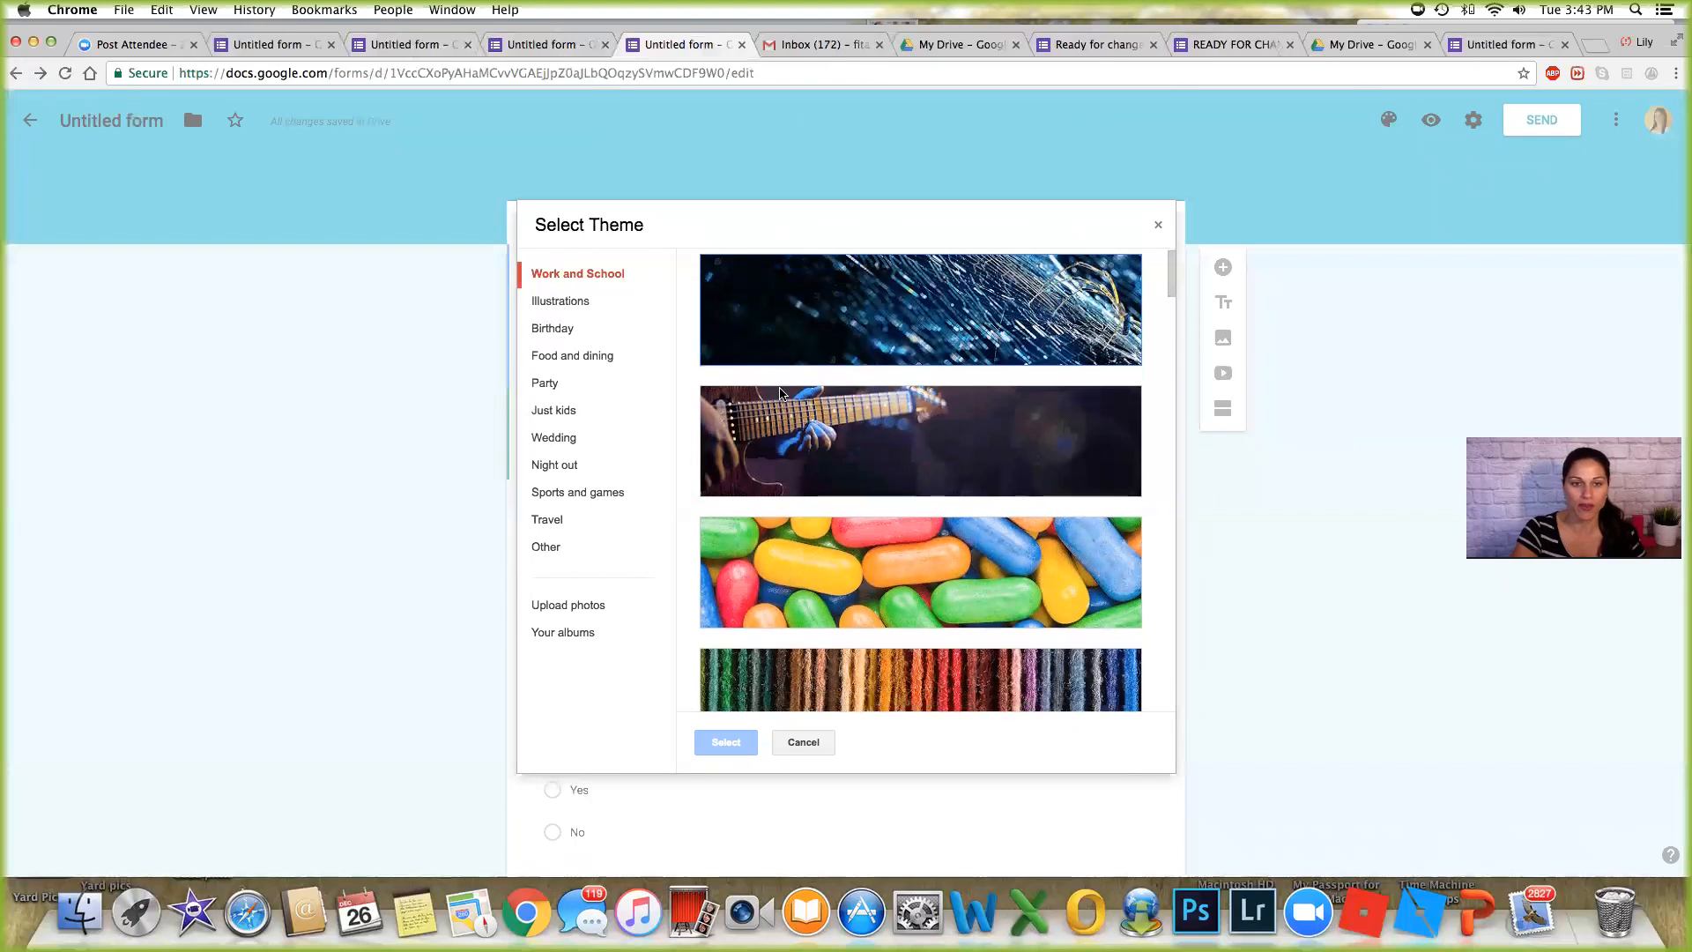
scroll(down, 3)
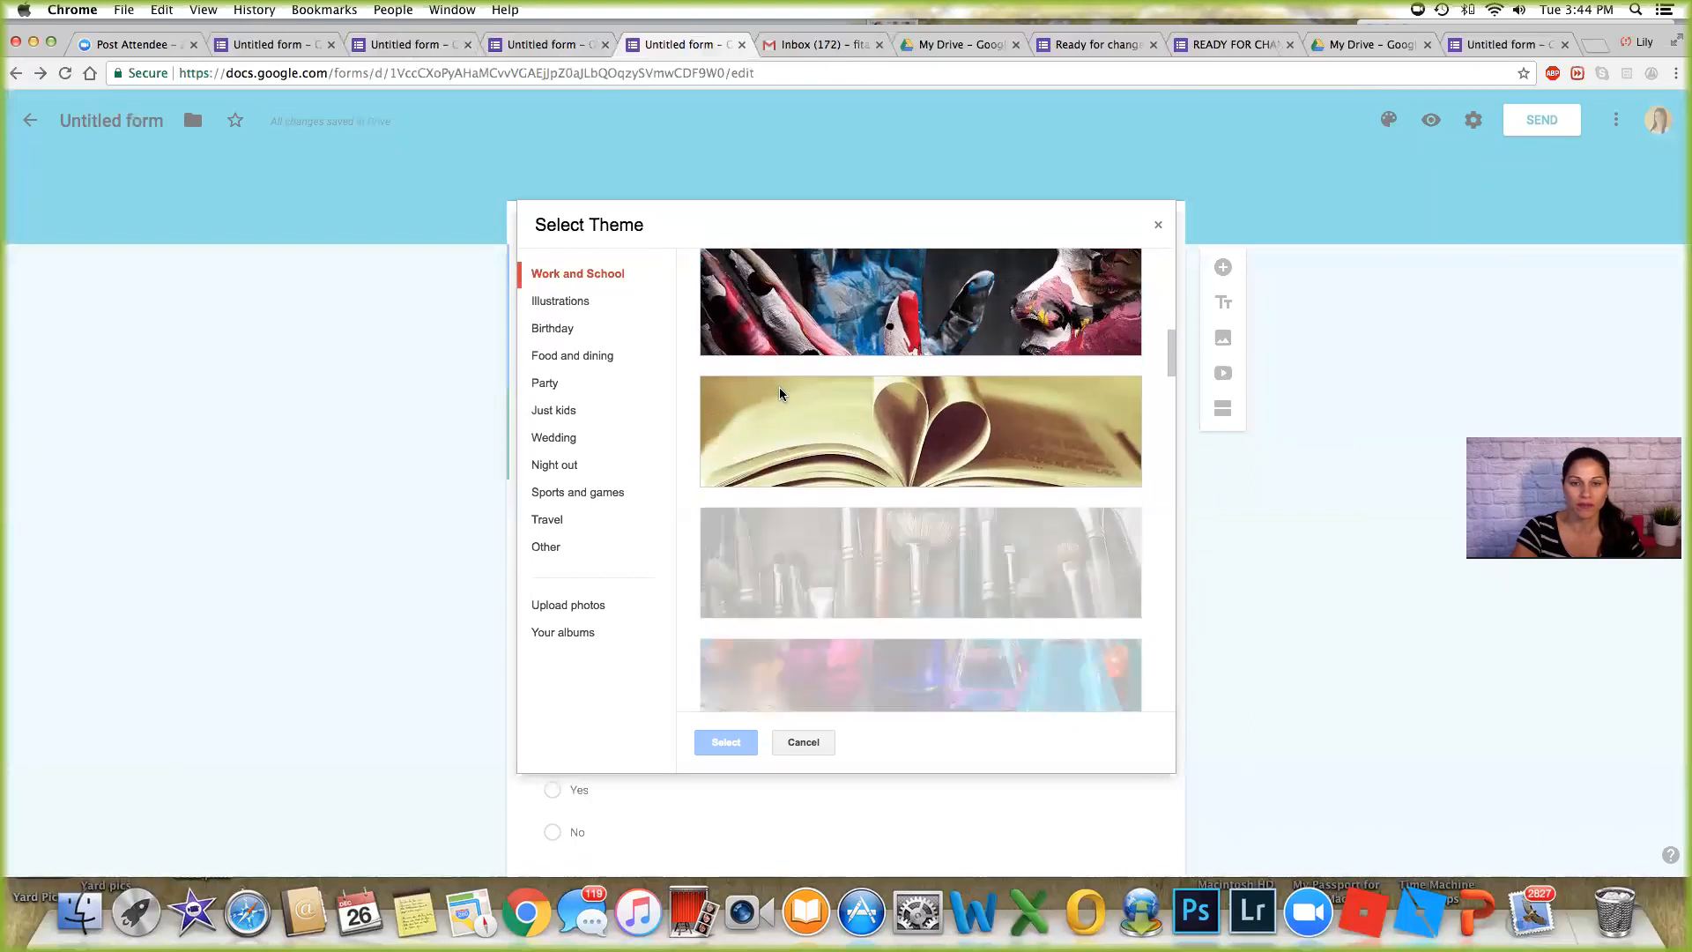
click(918, 363)
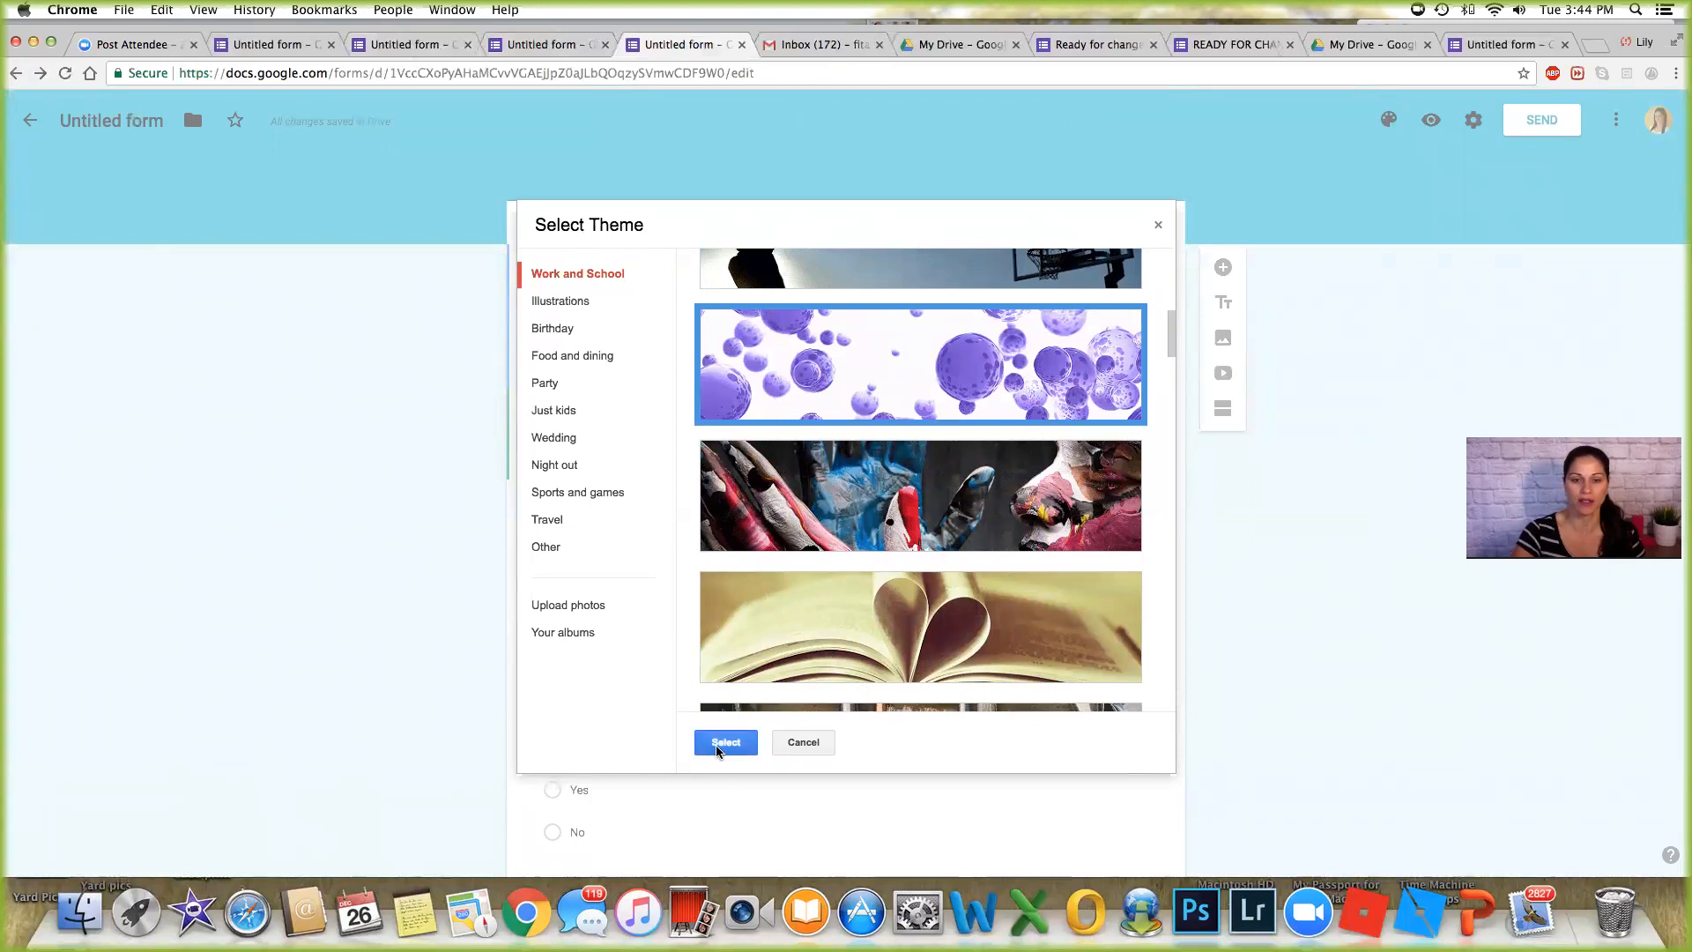
click(724, 742)
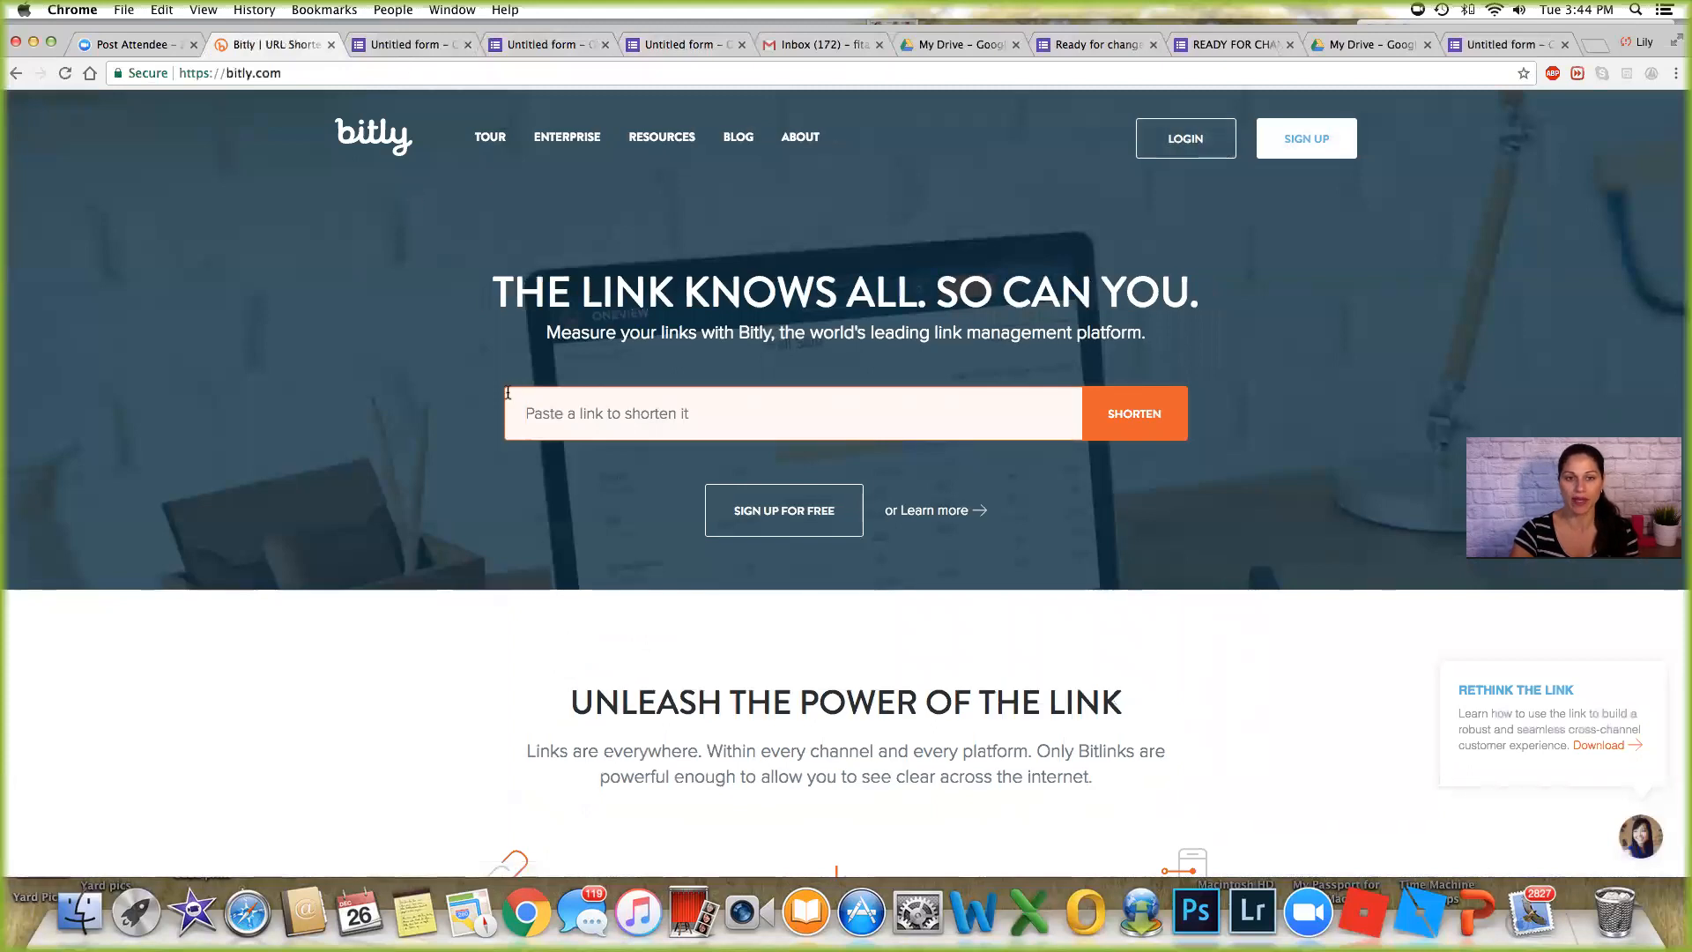
mouse_move(712, 413)
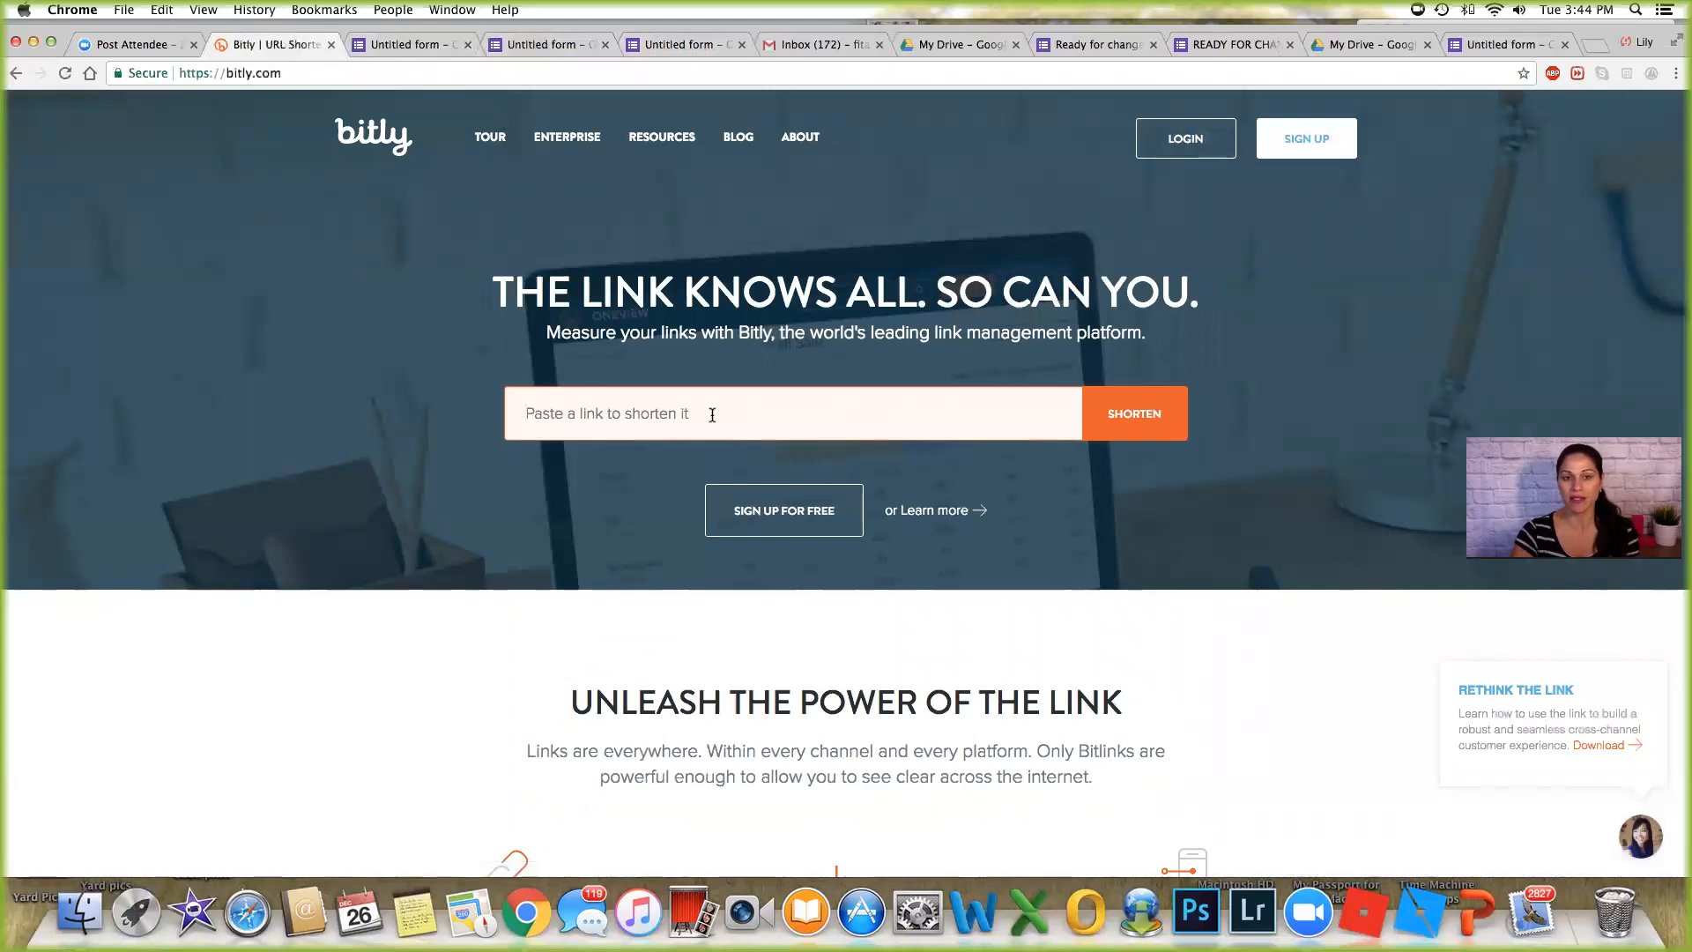
Copy the form's edit address into Bitly and shorten it to bit.ly/2C7O3Rn, then return to the form.
click(410, 44)
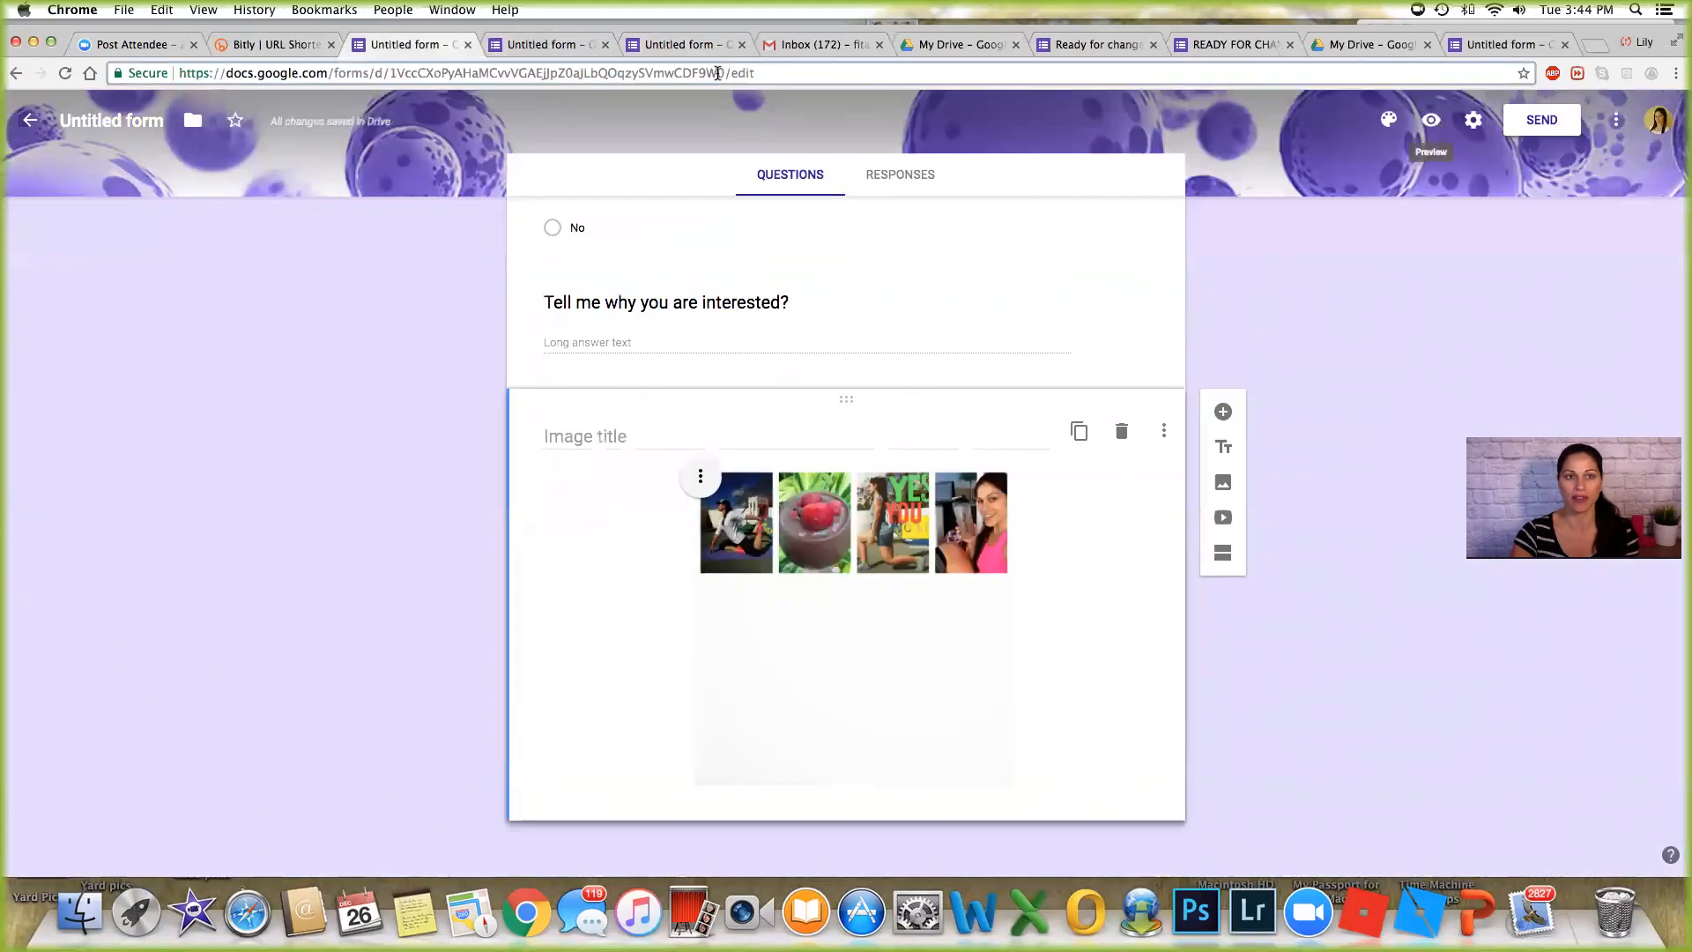
click(463, 73)
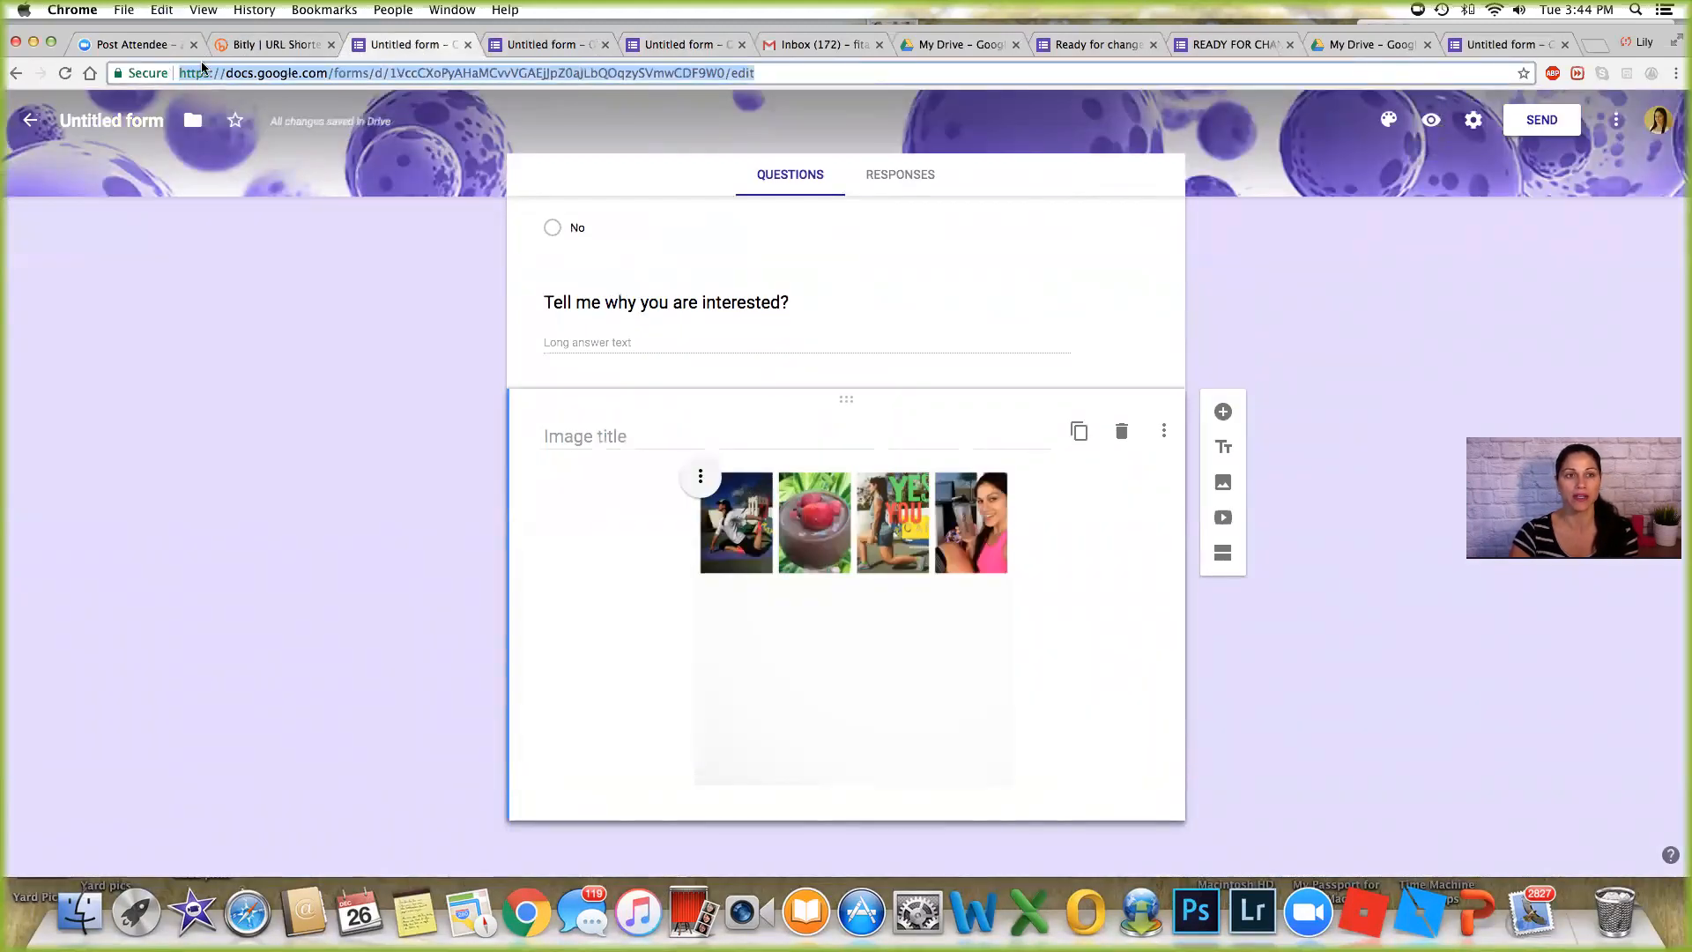
click(273, 44)
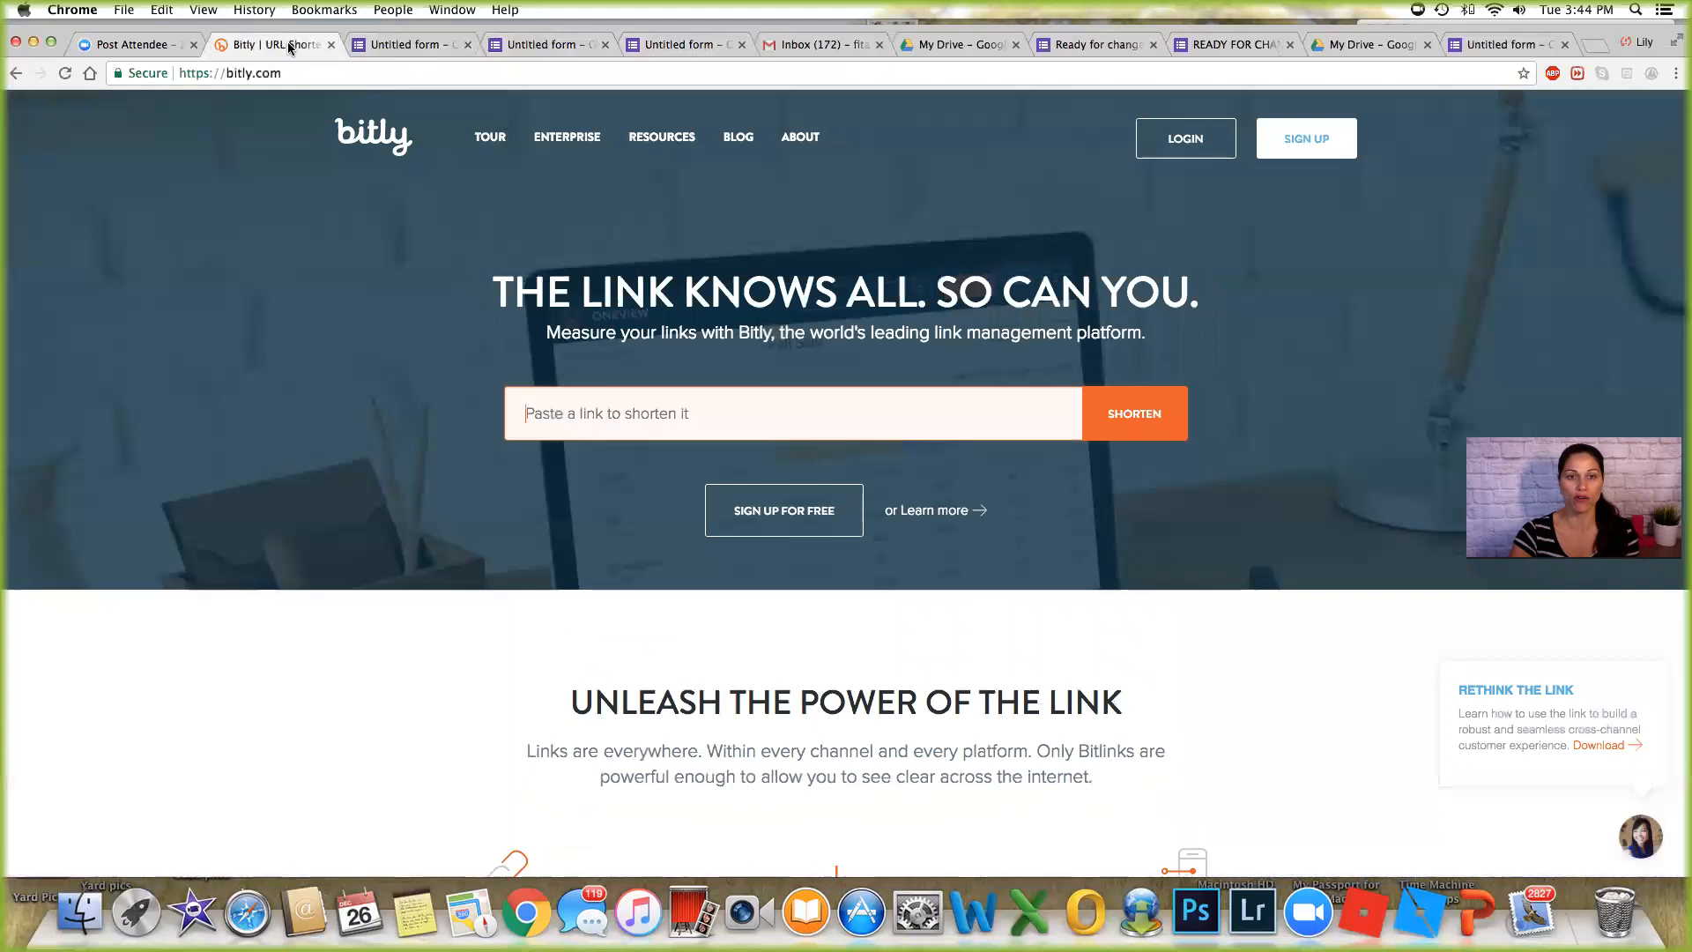
click(1133, 412)
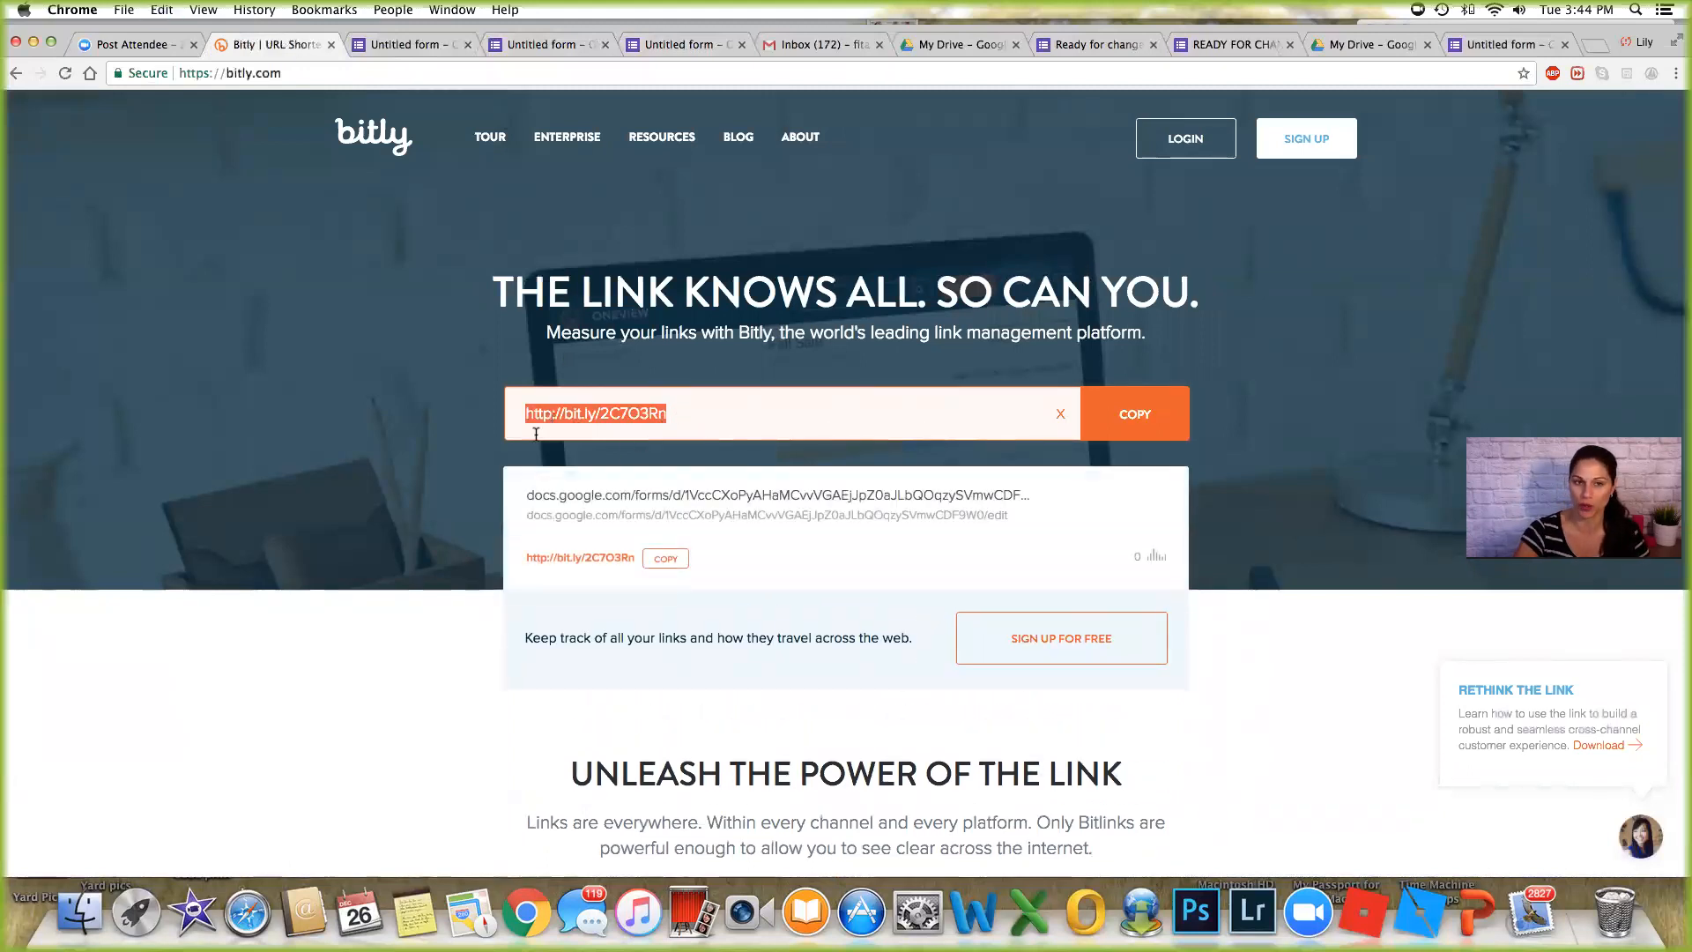
mouse_move(719, 425)
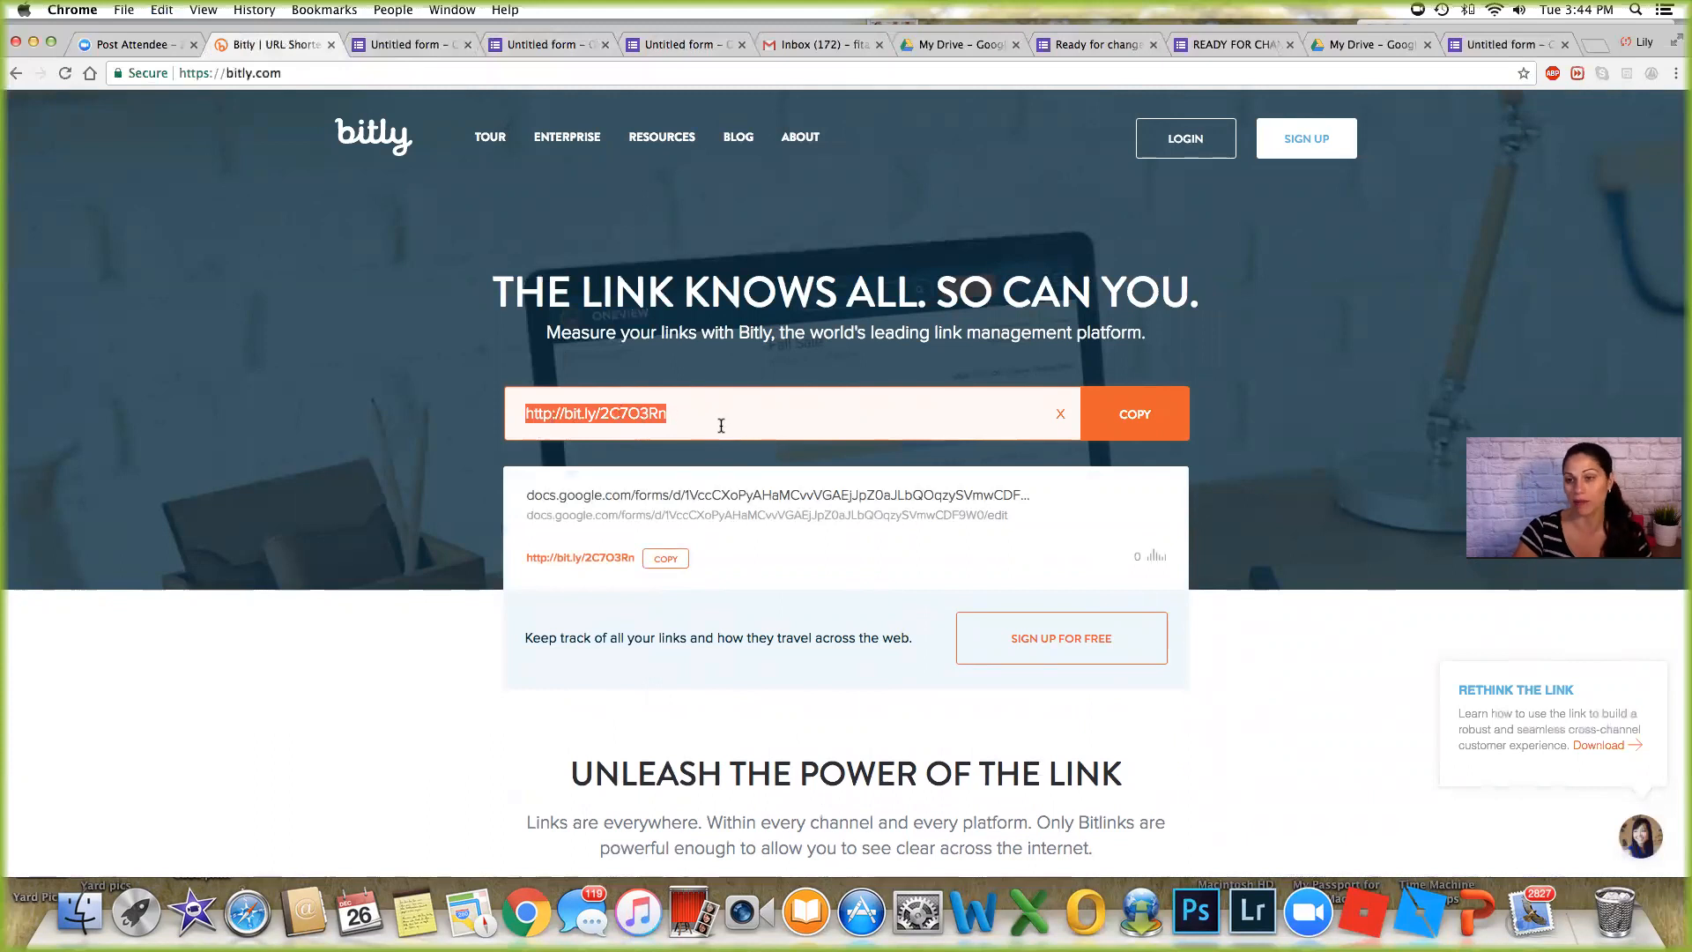
click(685, 412)
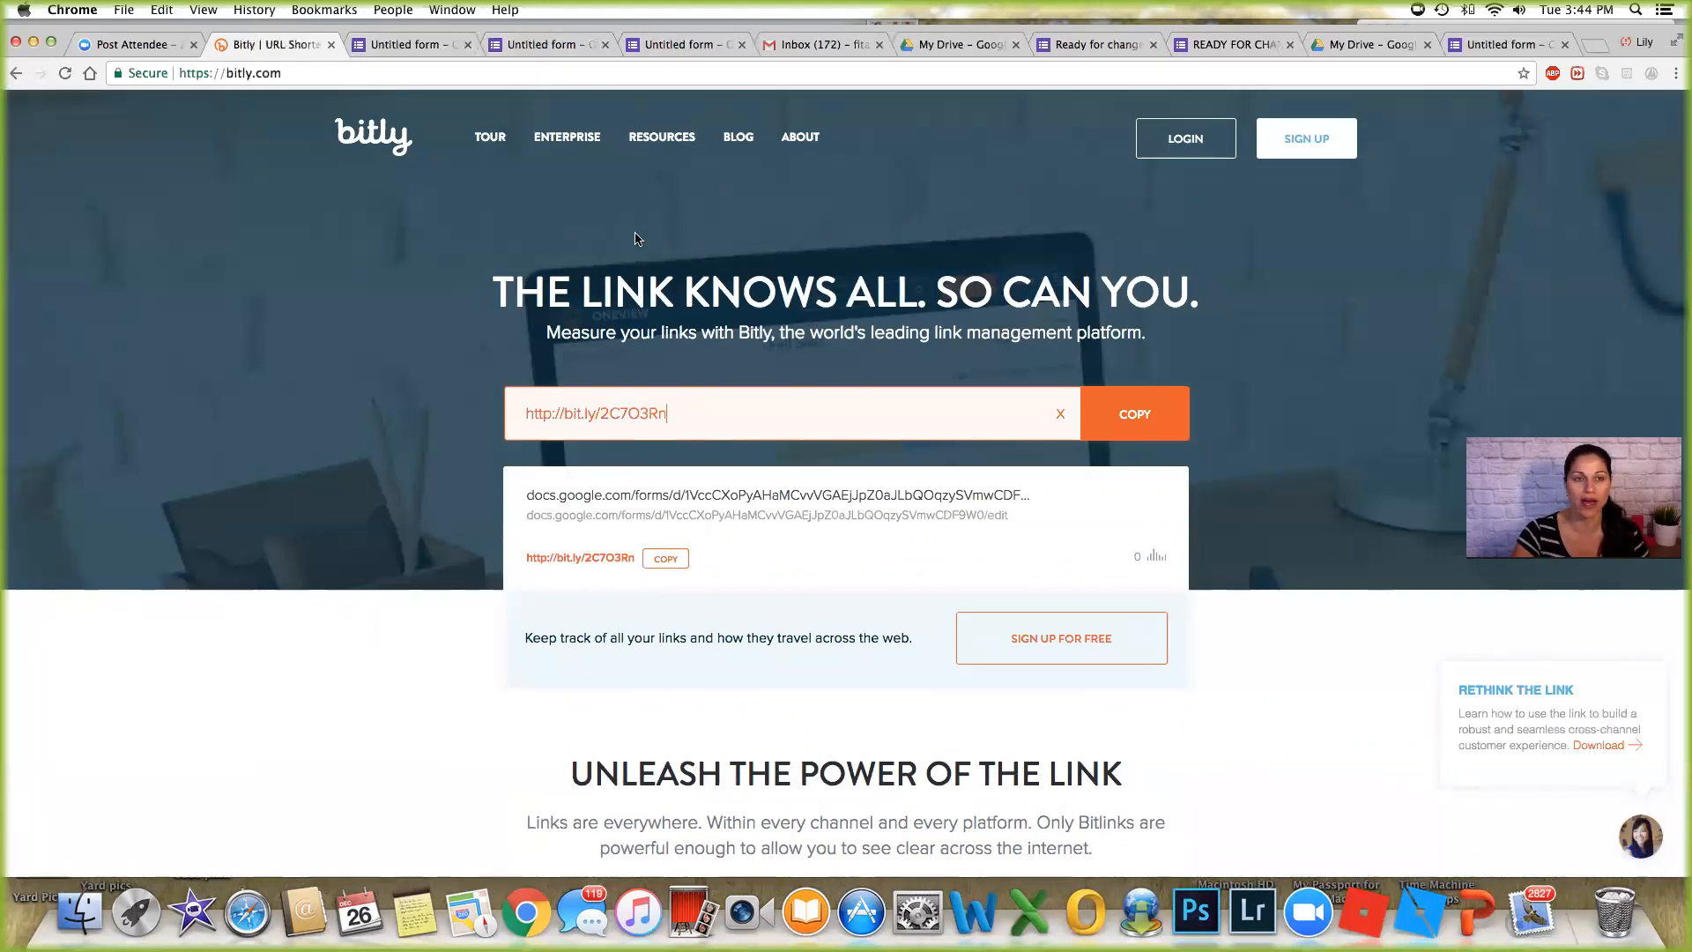
click(411, 44)
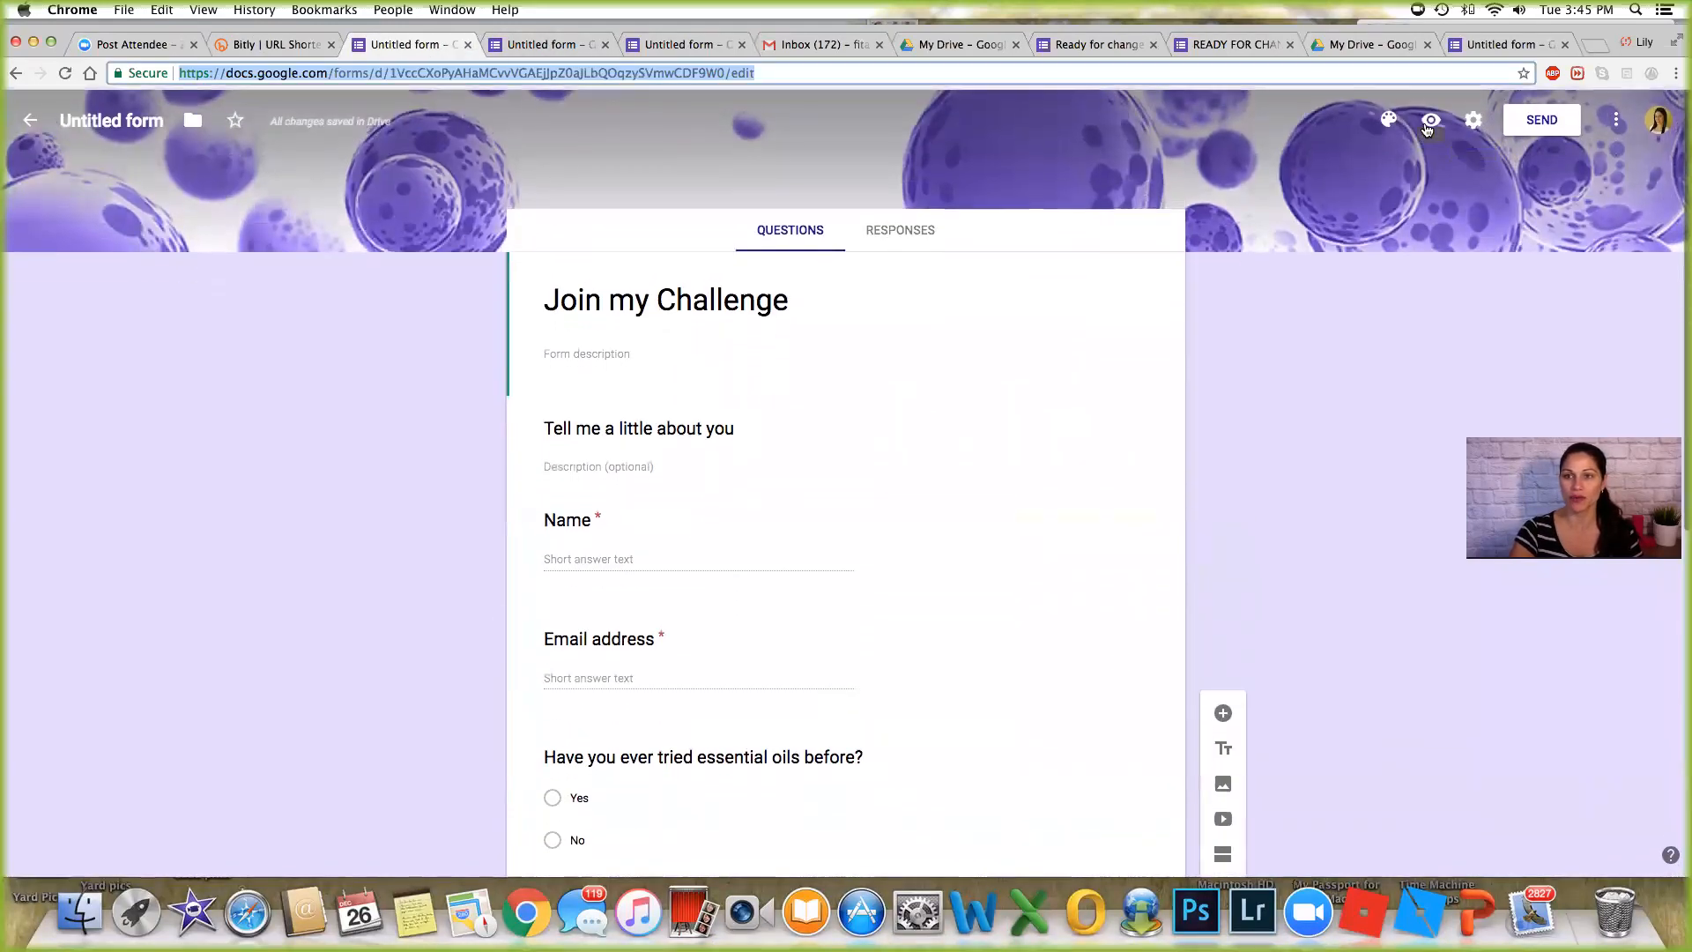
Open the live Join my Challenge form and scroll through it down to the collage.
click(1429, 120)
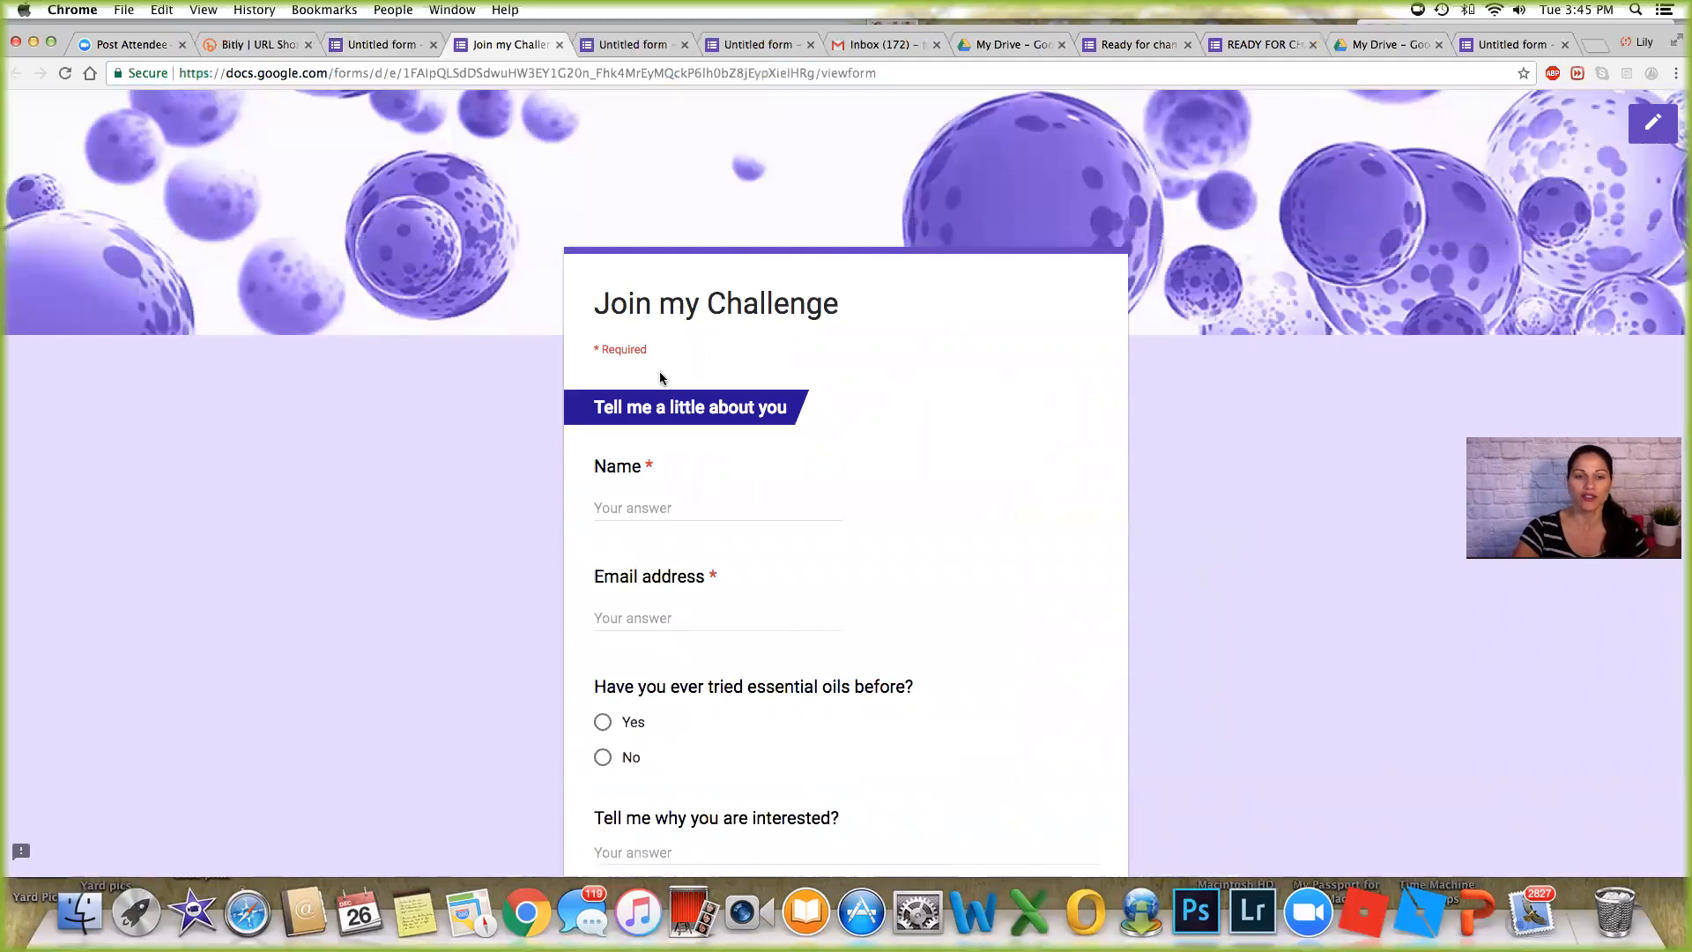
scroll(down, 3)
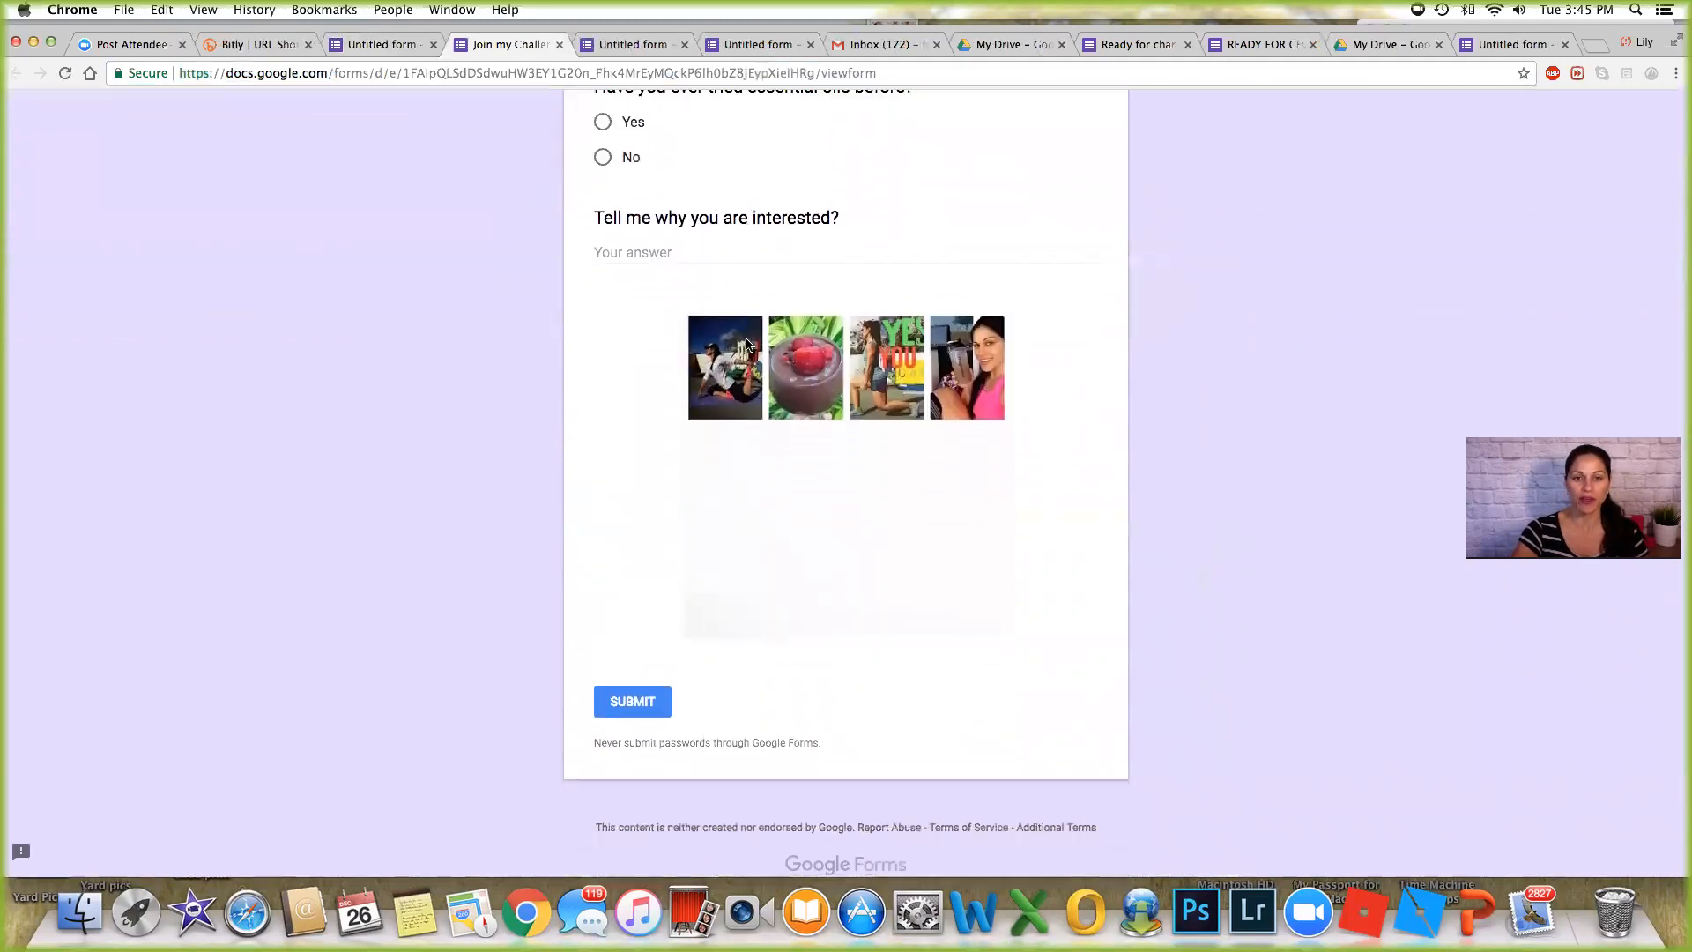